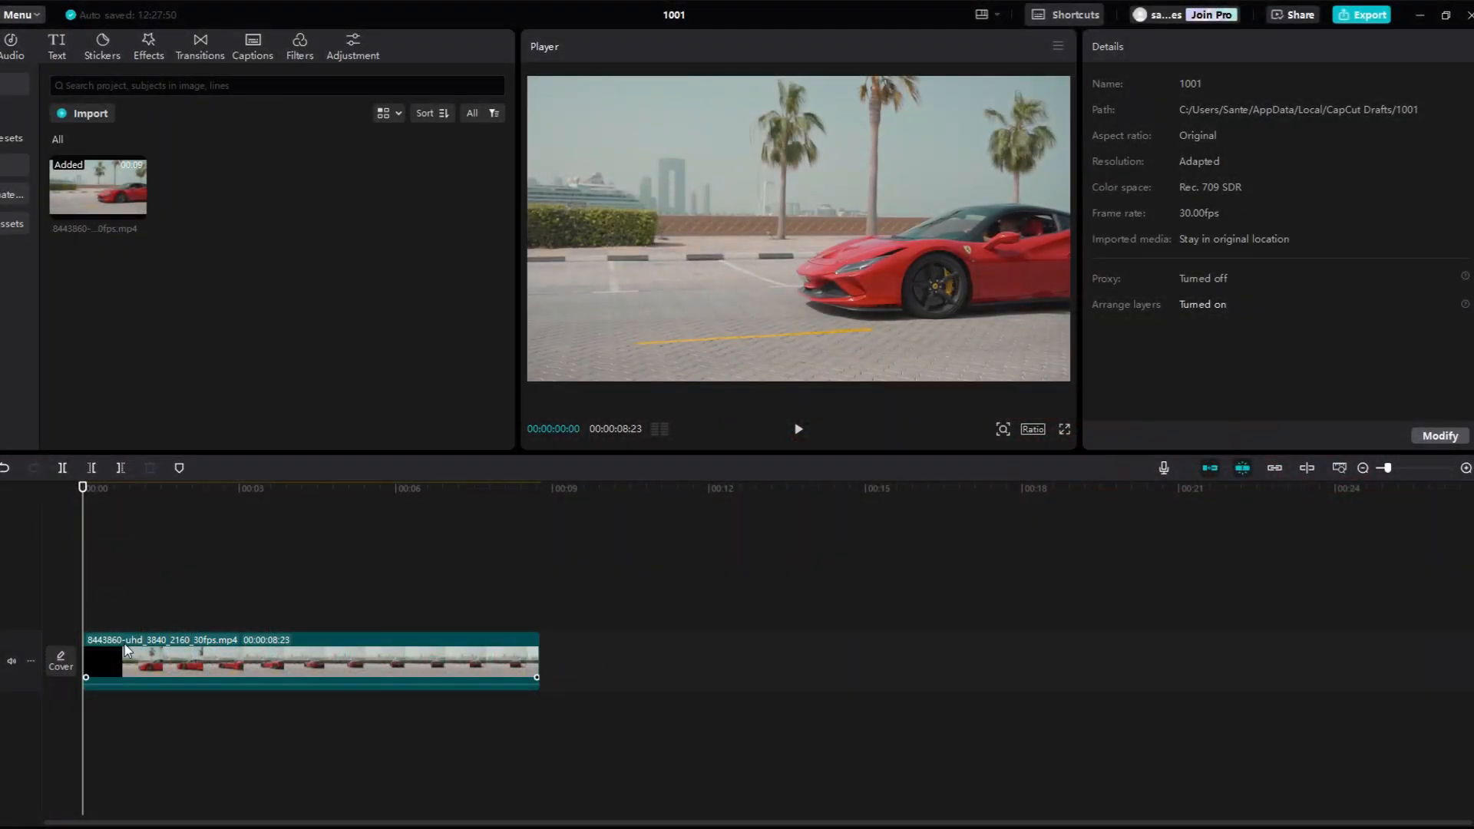
# Step: Drain saturation from the non-red hues including magenta, then adjust the red hue so the car pops
pyautogui.click(282, 659)
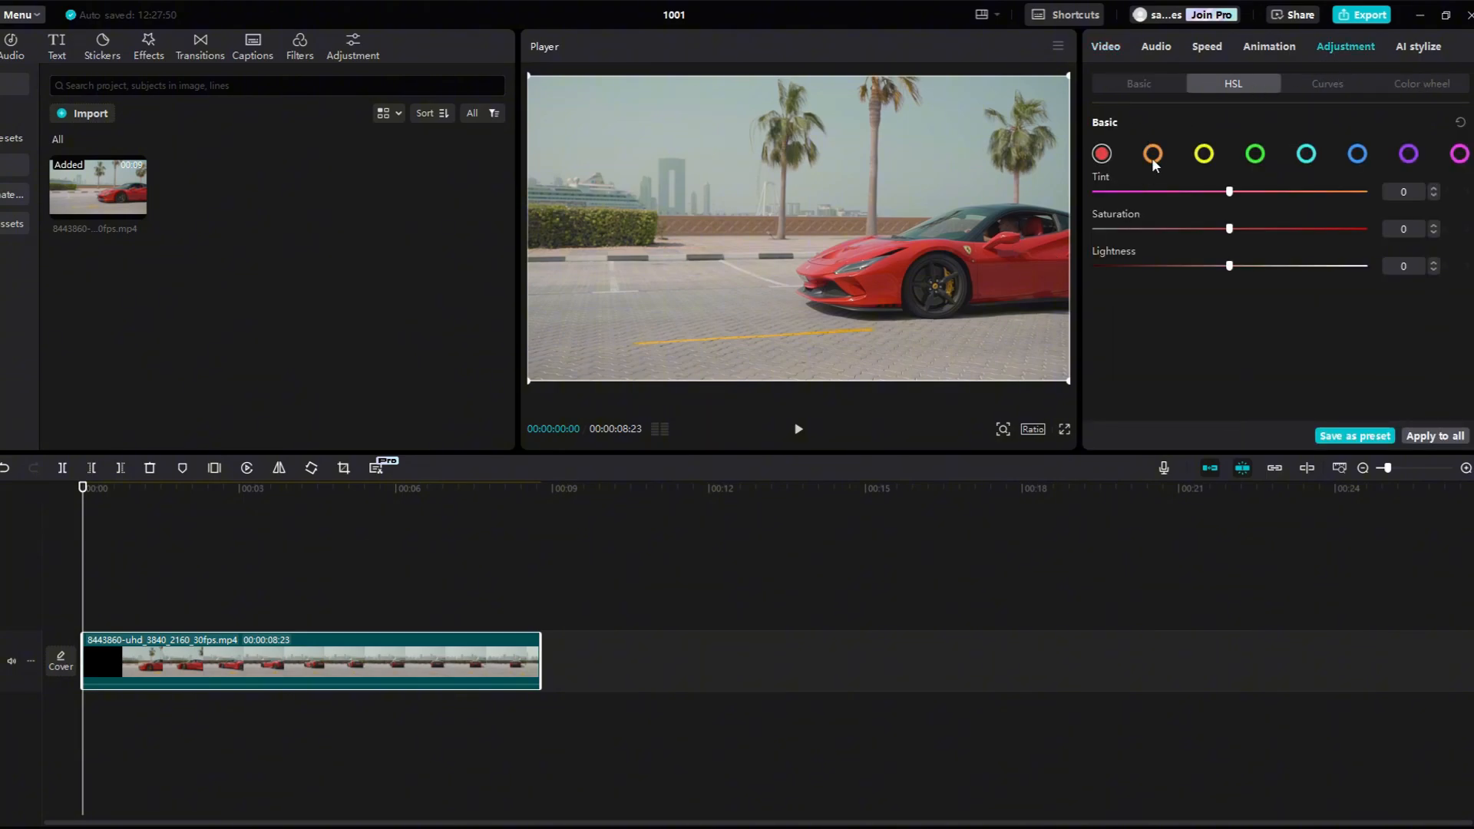
pyautogui.moveTo(1228, 228); pyautogui.dragTo(1093, 228)
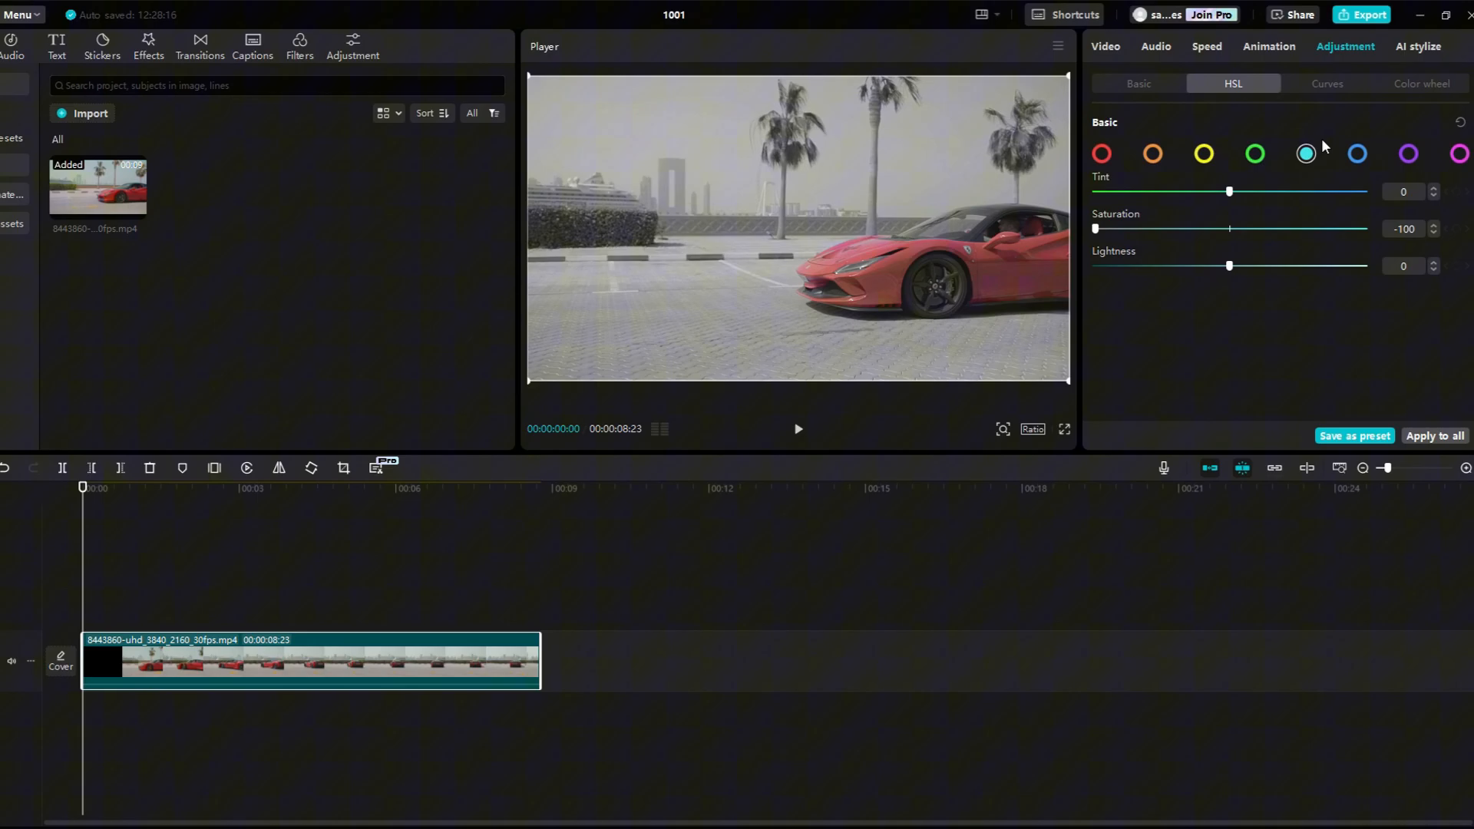
pyautogui.click(1460, 154)
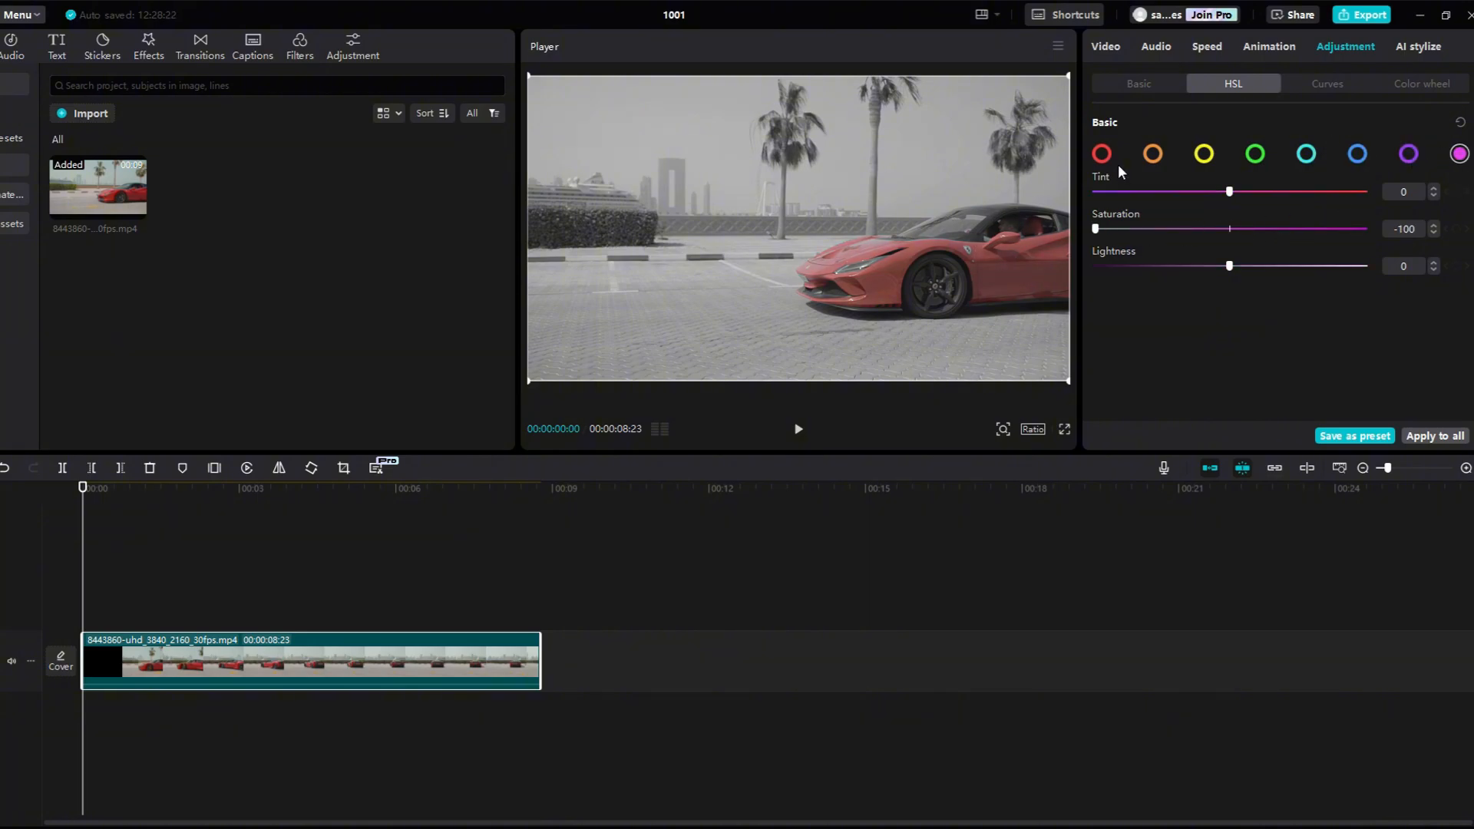
pyautogui.moveTo(1094, 229); pyautogui.dragTo(1228, 228)
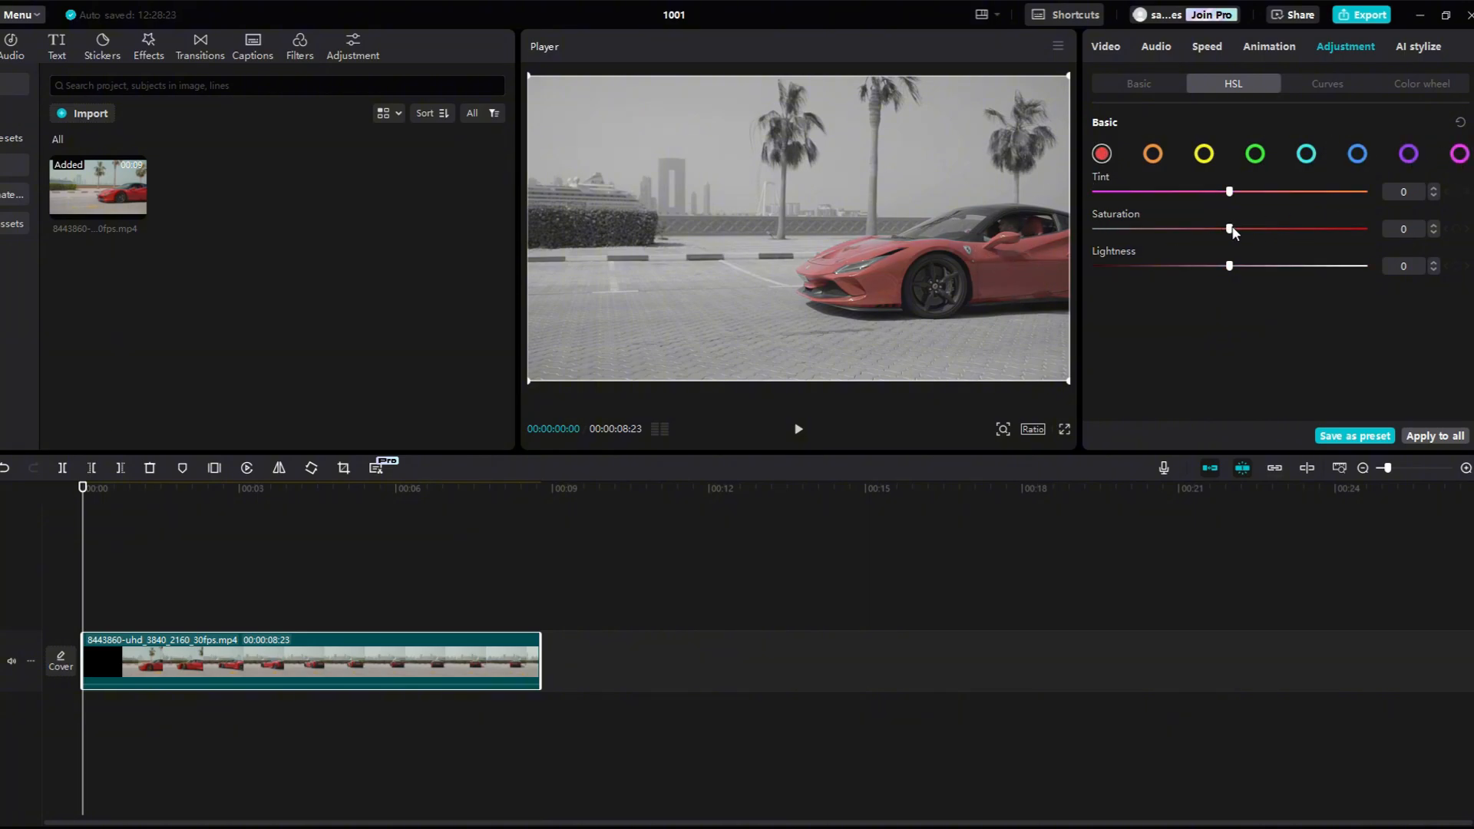
pyautogui.moveTo(1230, 229); pyautogui.dragTo(1331, 229)
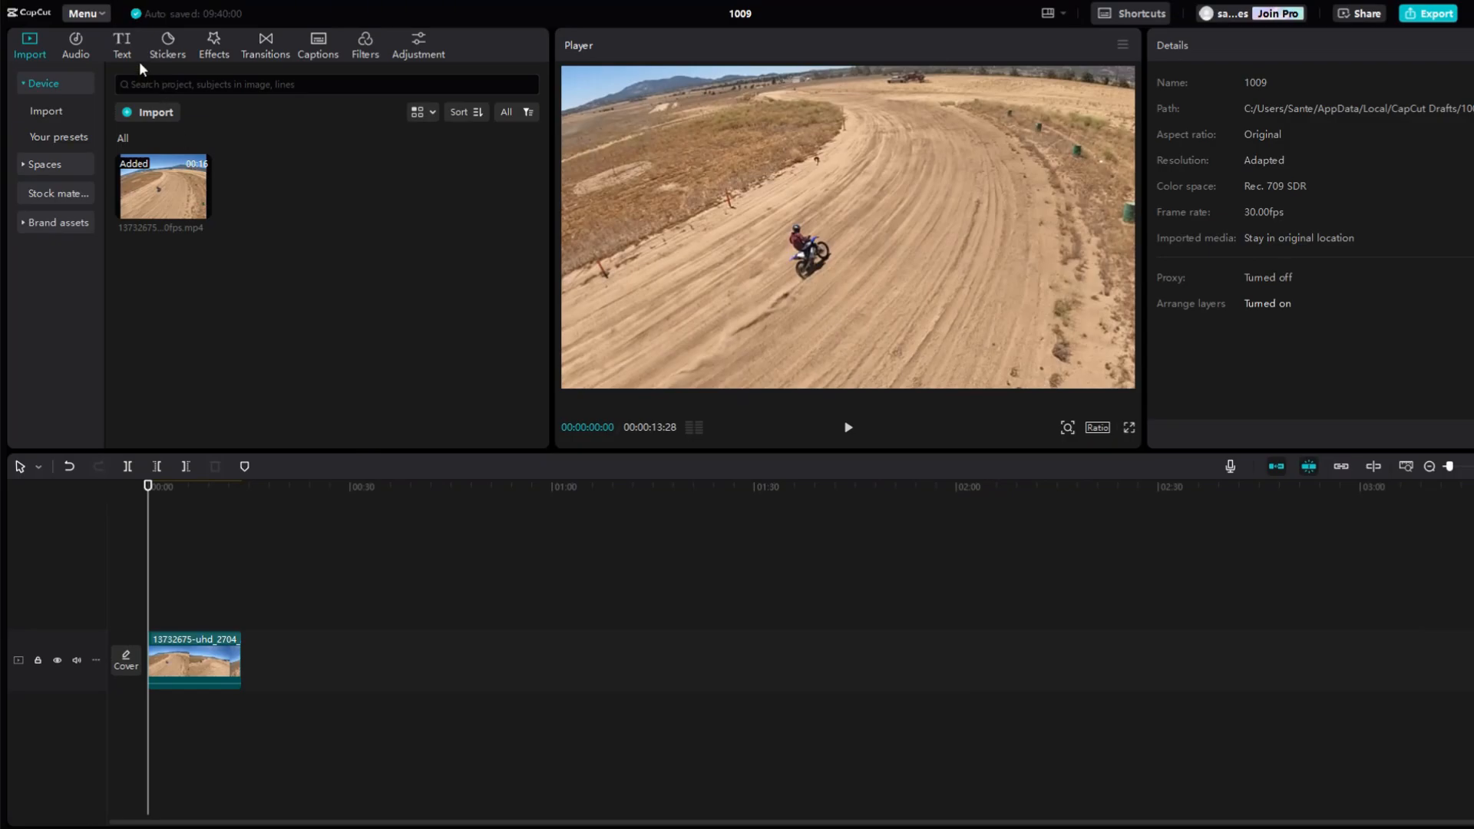
# Step: Add a 'Tom' title with an outlined preset and cyan colour, placed above the rider
pyautogui.click(121, 43)
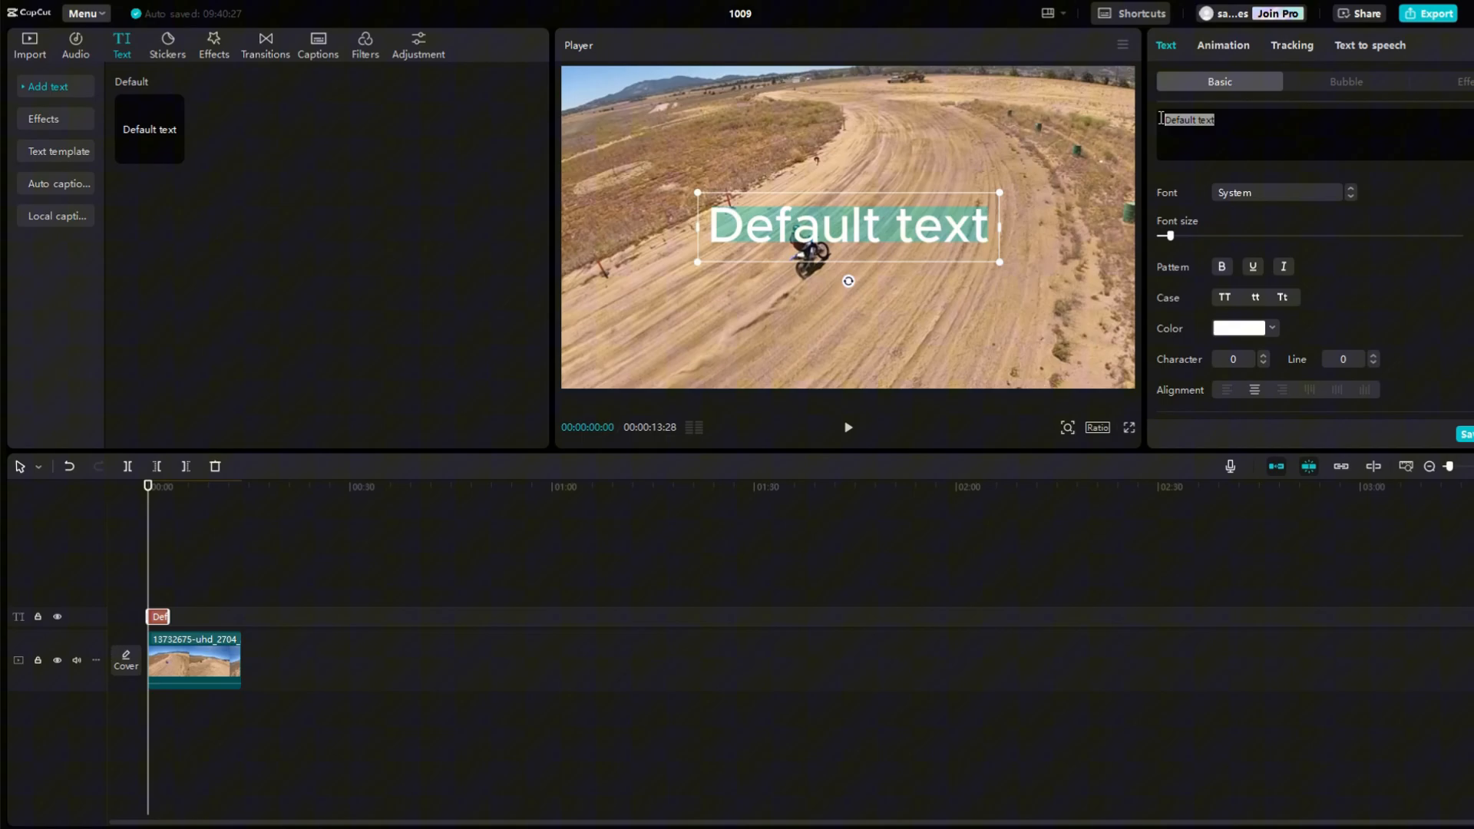
pyautogui.click(1279, 192)
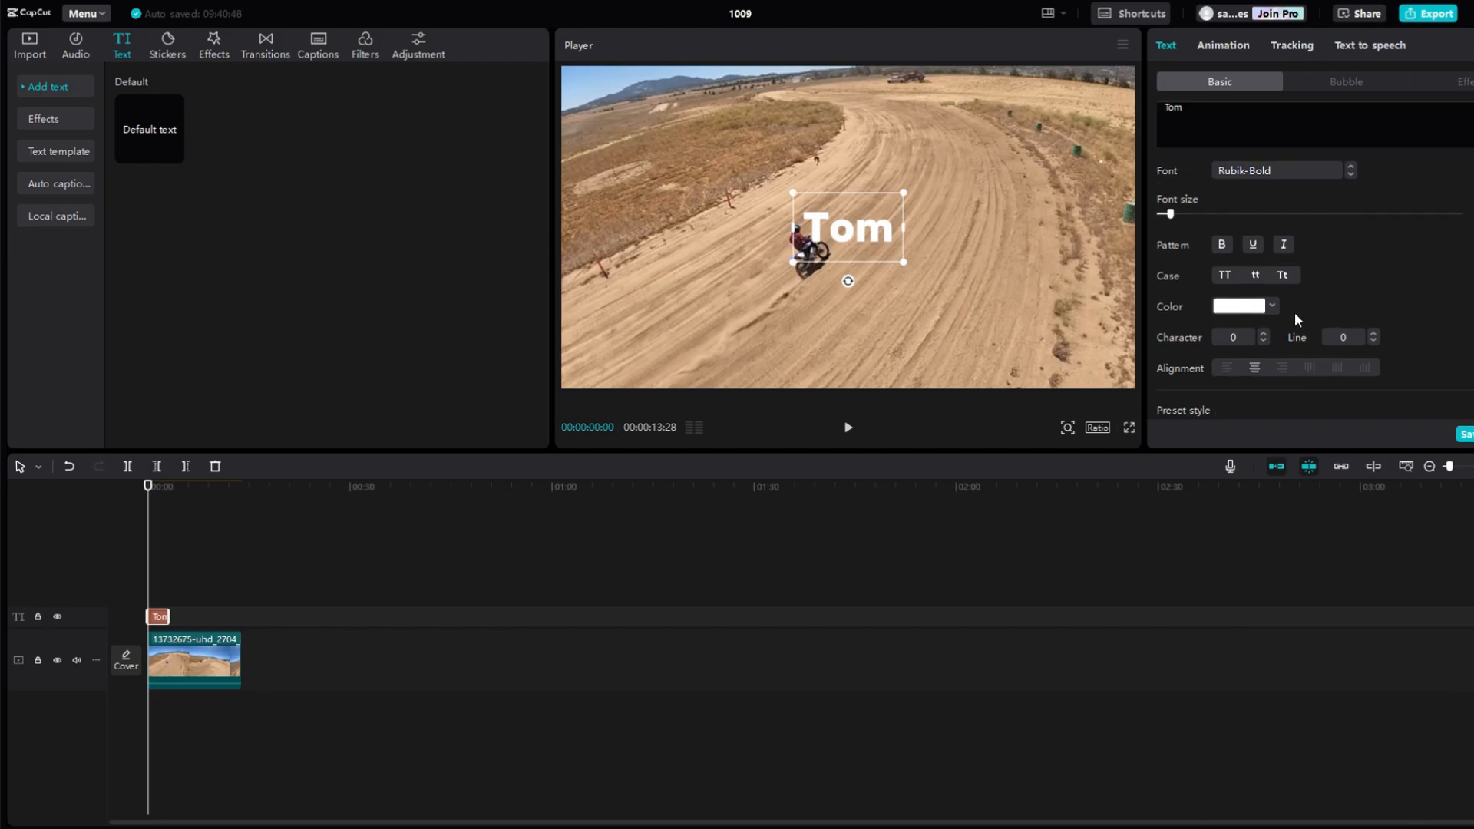
pyautogui.click(1216, 352)
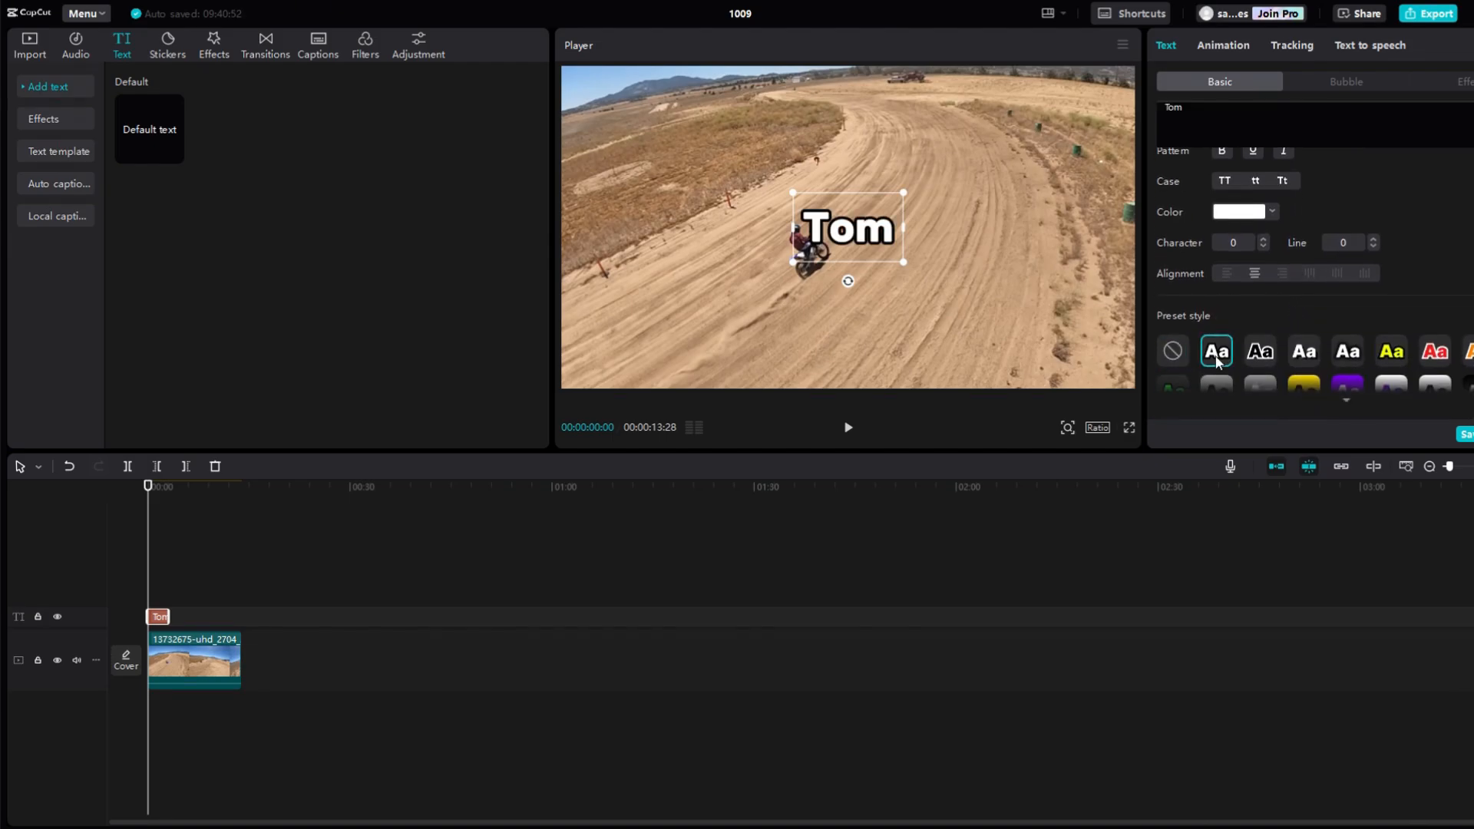
pyautogui.click(1239, 210)
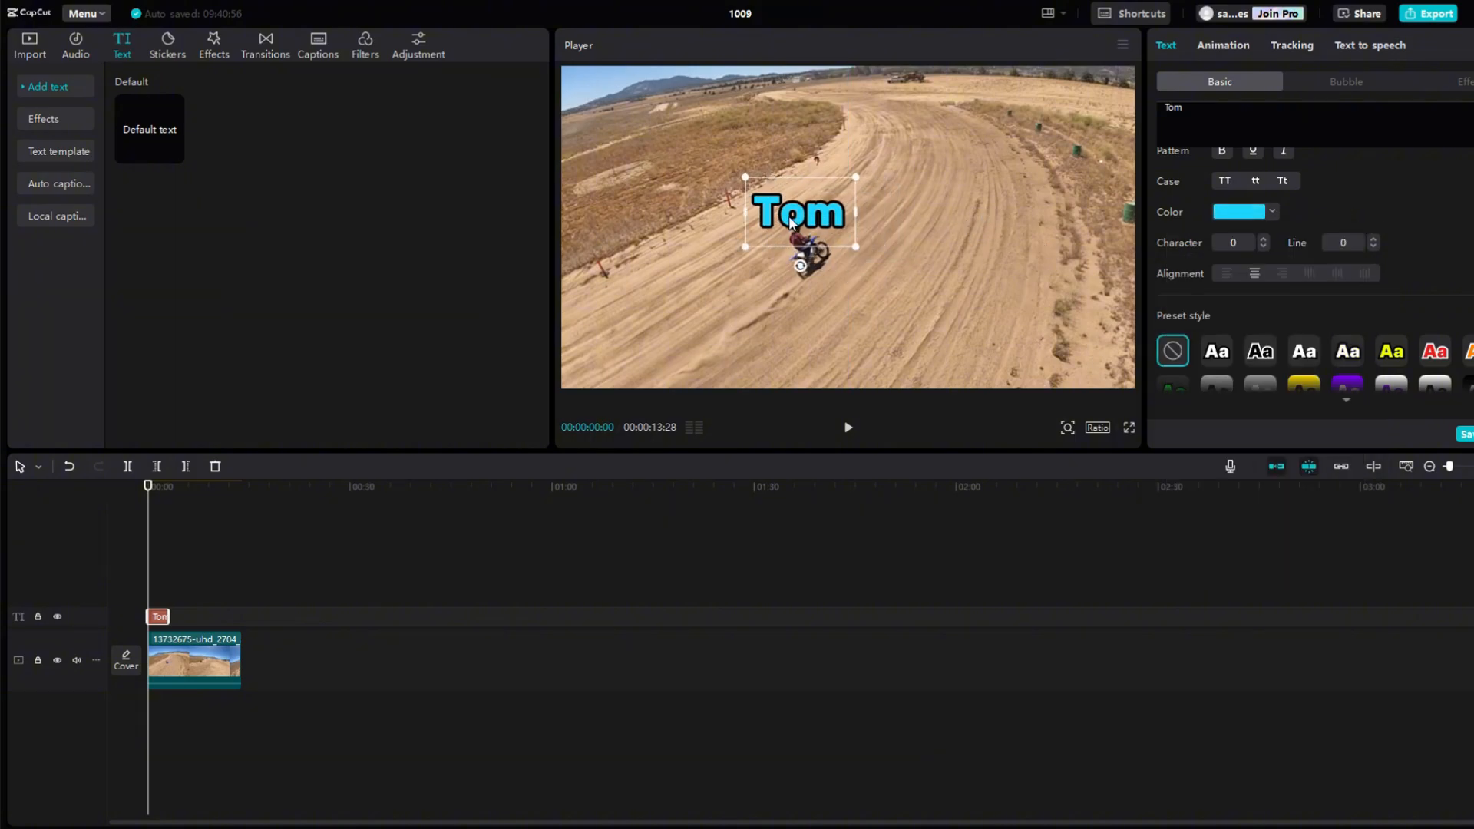
pyautogui.moveTo(799, 211); pyautogui.dragTo(797, 207)
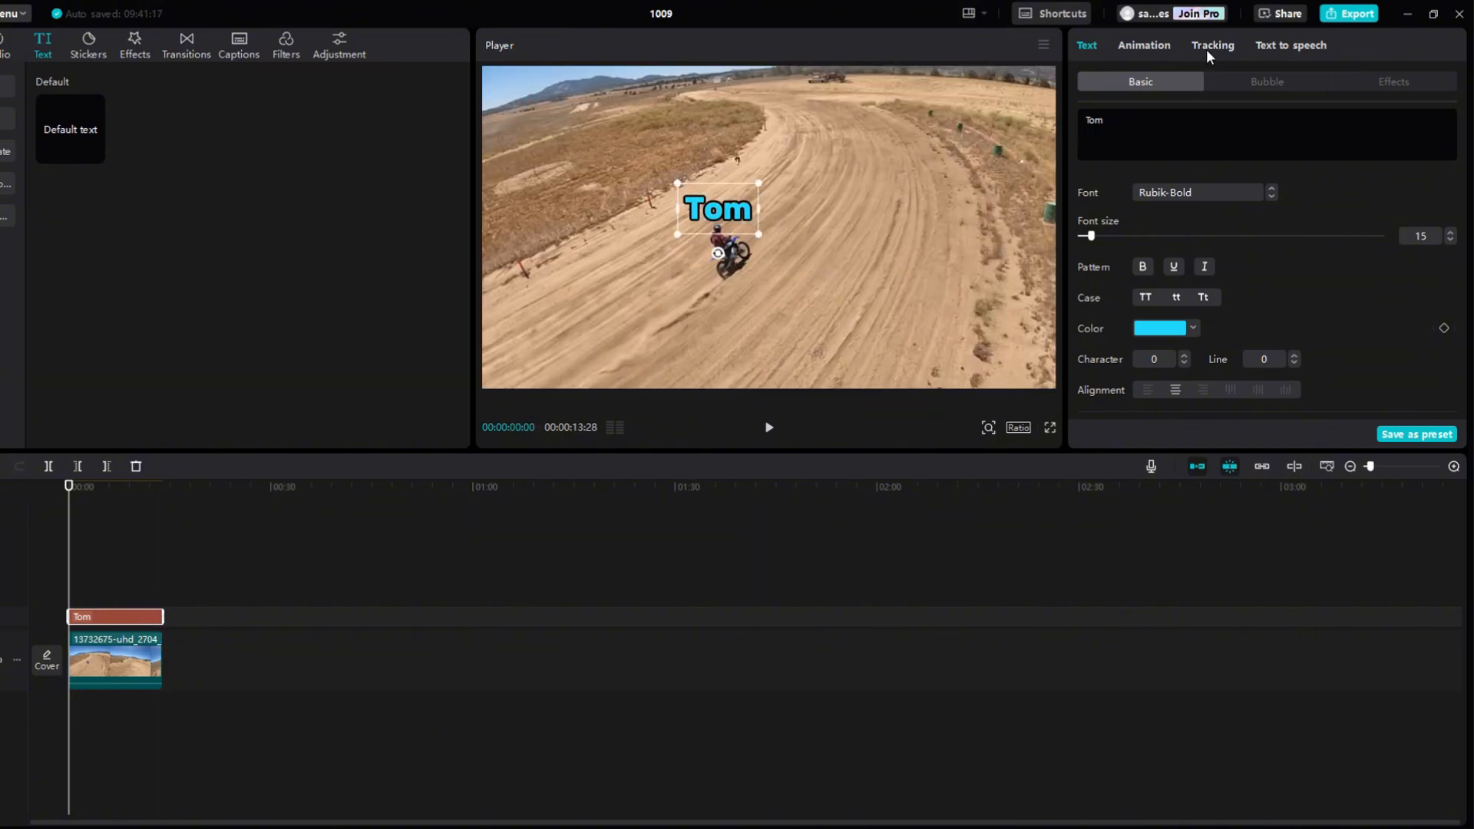
# Step: Apply Motion tracking so the Tom title follows the rider
pyautogui.click(1212, 45)
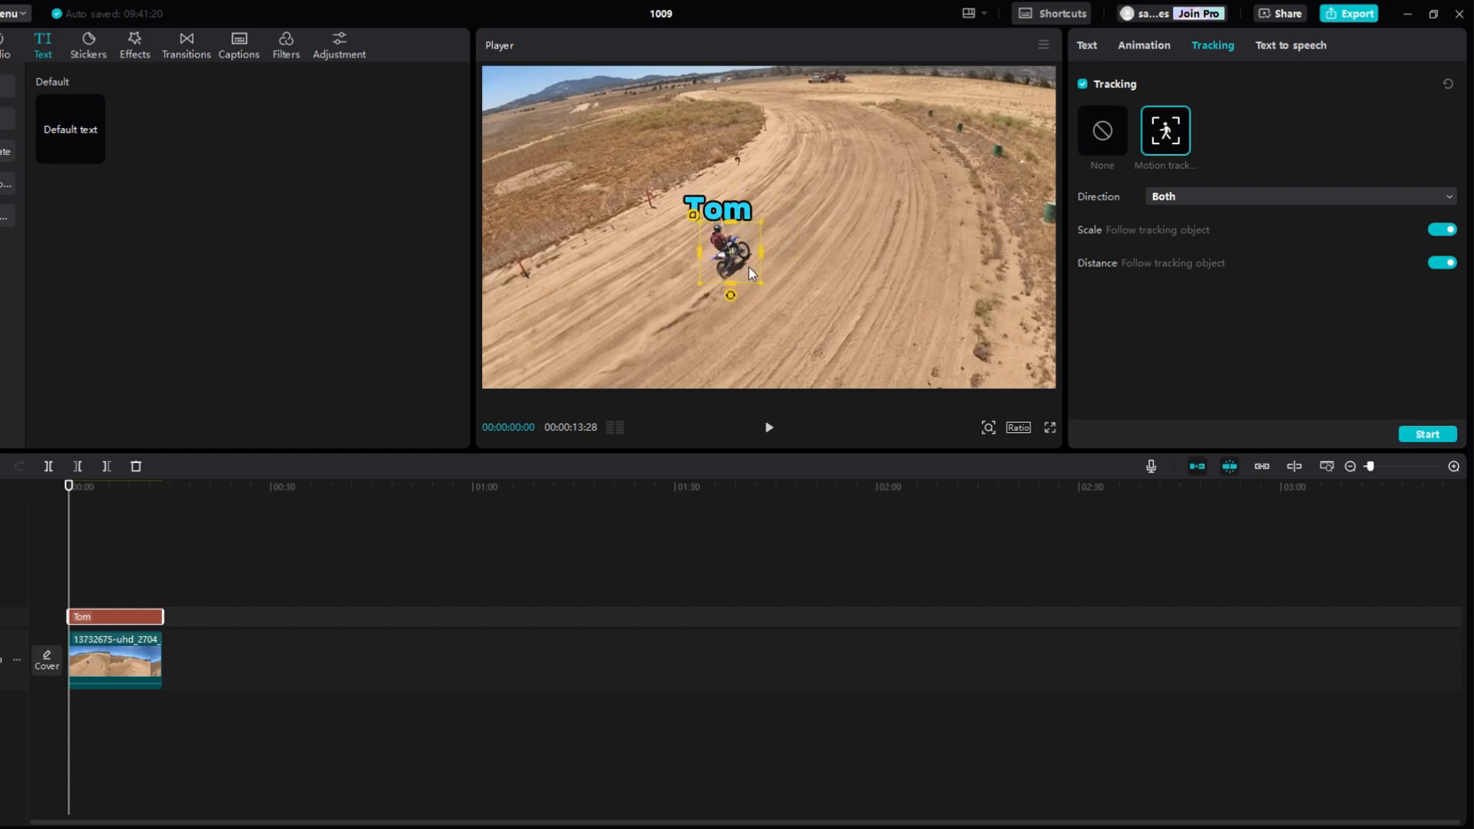
pyautogui.click(1427, 434)
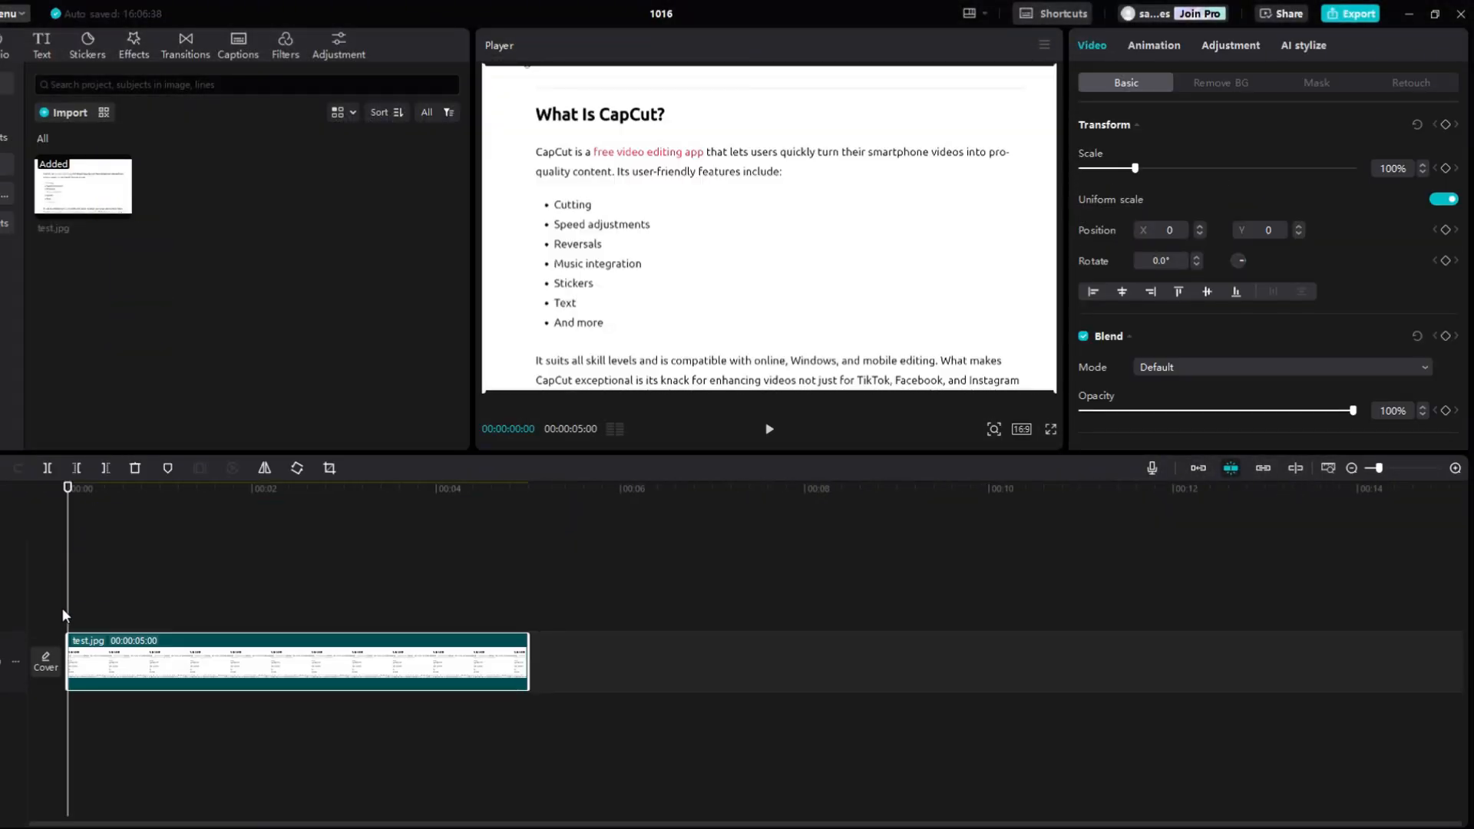
# Step: Add a blank yellow text and scale it into a bar covering the first article line
pyautogui.click(40, 45)
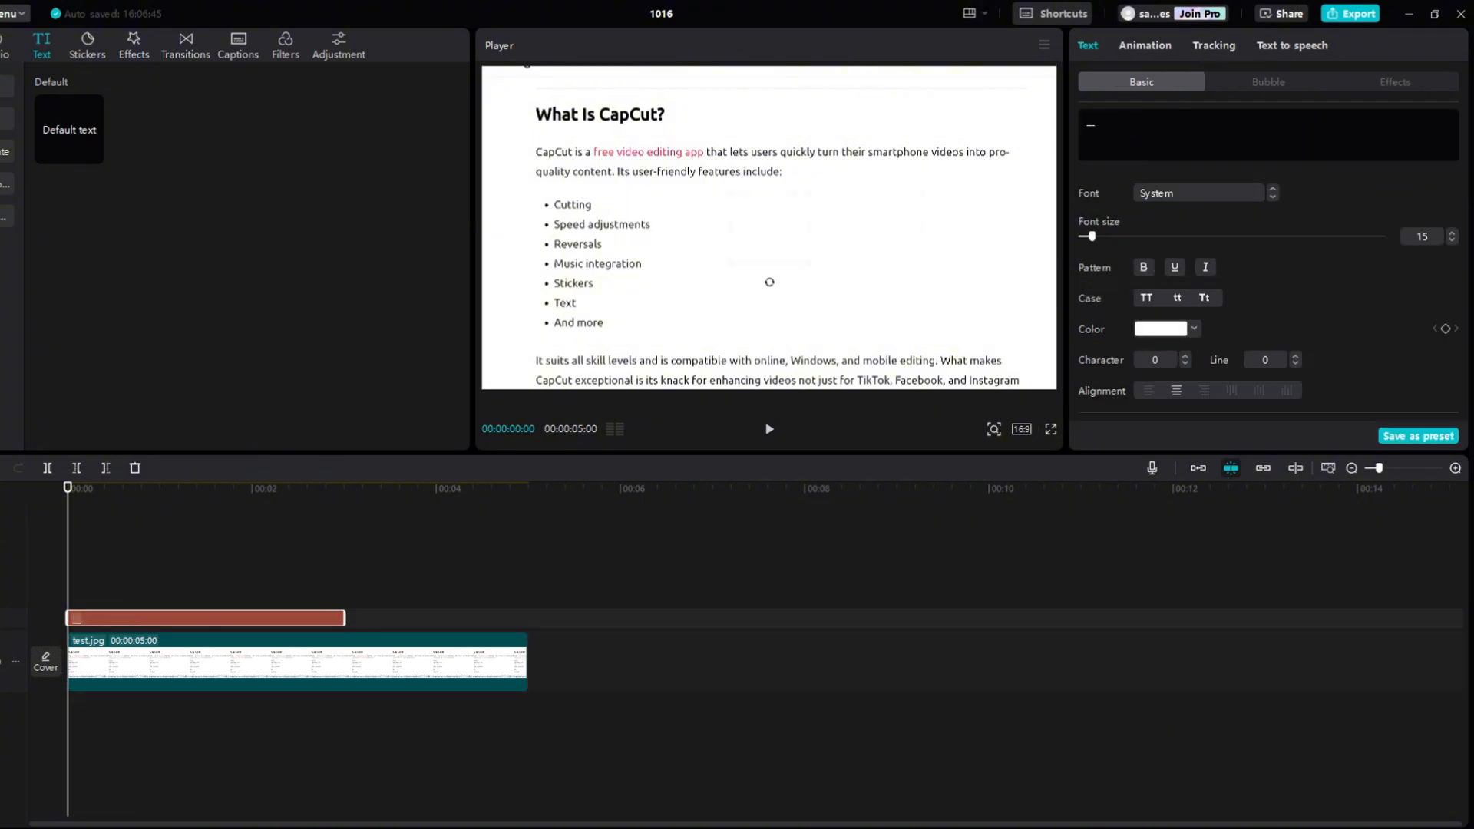
pyautogui.click(1195, 329)
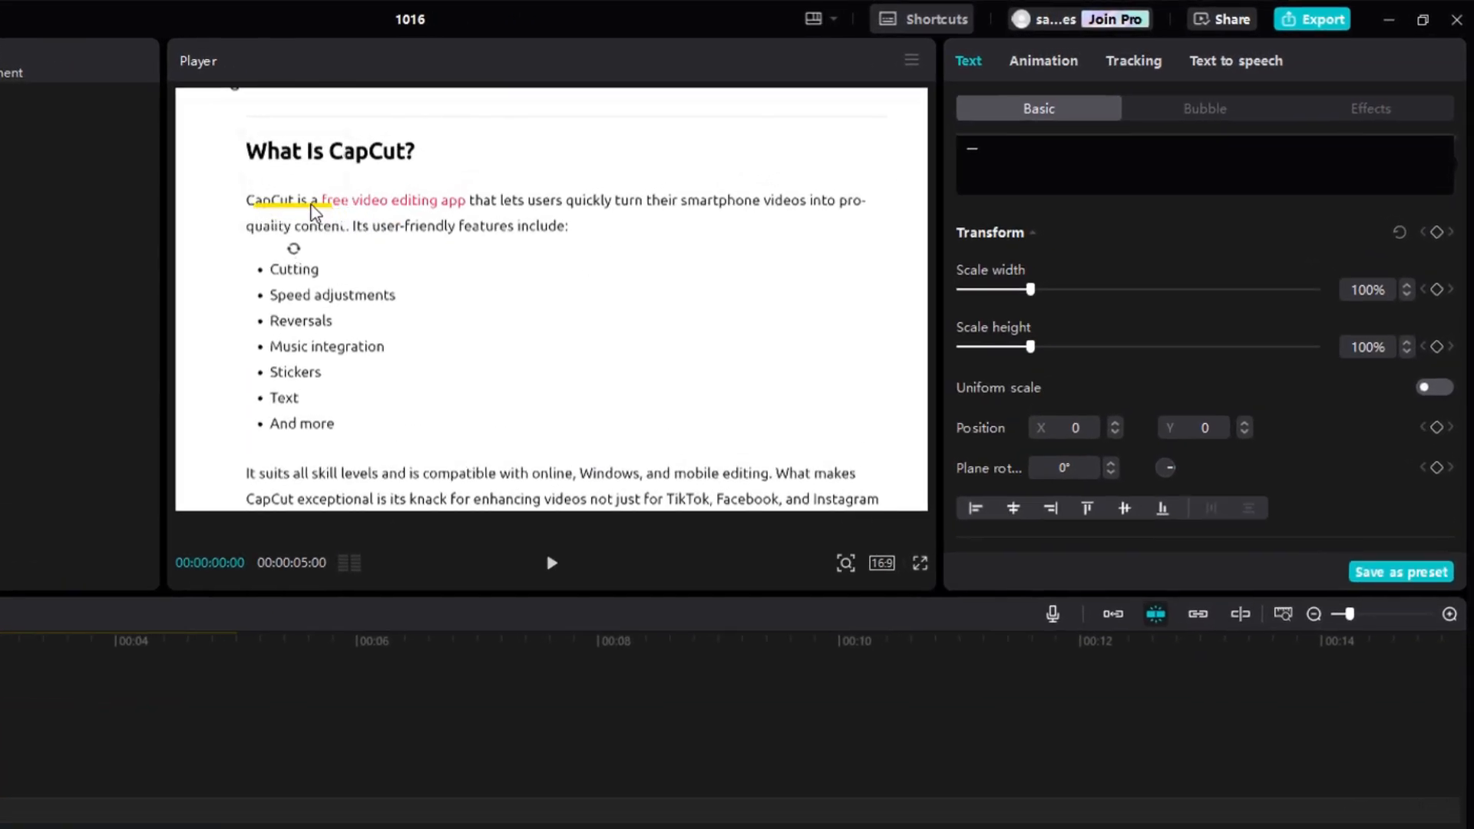
pyautogui.moveTo(1034, 346); pyautogui.dragTo(1293, 346)
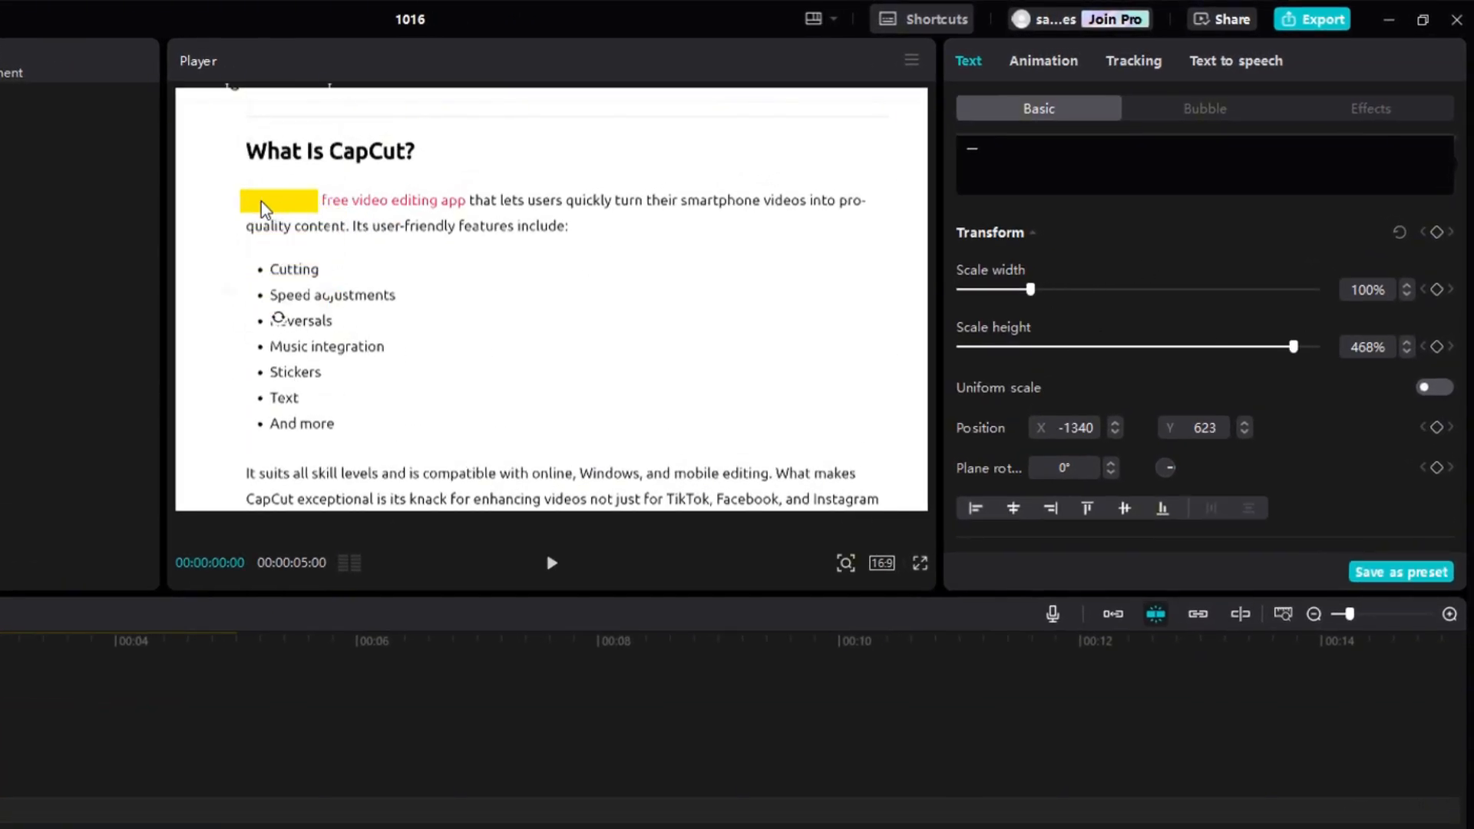
pyautogui.moveTo(1032, 289); pyautogui.dragTo(1262, 289)
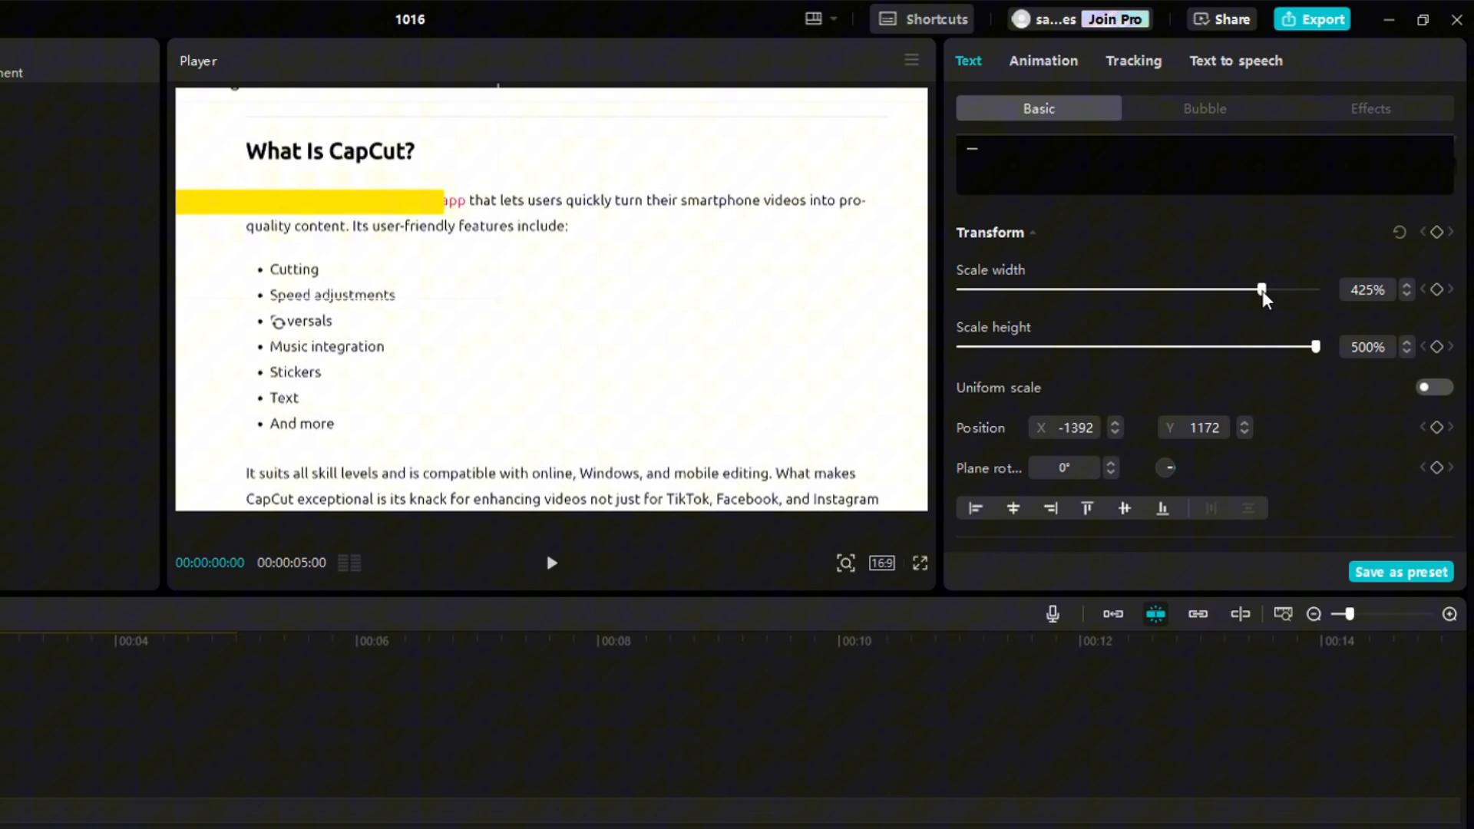
pyautogui.moveTo(1262, 290); pyautogui.dragTo(1316, 290)
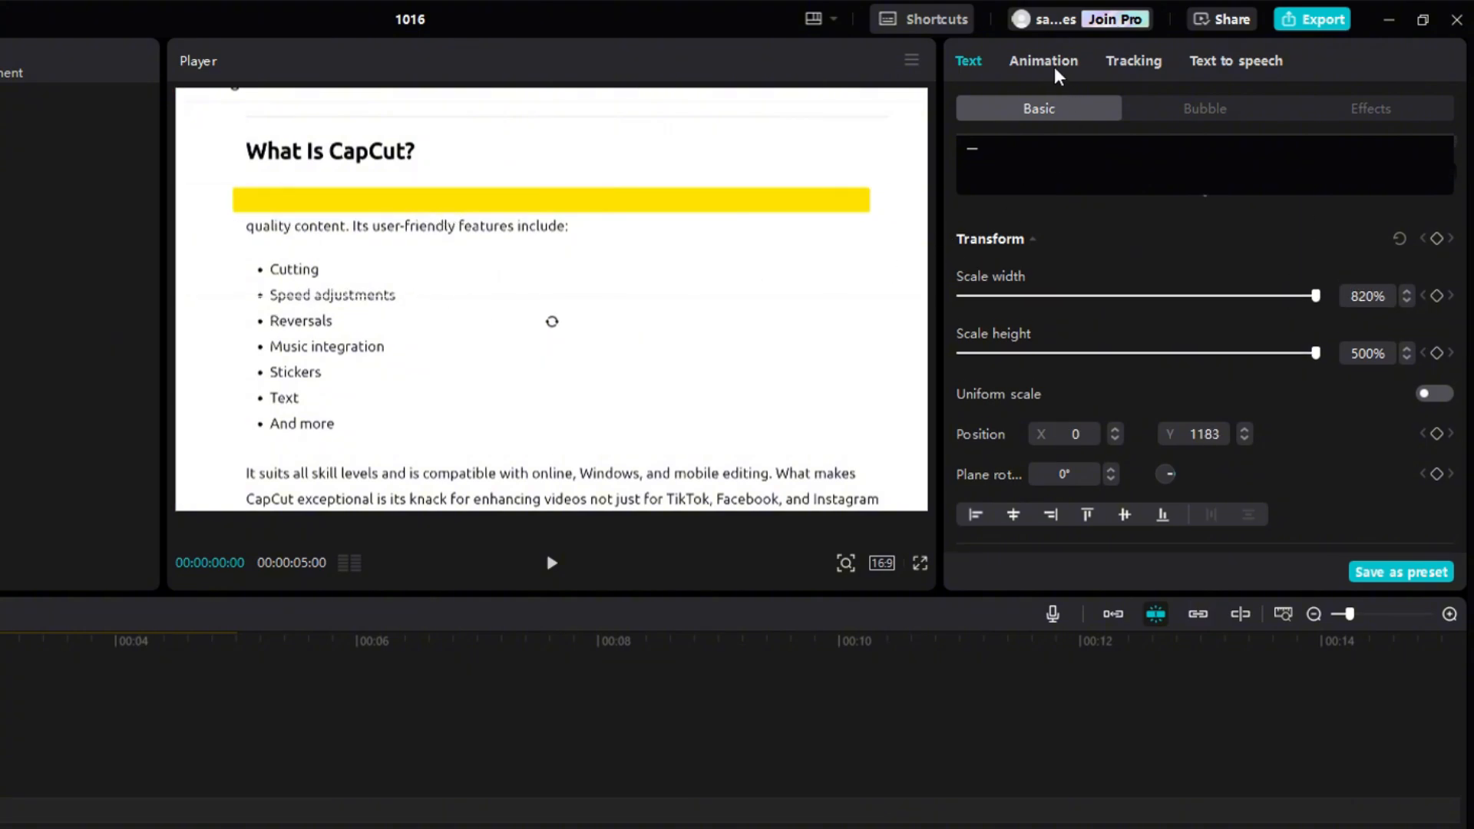
# Step: Give the bar a lengthened Wipe Right entrance and shorten the second highlight to fit its line
pyautogui.click(1042, 60)
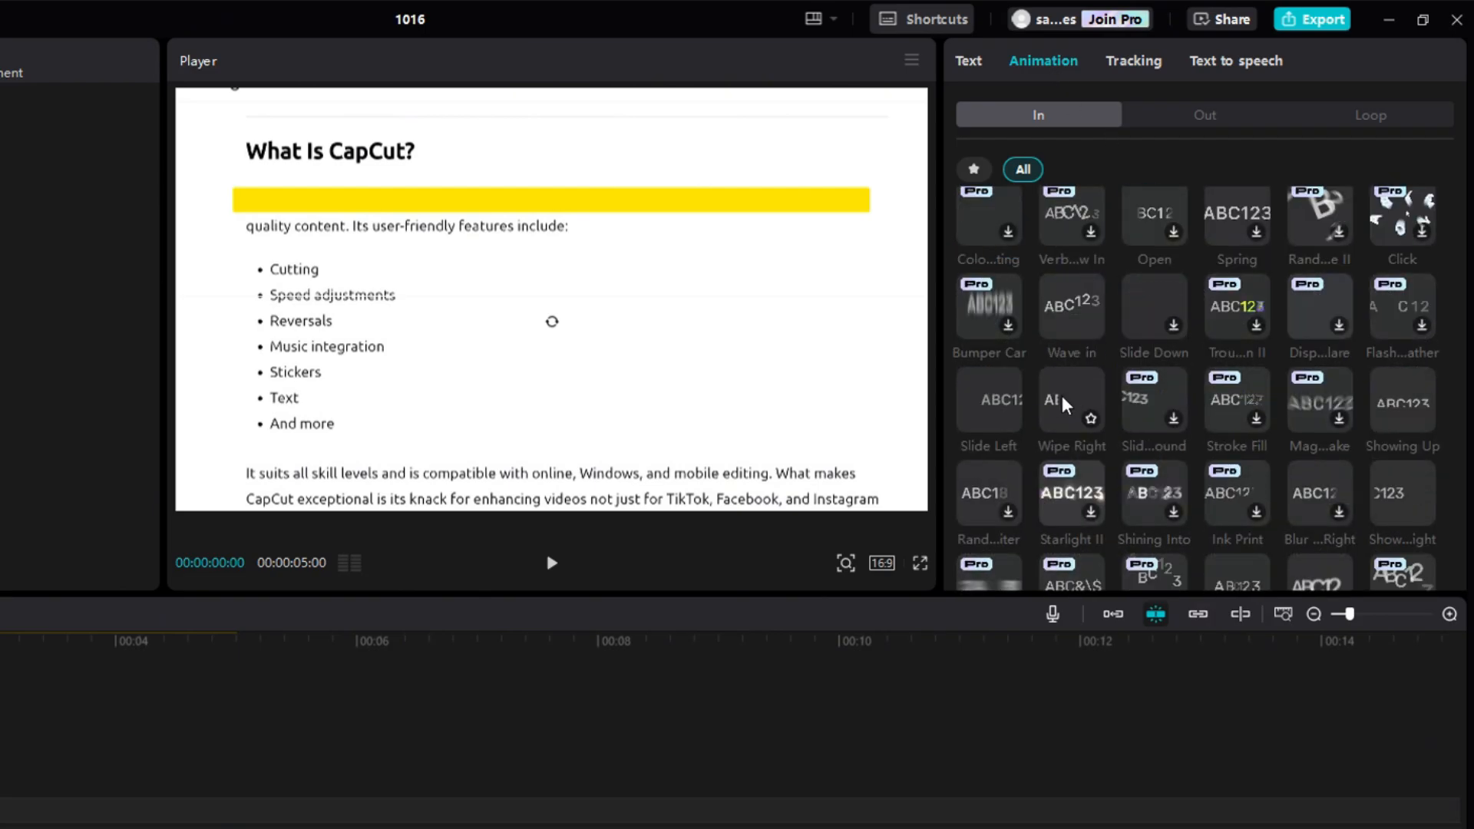
pyautogui.click(1070, 400)
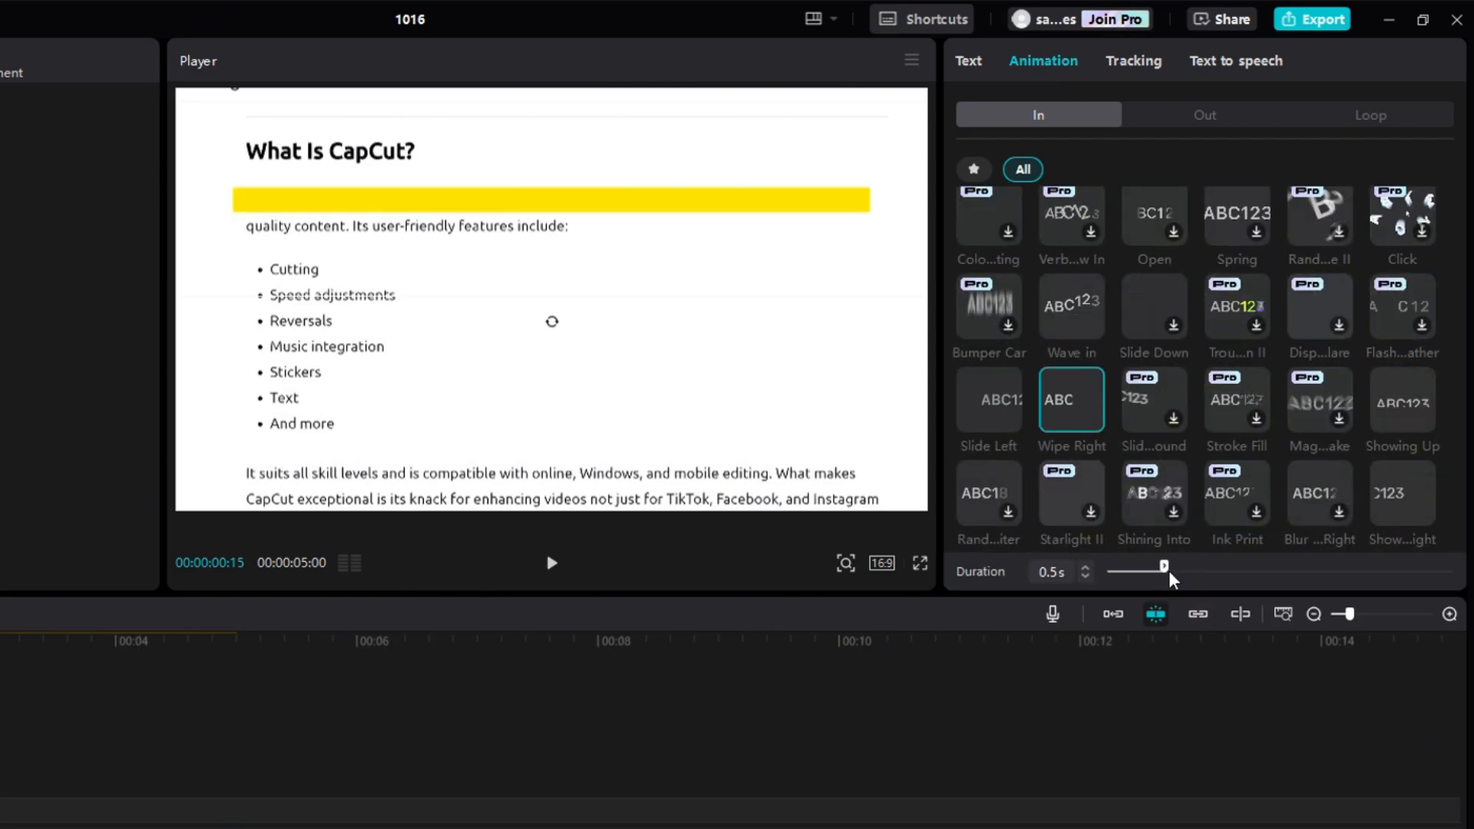
pyautogui.moveTo(1163, 566); pyautogui.dragTo(1264, 517)
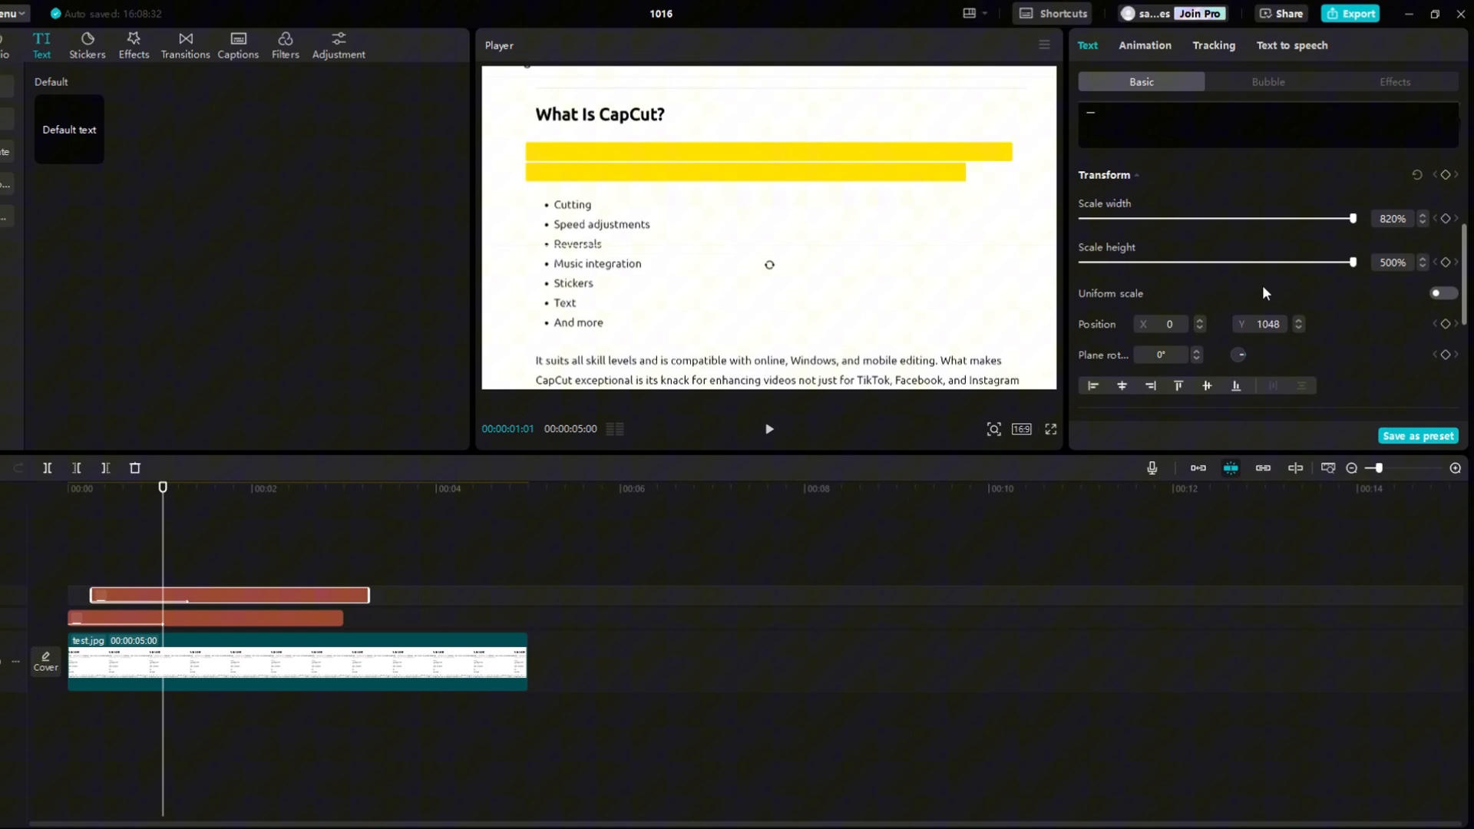
pyautogui.moveTo(1351, 218); pyautogui.dragTo(1352, 218)
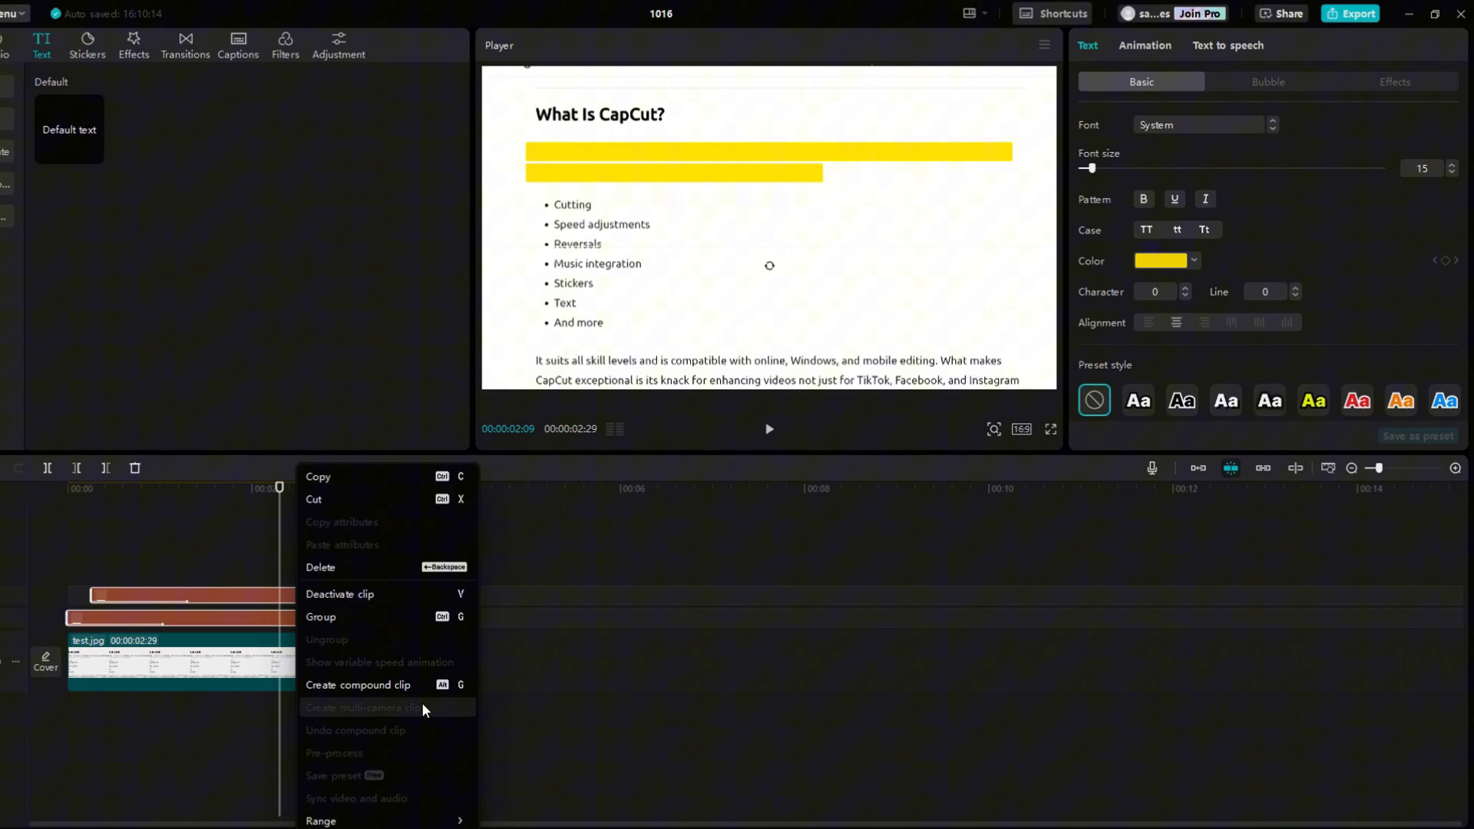
# Step: Create a compound clip from both highlight bars and expand its Video blend settings
pyautogui.click(357, 685)
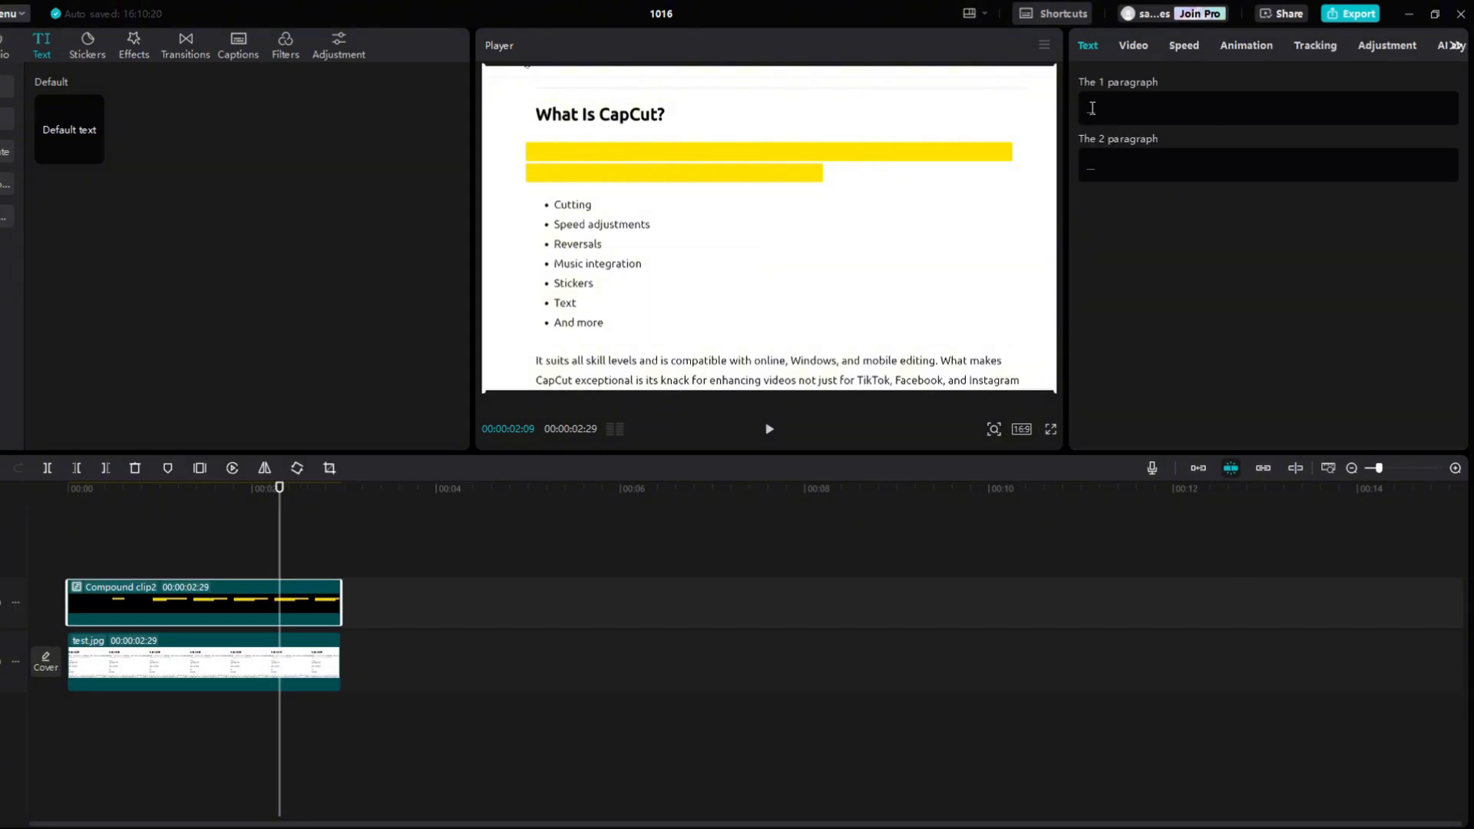
pyautogui.click(1133, 45)
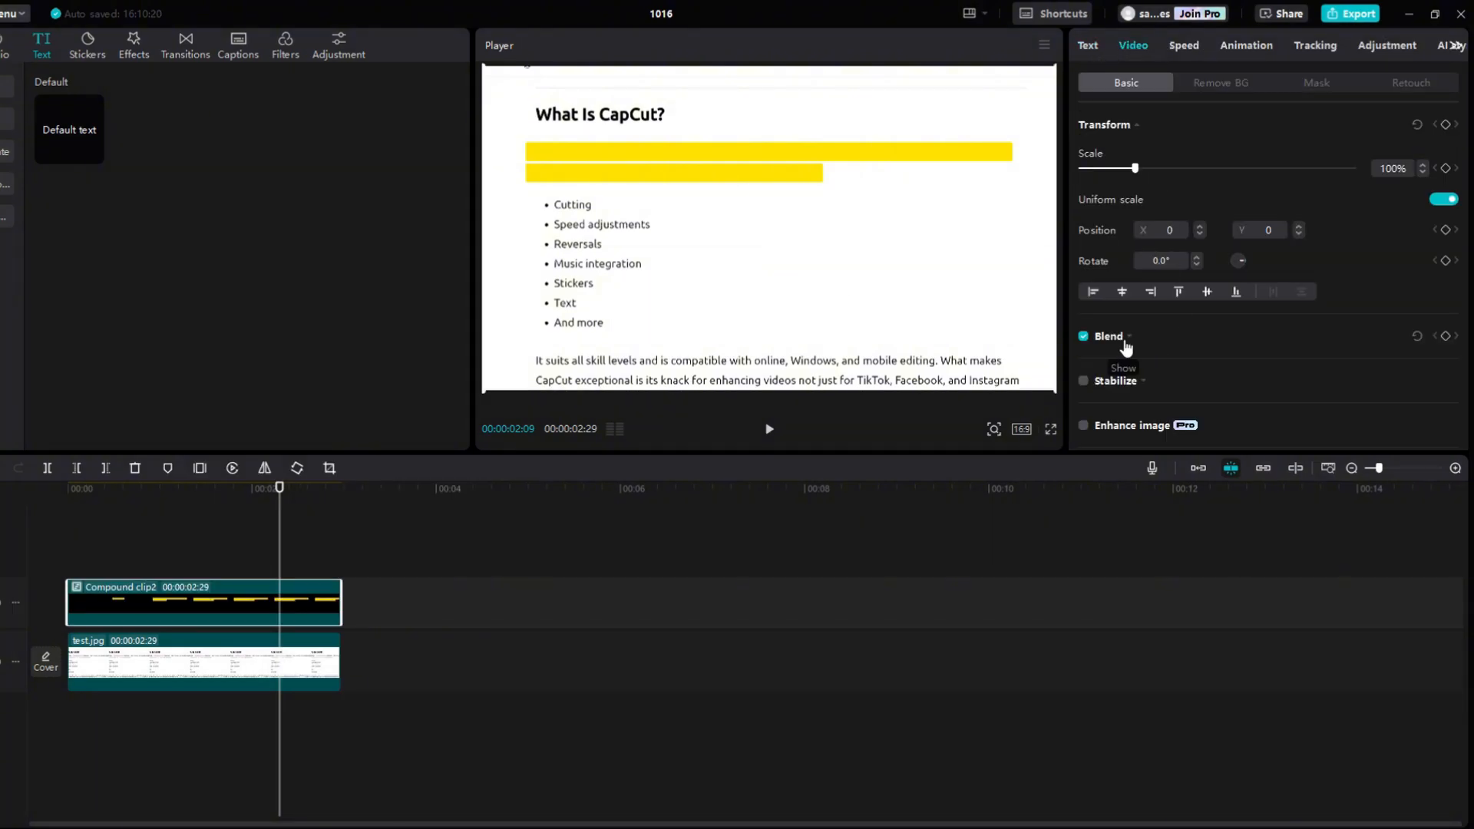
pyautogui.click(1279, 367)
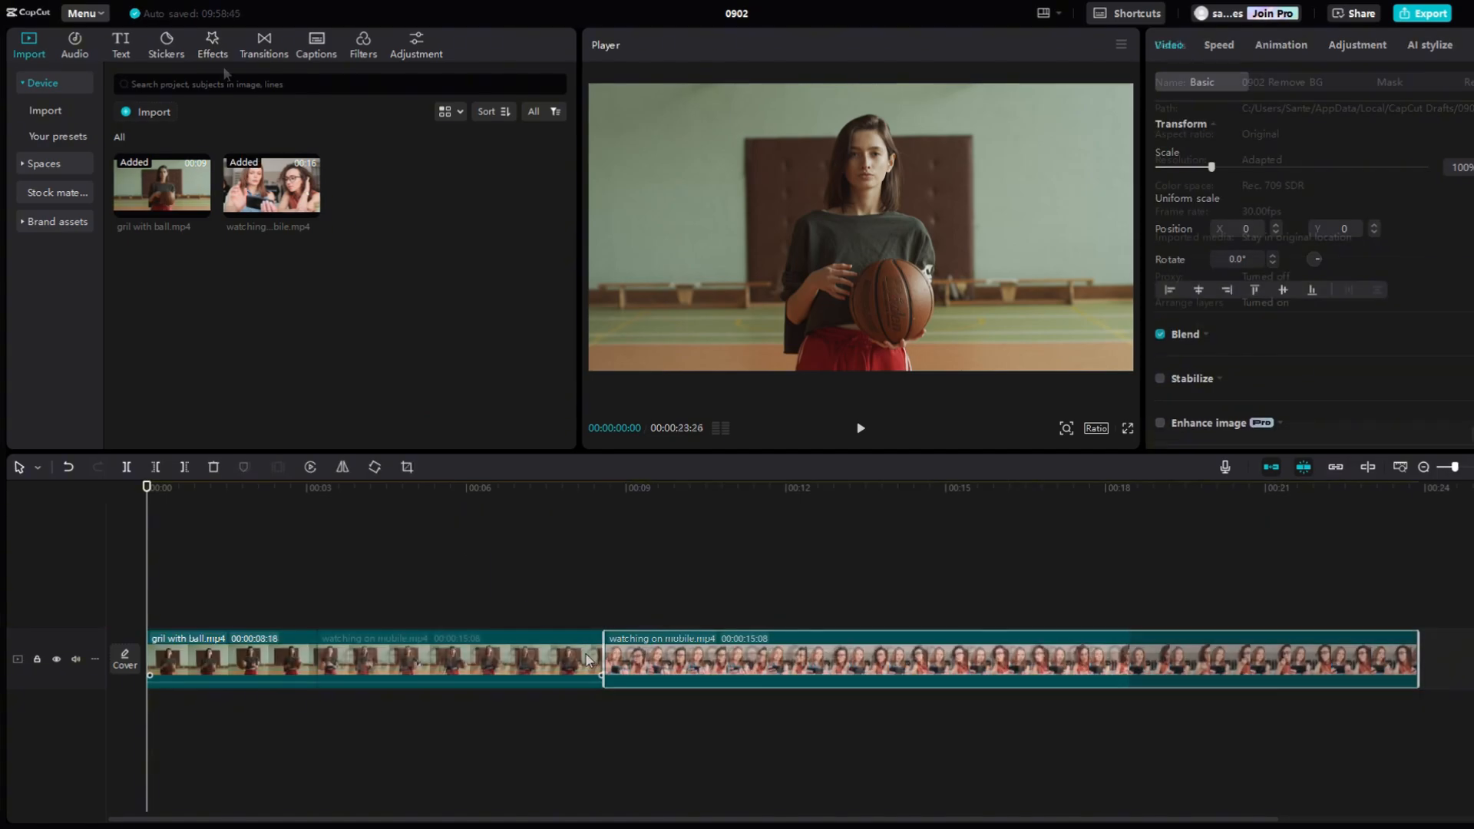
# Step: Find the Face Mosaic body effect by searching 'face m' and apply it to the clips
pyautogui.click(212, 43)
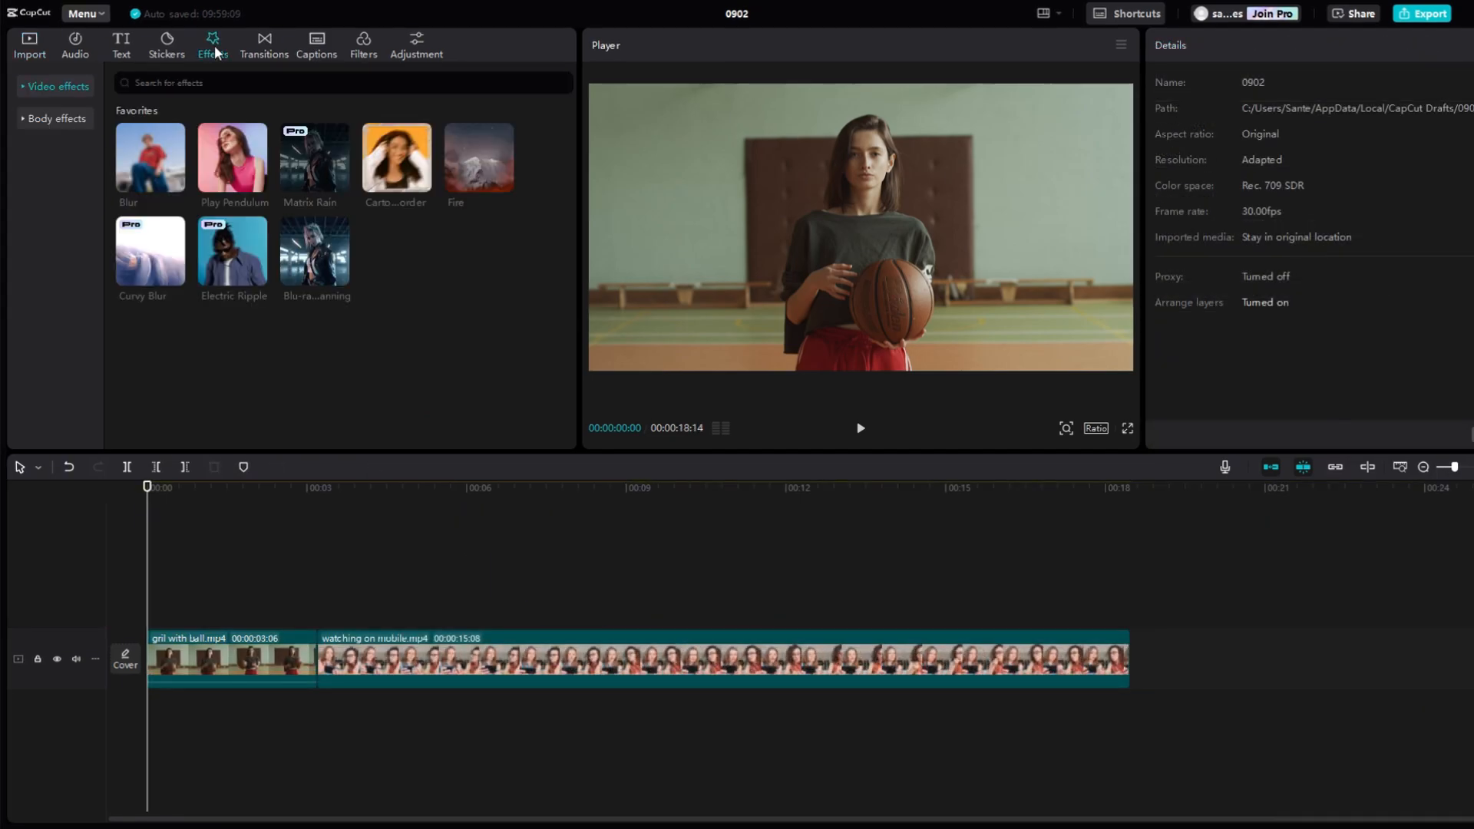
pyautogui.click(55, 118)
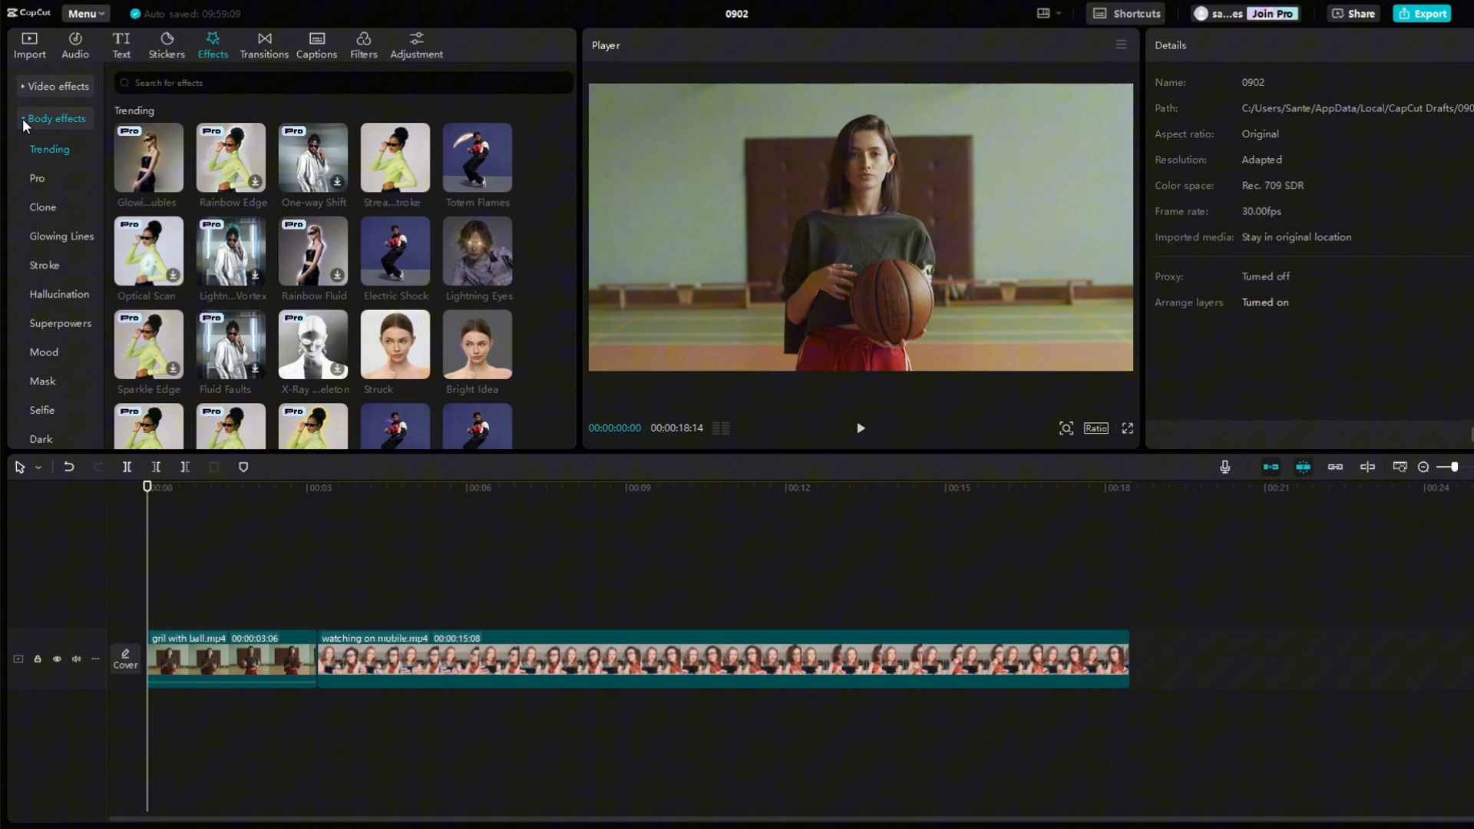
pyautogui.click(43, 384)
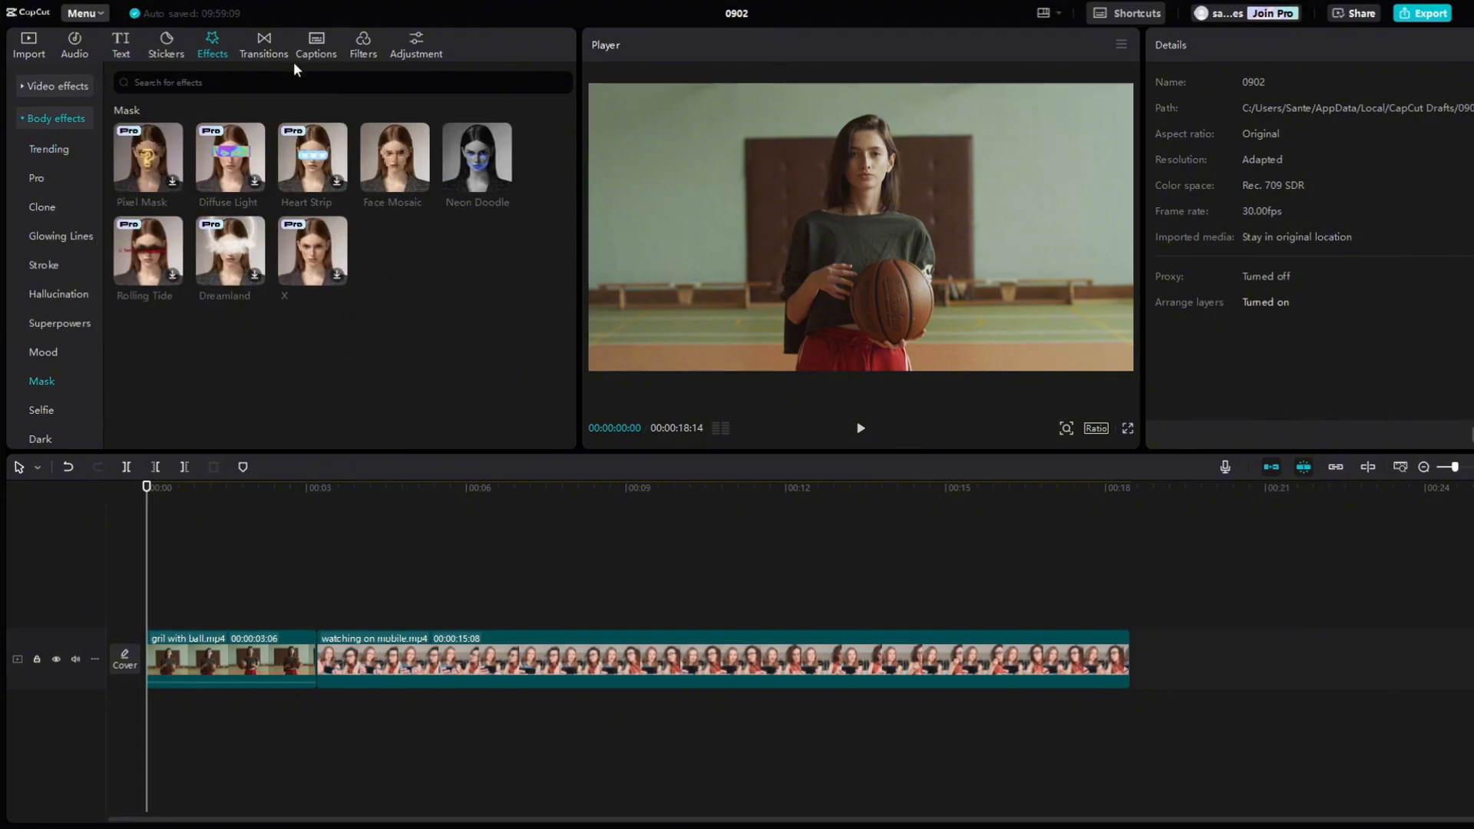
pyautogui.write('face mosaic')
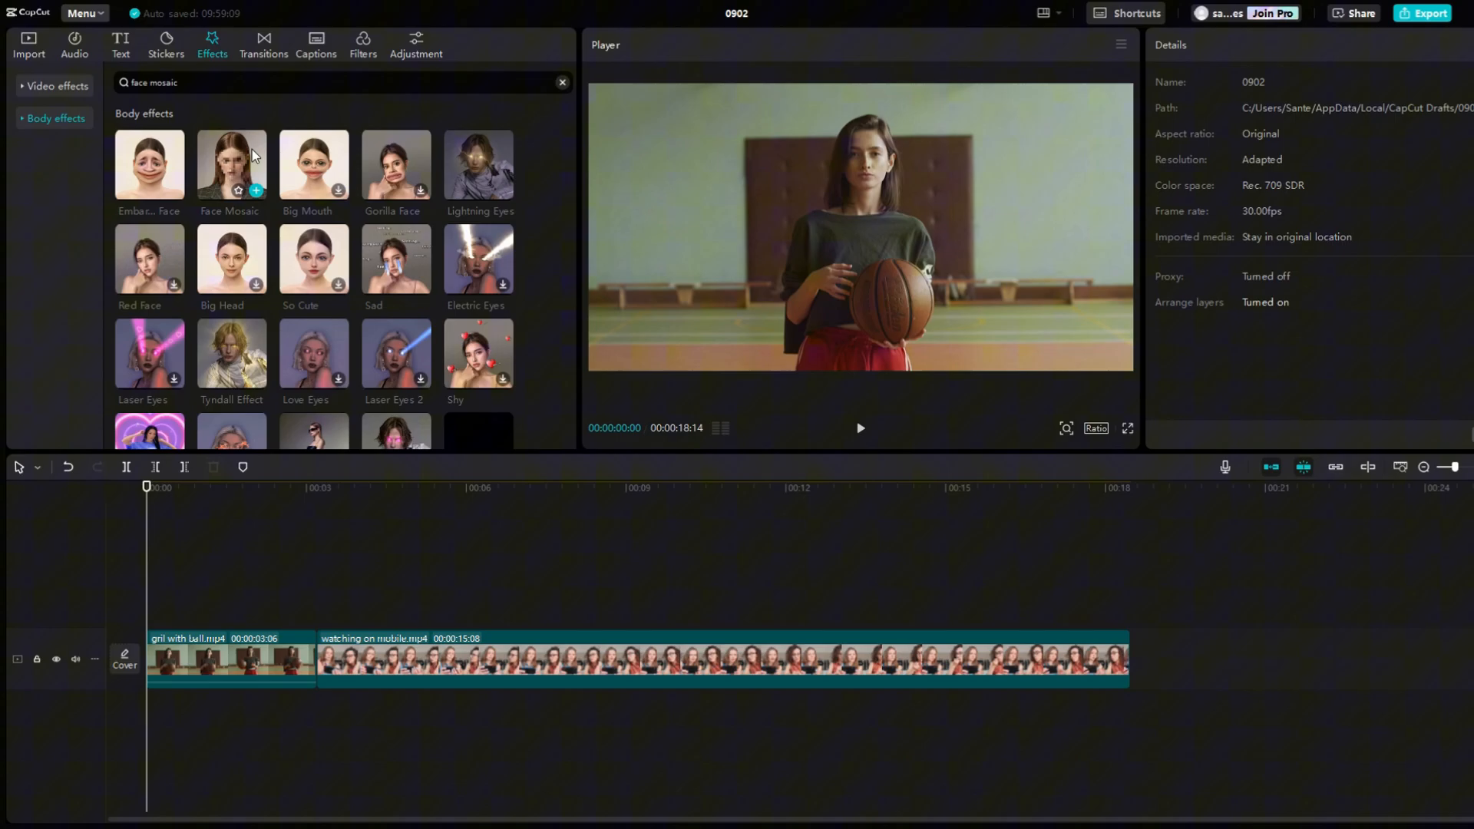
pyautogui.moveTo(187, 513)
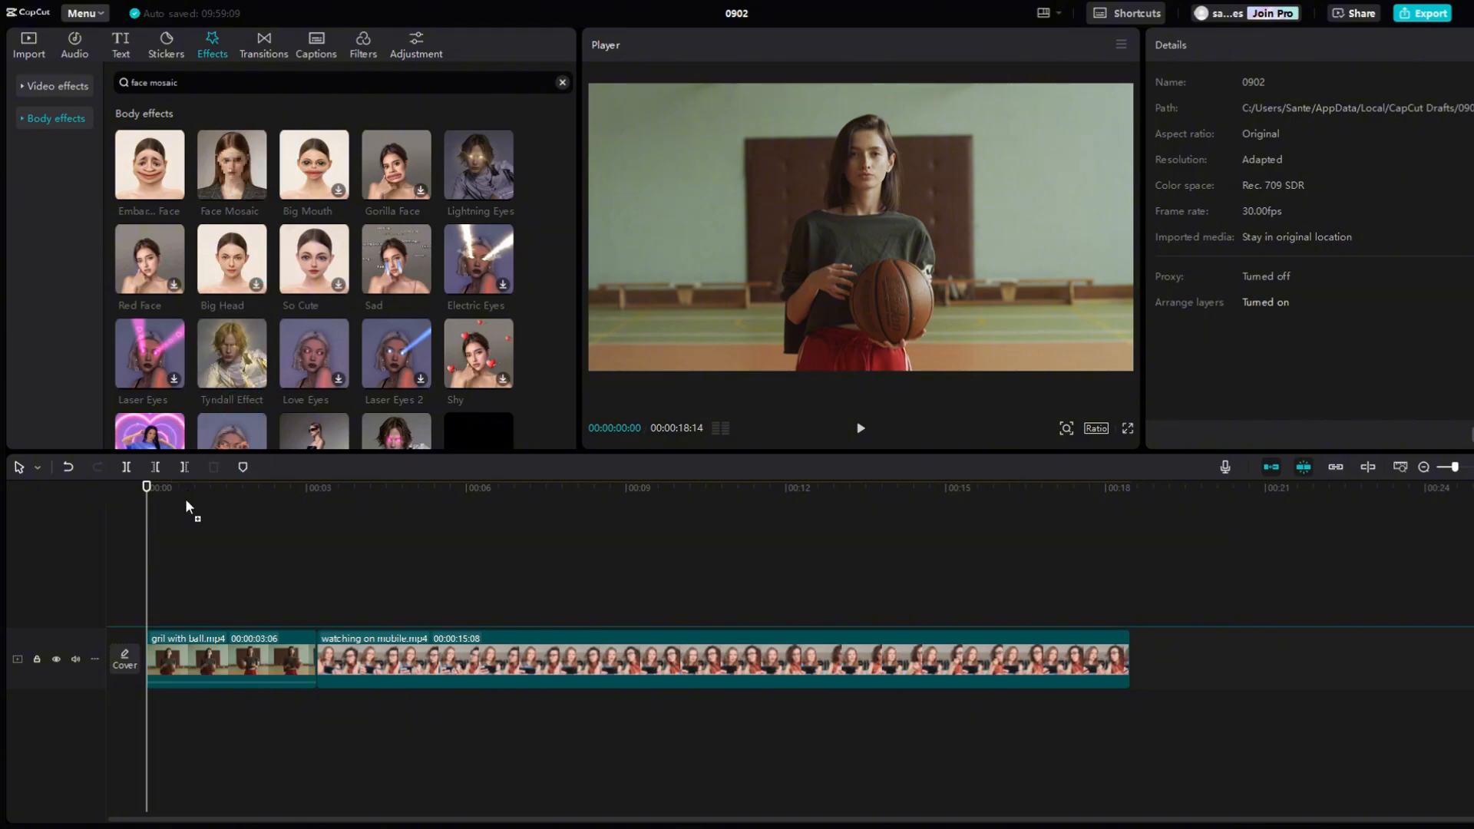
pyautogui.click(232, 165)
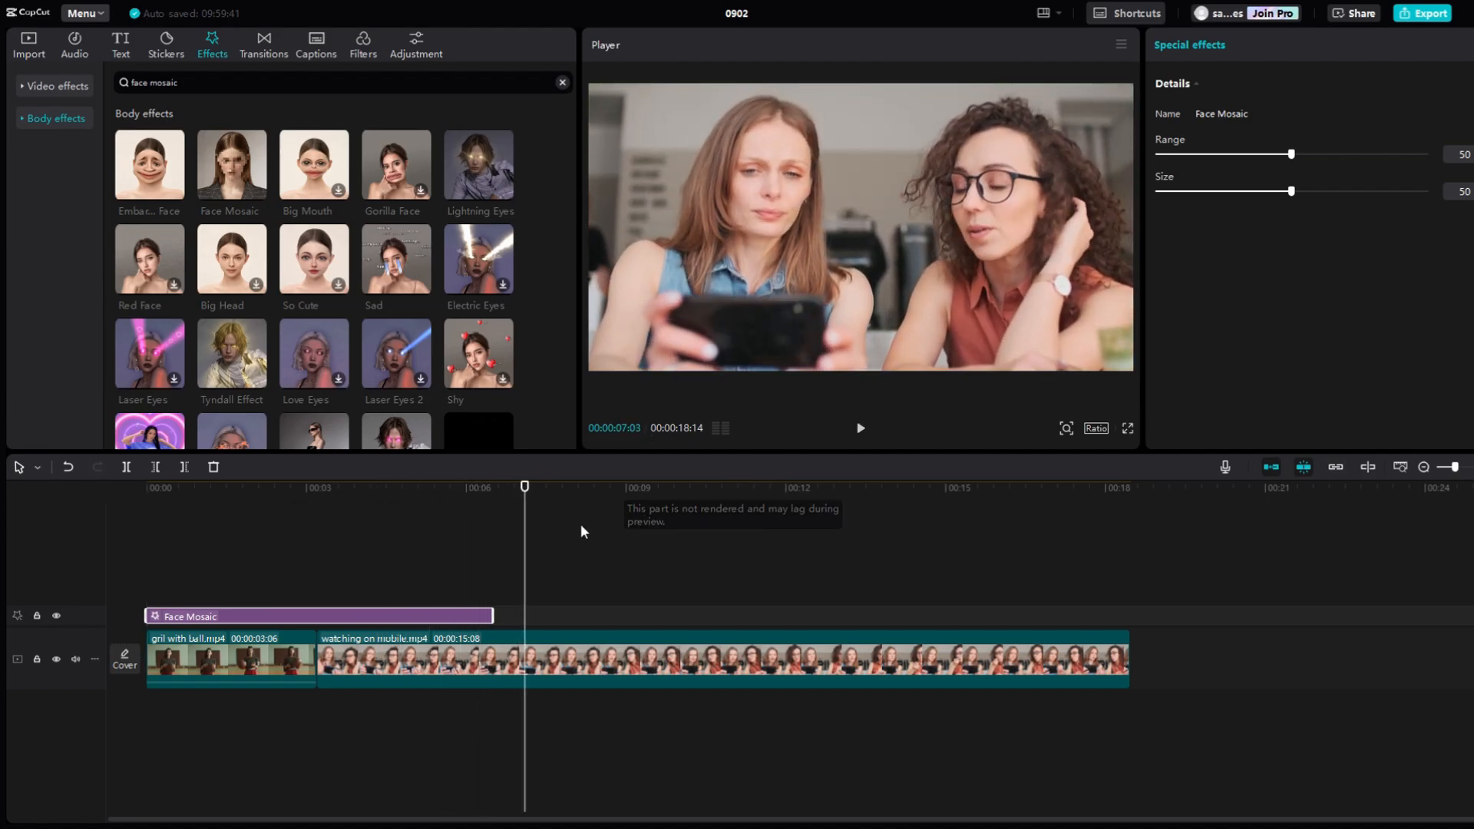
pyautogui.click(450, 487)
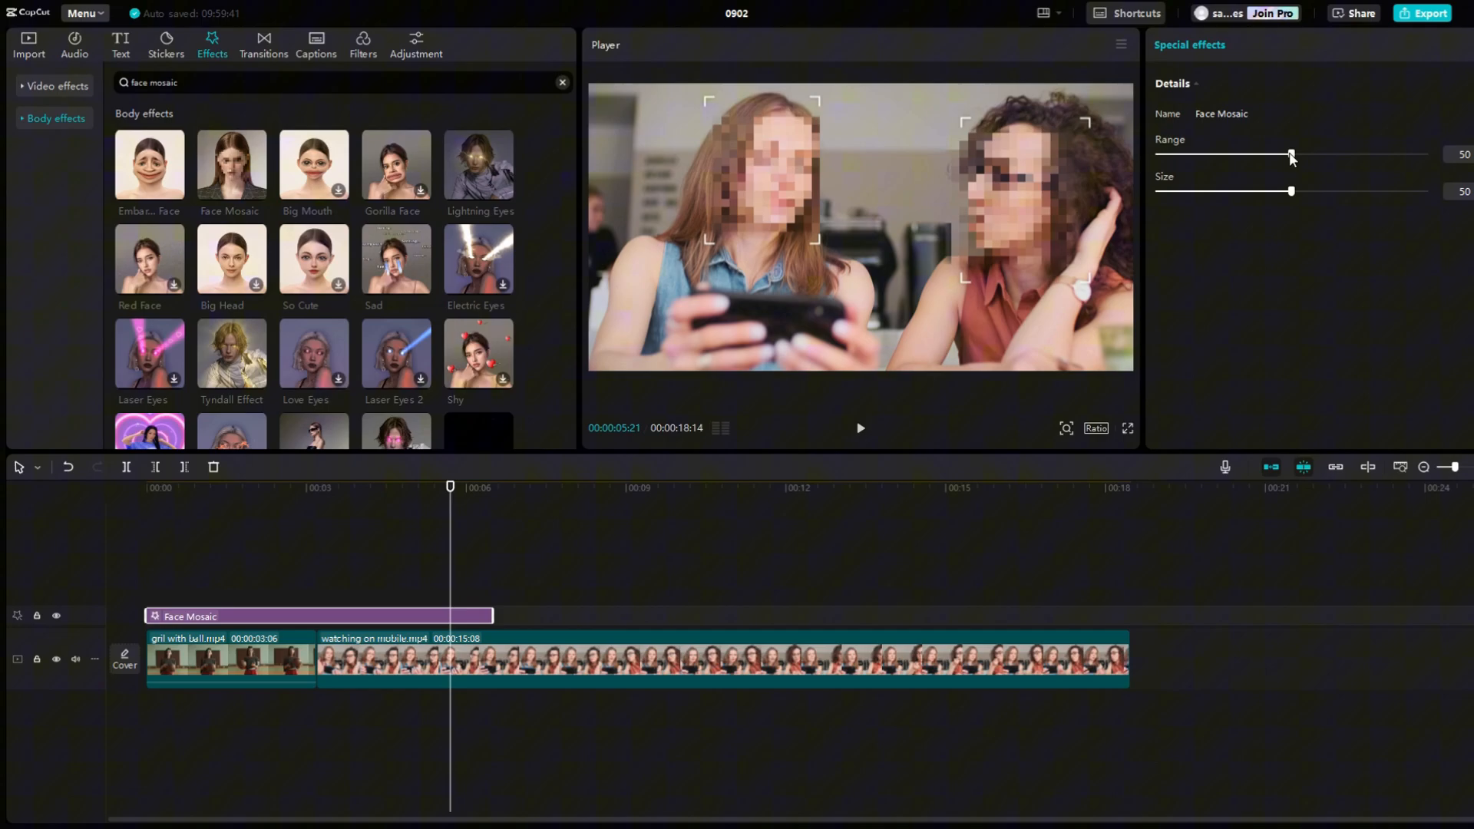
# Step: Reduce the Face Mosaic Size setting from 50 down to about 8
pyautogui.moveTo(1291, 153); pyautogui.dragTo(1225, 154)
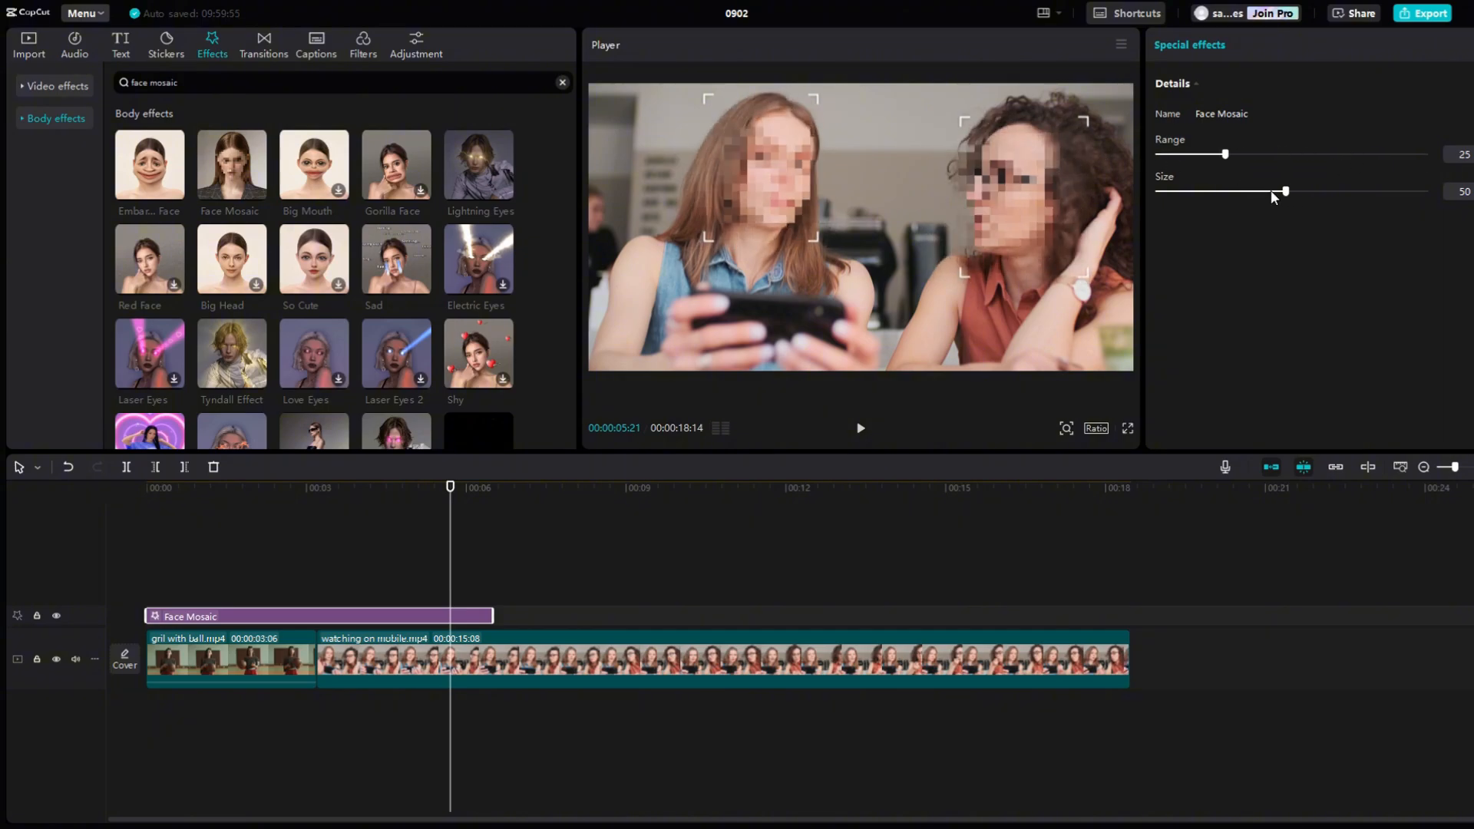
pyautogui.moveTo(1285, 192); pyautogui.dragTo(1174, 192)
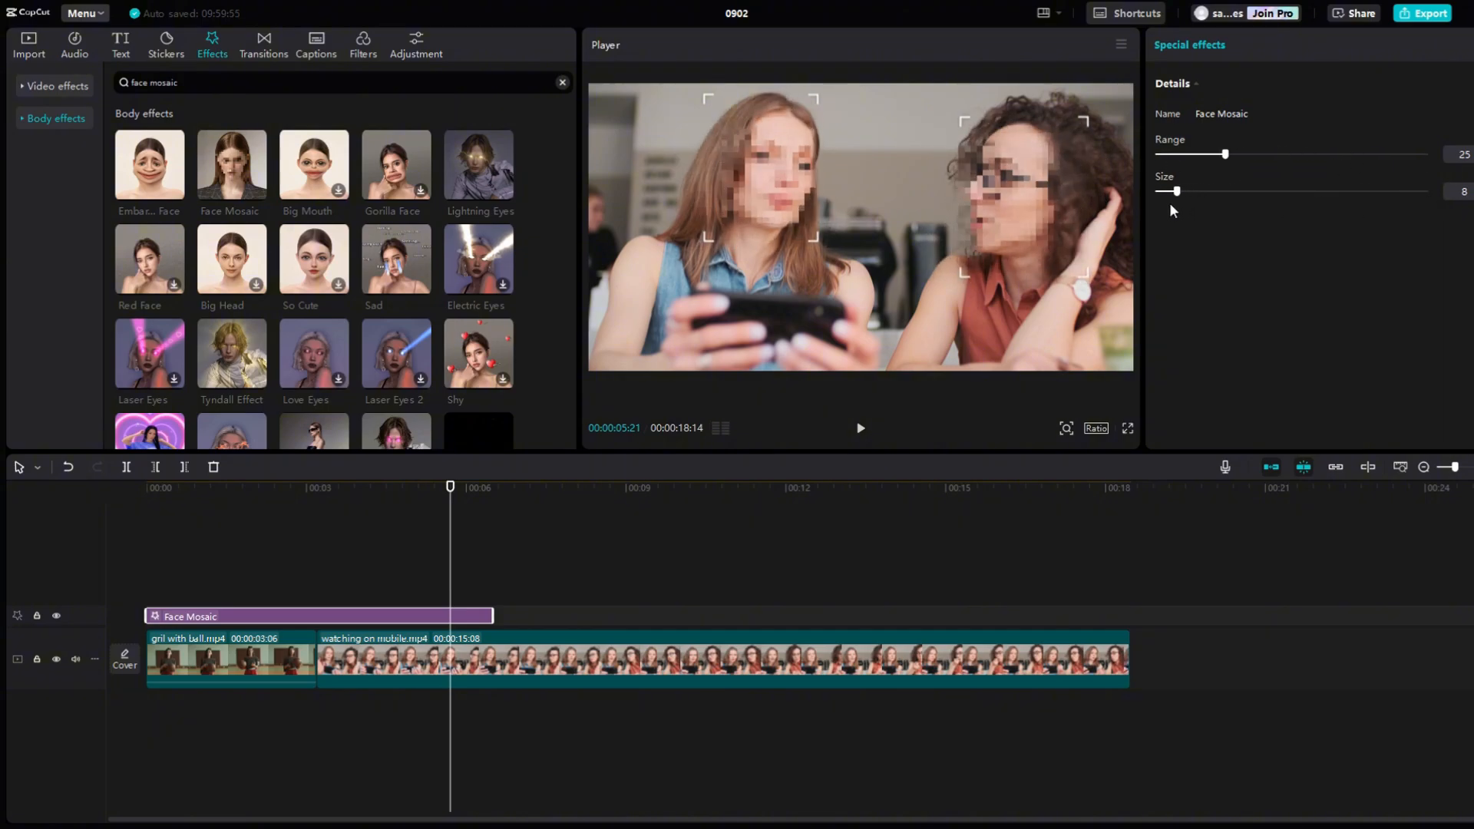
pyautogui.moveTo(1223, 153); pyautogui.dragTo(1247, 154)
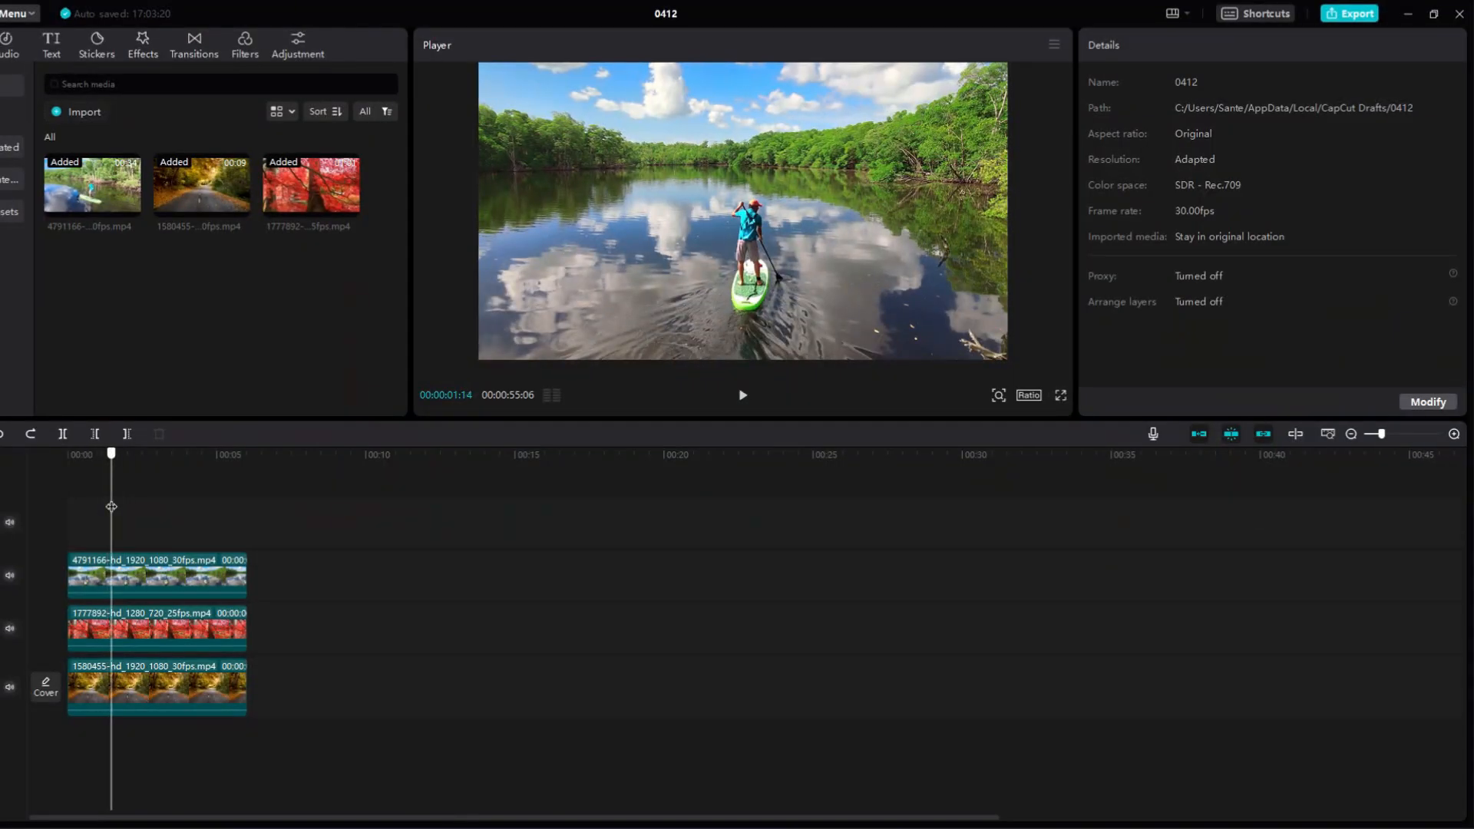
# Step: Apply a Mirror mask to the paddleboard clip and tilt it into a diagonal middle strip
pyautogui.click(128, 579)
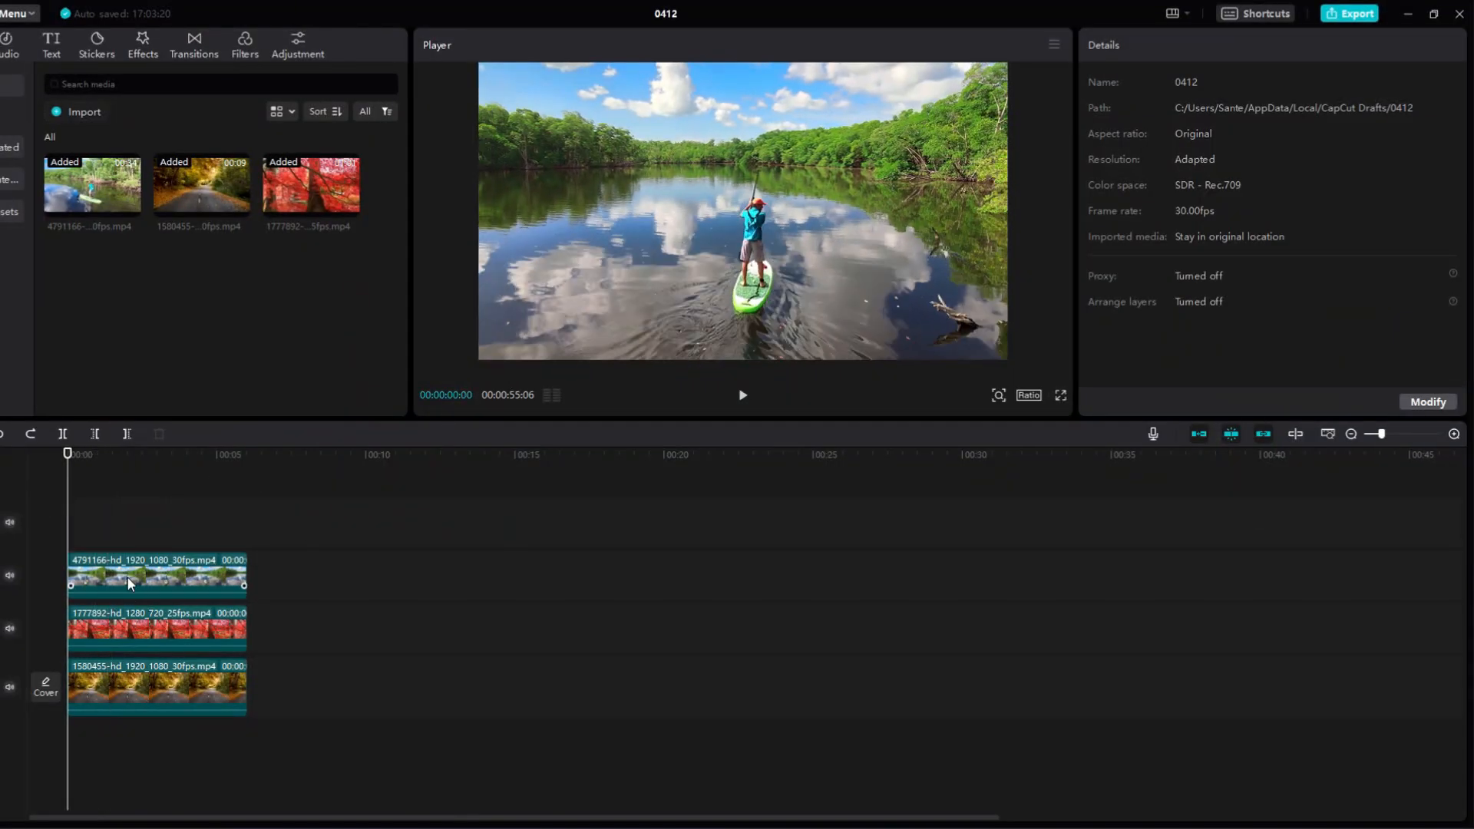
pyautogui.click(1317, 81)
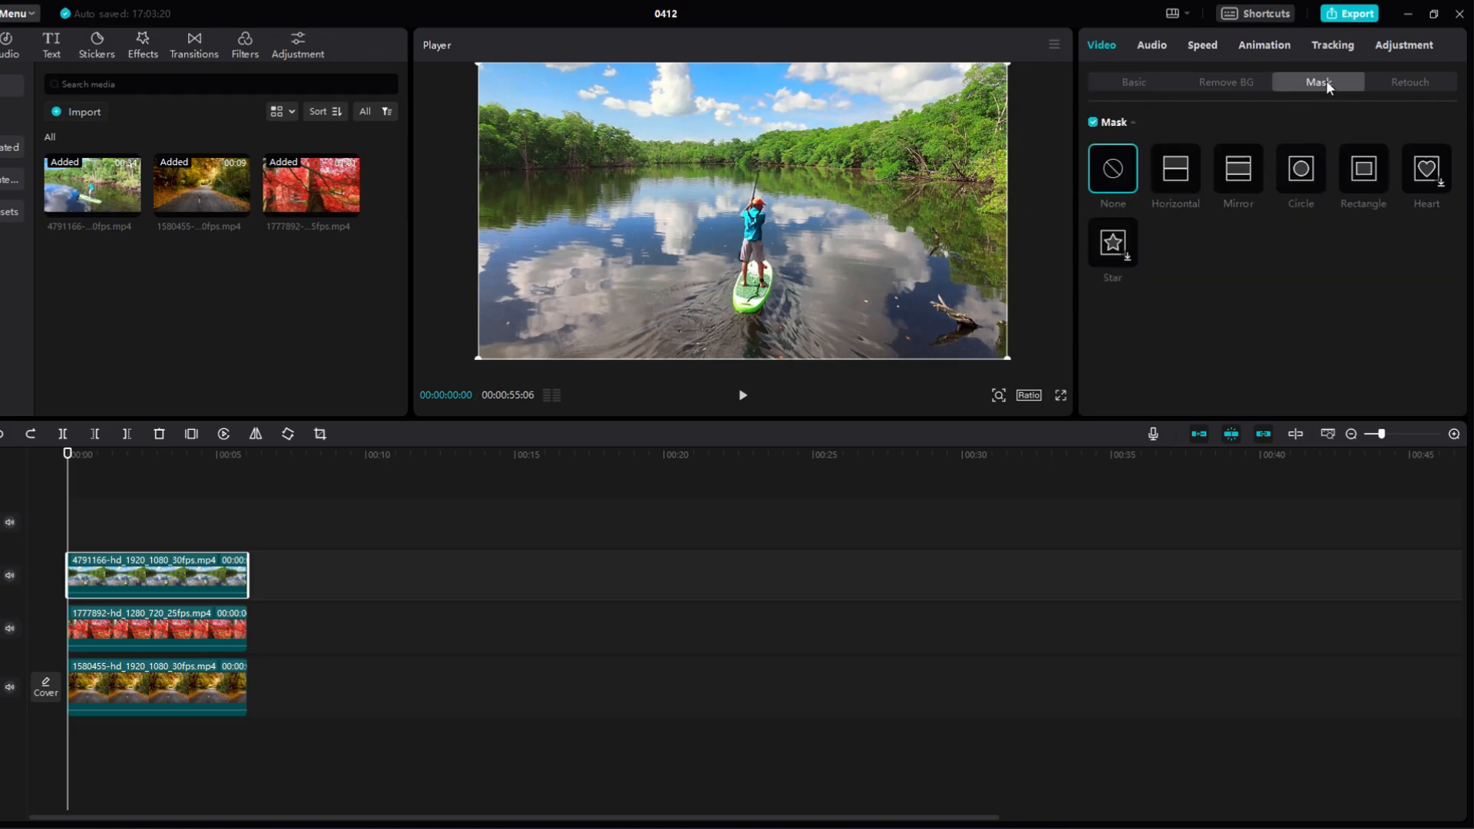
pyautogui.click(1238, 169)
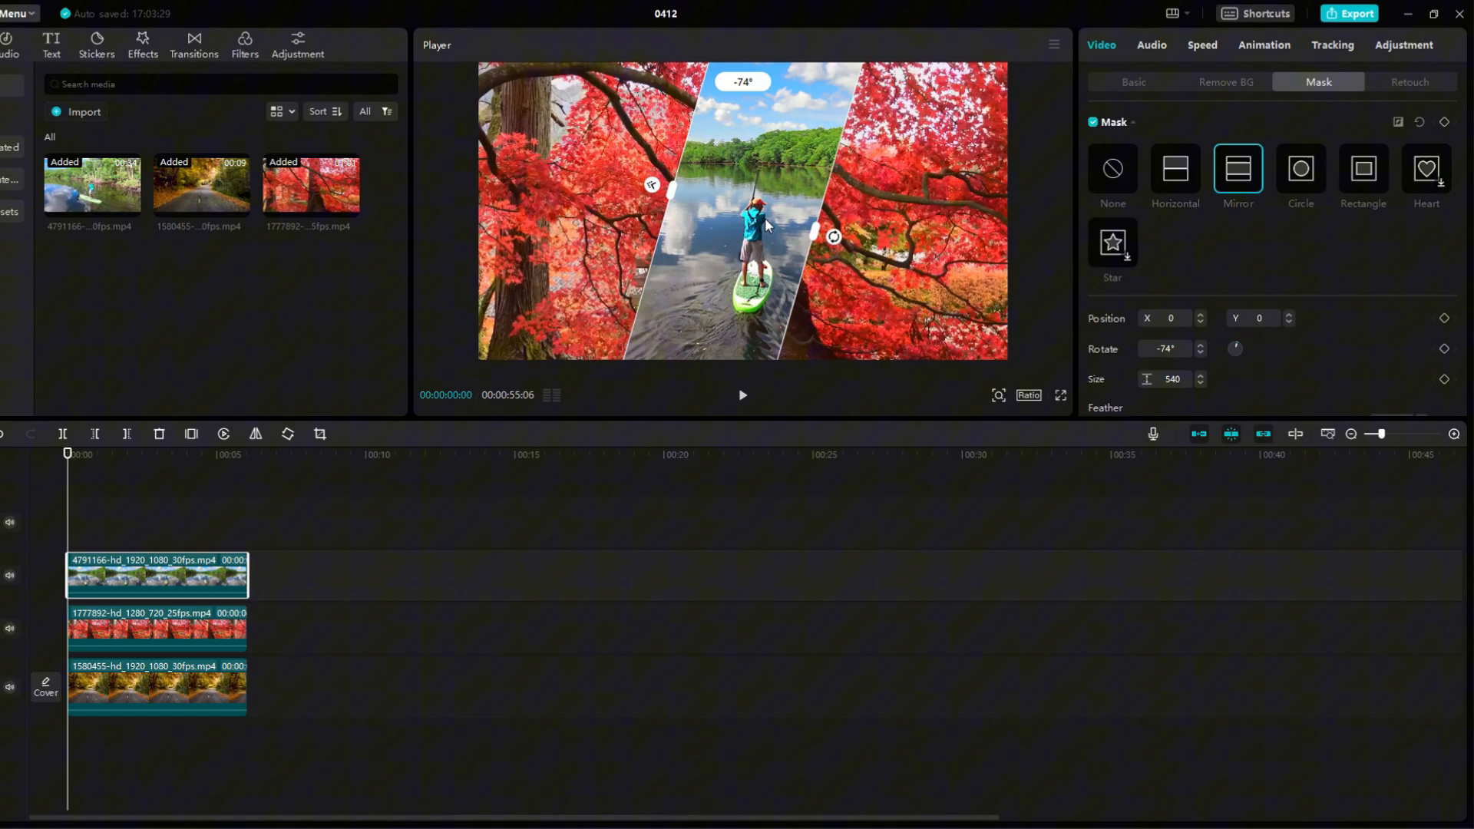
pyautogui.moveTo(832, 236); pyautogui.dragTo(843, 246)
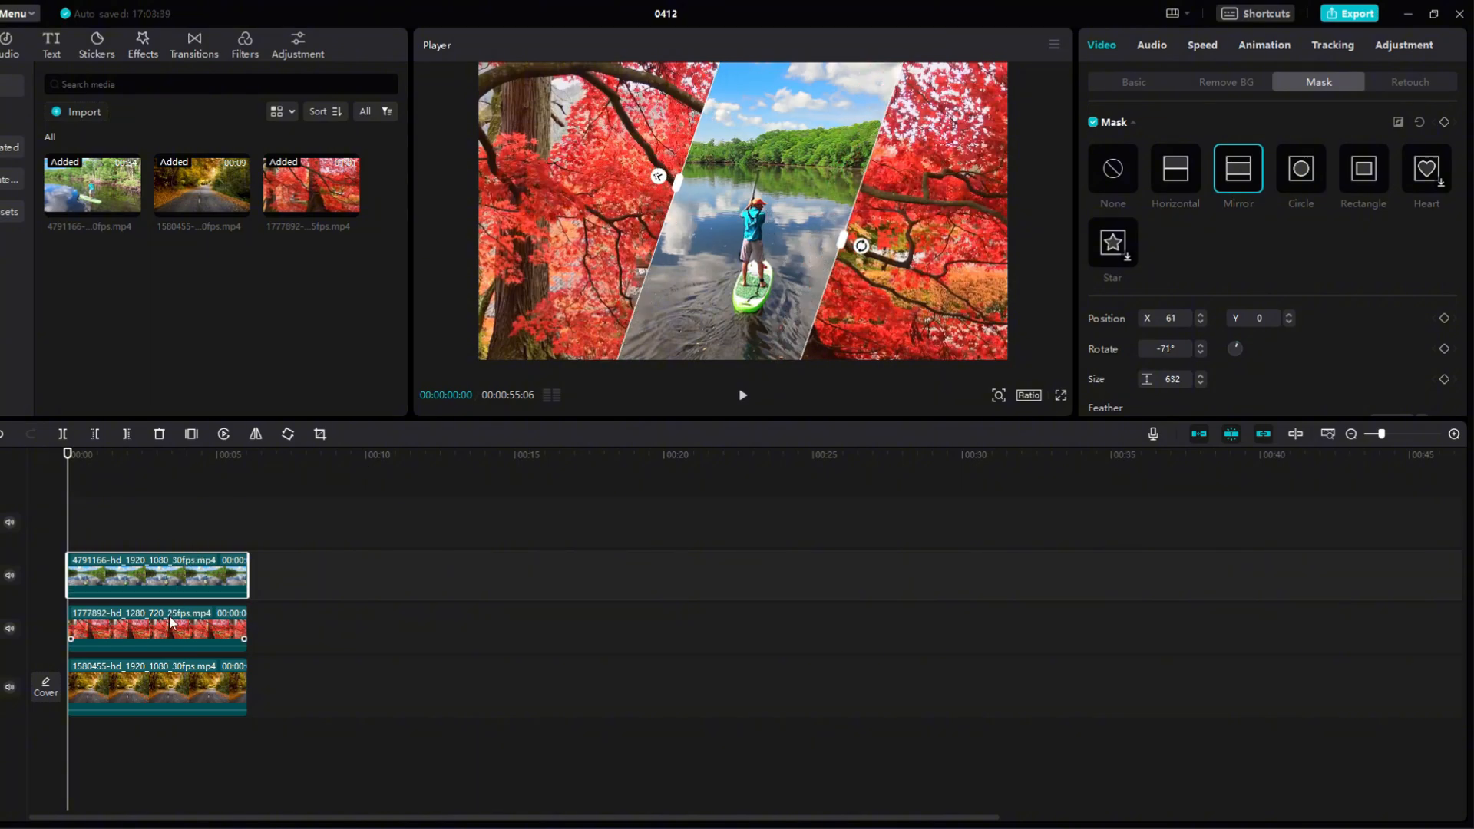
# Step: Mask the red trees clip with a rotated Horizontal mask and return to the paddleboard clip's basic settings
pyautogui.click(1174, 169)
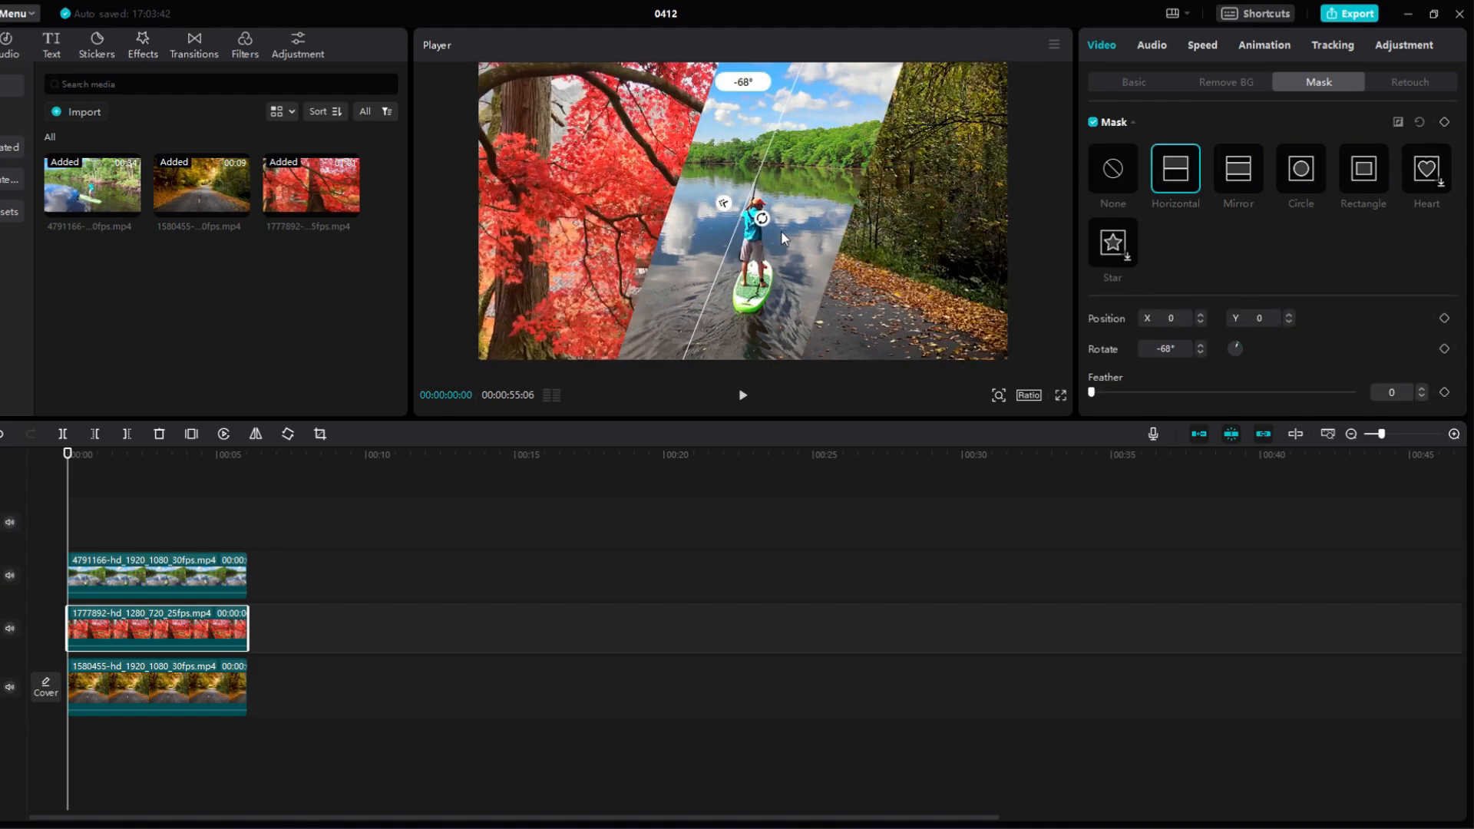
pyautogui.click(1238, 168)
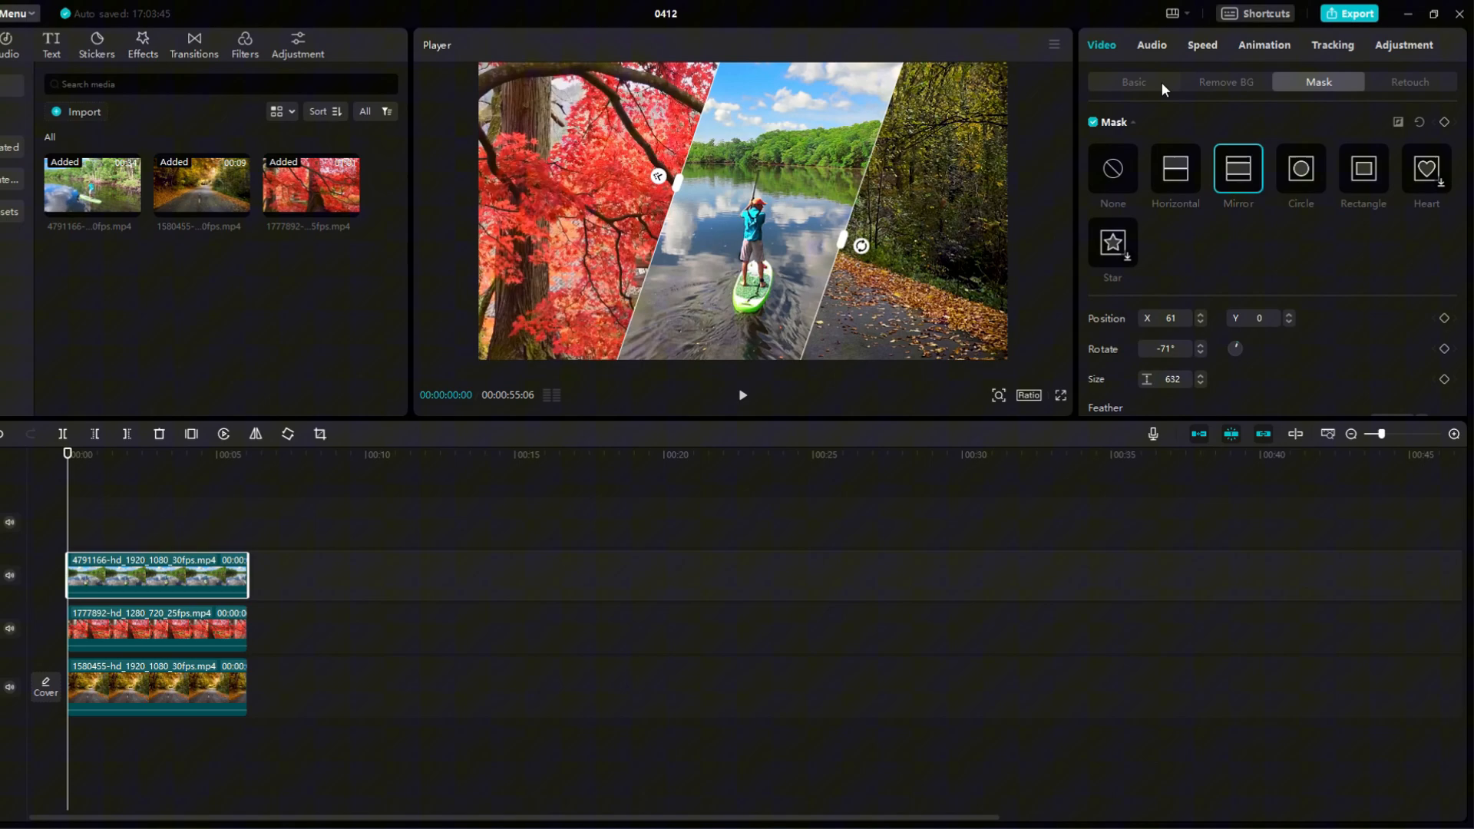
pyautogui.click(1134, 81)
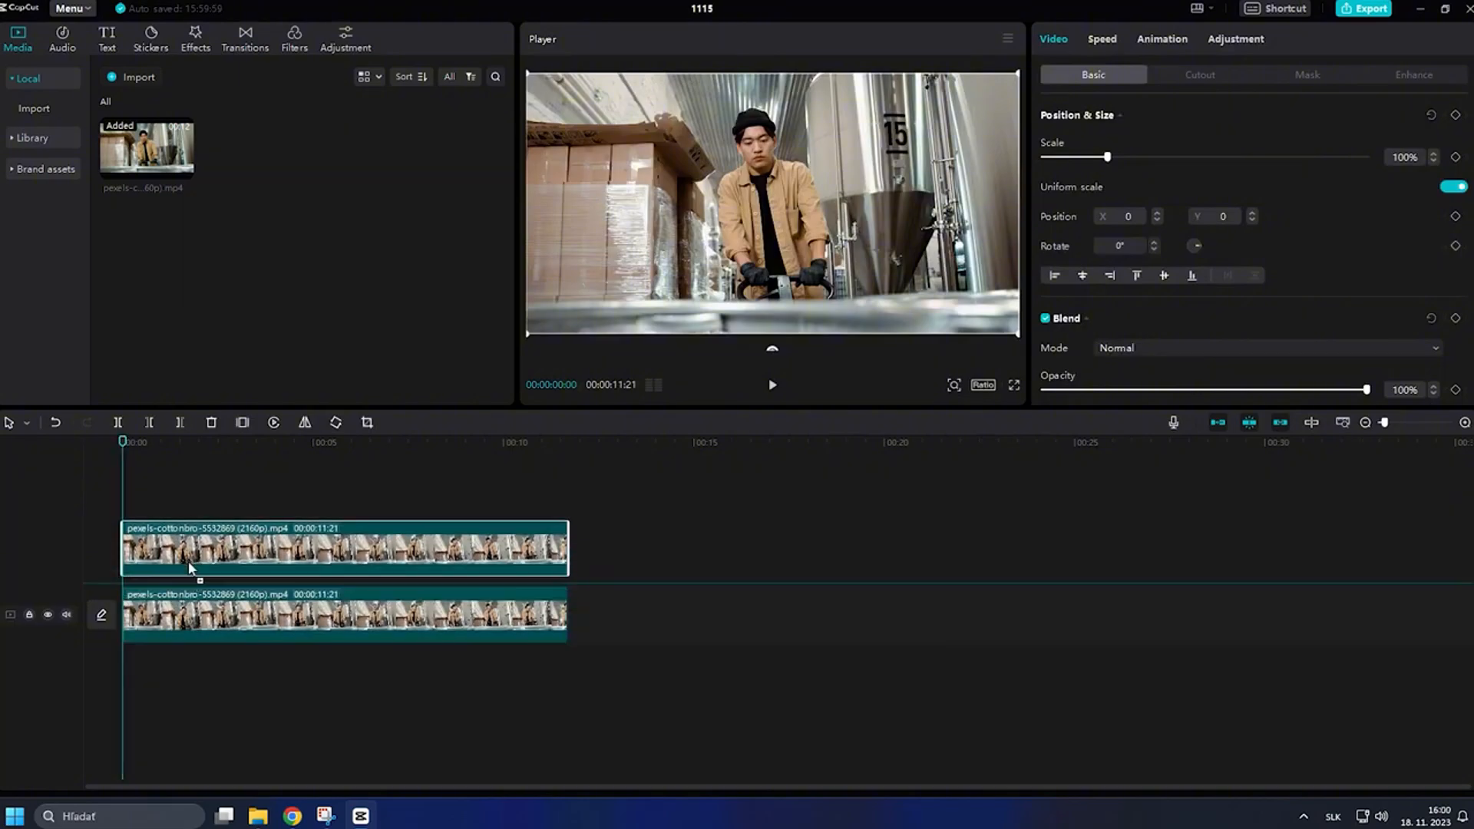
# Step: Select the upper warehouse clip and enable Auto cutout to isolate the man
pyautogui.click(342, 555)
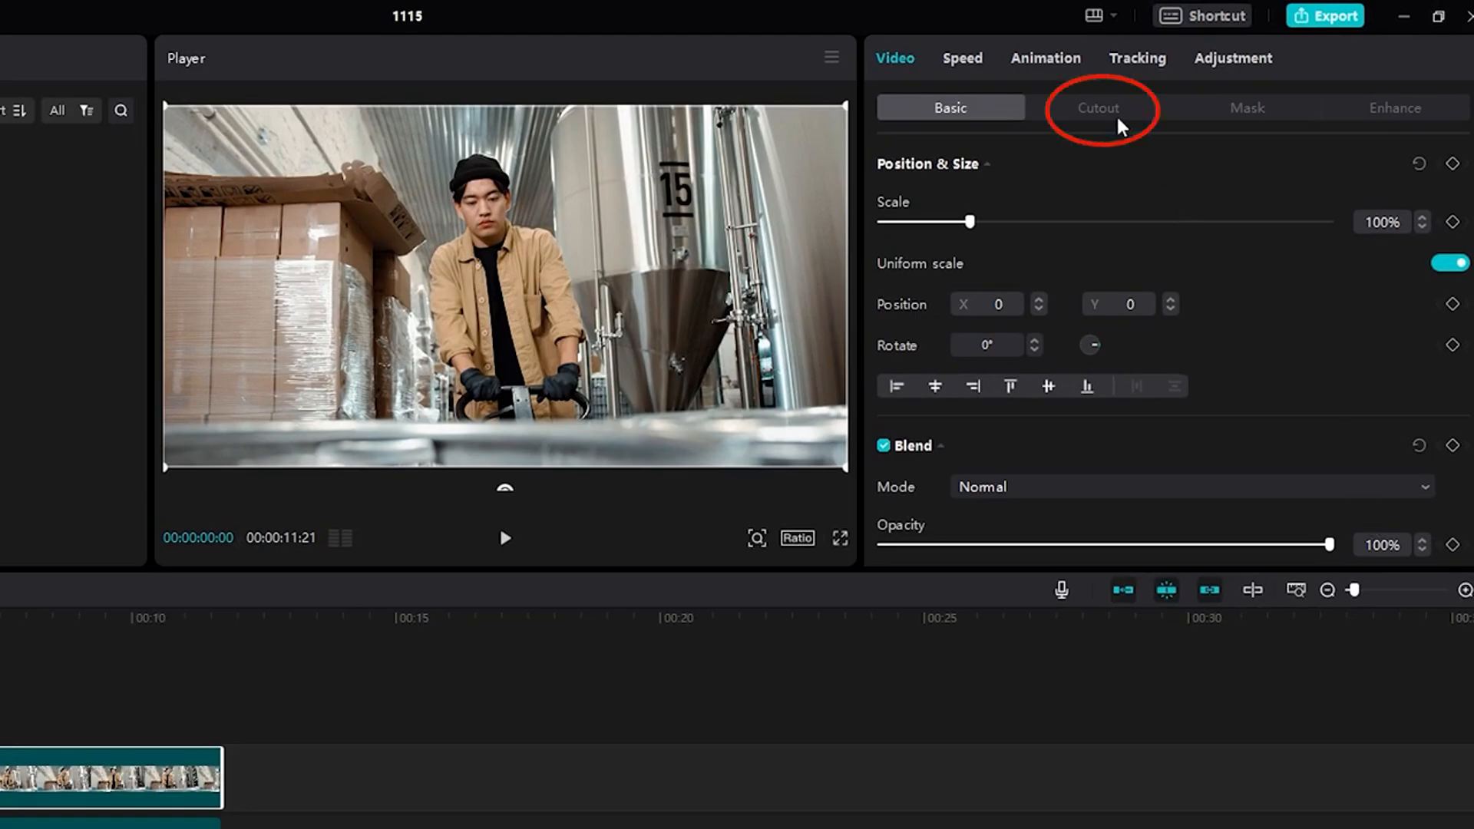
pyautogui.click(1096, 108)
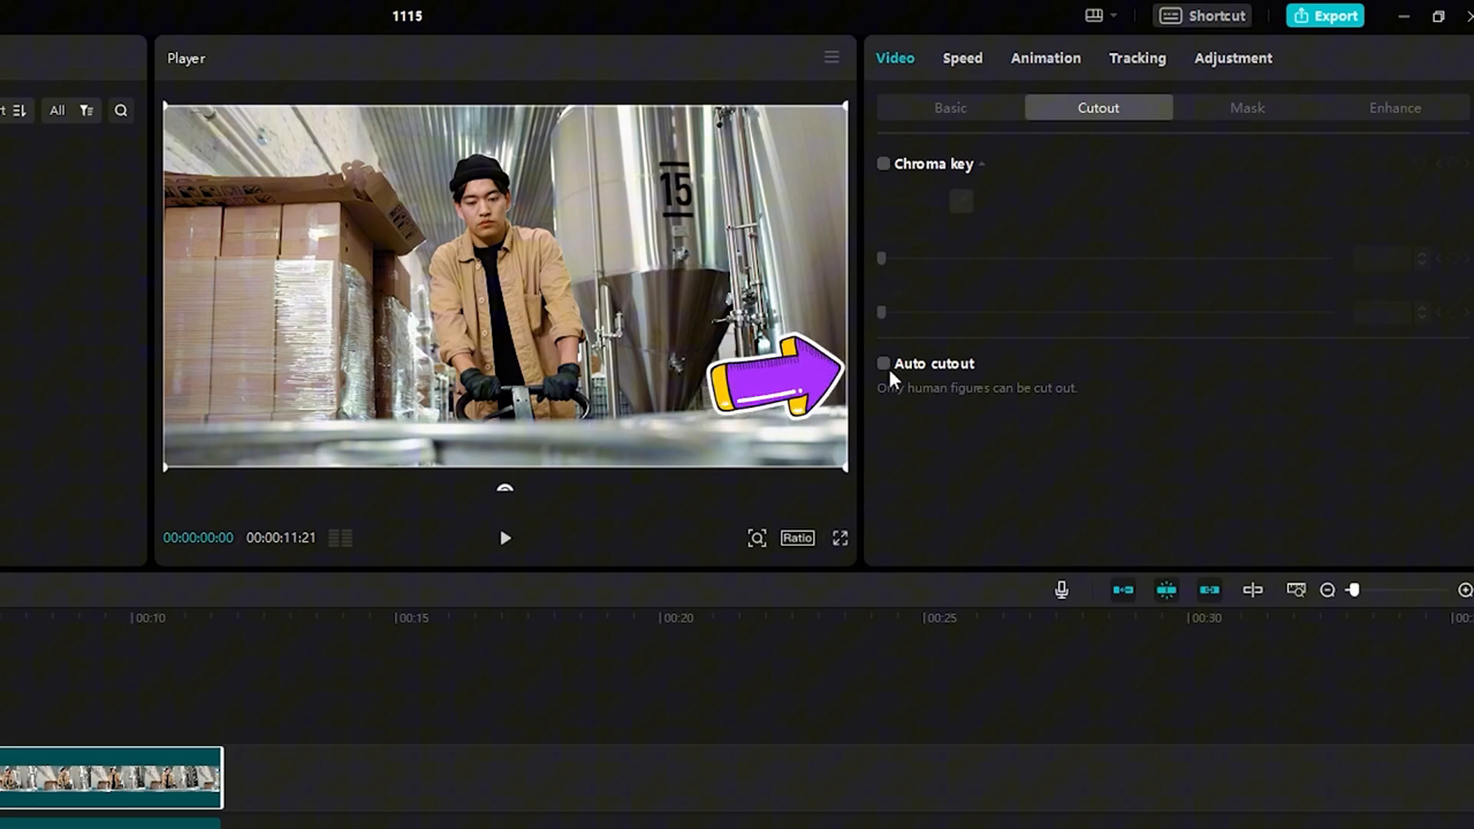
pyautogui.click(883, 363)
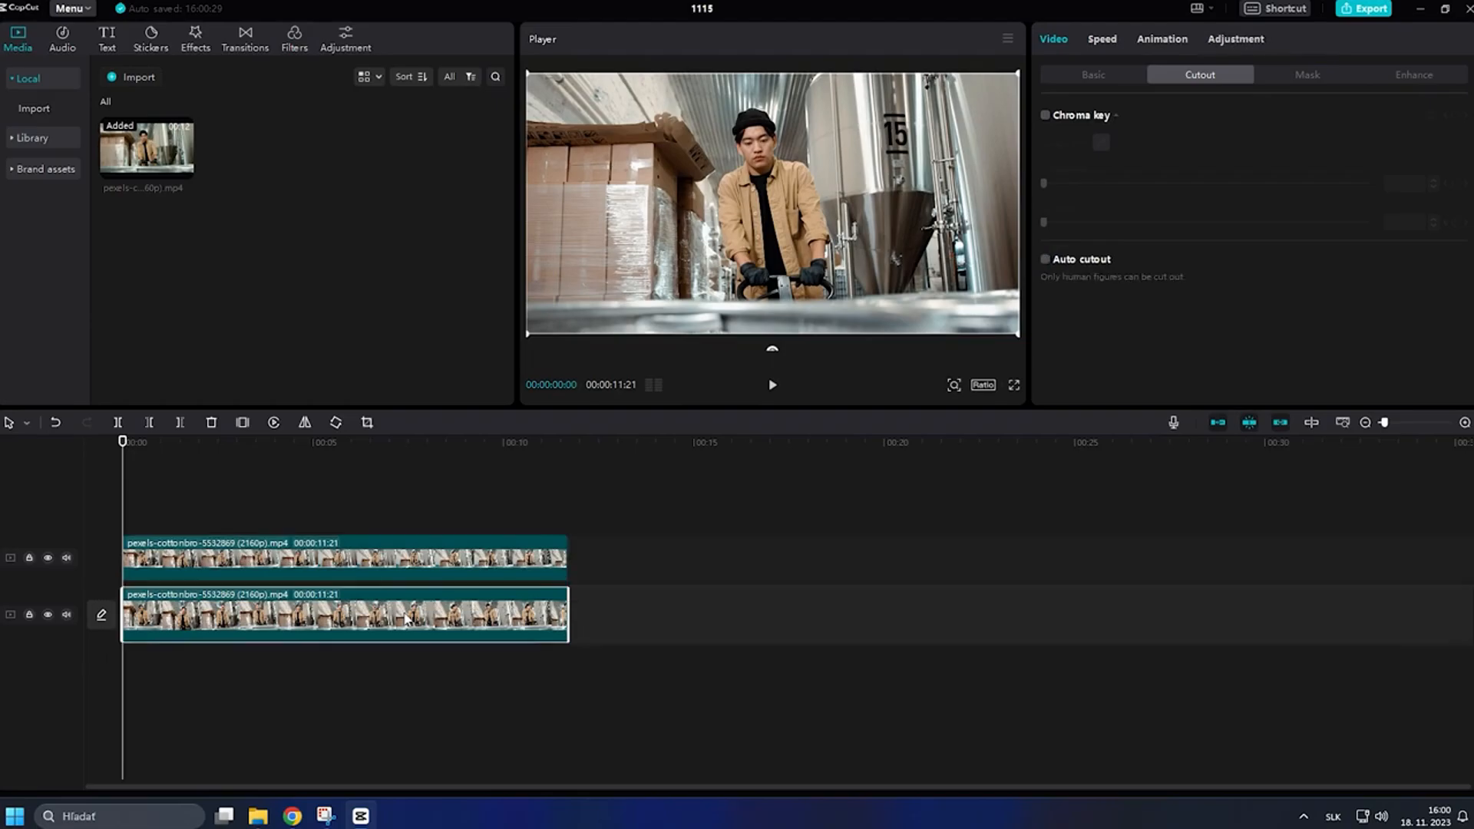
pyautogui.moveTo(195, 36)
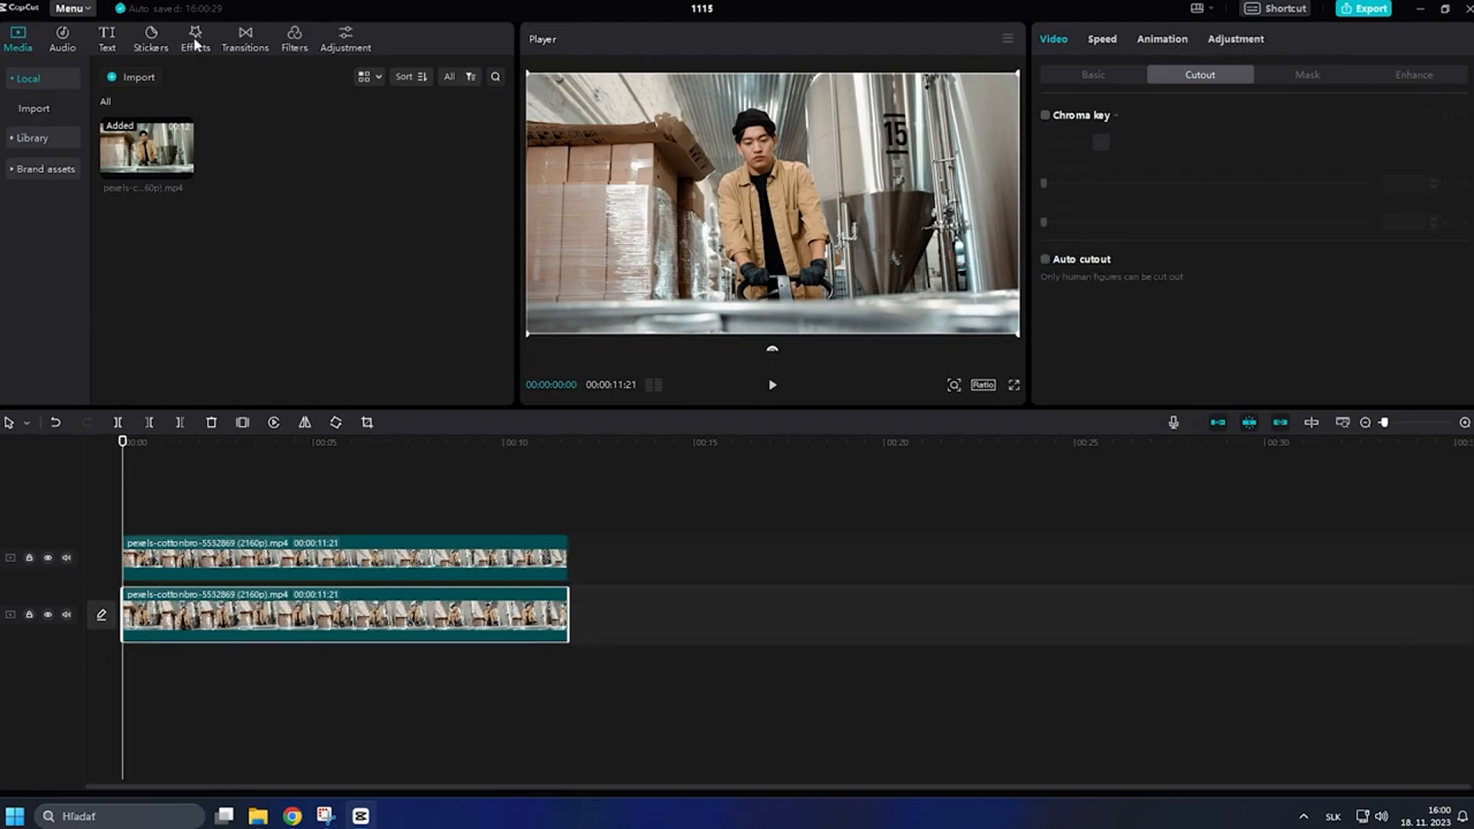
# Step: Apply the Trending Blur video effect to the lower clip and pause the preview
pyautogui.click(195, 37)
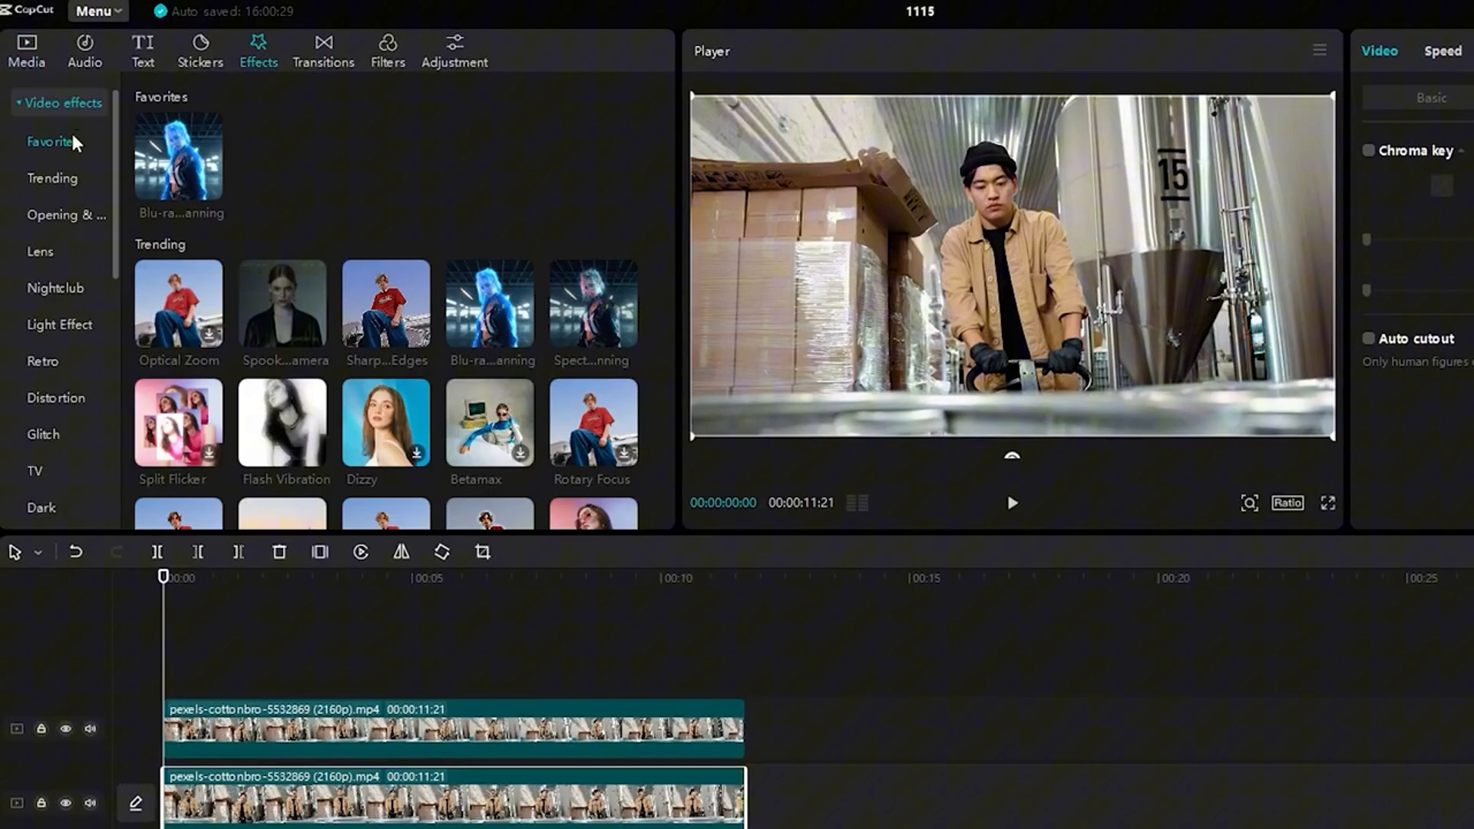
pyautogui.click(53, 179)
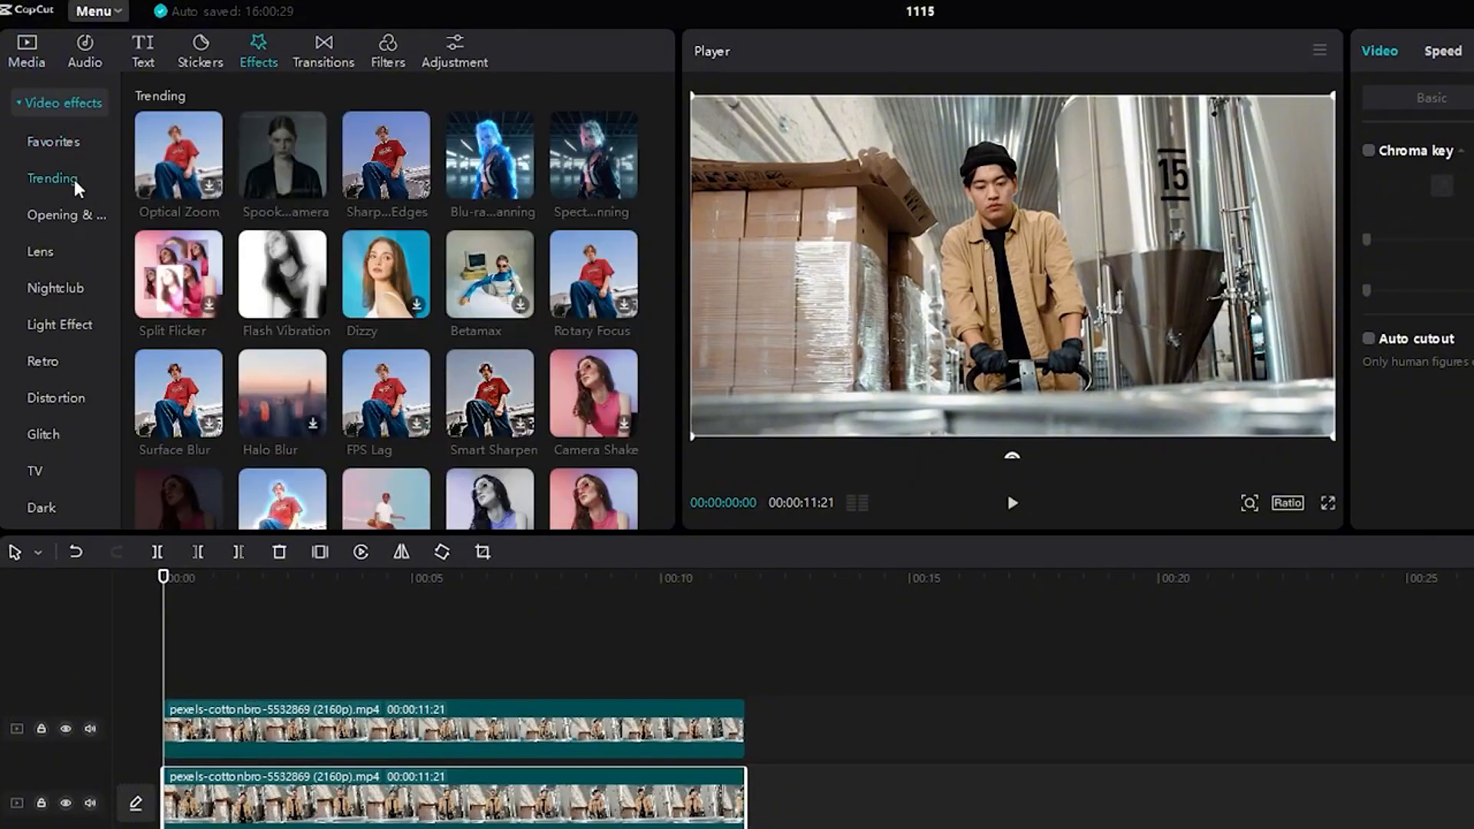
pyautogui.scroll(-3)
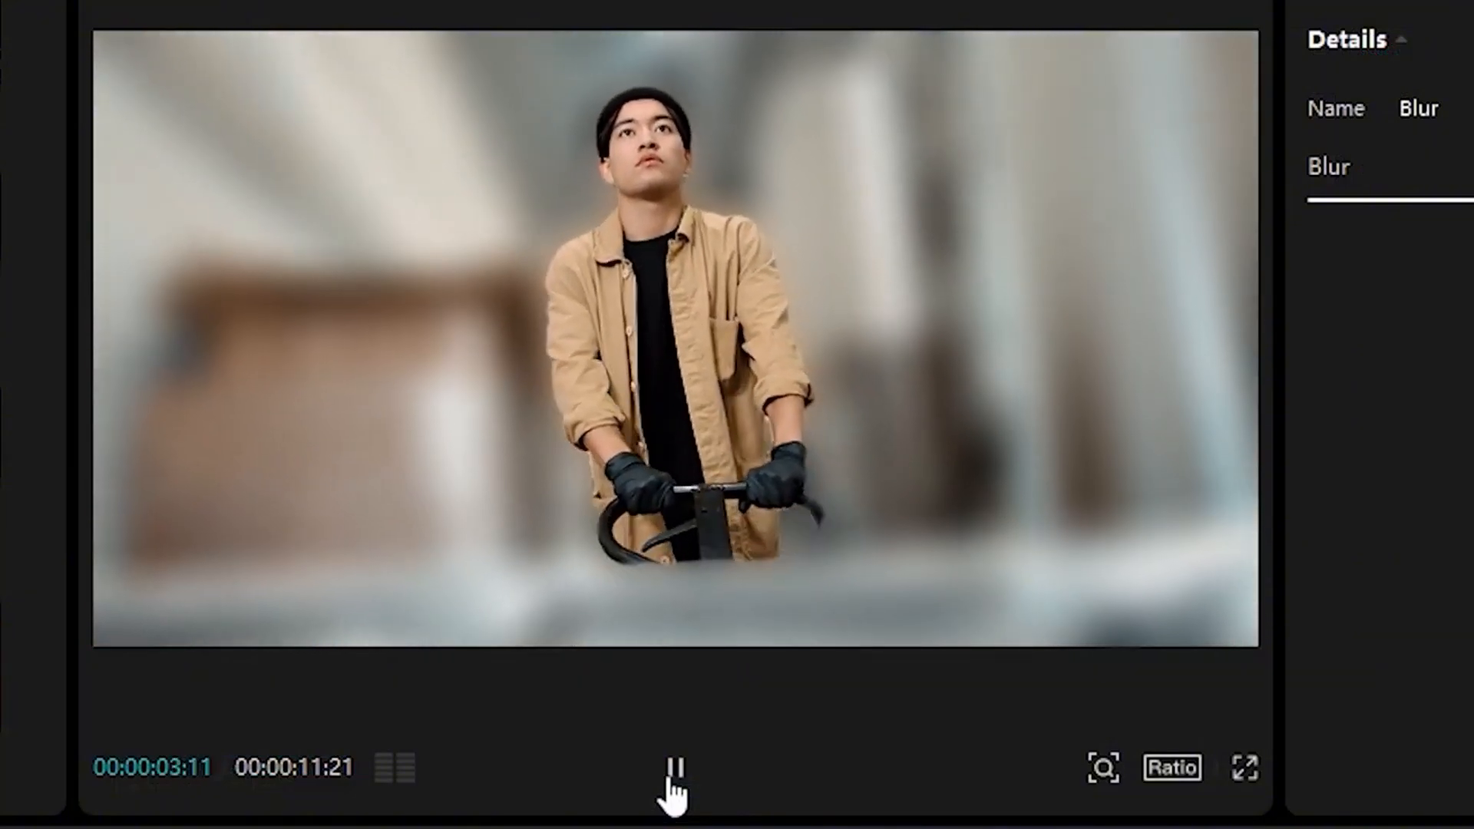
pyautogui.click(1243, 768)
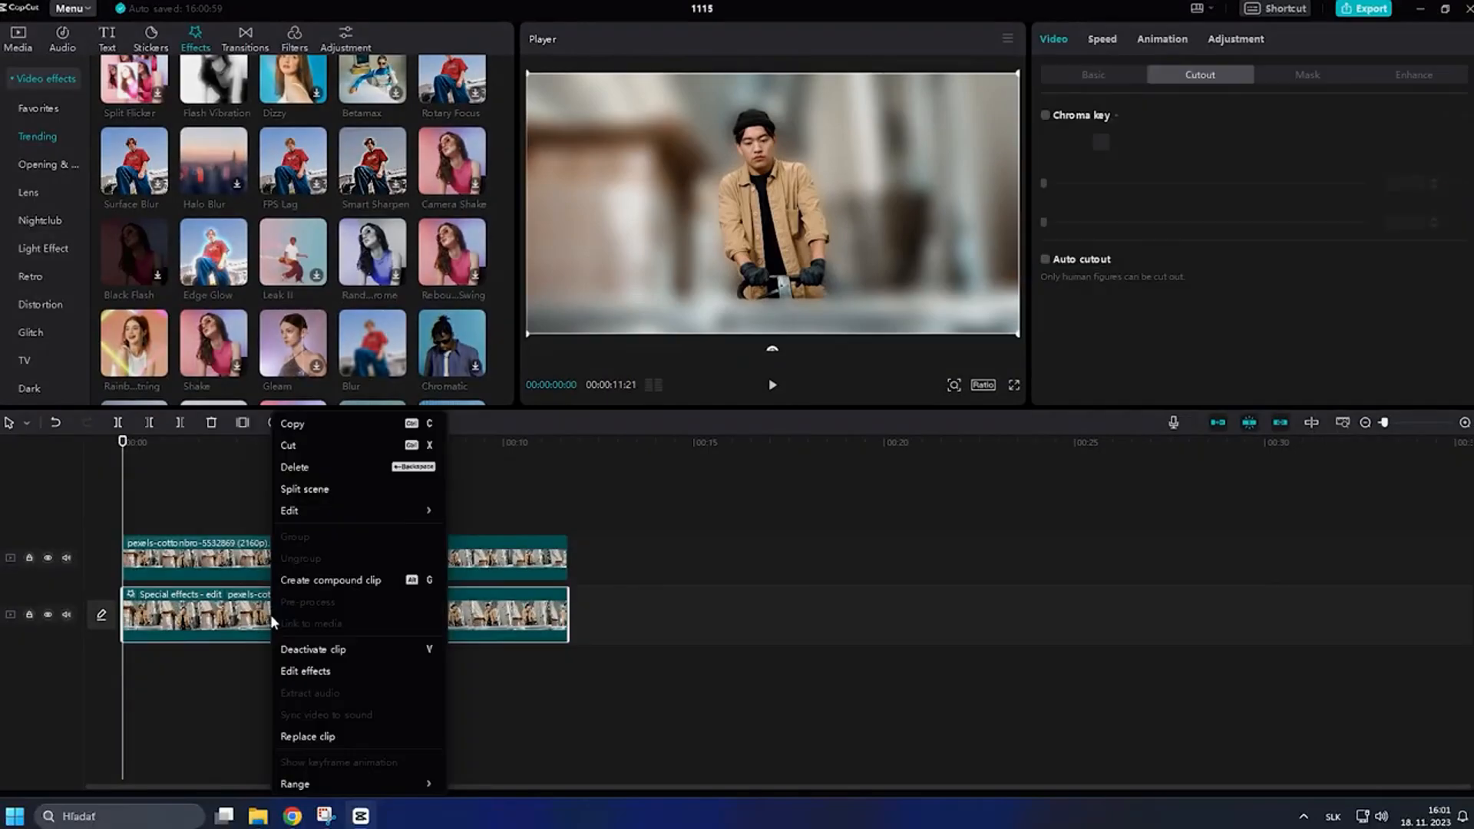
# Step: Edit the Blur effect and lower its strength from 50 to about 42
pyautogui.click(304, 672)
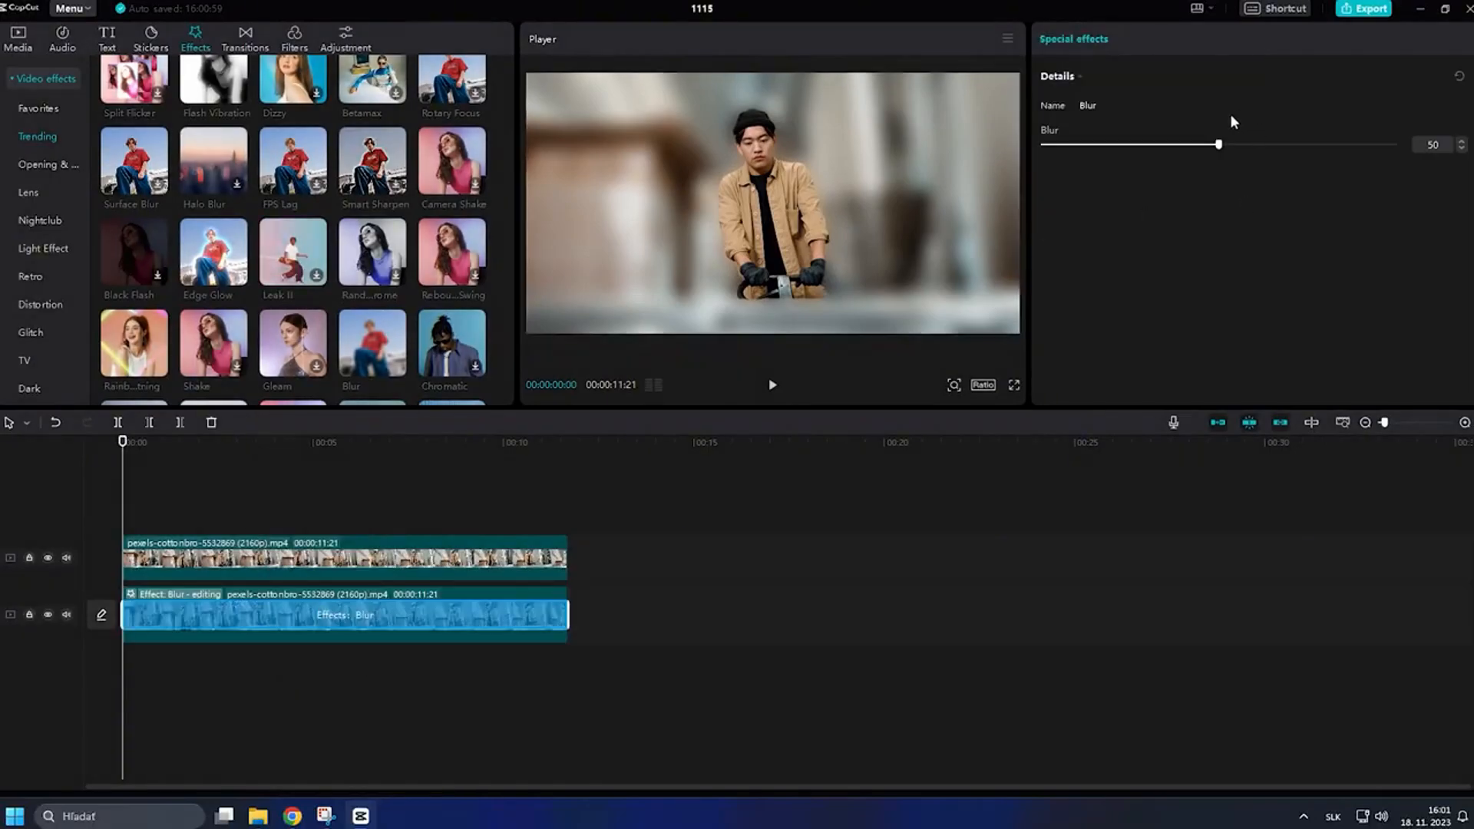
pyautogui.moveTo(1219, 144); pyautogui.dragTo(1186, 144)
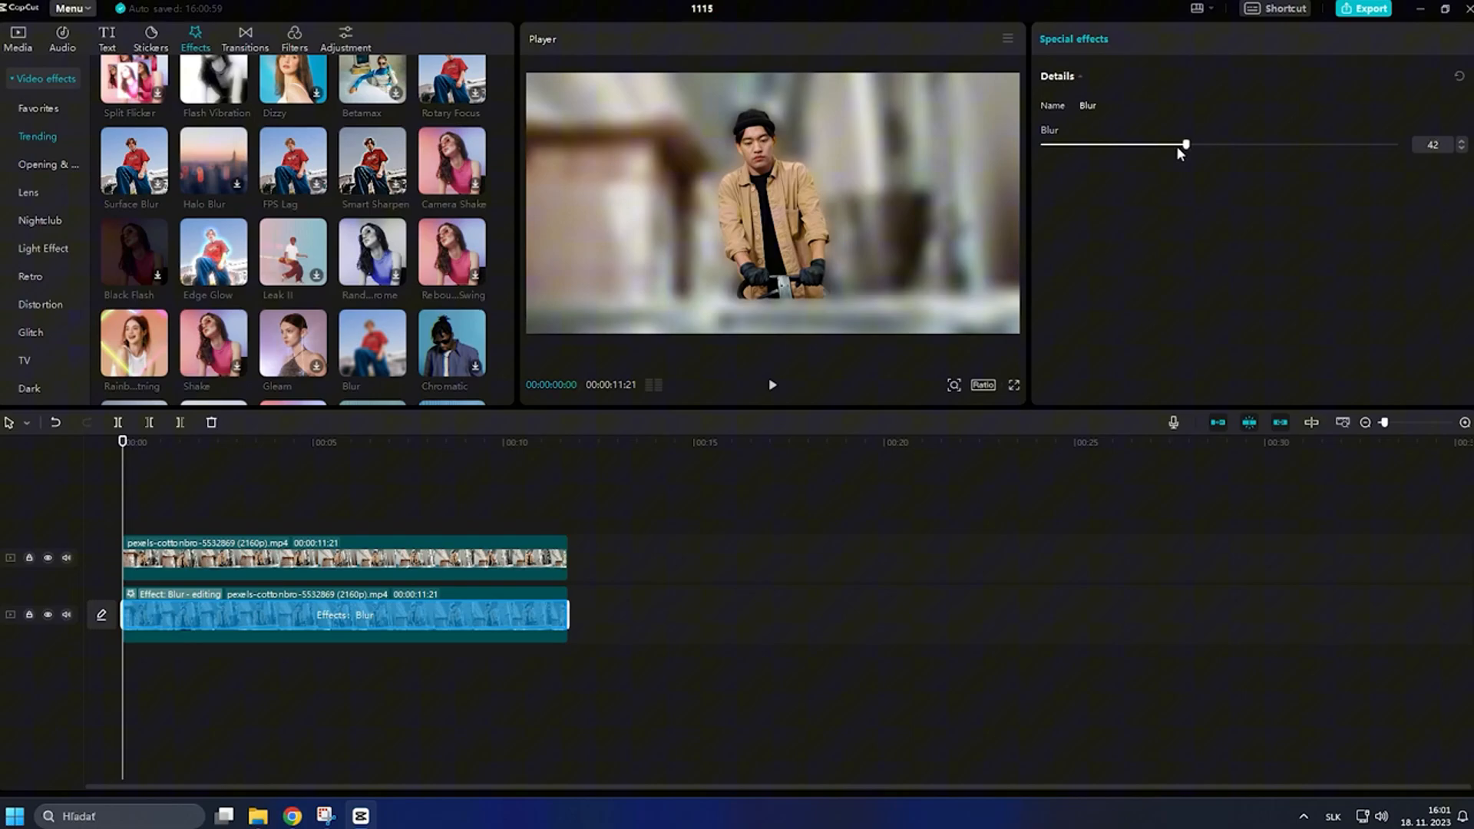
pyautogui.moveTo(1185, 145); pyautogui.dragTo(1102, 144)
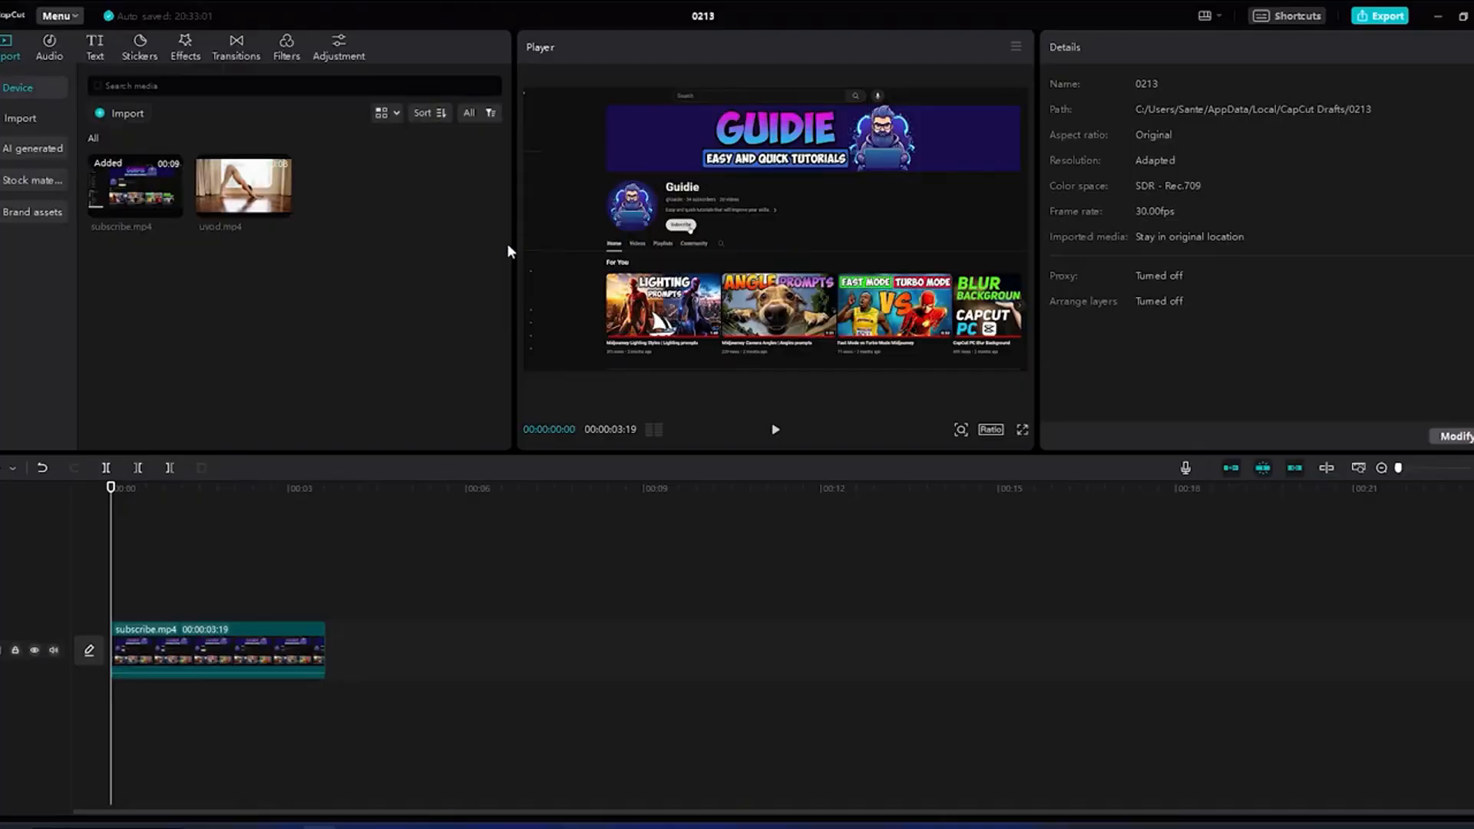
# Step: Copy the subscribe clip and paste a duplicate onto a second track
pyautogui.click(217, 651)
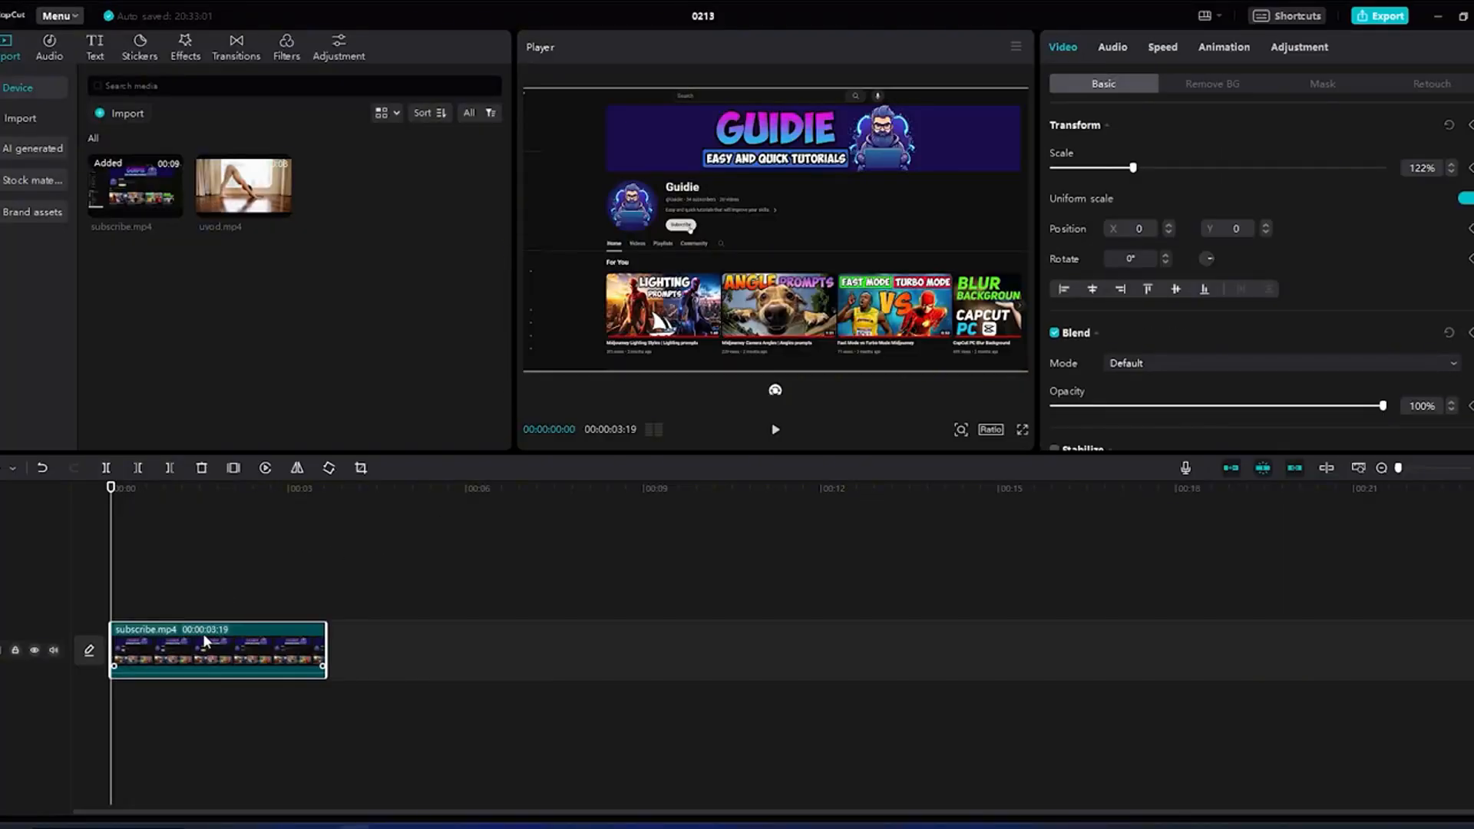
pyautogui.press('ctrl+c')
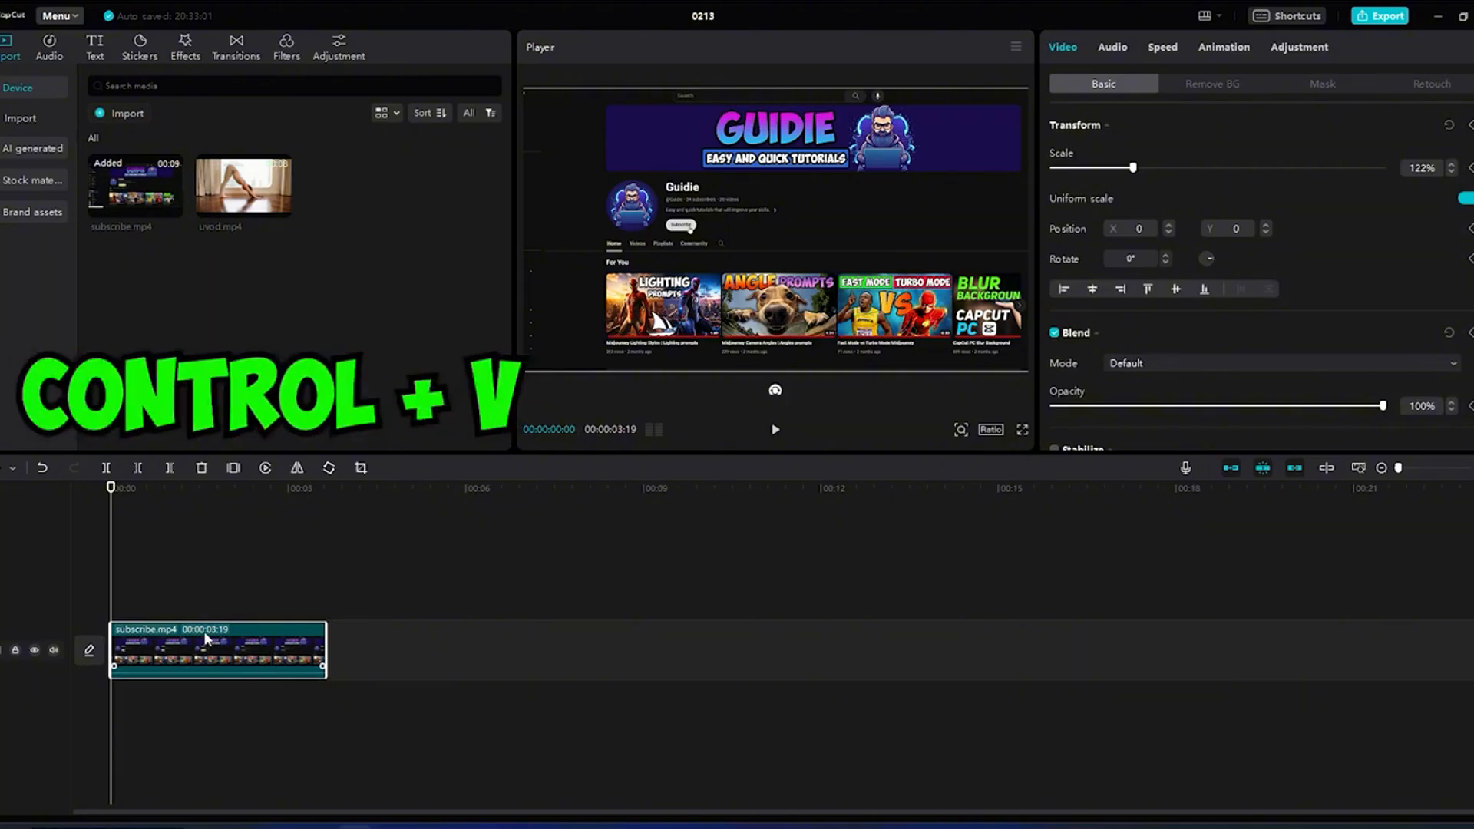
pyautogui.press('ctrl+v')
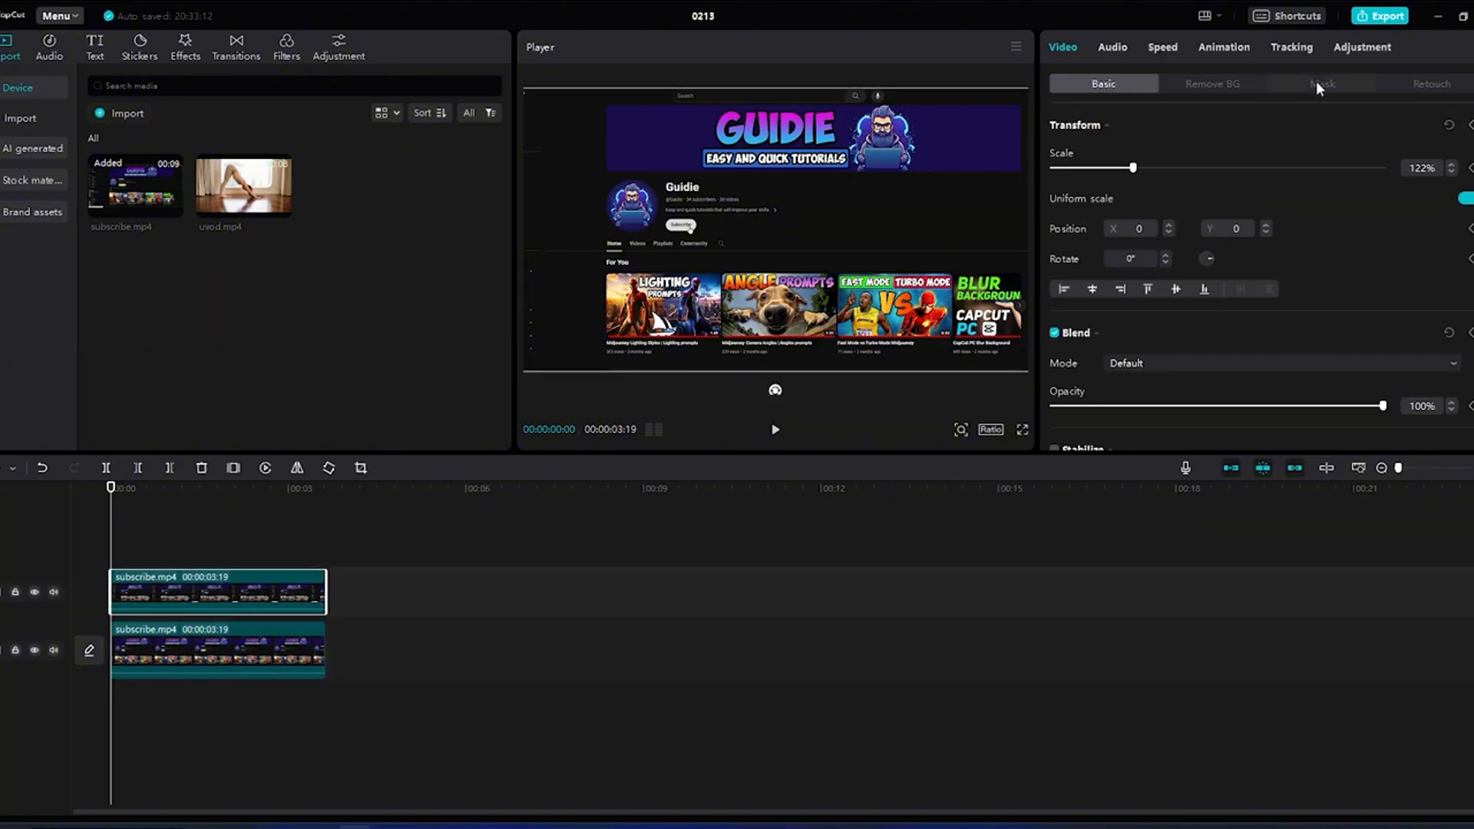
# Step: Rectangle-mask the copy over the channel header and toggle the lower track's visibility to check it
pyautogui.click(1322, 83)
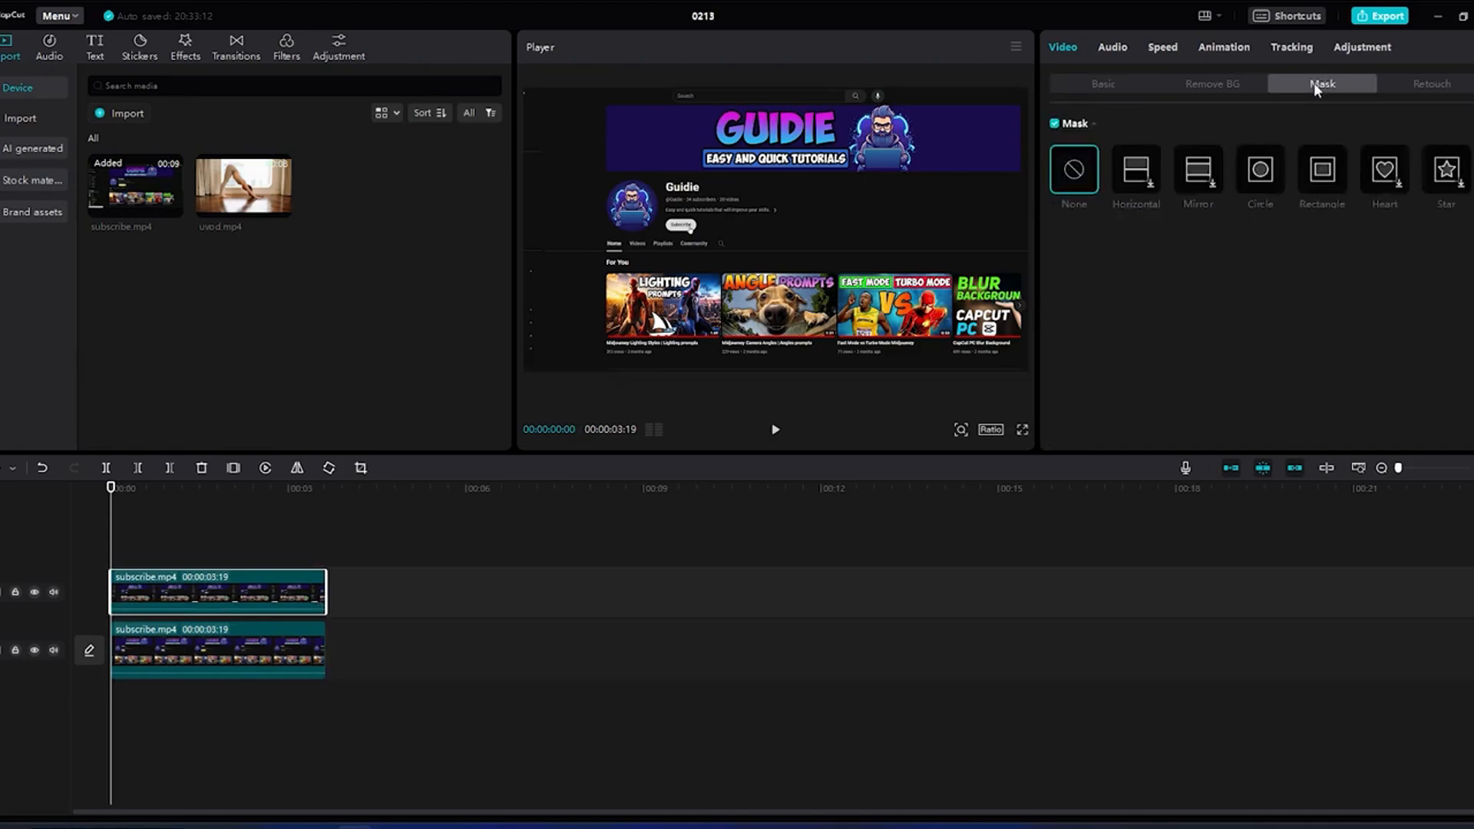
pyautogui.click(1321, 169)
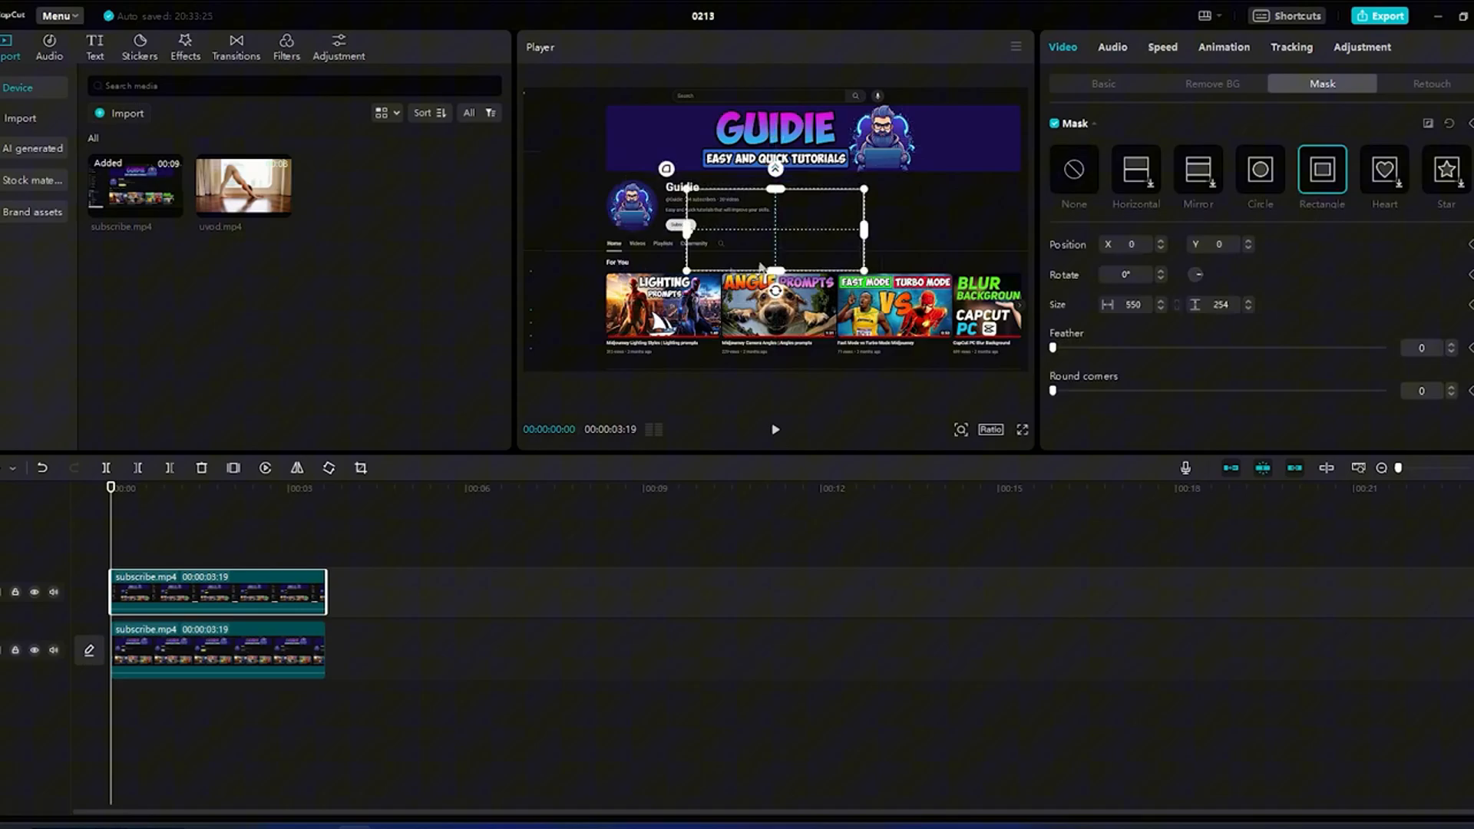
pyautogui.moveTo(775, 230); pyautogui.dragTo(687, 209)
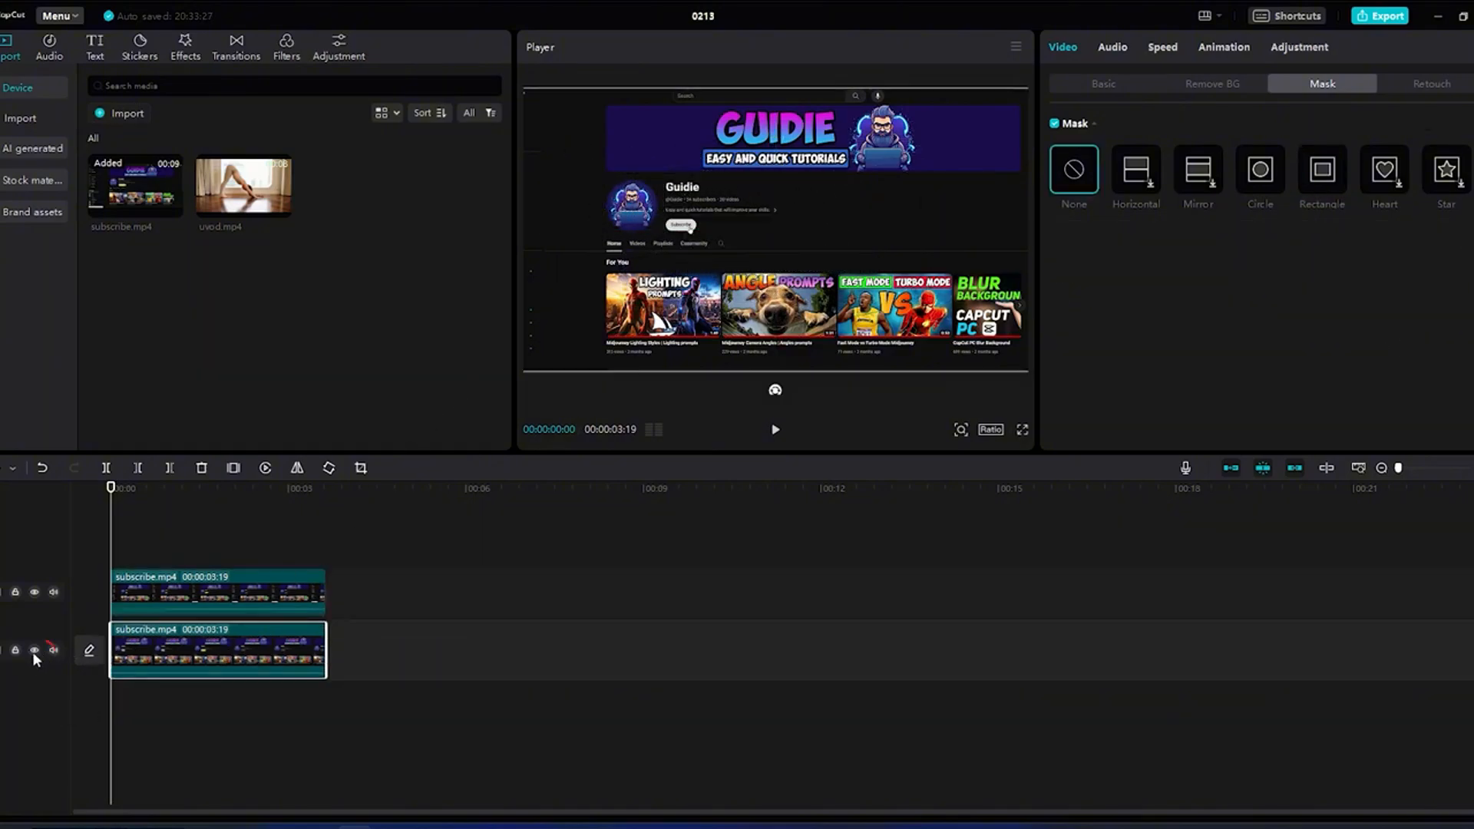
pyautogui.click(35, 650)
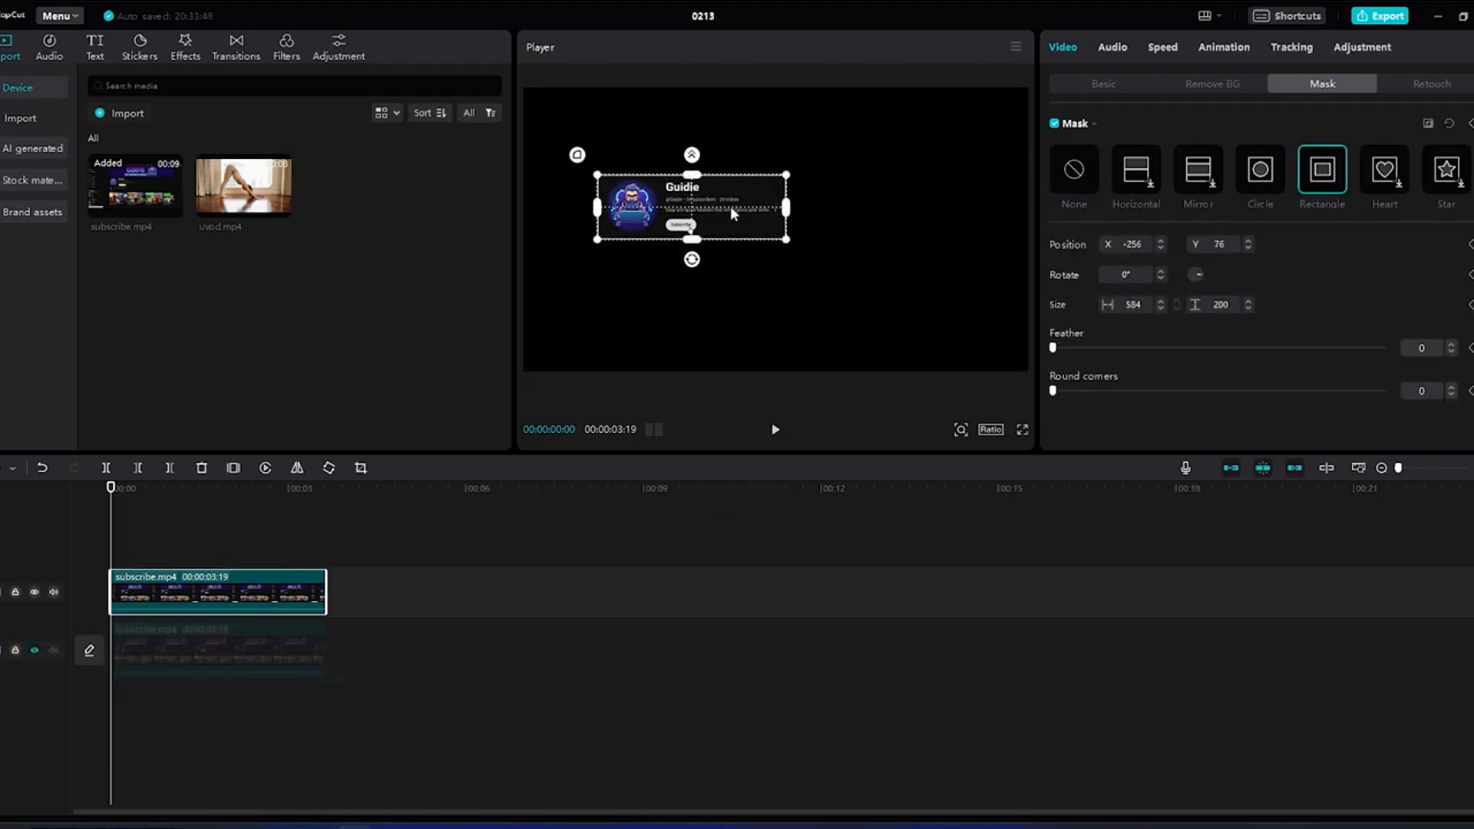
pyautogui.click(36, 650)
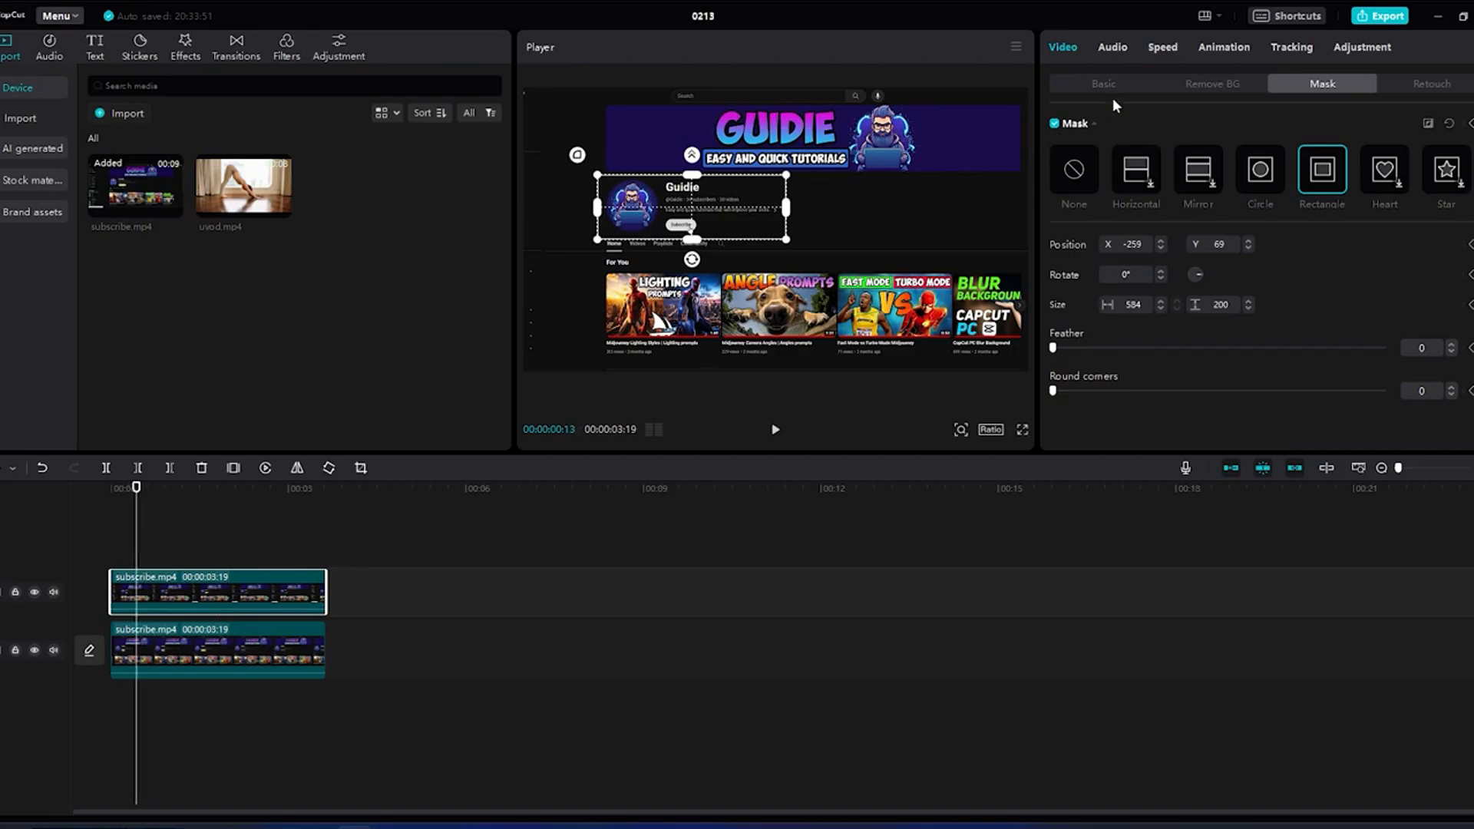
# Step: Keyframe the upper subscribe clip from 122% to 185% scale, shifted to position 448, -94
pyautogui.click(1103, 83)
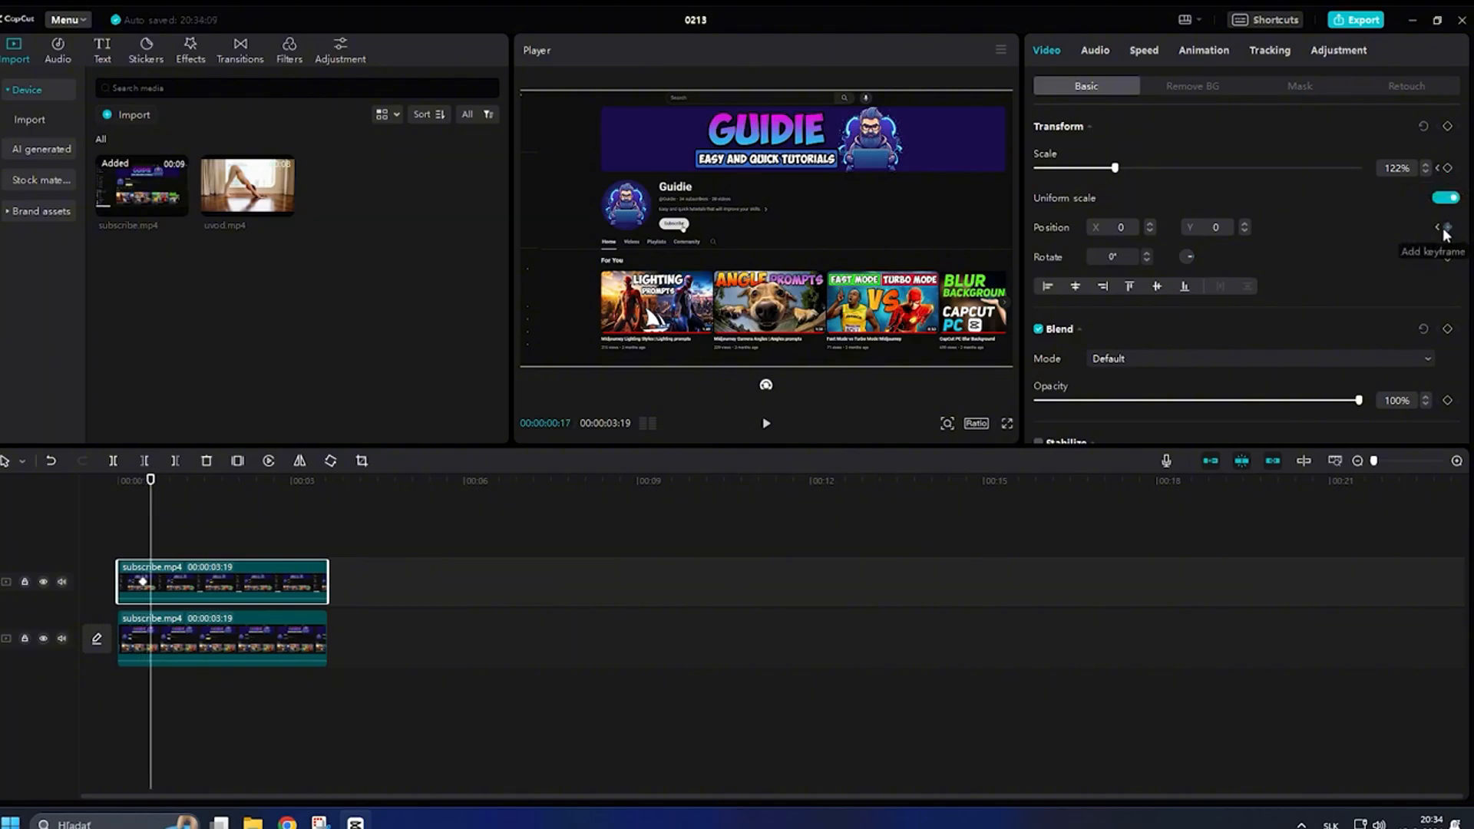
pyautogui.click(158, 481)
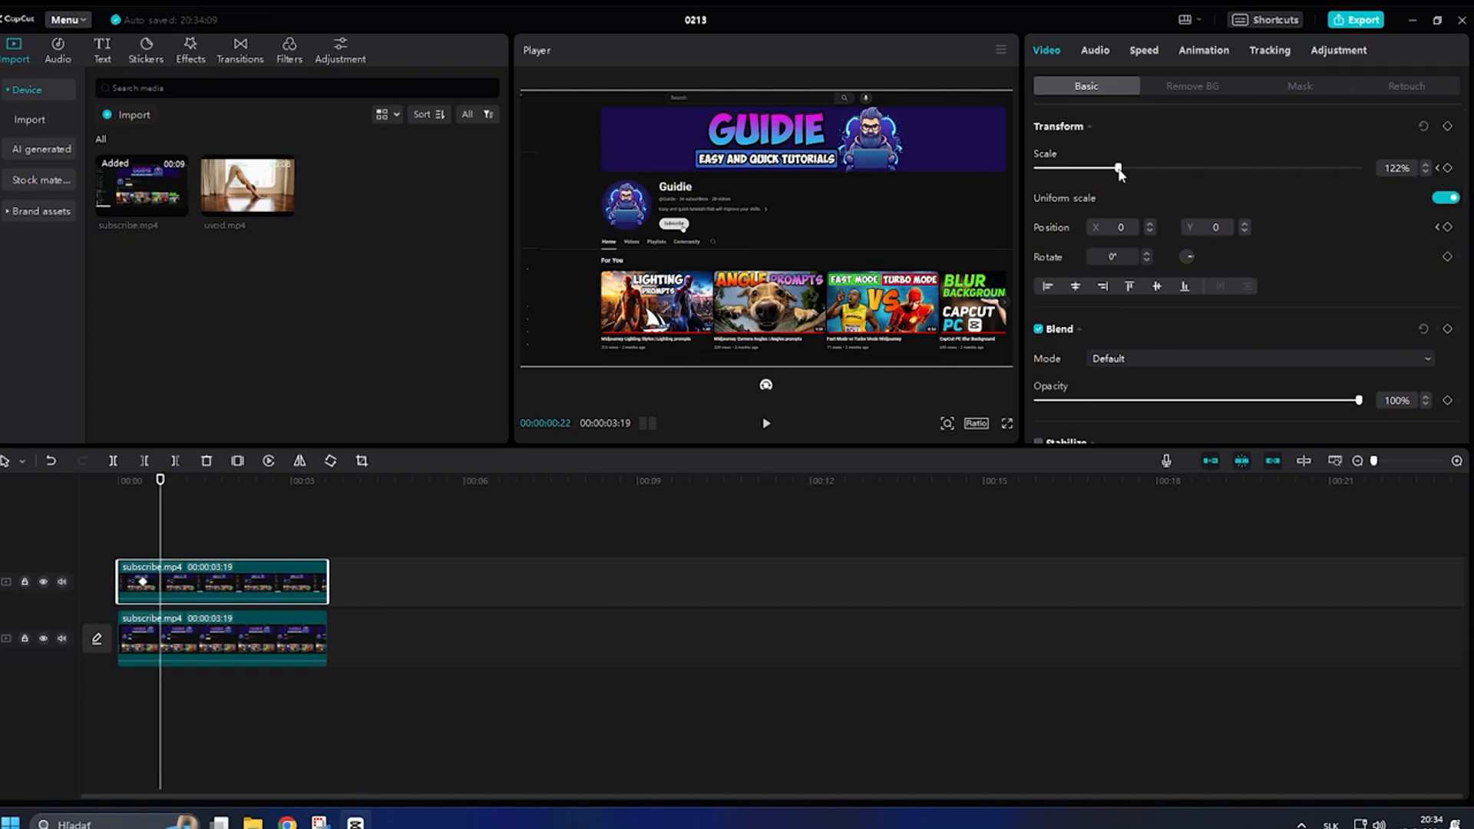
pyautogui.moveTo(1117, 167); pyautogui.dragTo(1143, 168)
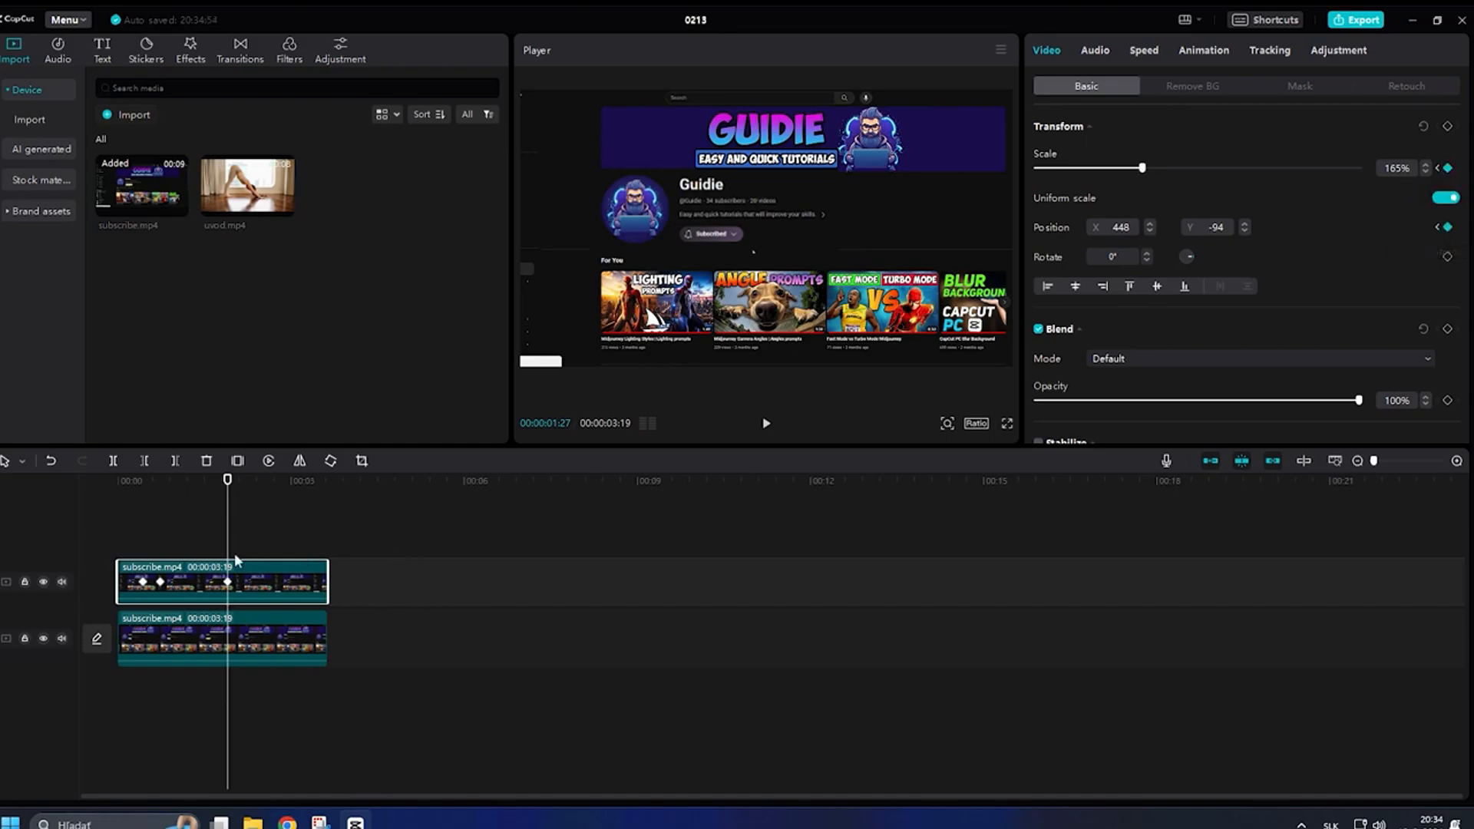
pyautogui.press('ctrl+c')
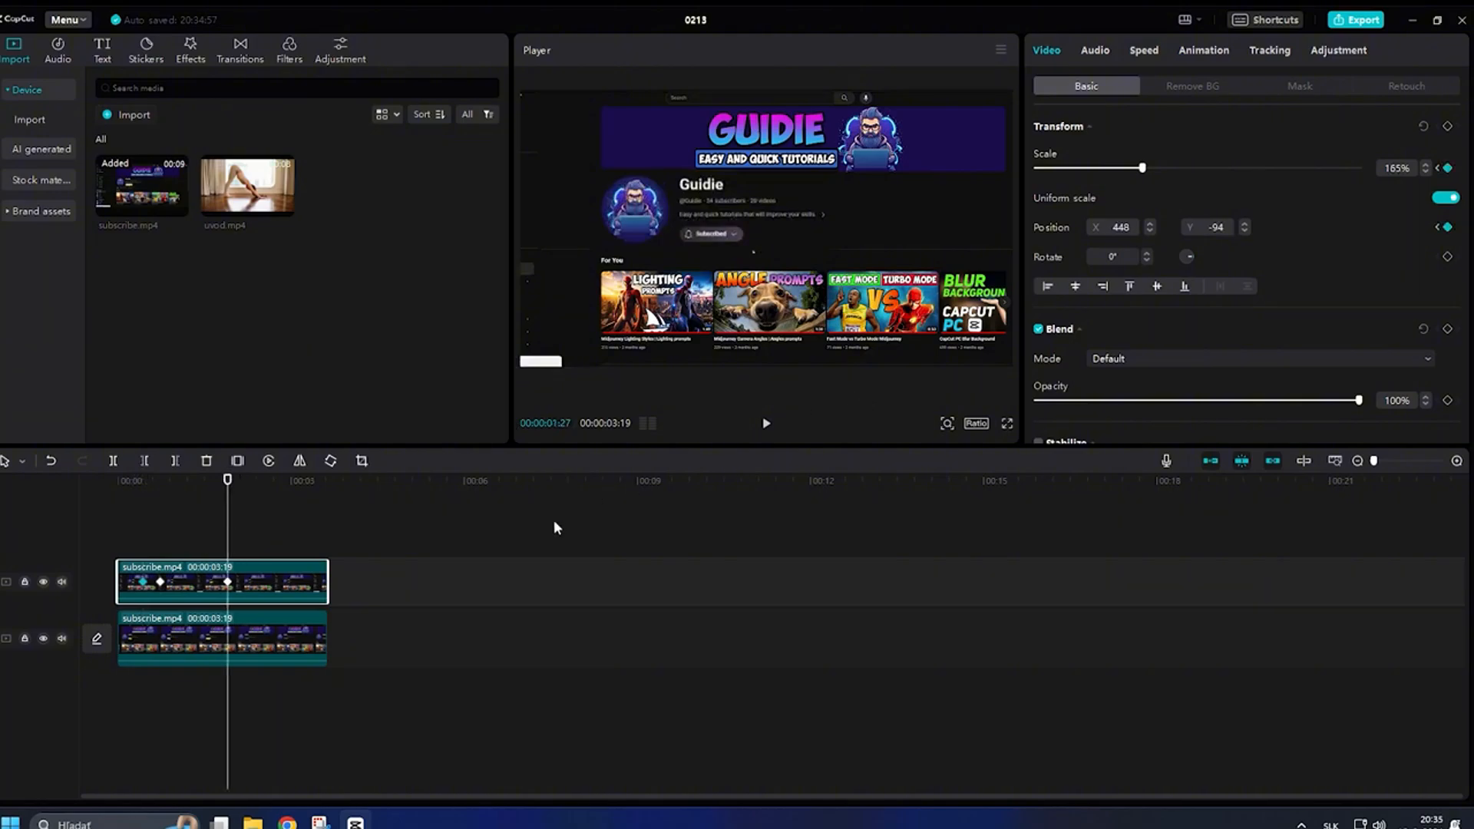
pyautogui.press('ctrl+v')
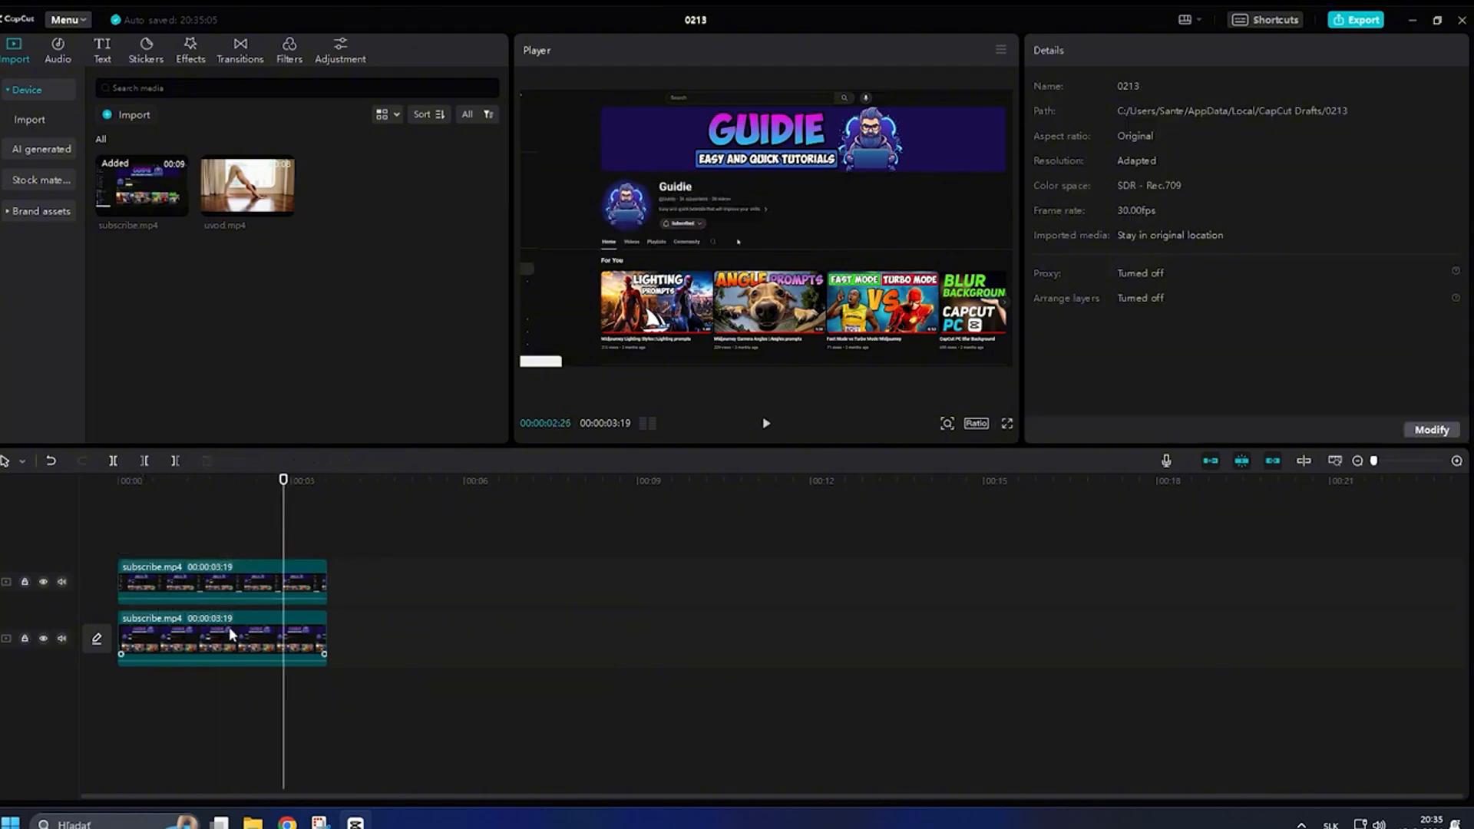
# Step: Keyframe the lower subscribe clip's opacity from 100% down to 34% at a later moment
pyautogui.click(221, 580)
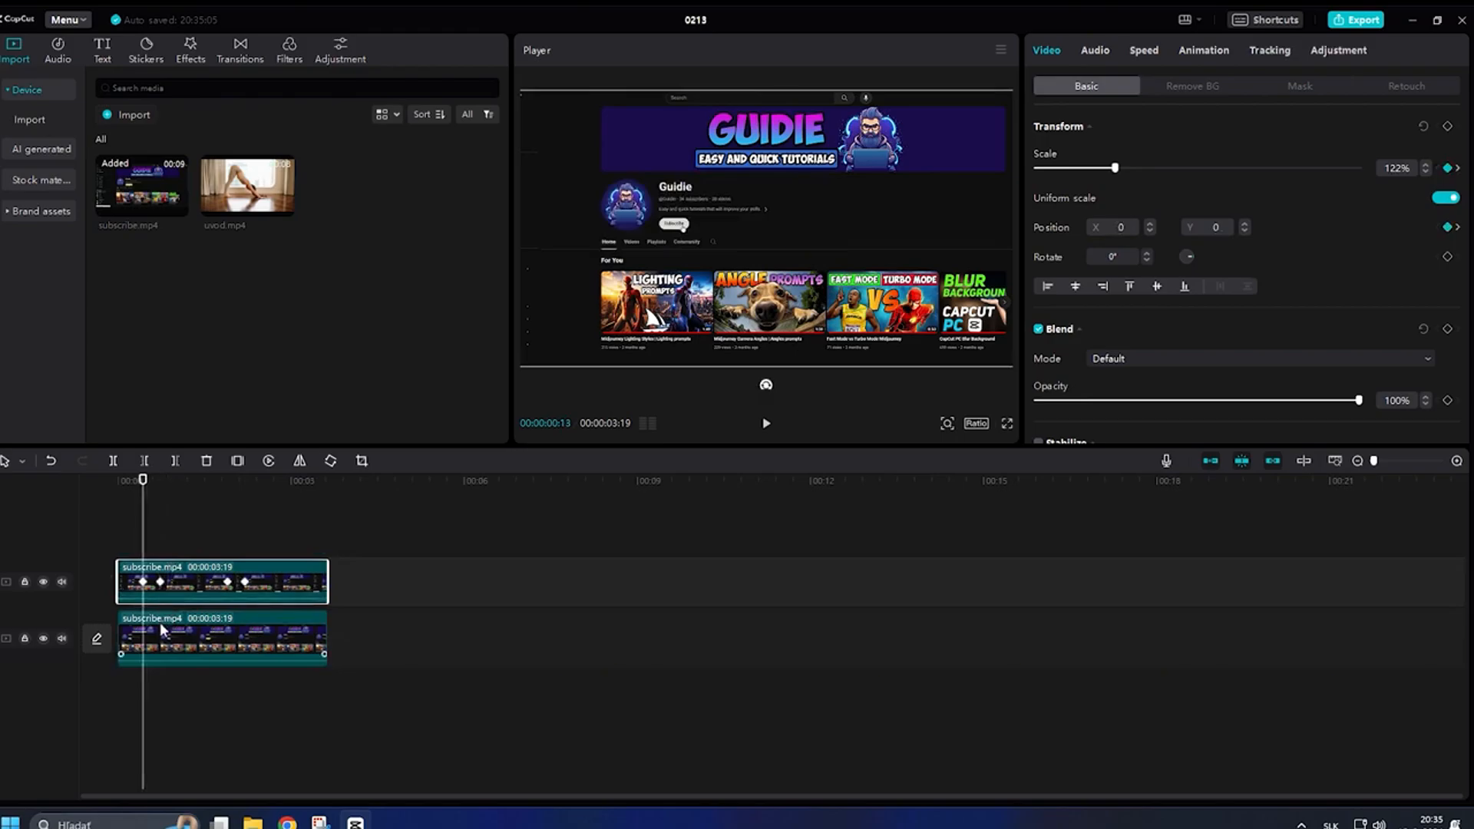
pyautogui.click(221, 639)
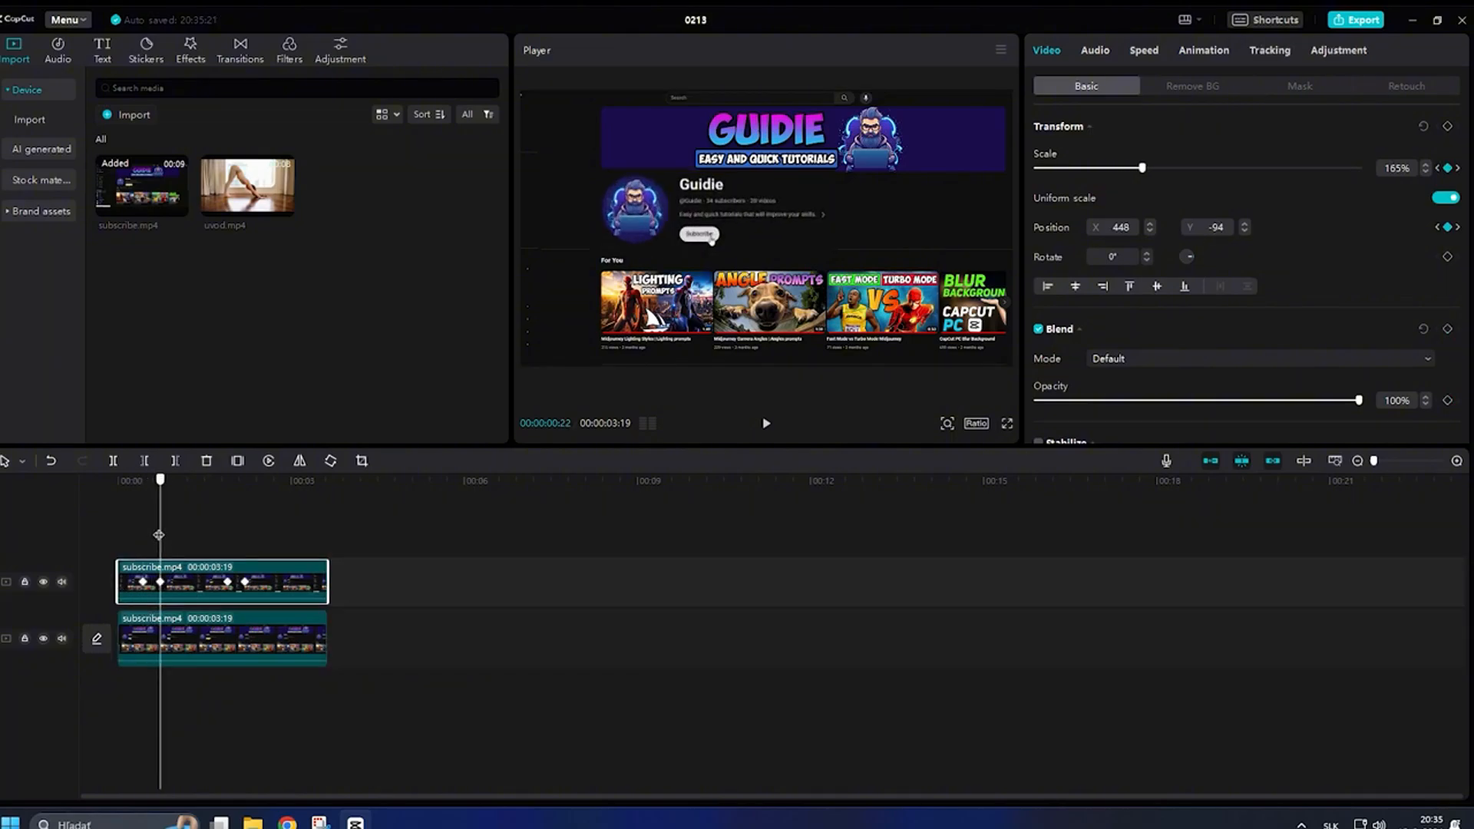
pyautogui.click(221, 639)
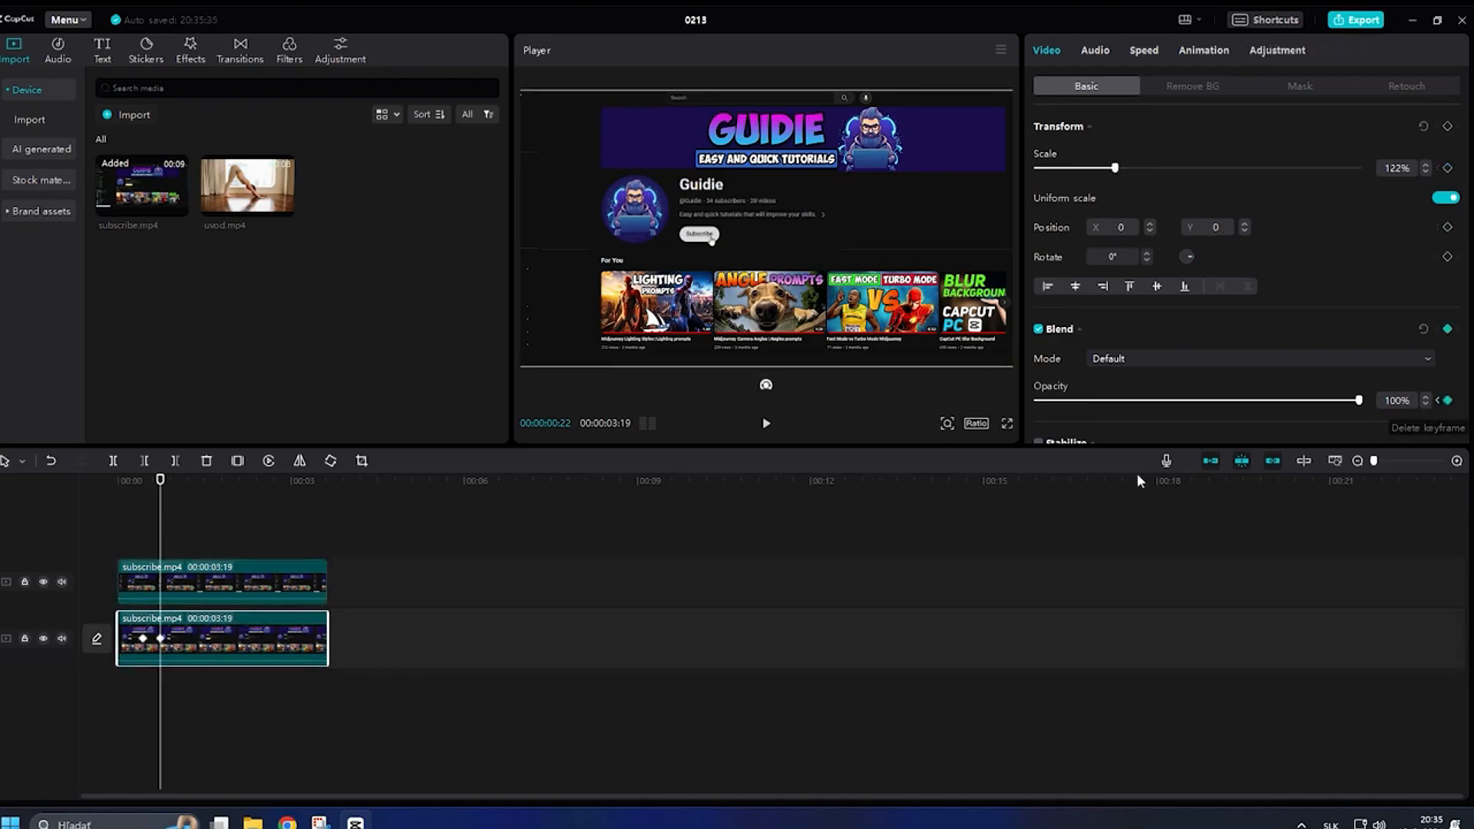
pyautogui.moveTo(1356, 400); pyautogui.dragTo(1153, 399)
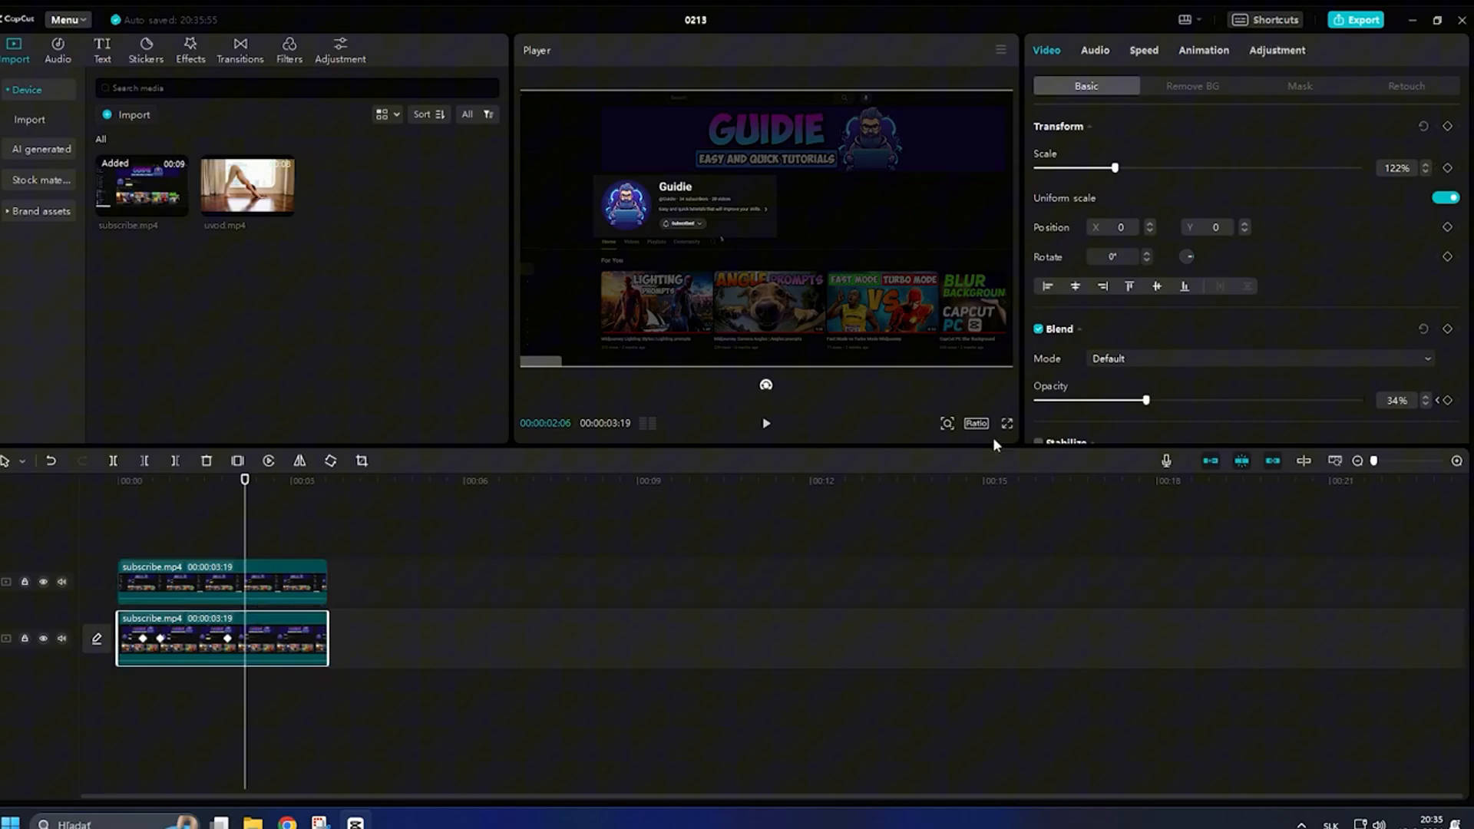
pyautogui.moveTo(1093, 385)
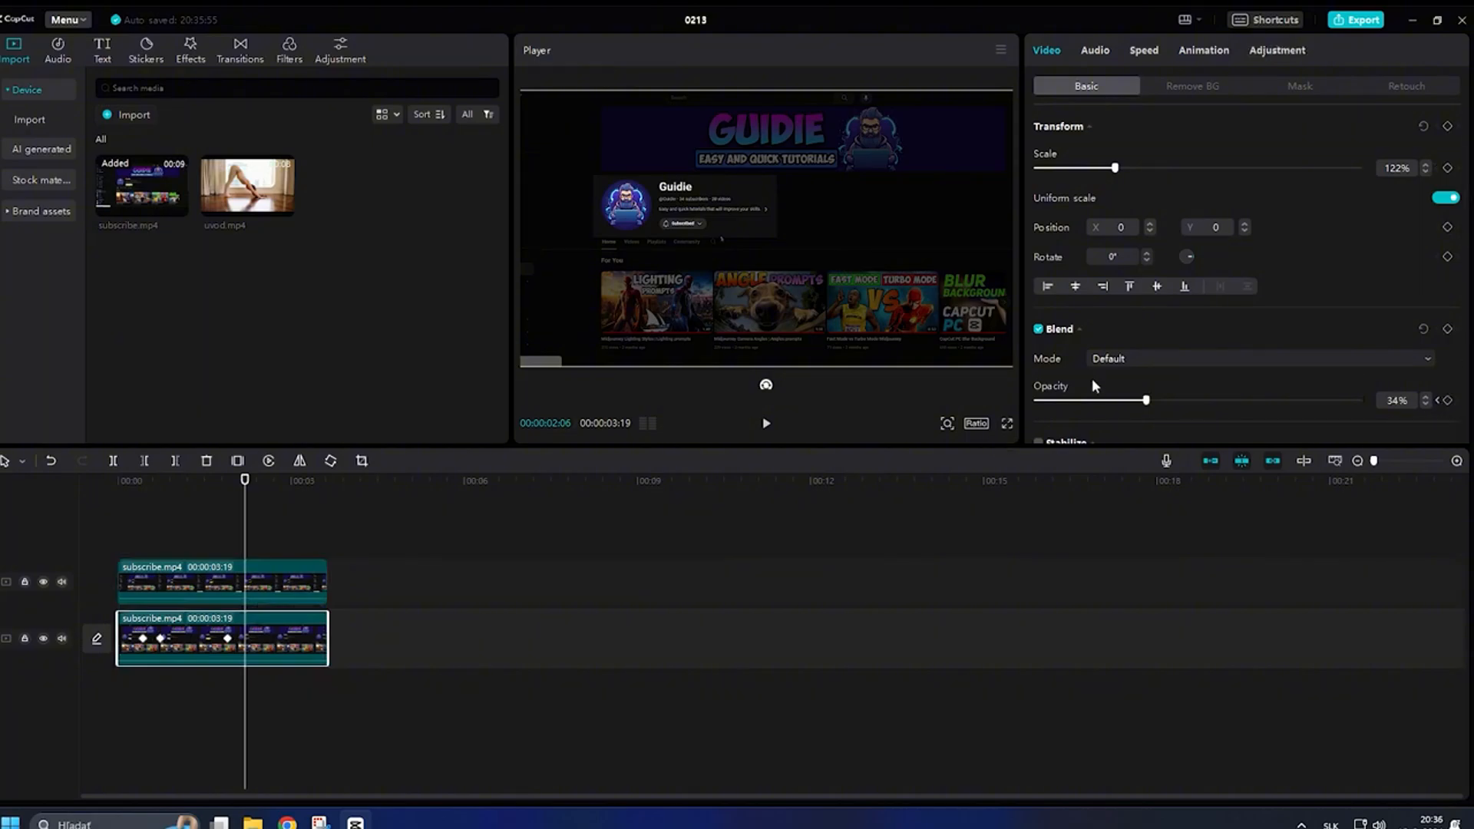
pyautogui.moveTo(1146, 399); pyautogui.dragTo(1357, 399)
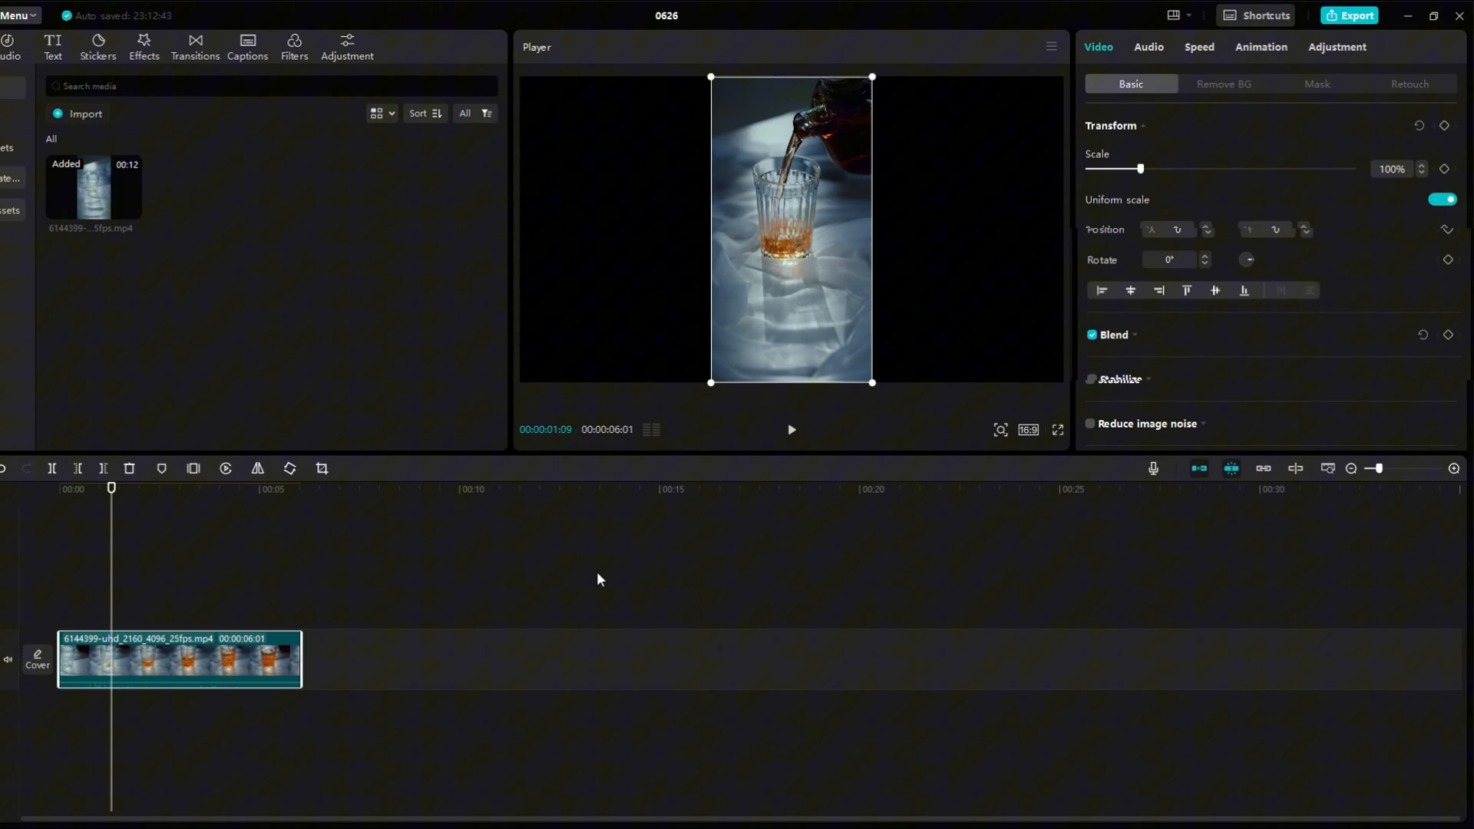
# Step: Set the pouring-drink clip's speed to 0.3x with Smooth slow-mo using Optical flow
pyautogui.click(1199, 48)
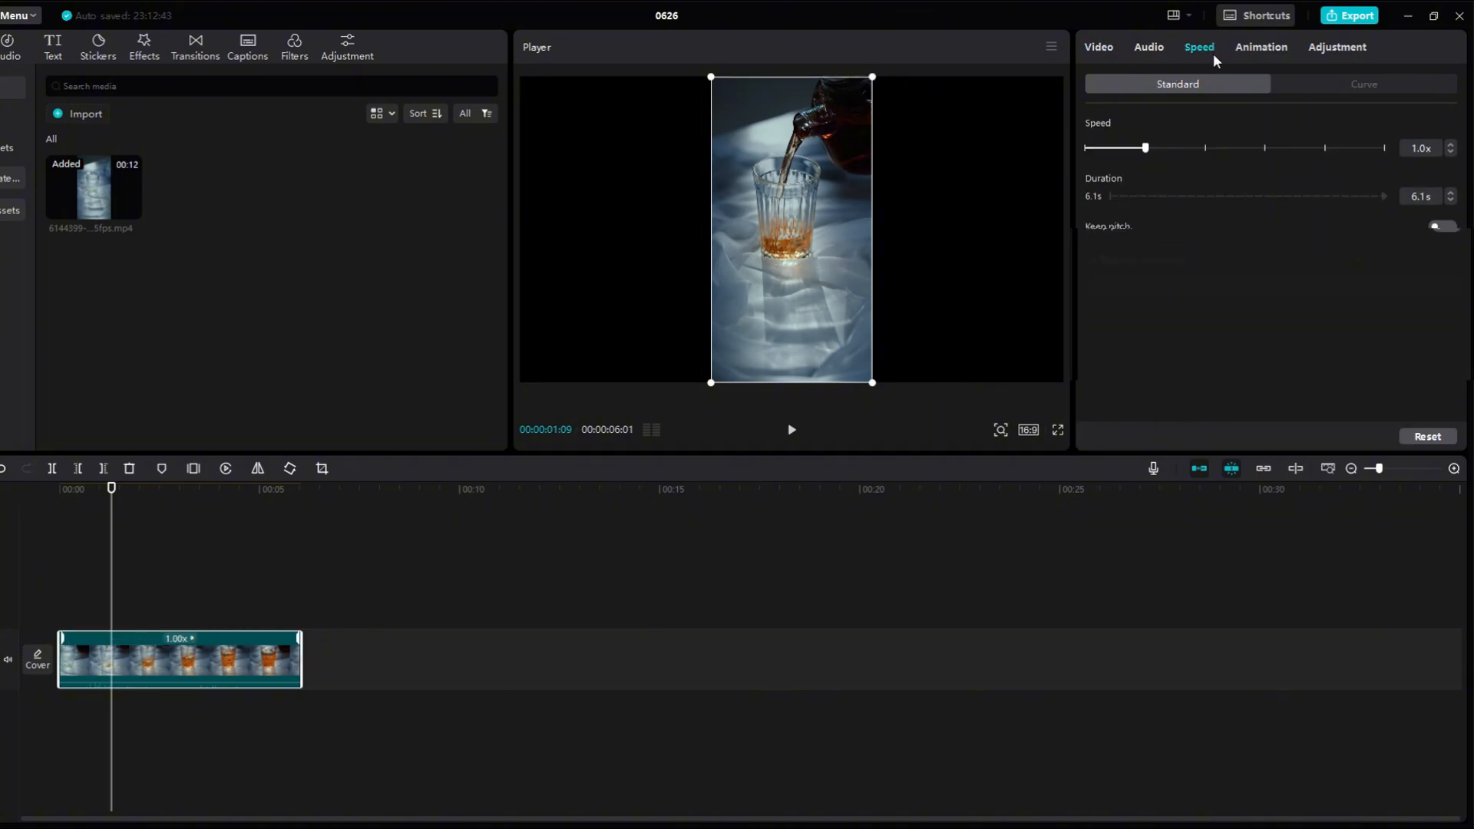
pyautogui.moveTo(1146, 148); pyautogui.dragTo(1096, 148)
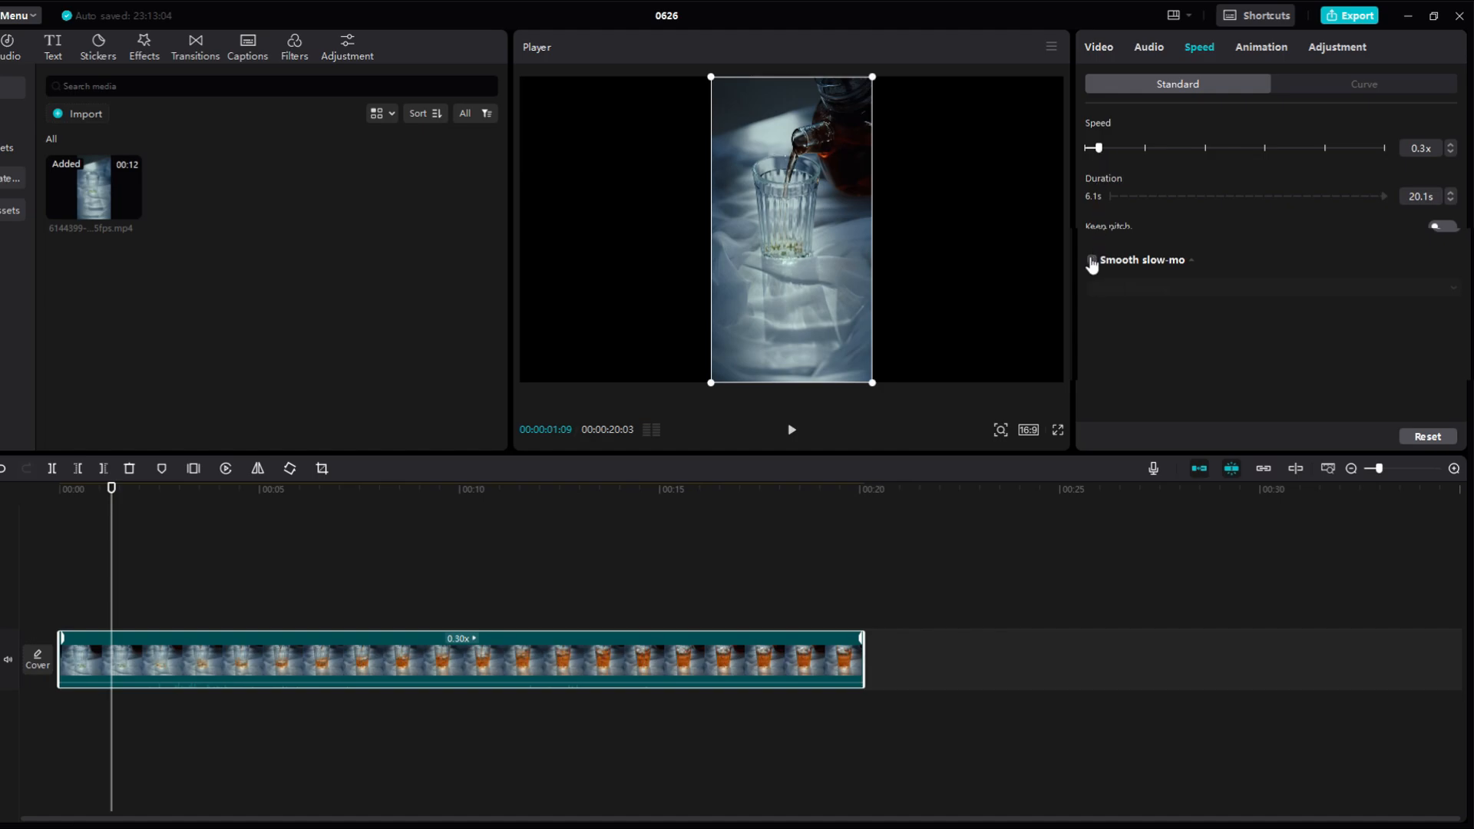
pyautogui.click(1092, 261)
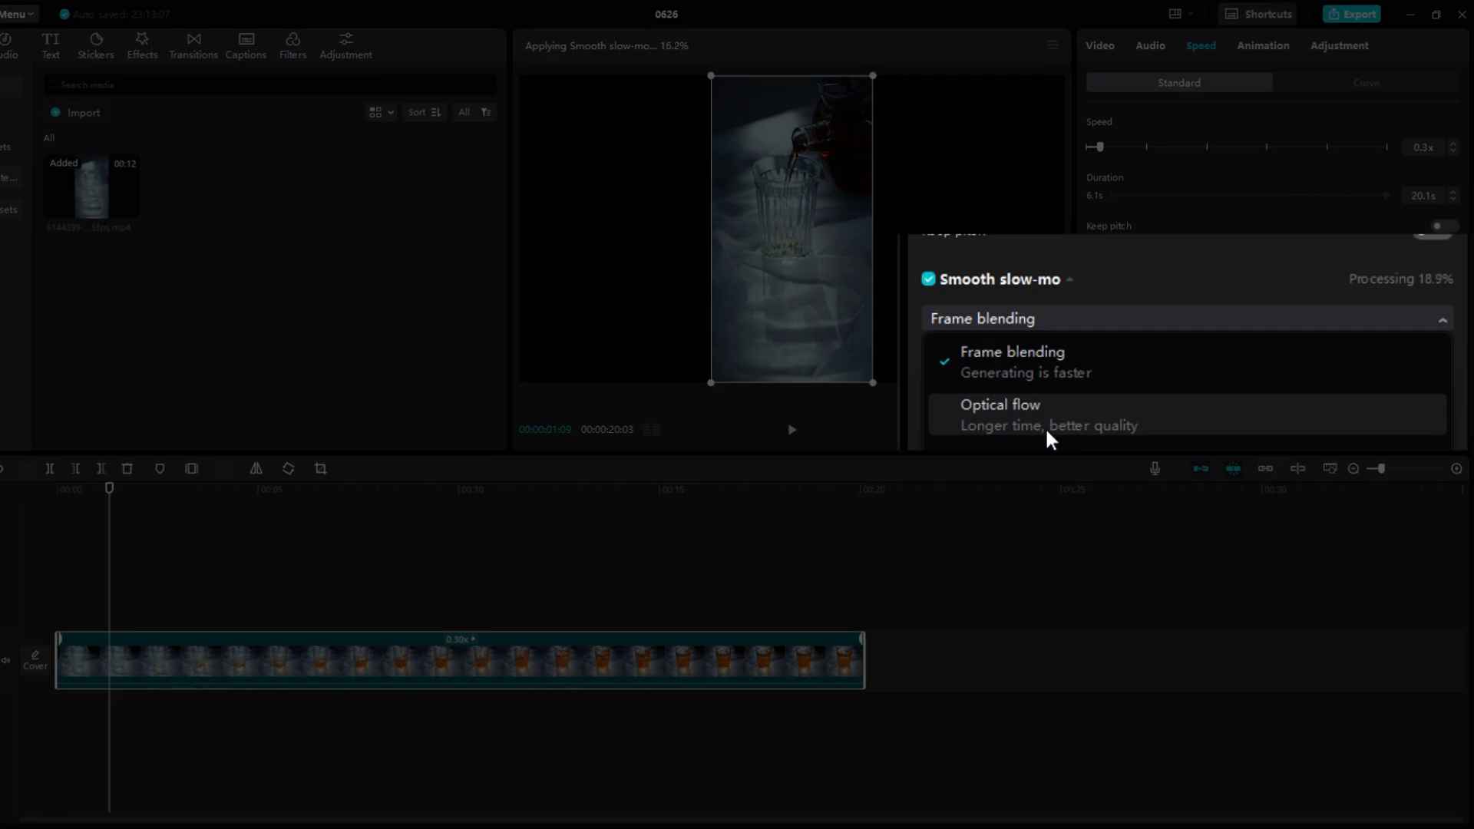
pyautogui.click(1000, 403)
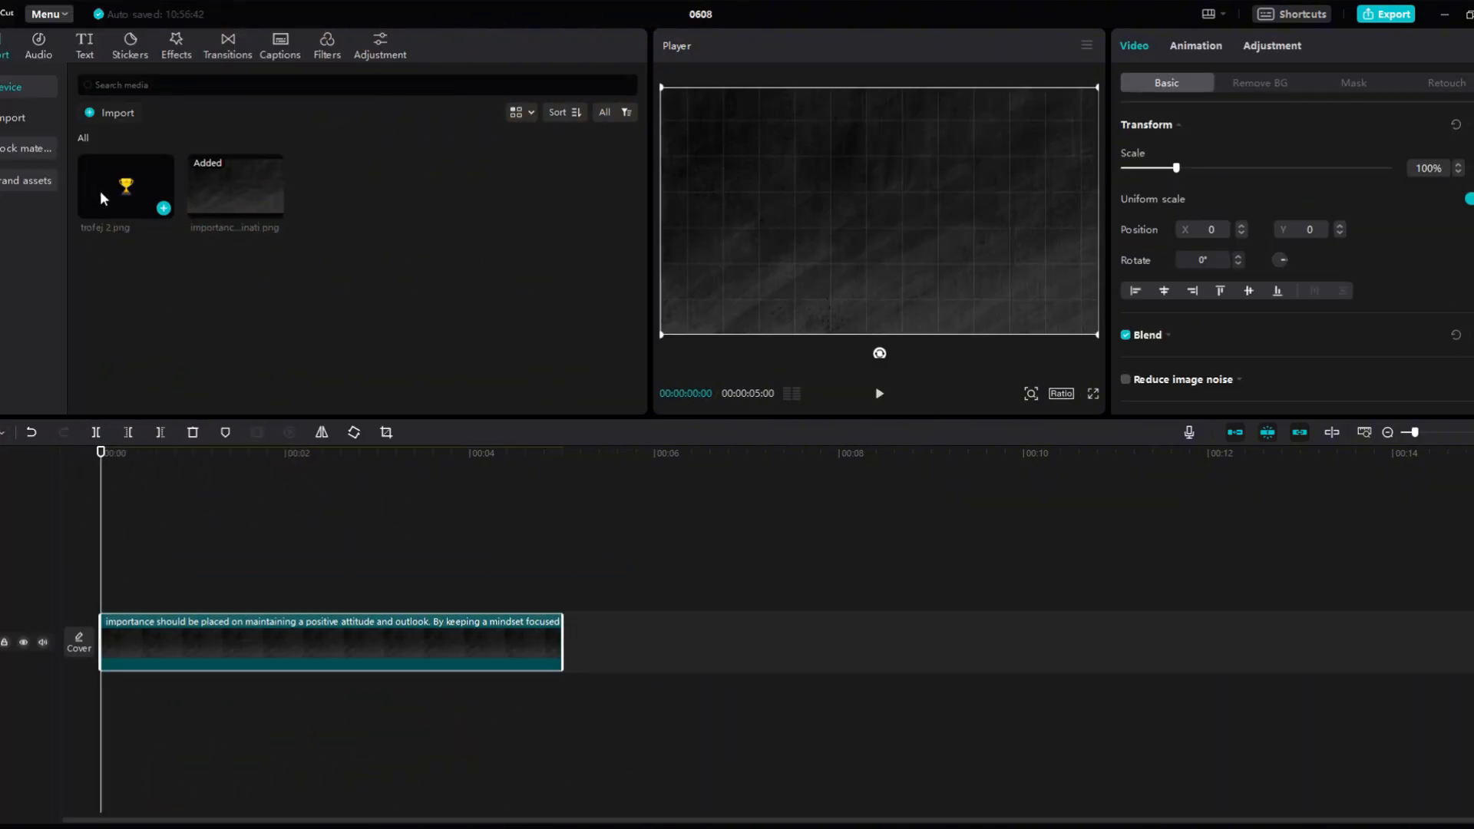
# Step: Place trofej 2.png on the timeline with a Slide Up entrance animation lasting 0.7s
pyautogui.click(164, 207)
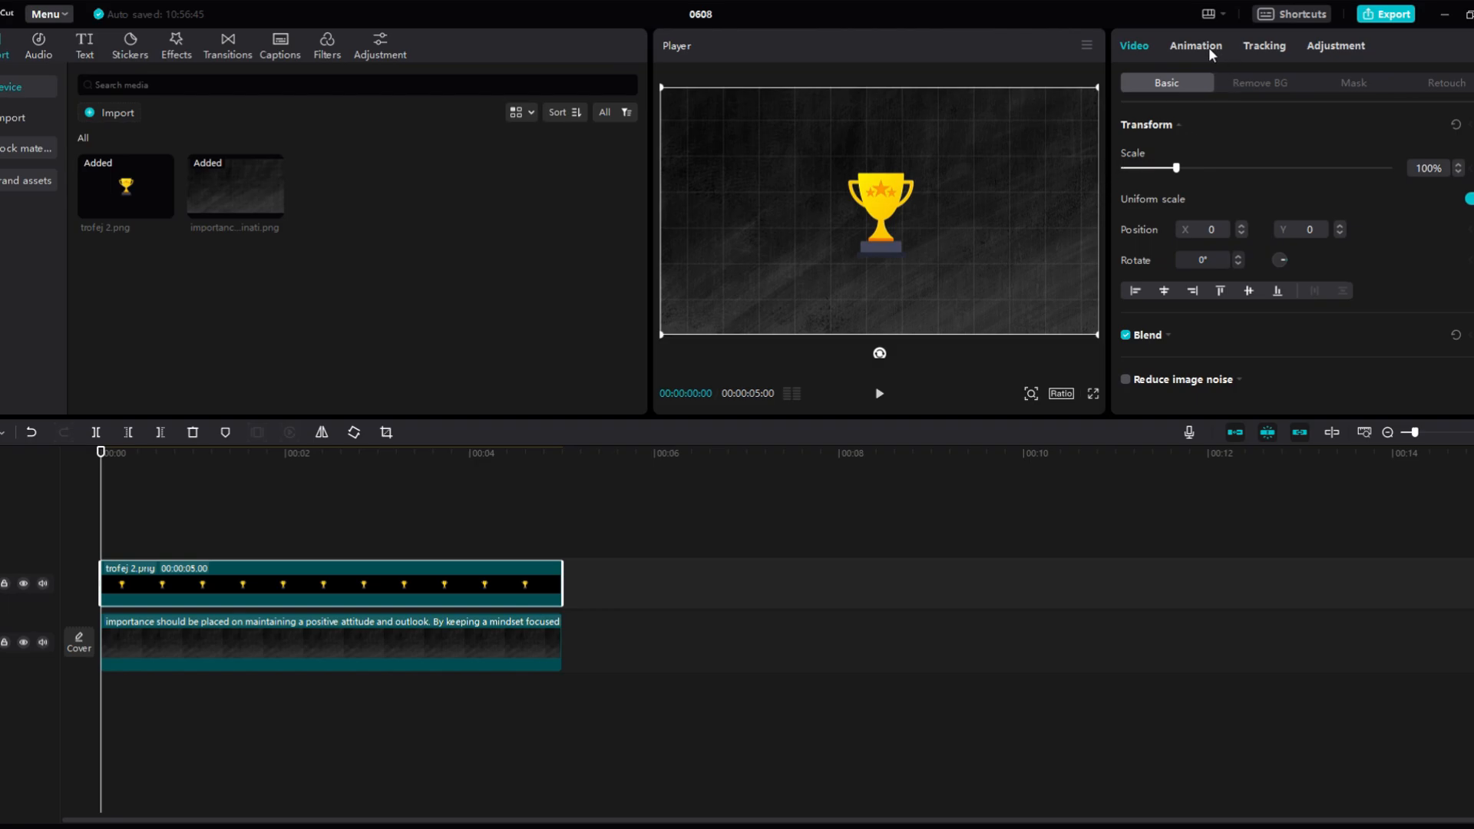
pyautogui.click(1194, 44)
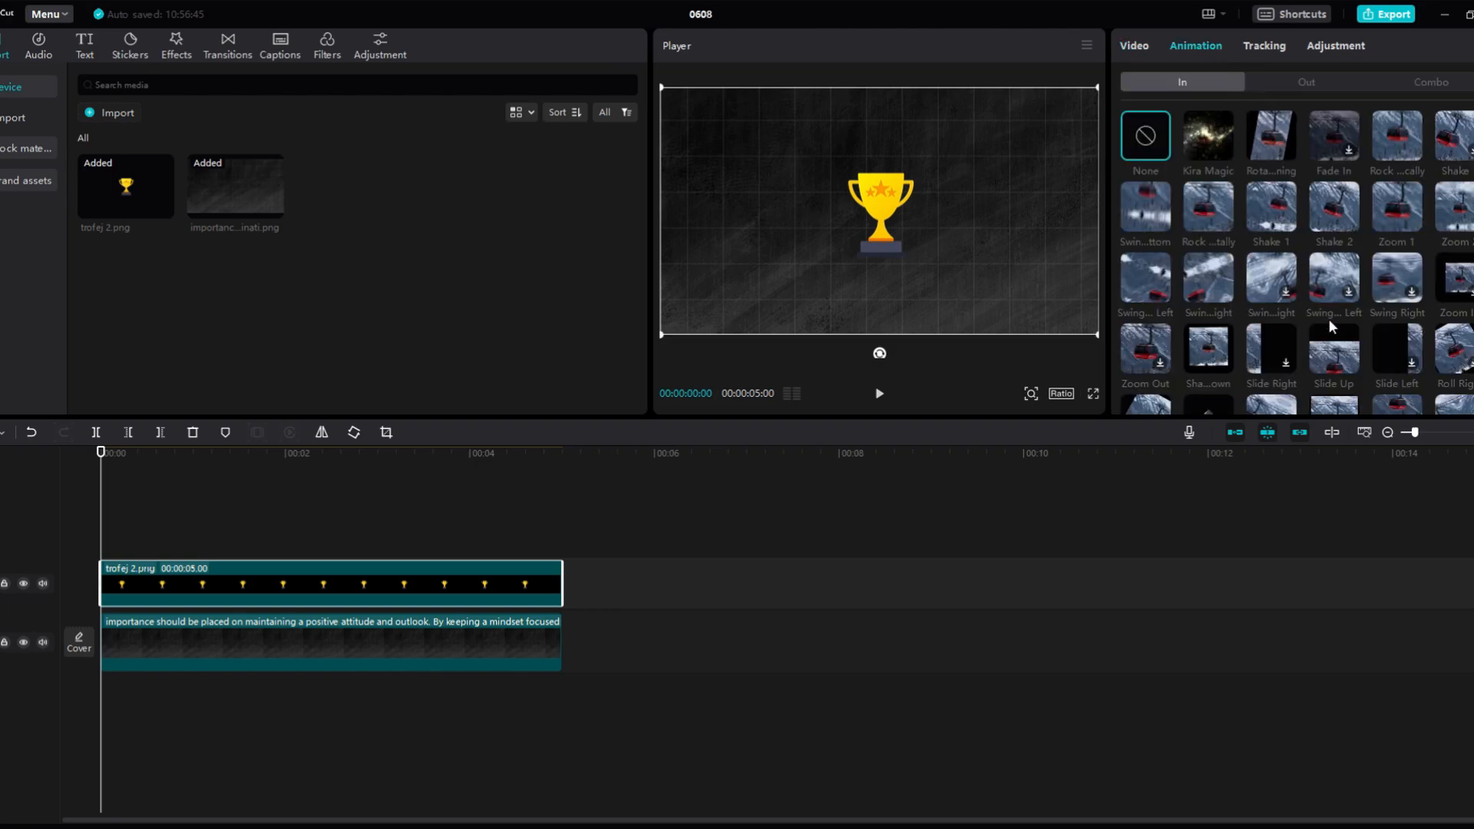
pyautogui.click(1333, 353)
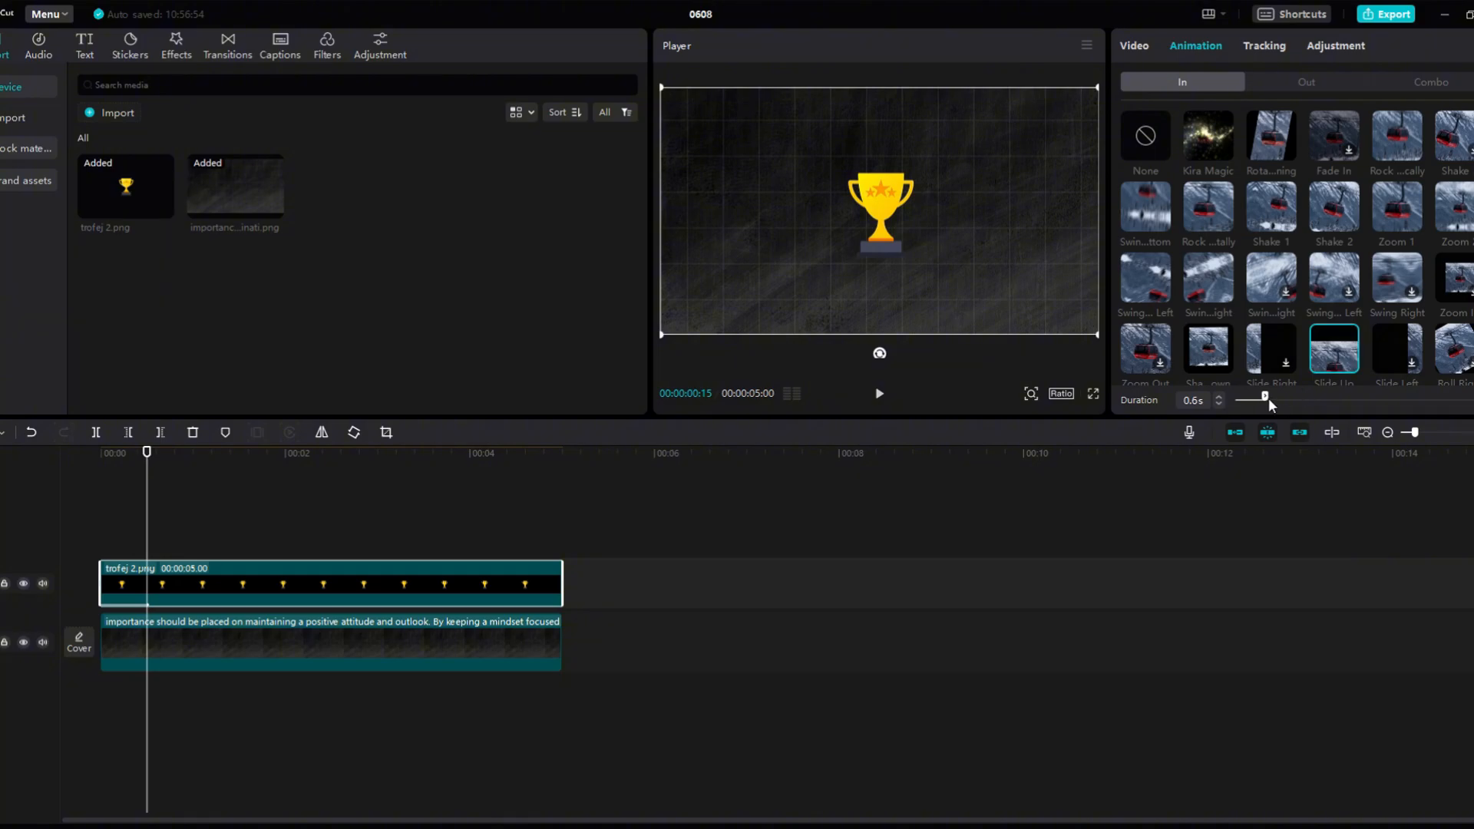
pyautogui.moveTo(1262, 399); pyautogui.dragTo(1271, 400)
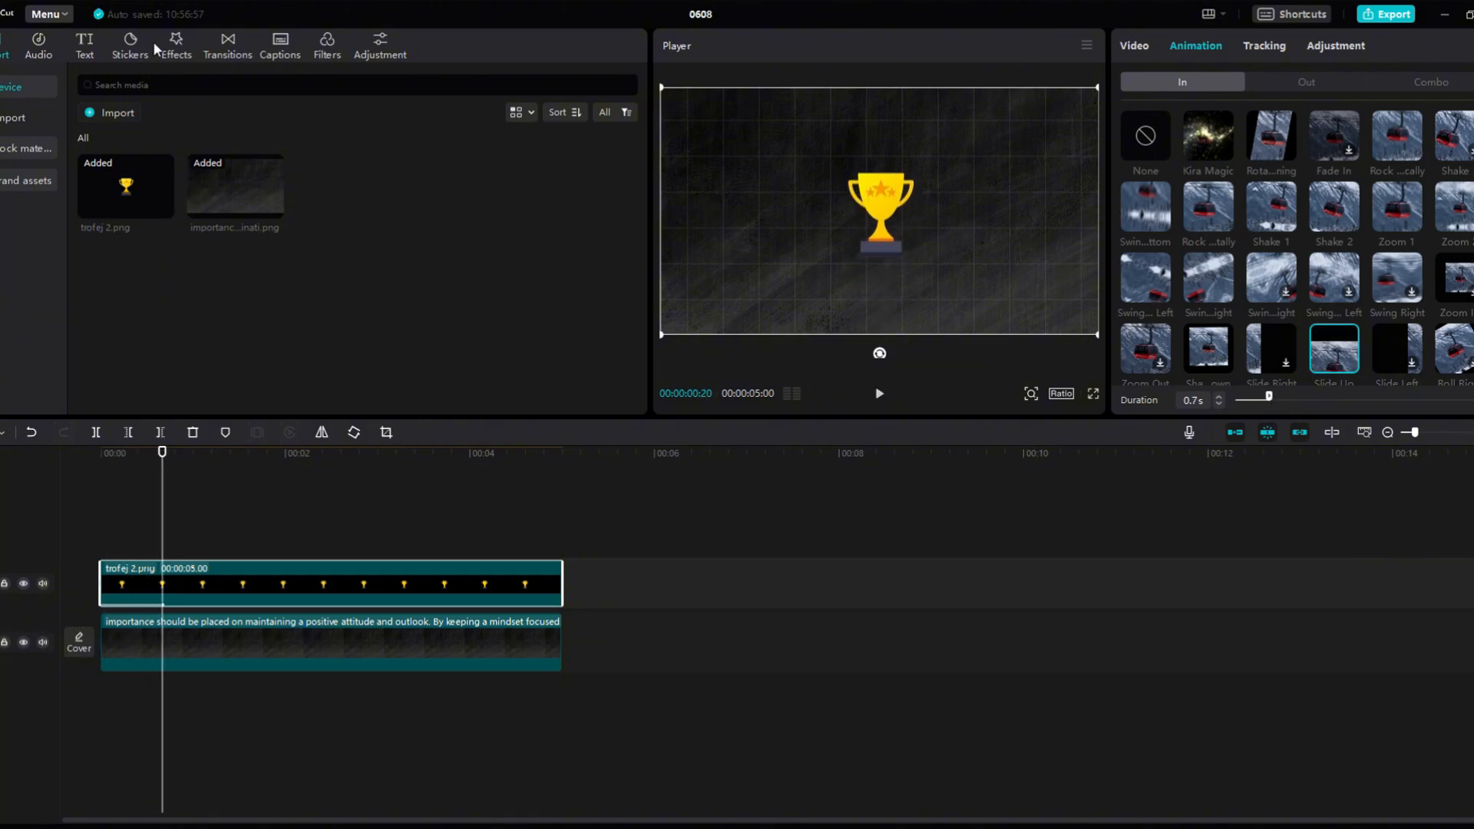
pyautogui.click(175, 44)
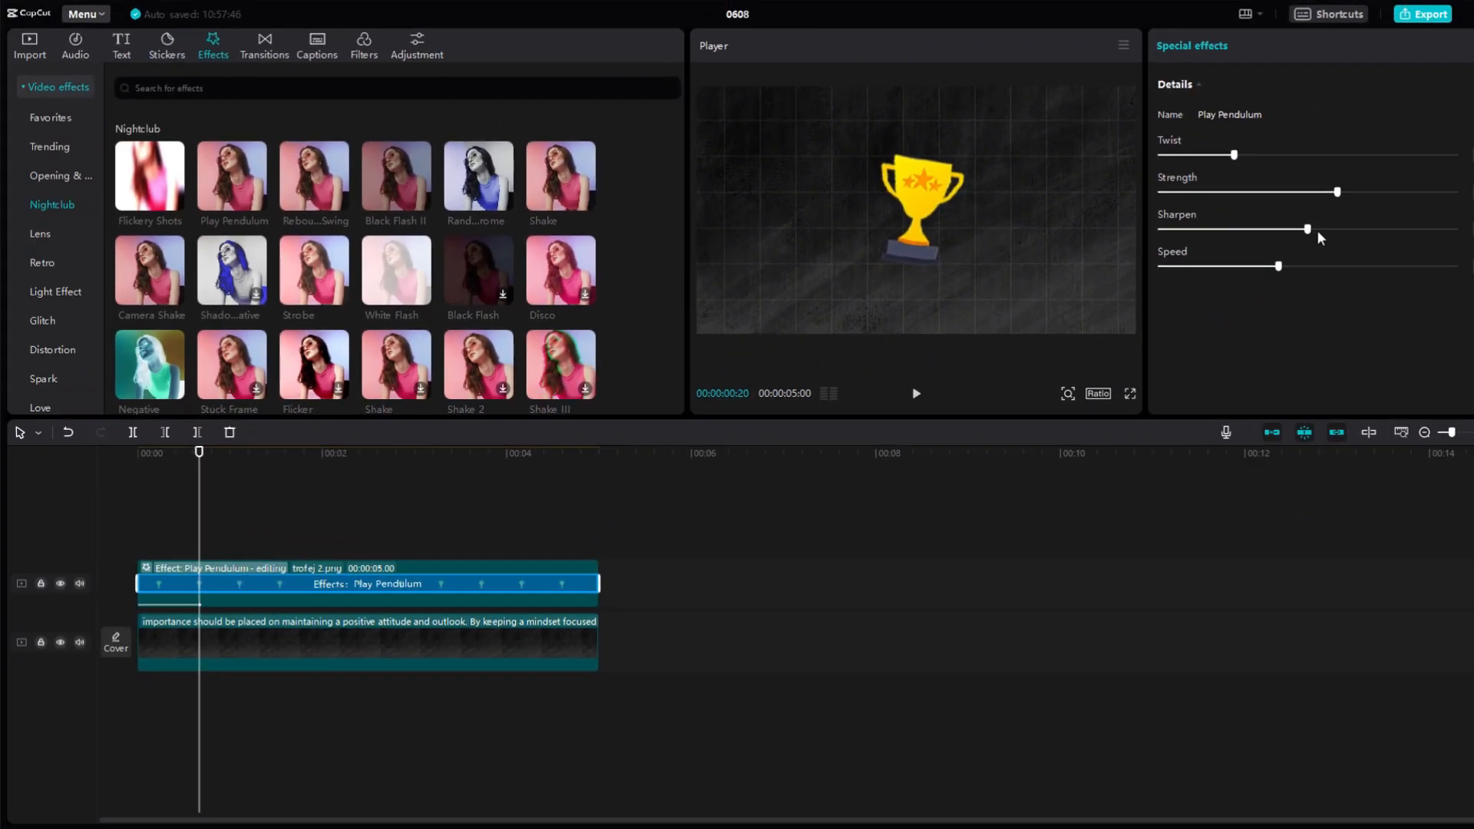
# Step: Tone down the Play Pendulum sliders on the trophy, then switch to the red-car project 1002
pyautogui.moveTo(1306, 229); pyautogui.dragTo(1201, 229)
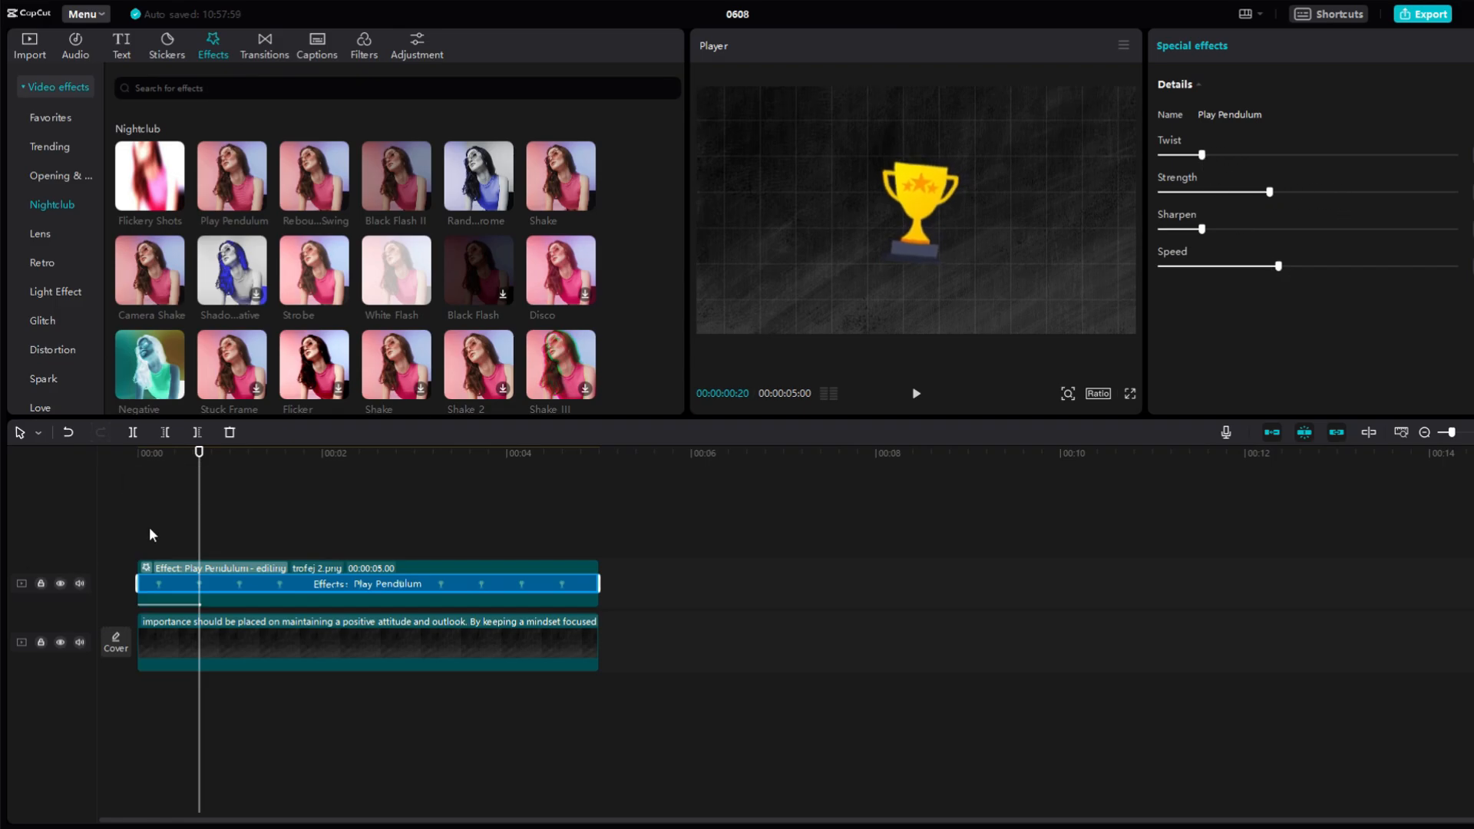
pyautogui.click(913, 393)
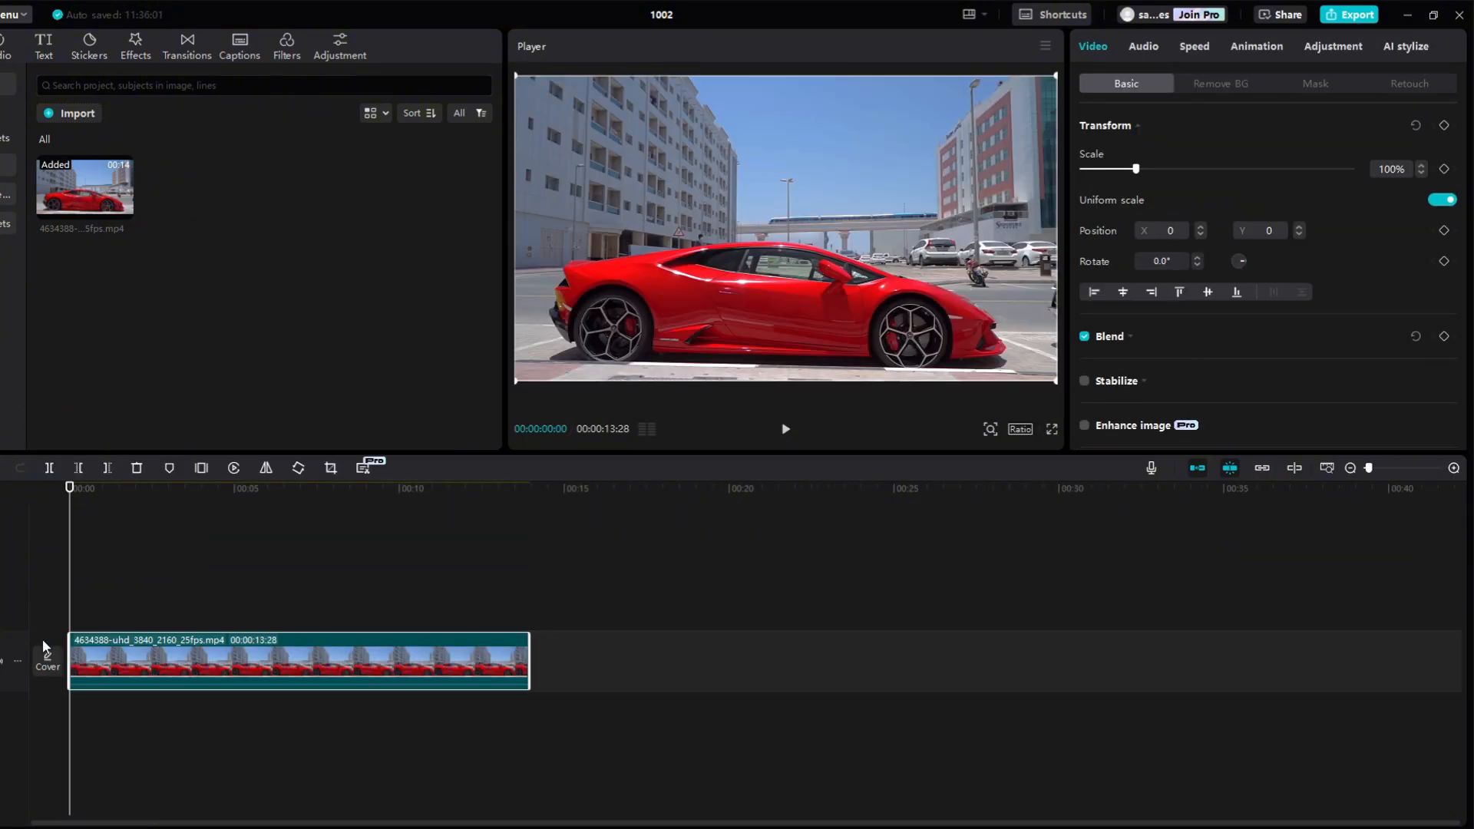
pyautogui.moveTo(1322, 49)
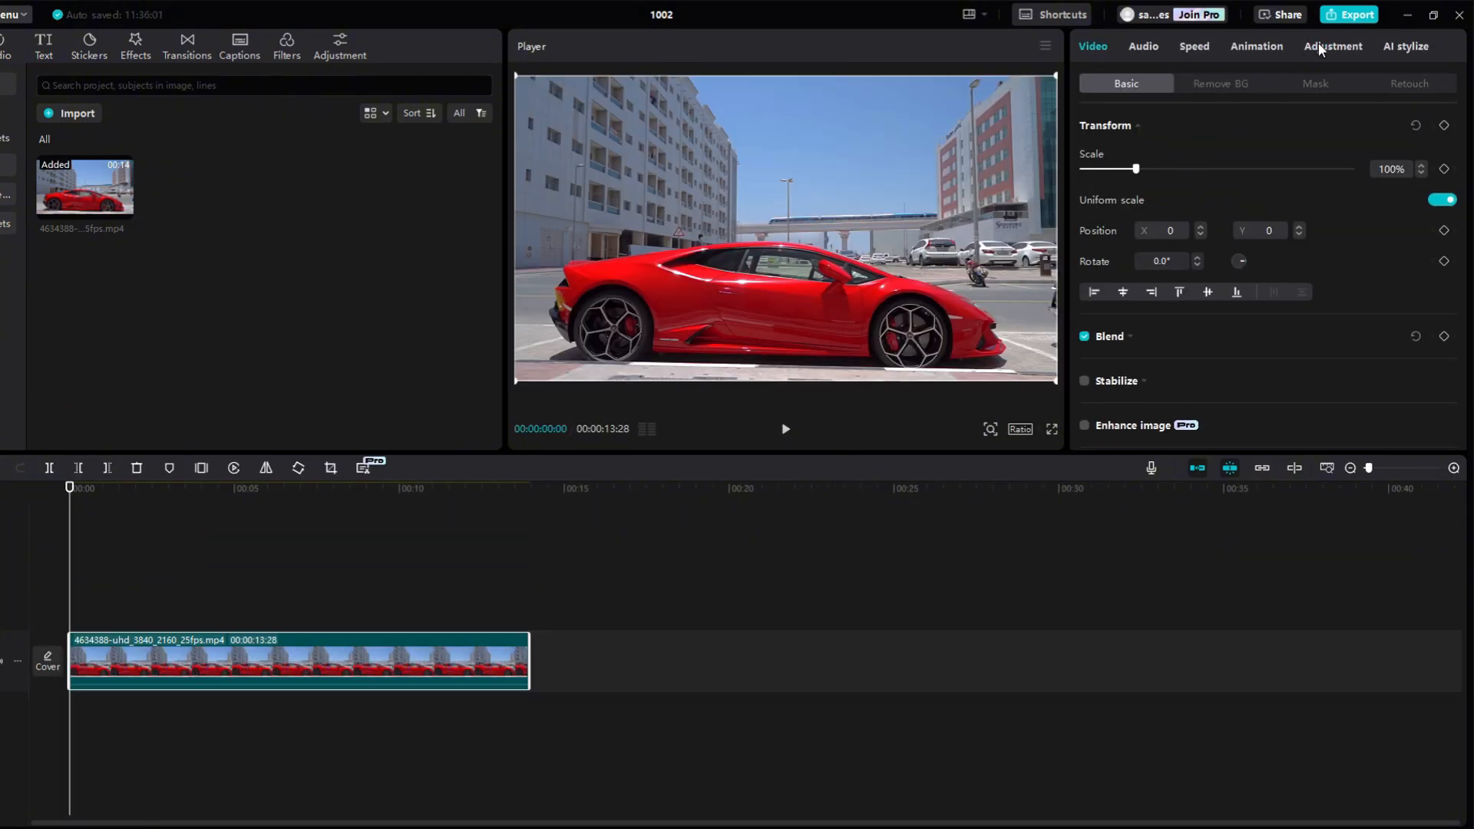
pyautogui.click(1333, 46)
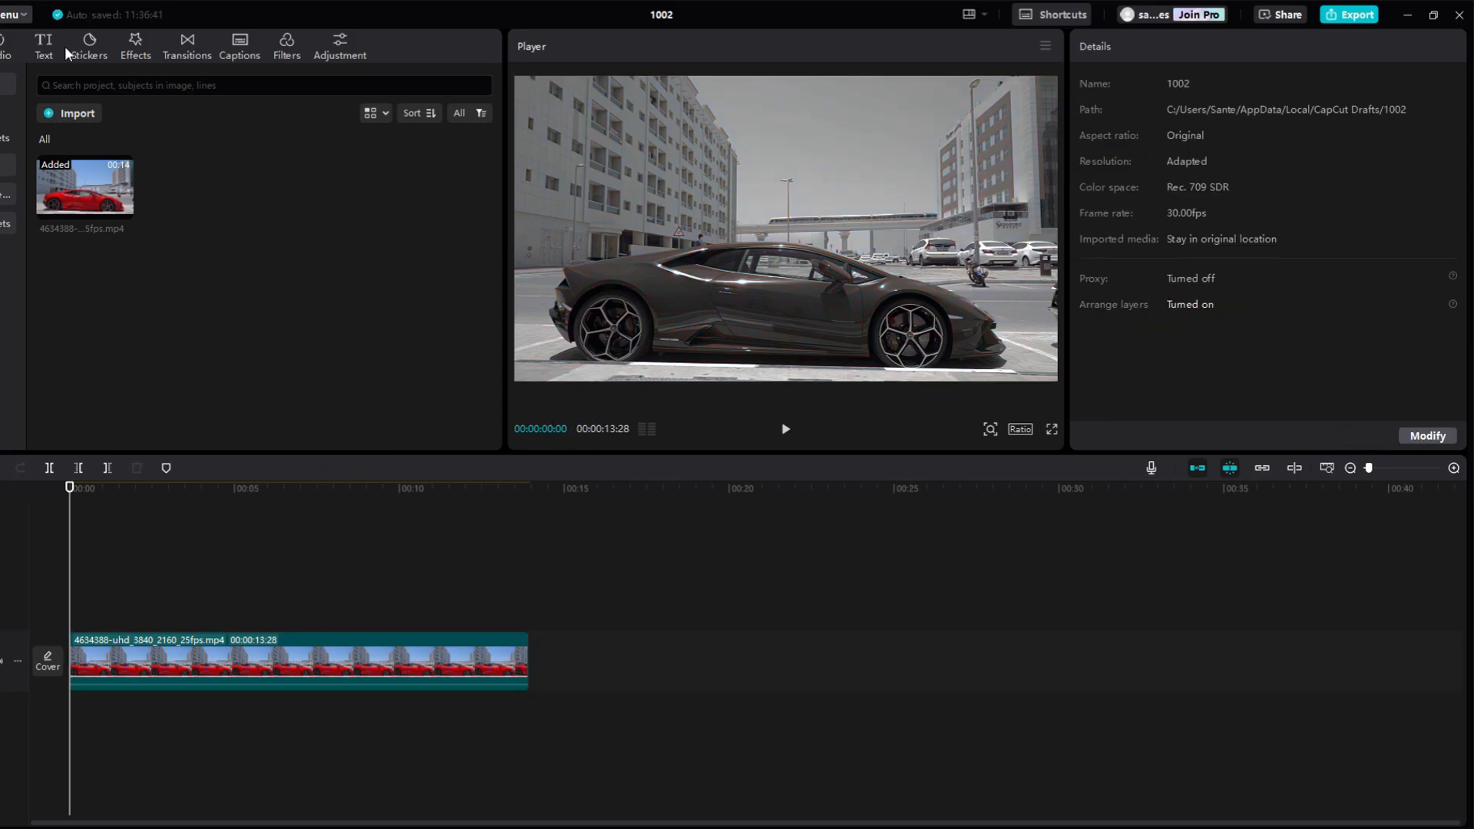
# Step: Add a default text layer reading a dot, font size 286, coloured blue to fill the frame
pyautogui.click(43, 44)
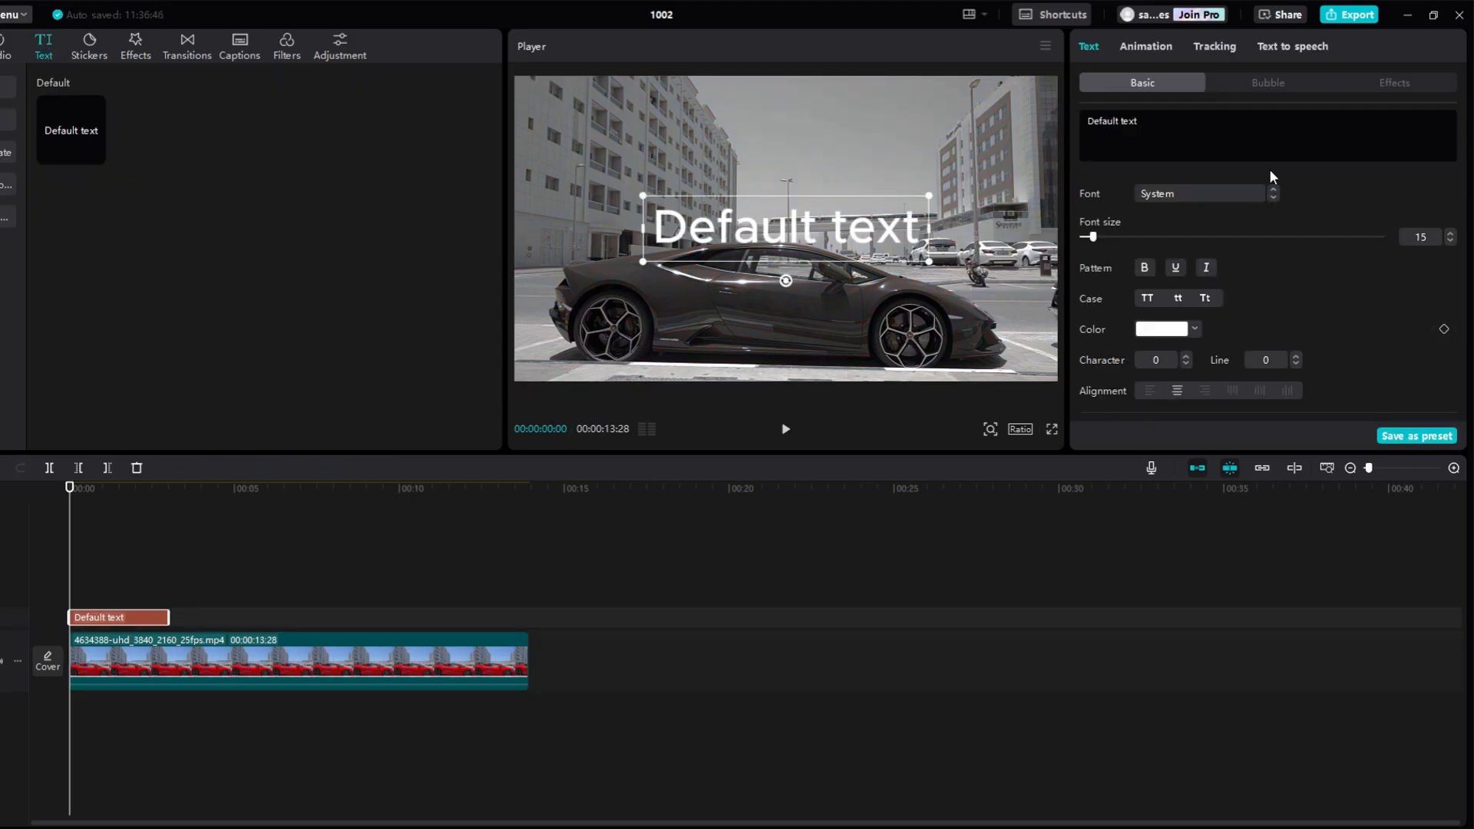
pyautogui.doubleClick(1110, 119)
pyautogui.write('-')
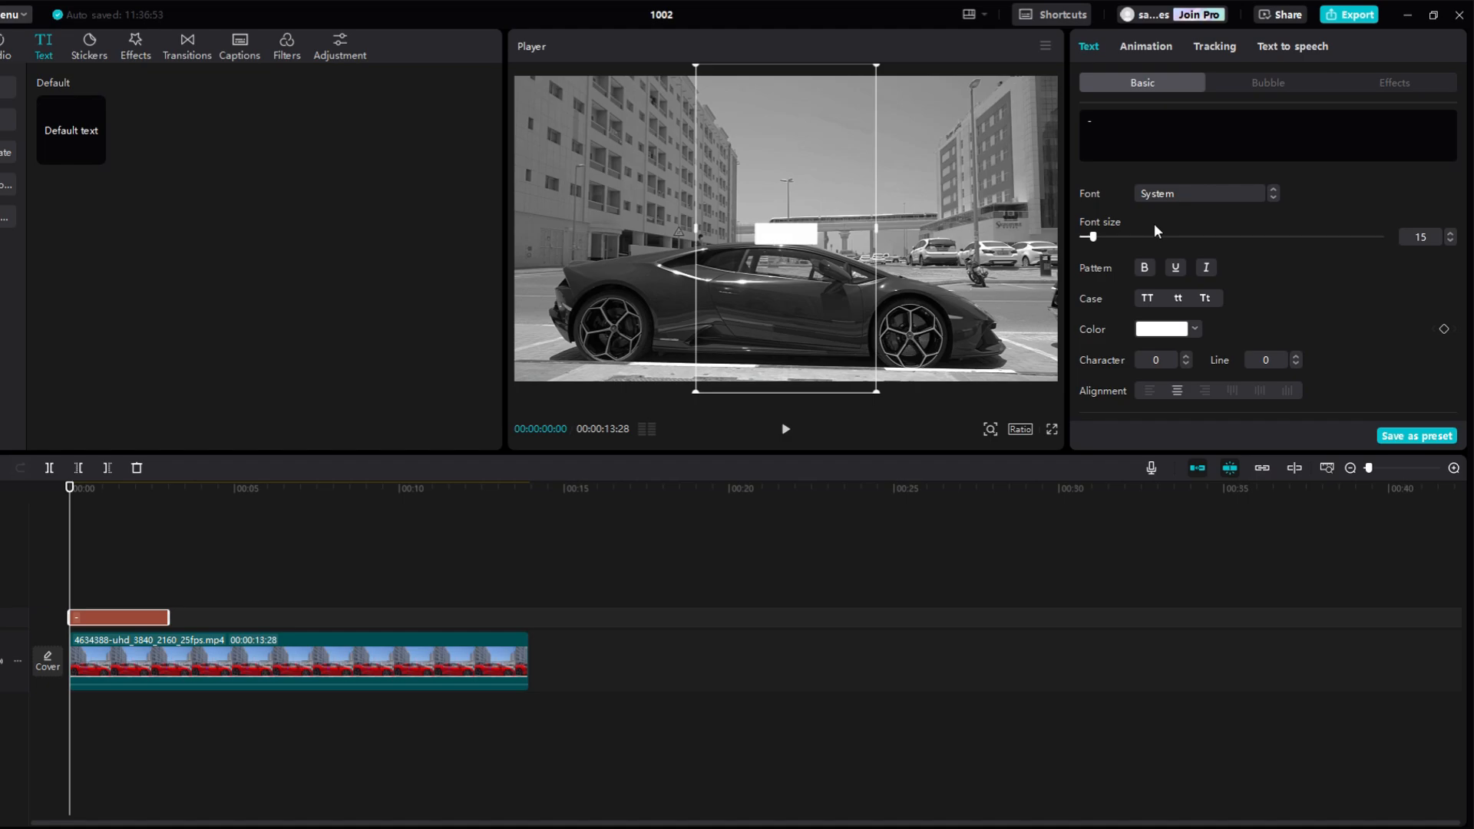
pyautogui.moveTo(1091, 237); pyautogui.dragTo(1247, 237)
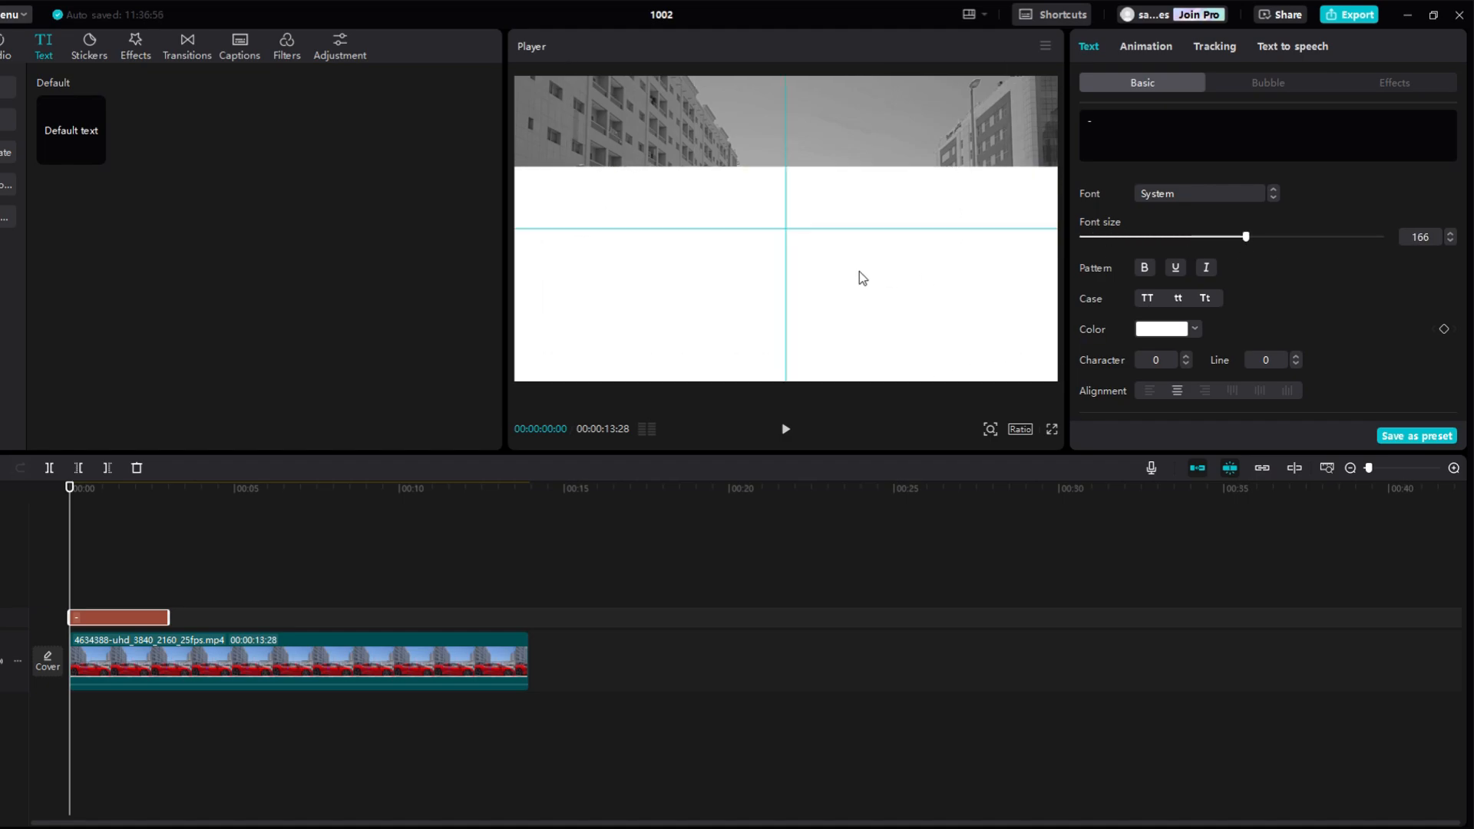
pyautogui.moveTo(1247, 236); pyautogui.dragTo(1330, 237)
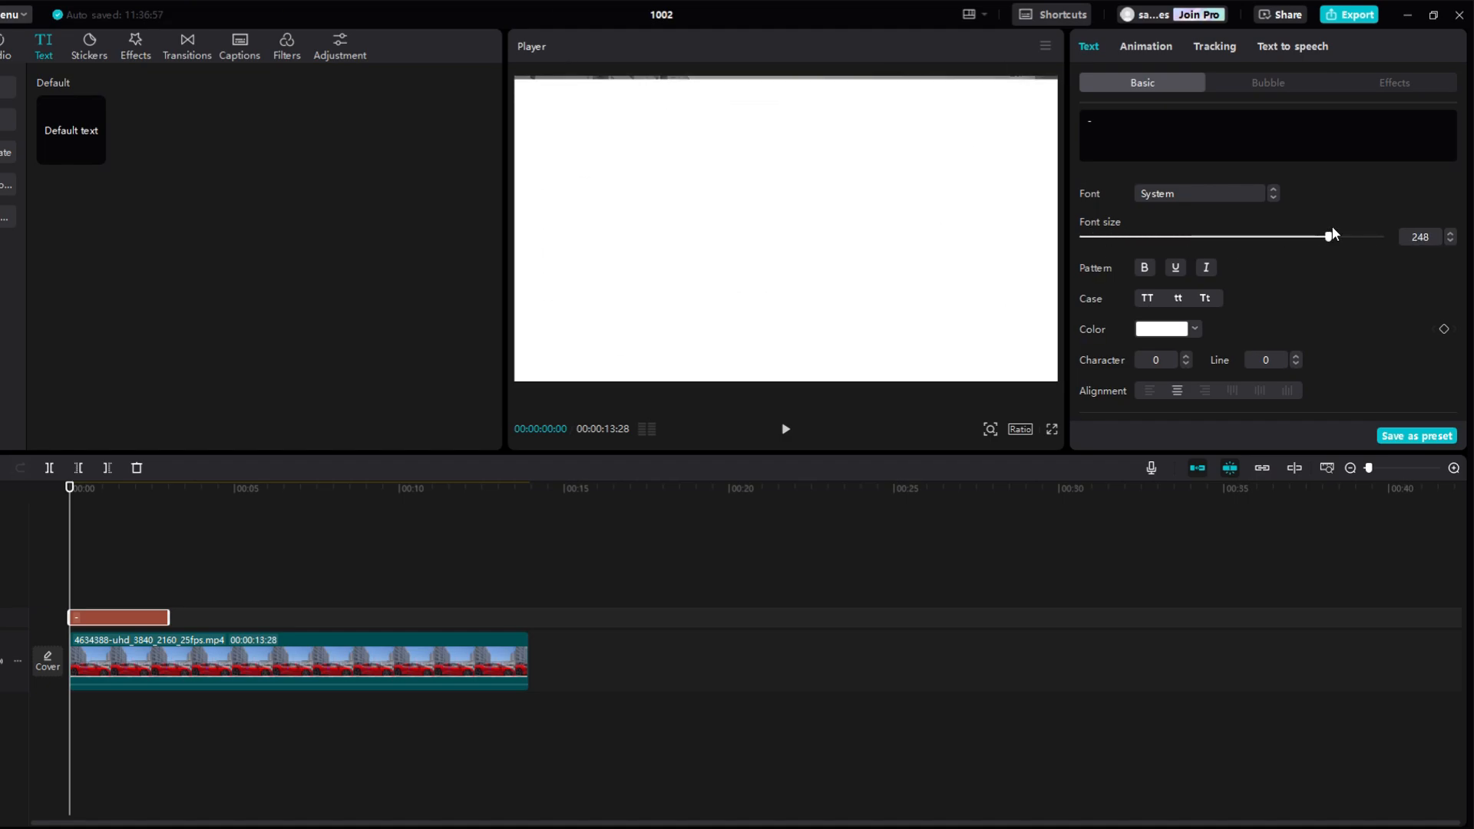
pyautogui.moveTo(1329, 236); pyautogui.dragTo(1367, 236)
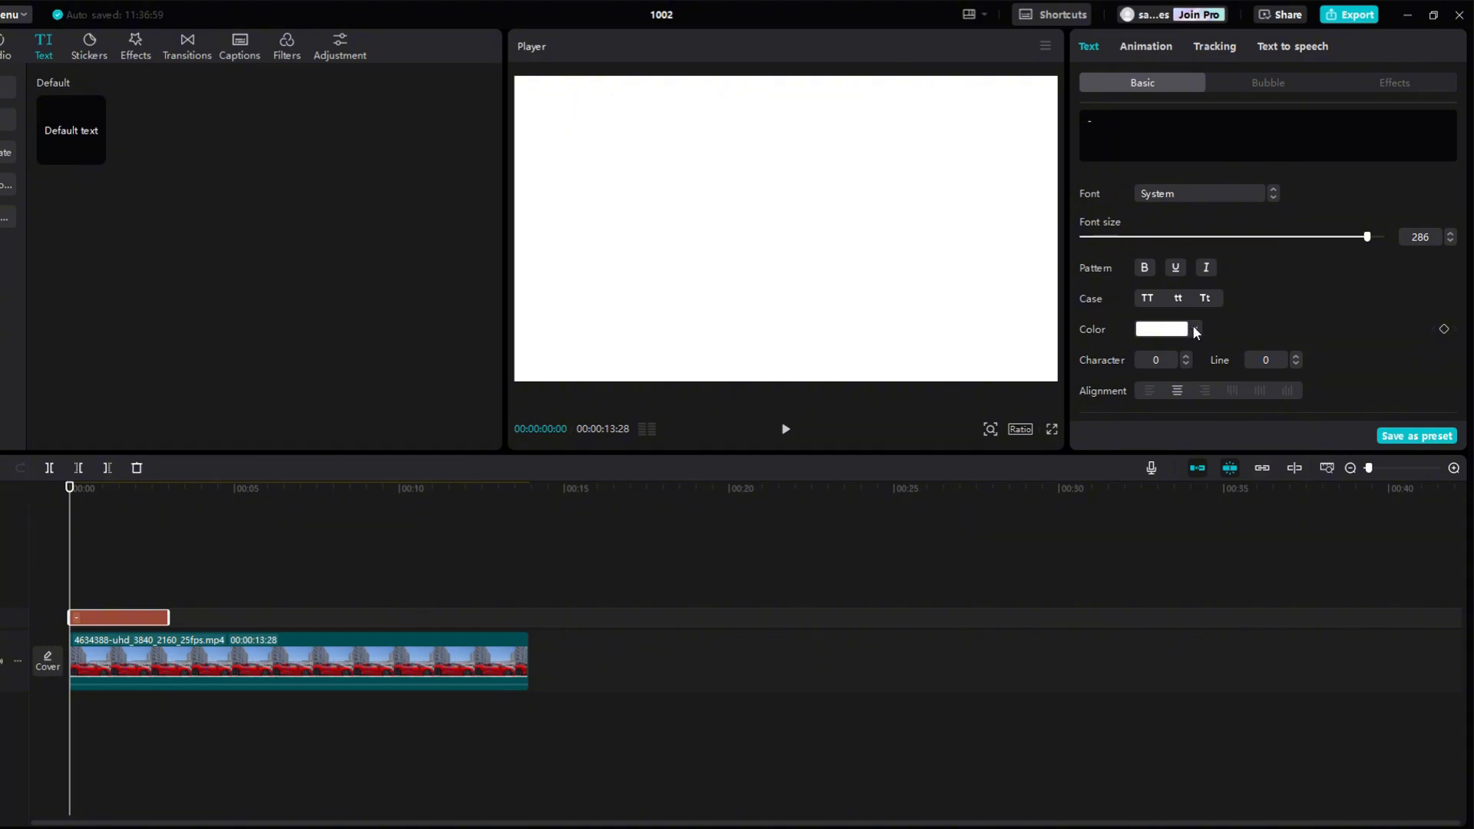
pyautogui.click(1195, 328)
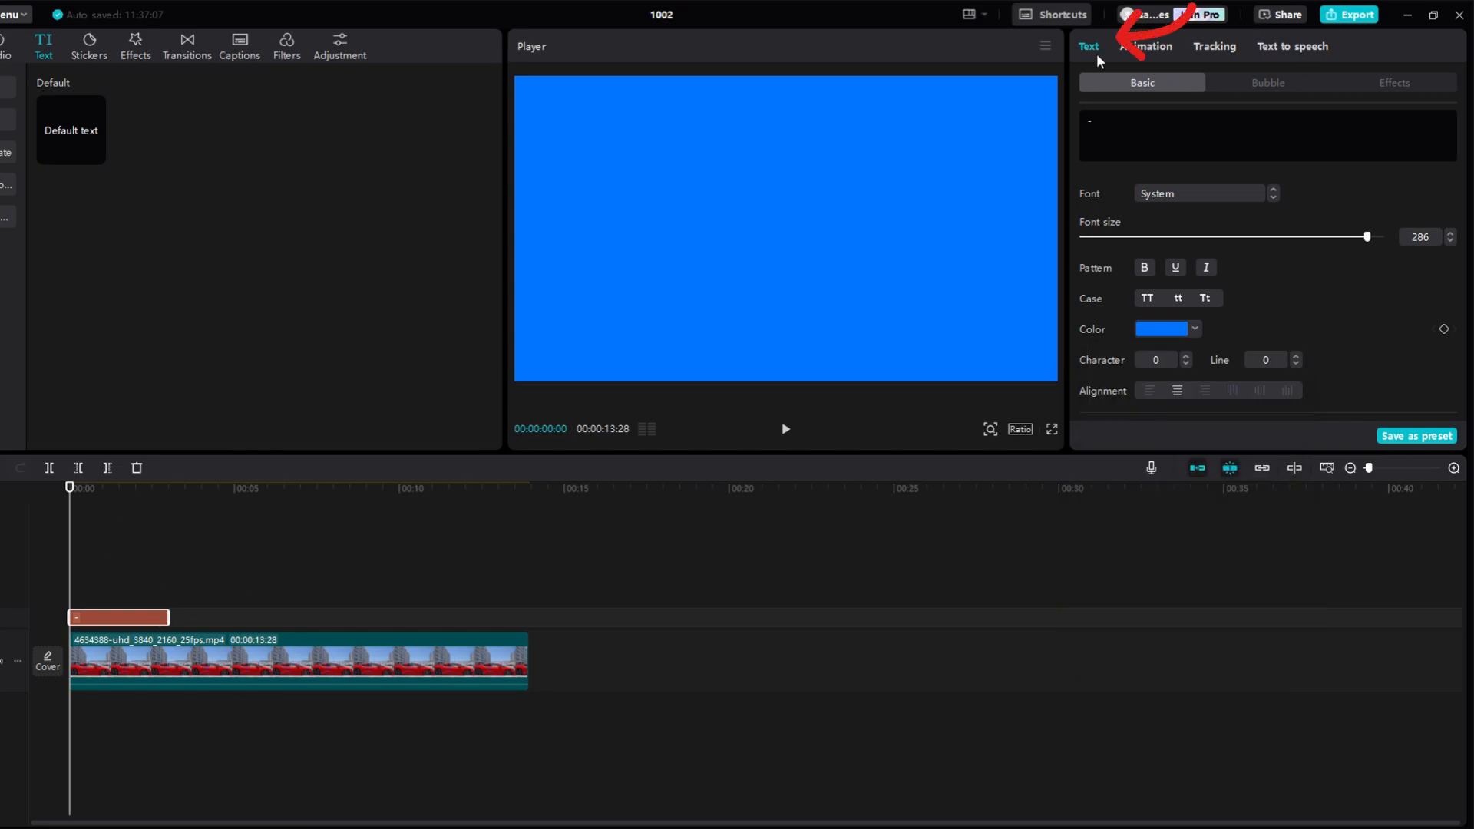
# Step: Export the current blue frame as a still image named color
pyautogui.click(1045, 44)
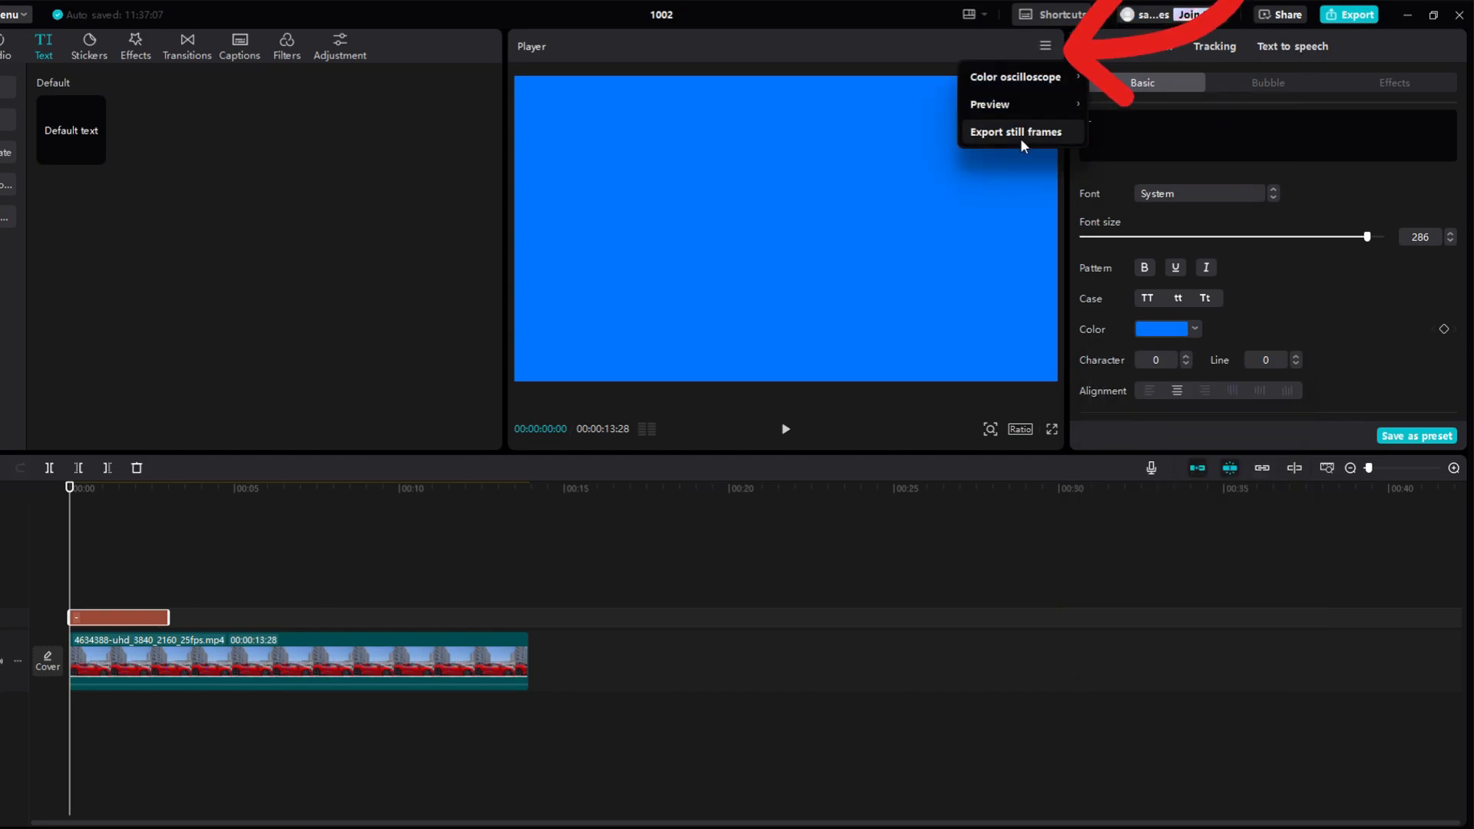
pyautogui.click(1015, 132)
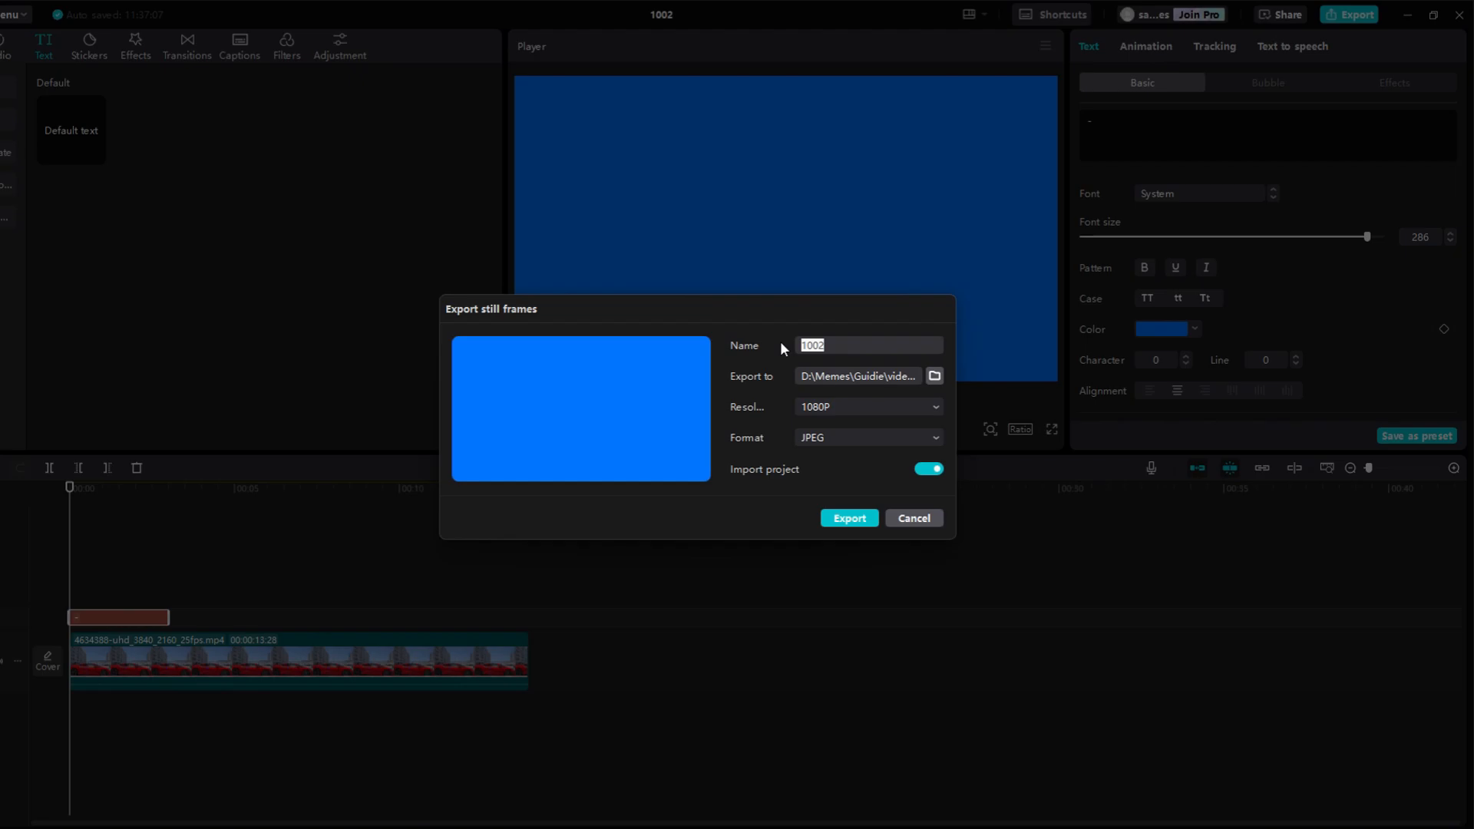
pyautogui.write('color')
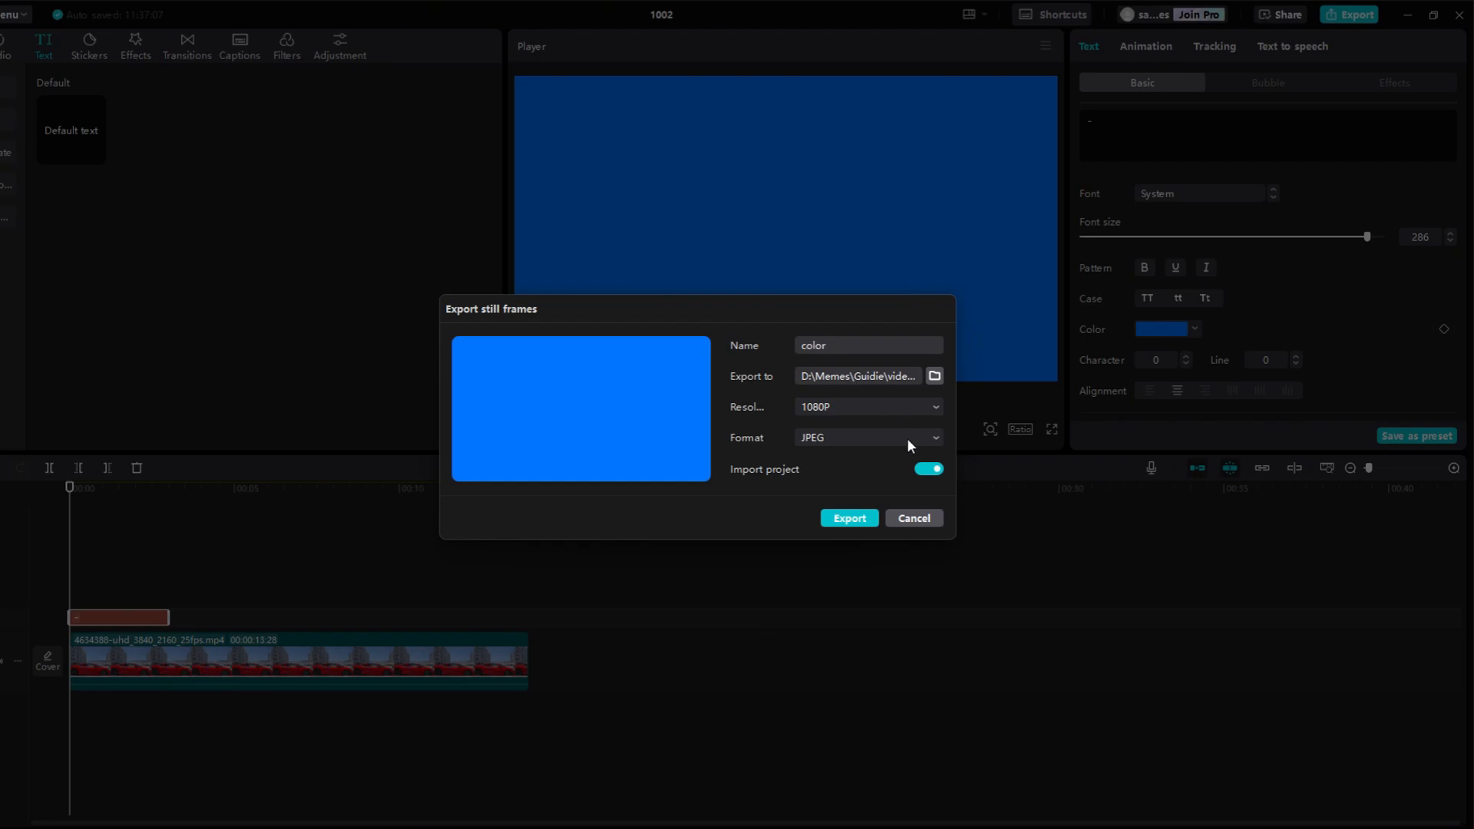
pyautogui.click(847, 518)
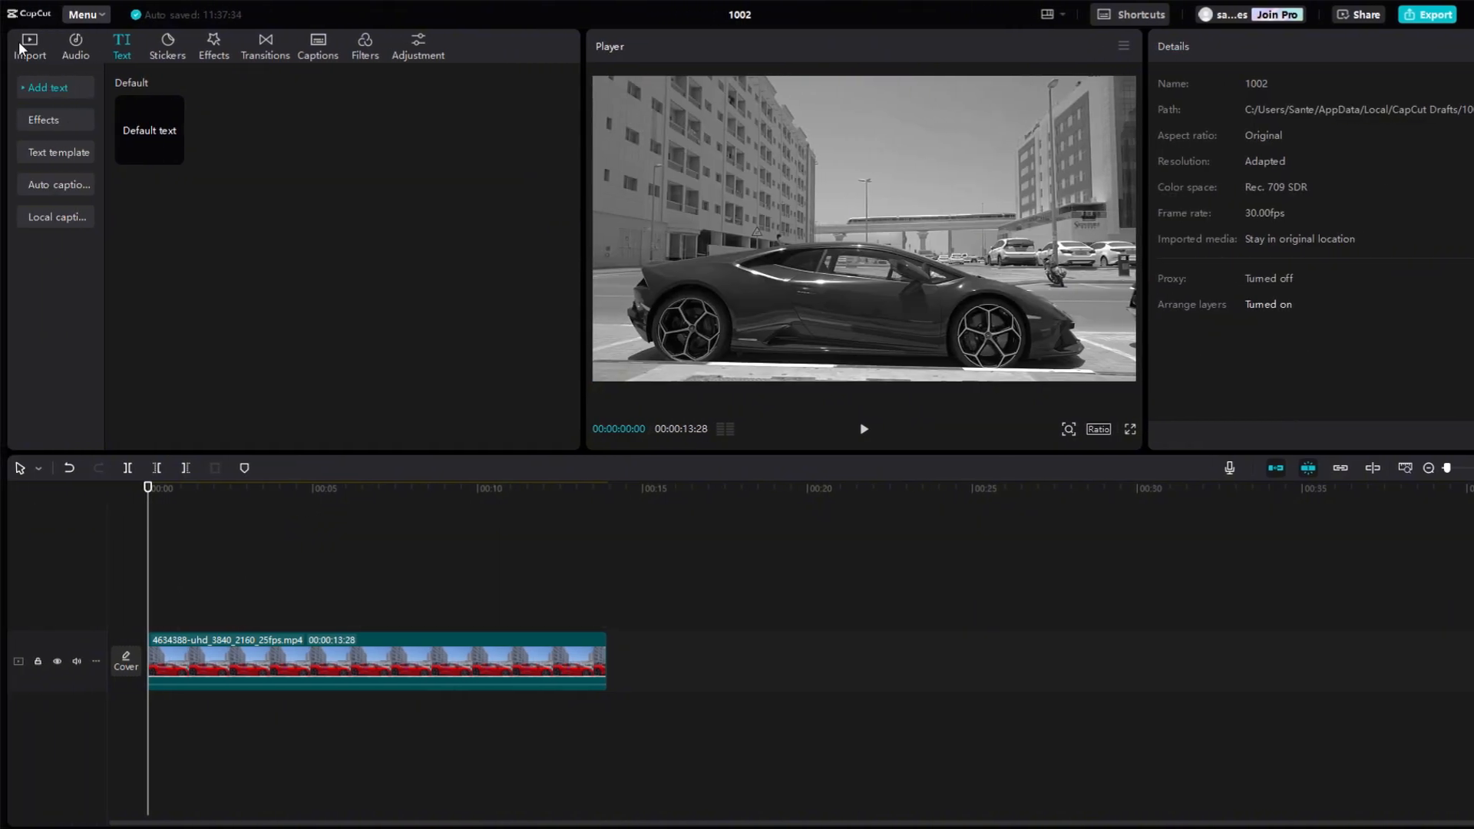
# Step: Place color.jpg above the car clip and set its blend mode to Overlay
pyautogui.click(29, 44)
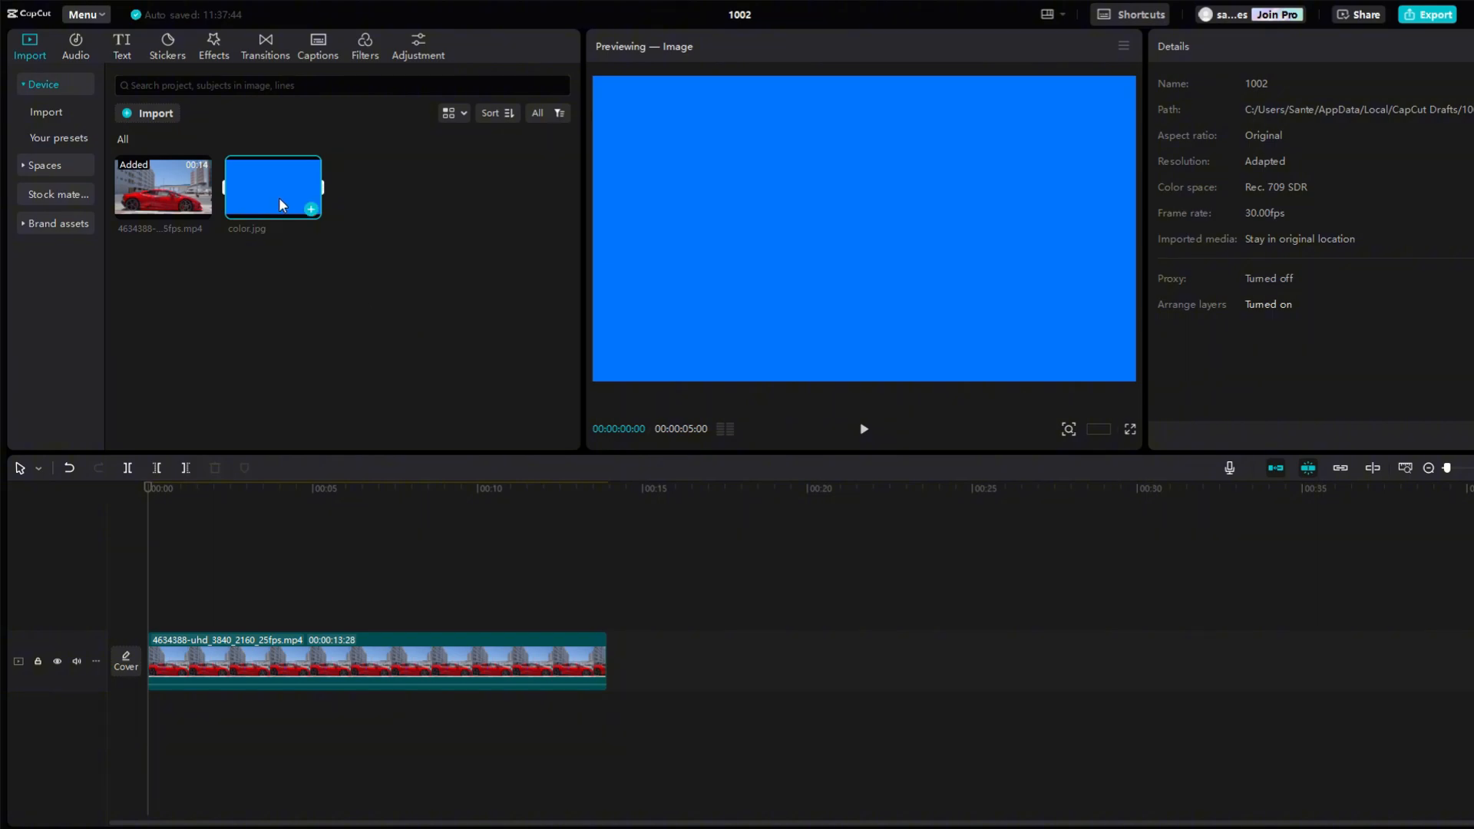
pyautogui.moveTo(273, 188); pyautogui.dragTo(238, 602)
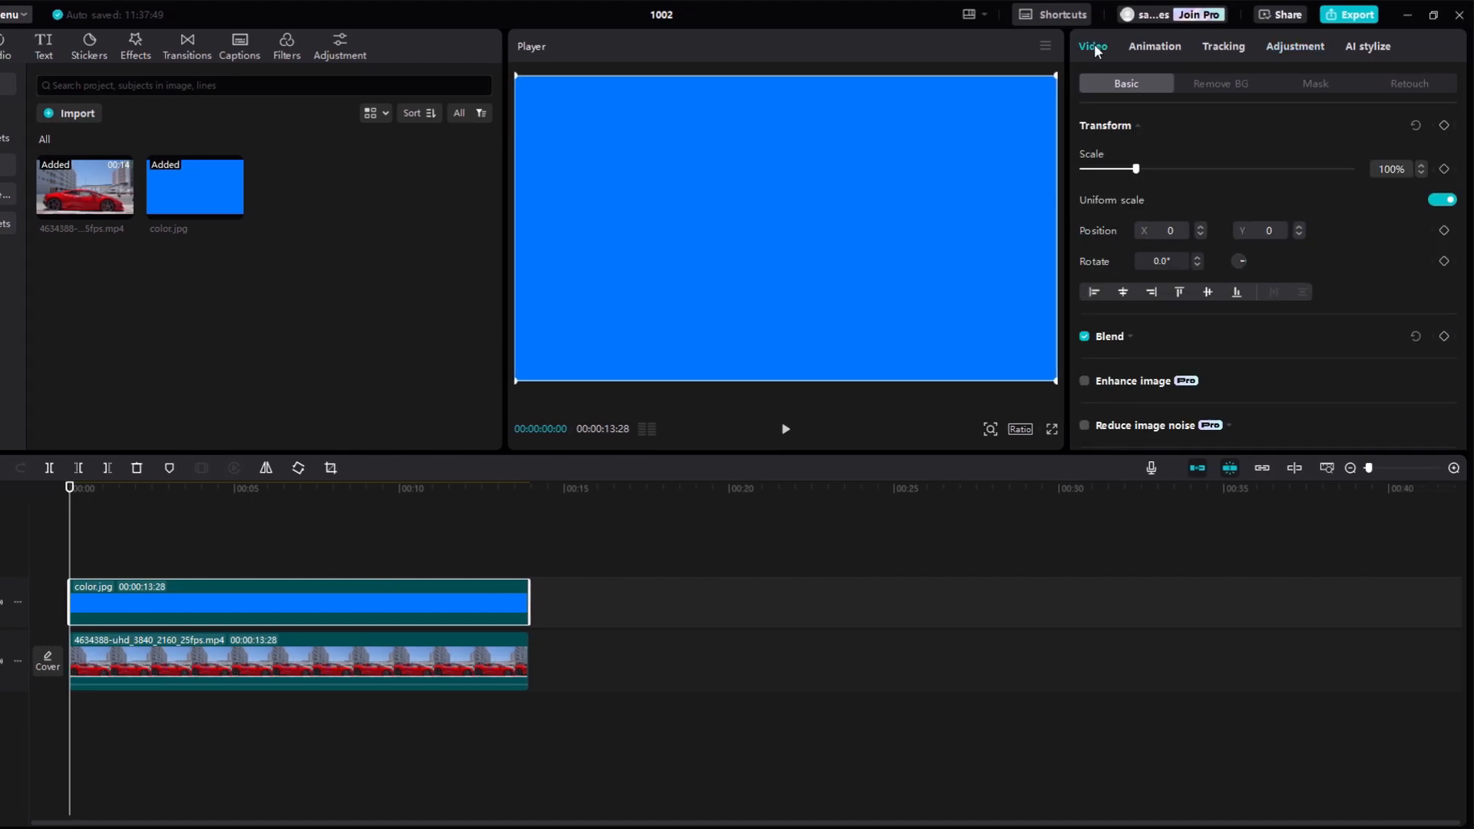
pyautogui.click(1108, 336)
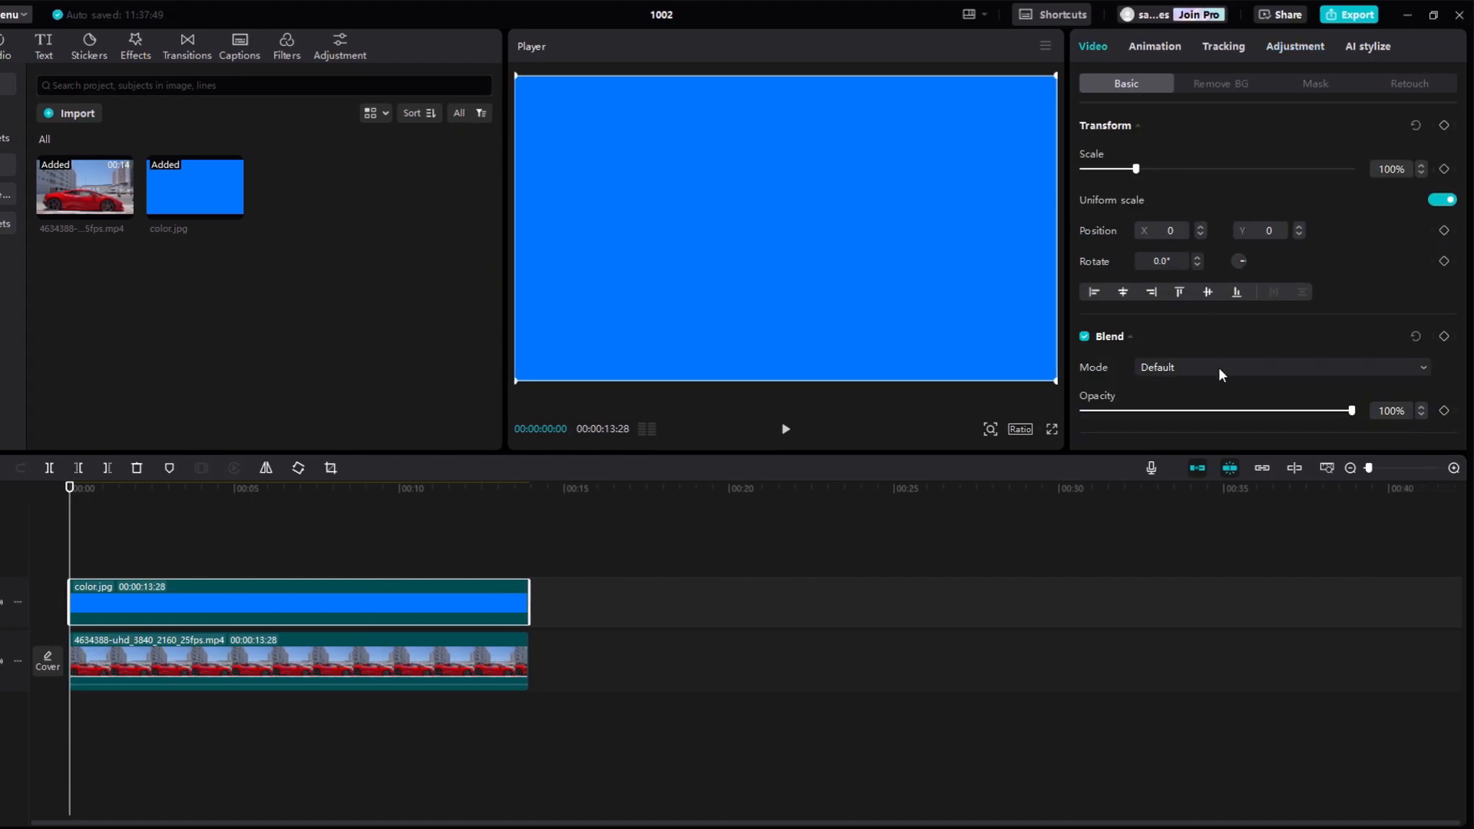
pyautogui.click(1279, 367)
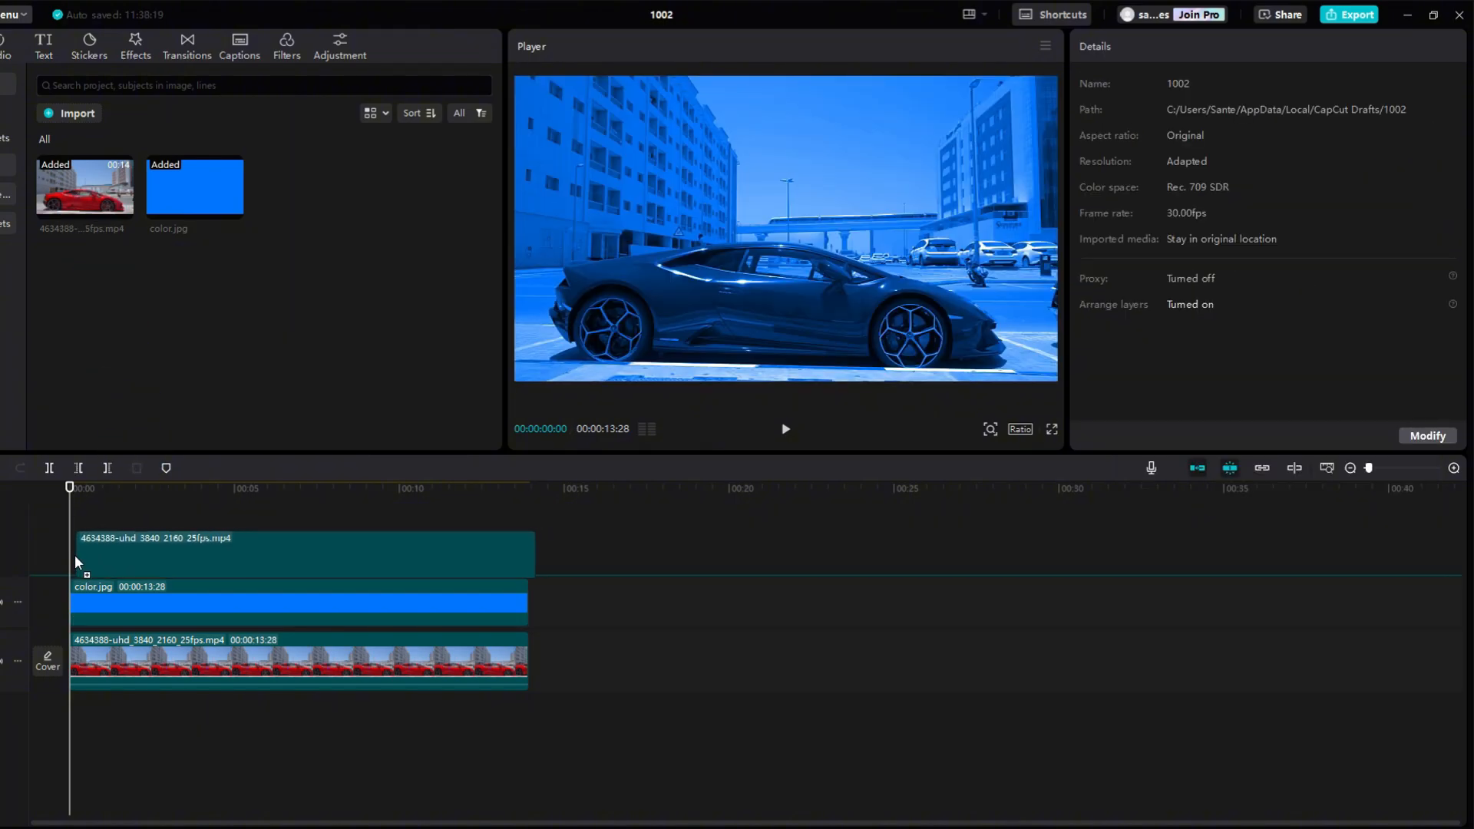
# Step: Stack a car clip copy on top and chroma-key out its red paint with raised Intensity
pyautogui.click(283, 564)
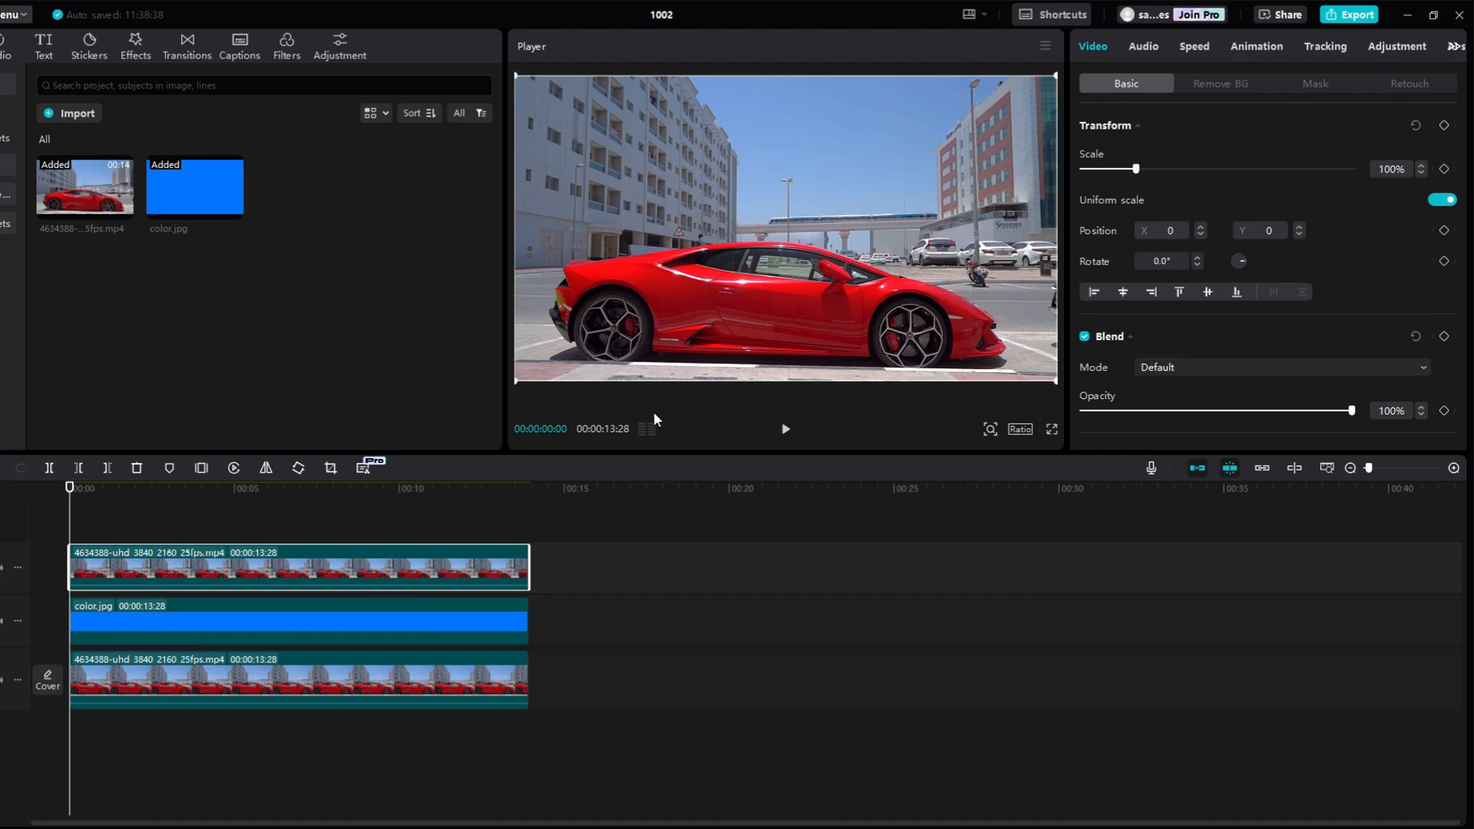
pyautogui.click(1221, 83)
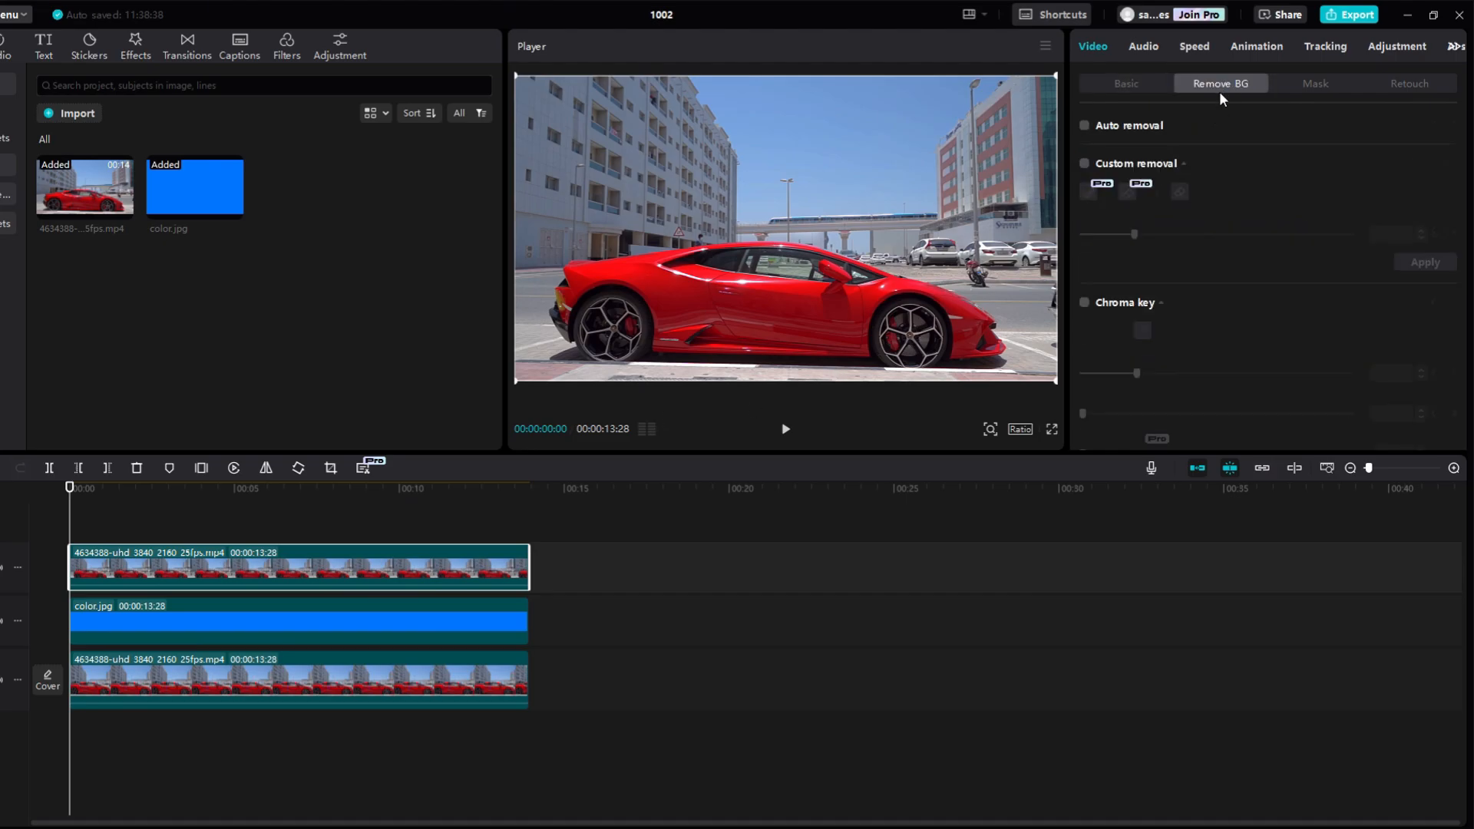
pyautogui.click(1084, 302)
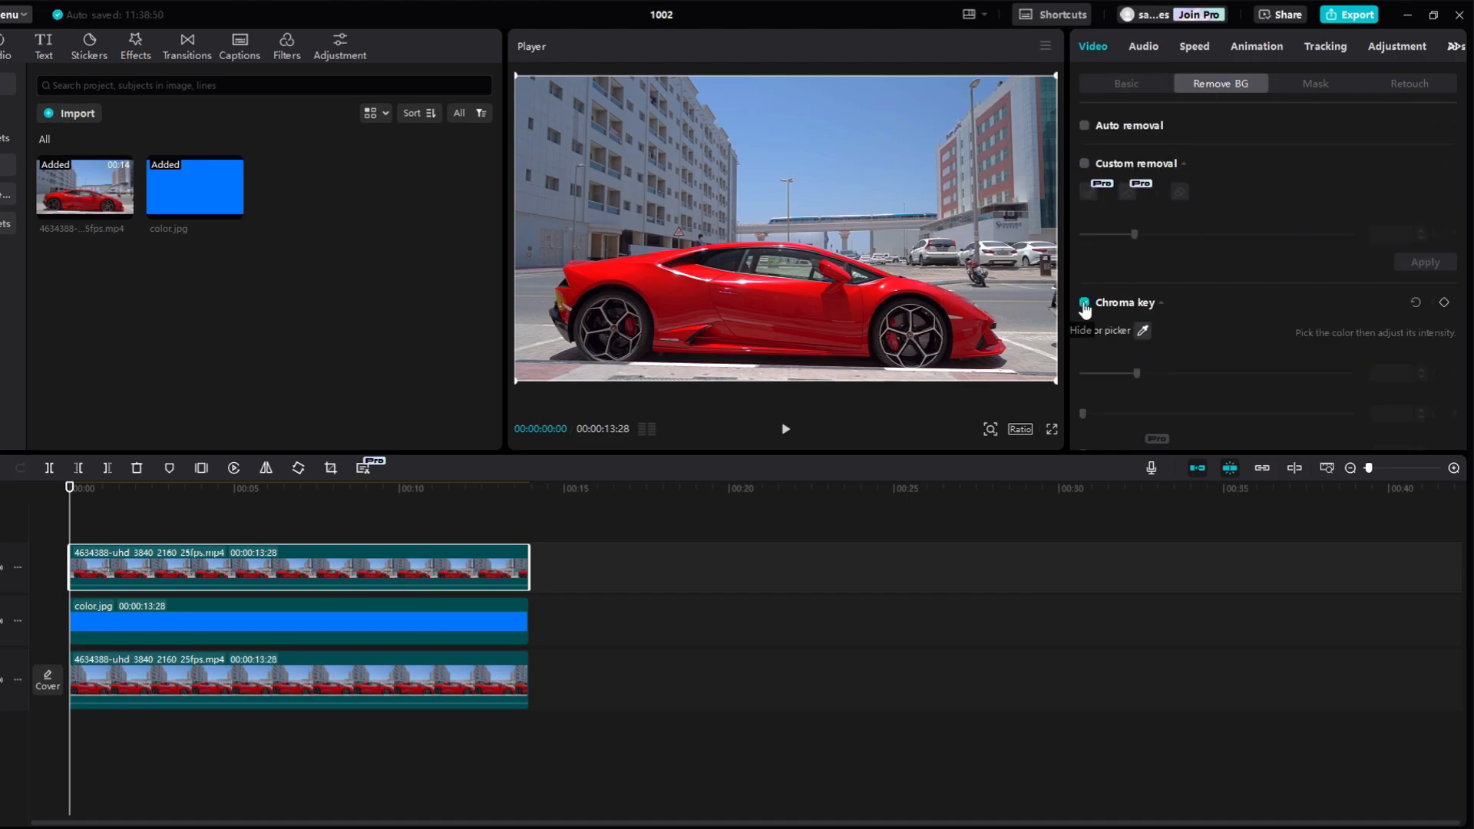
pyautogui.click(1086, 309)
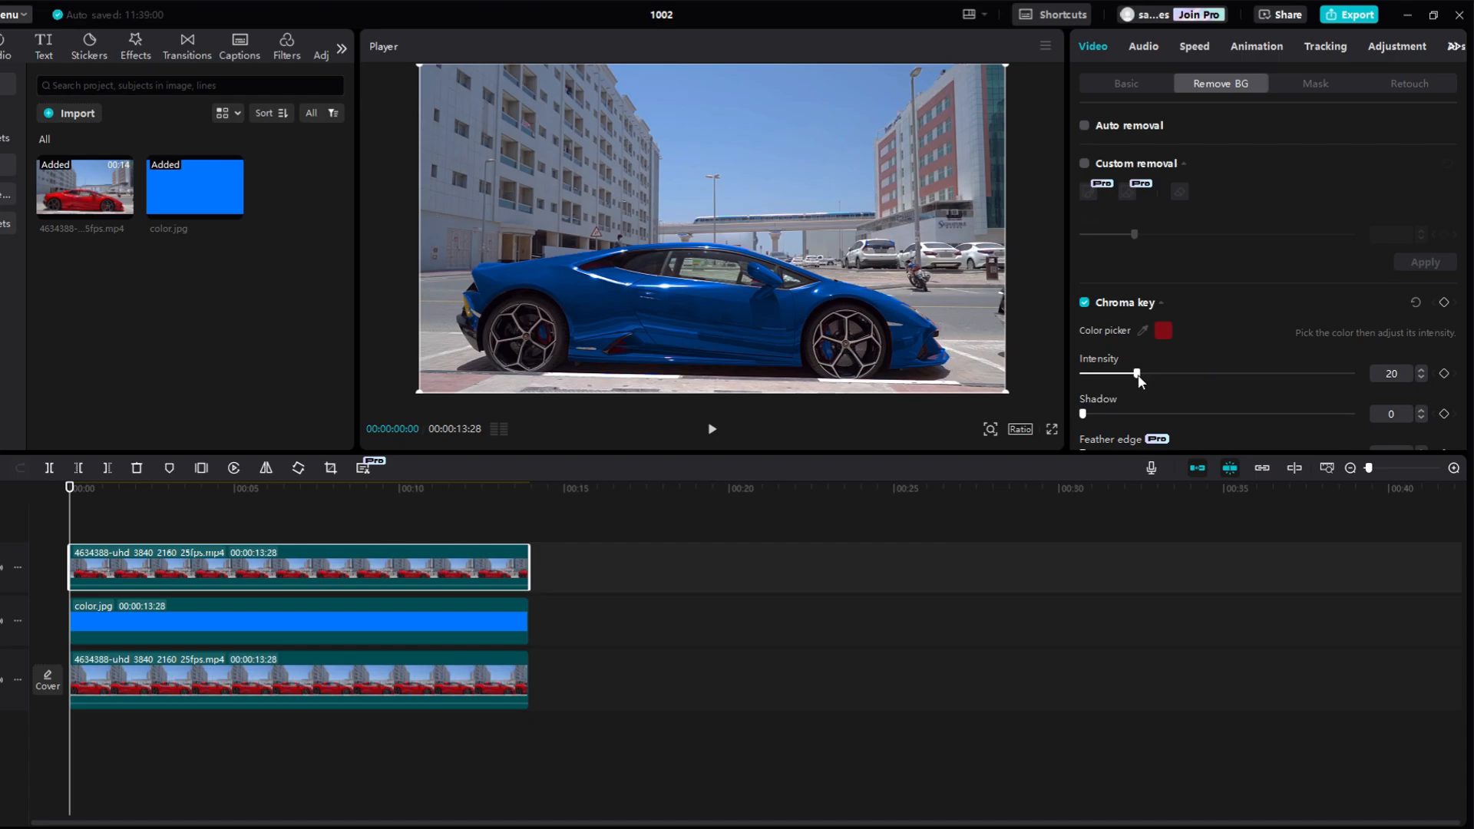
pyautogui.moveTo(1136, 373); pyautogui.dragTo(1239, 373)
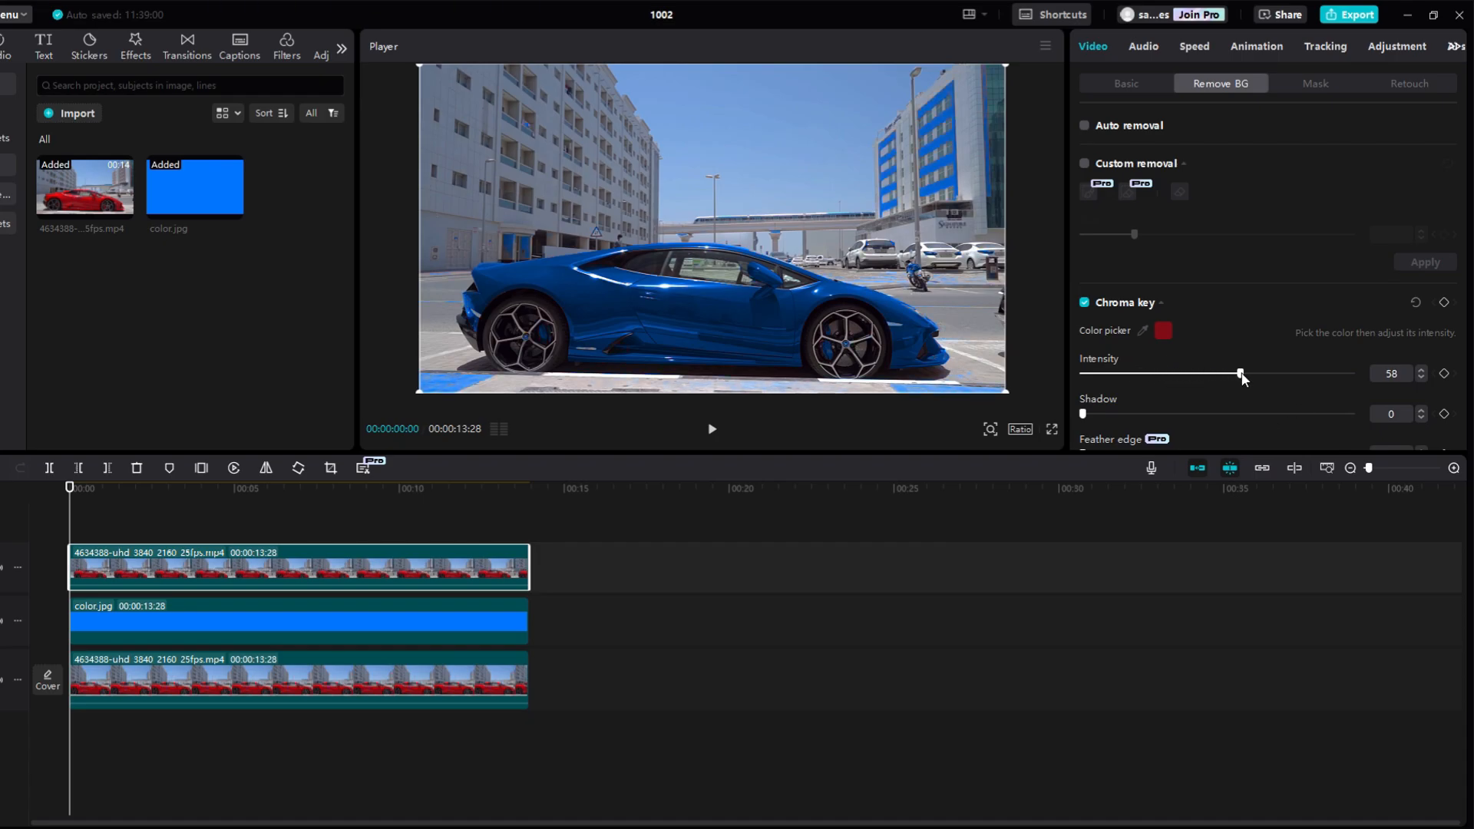
pyautogui.moveTo(1239, 373); pyautogui.dragTo(1242, 373)
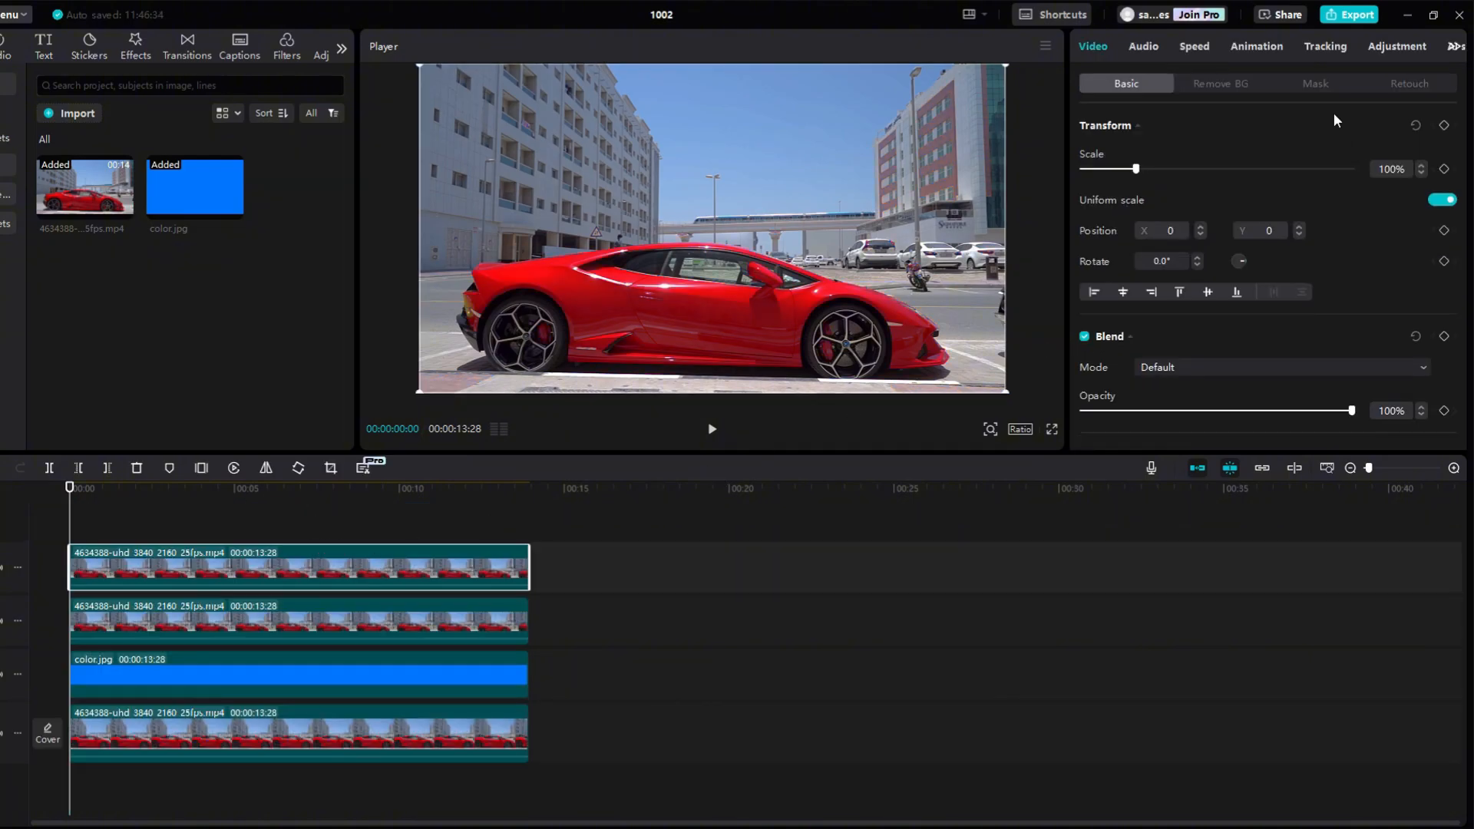
# Step: Apply a Horizontal mask to the top car clip and tilt its line to about -156° across the car
pyautogui.click(1314, 83)
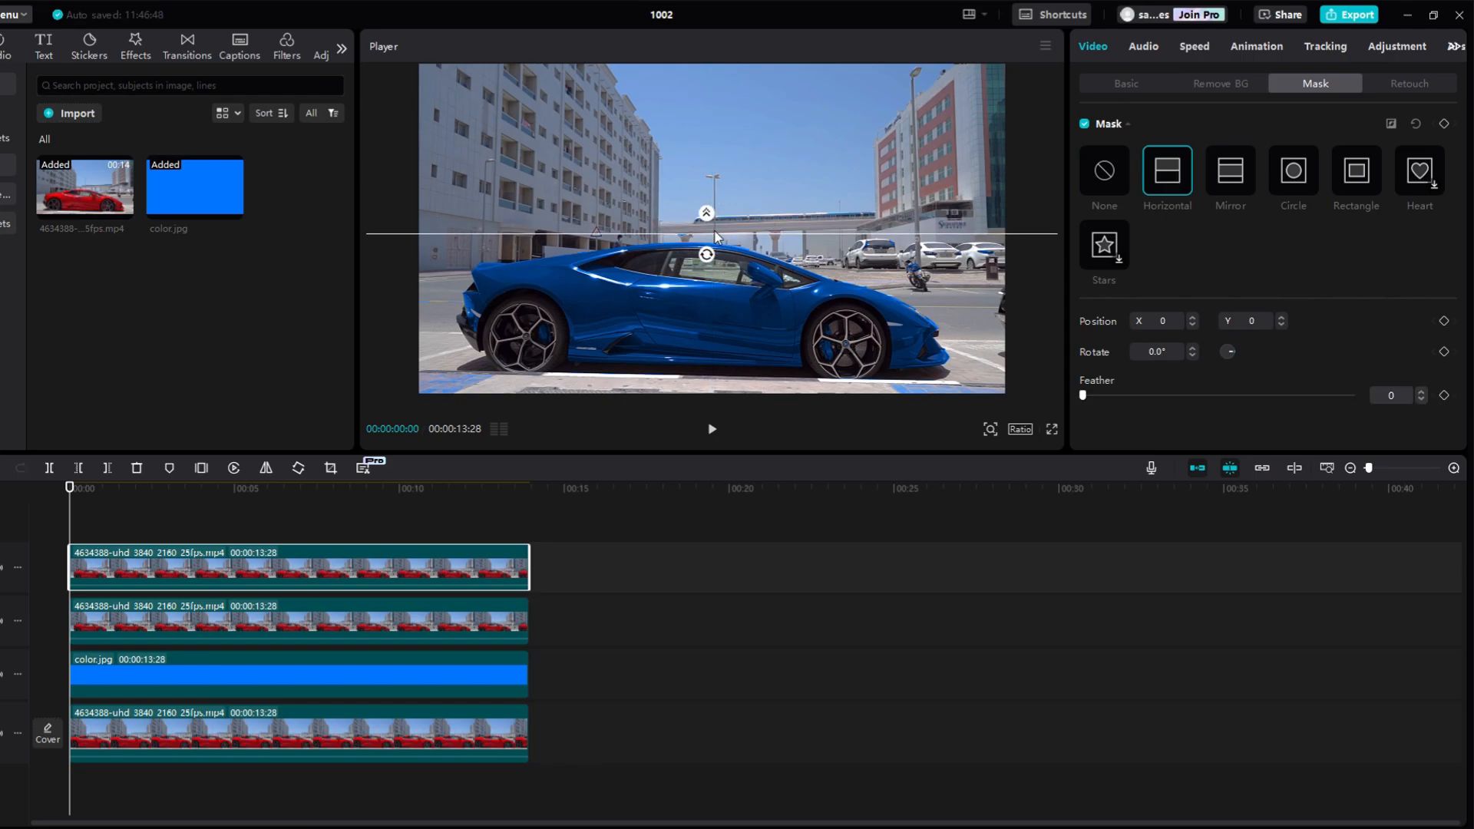
pyautogui.moveTo(707, 233); pyautogui.dragTo(711, 241)
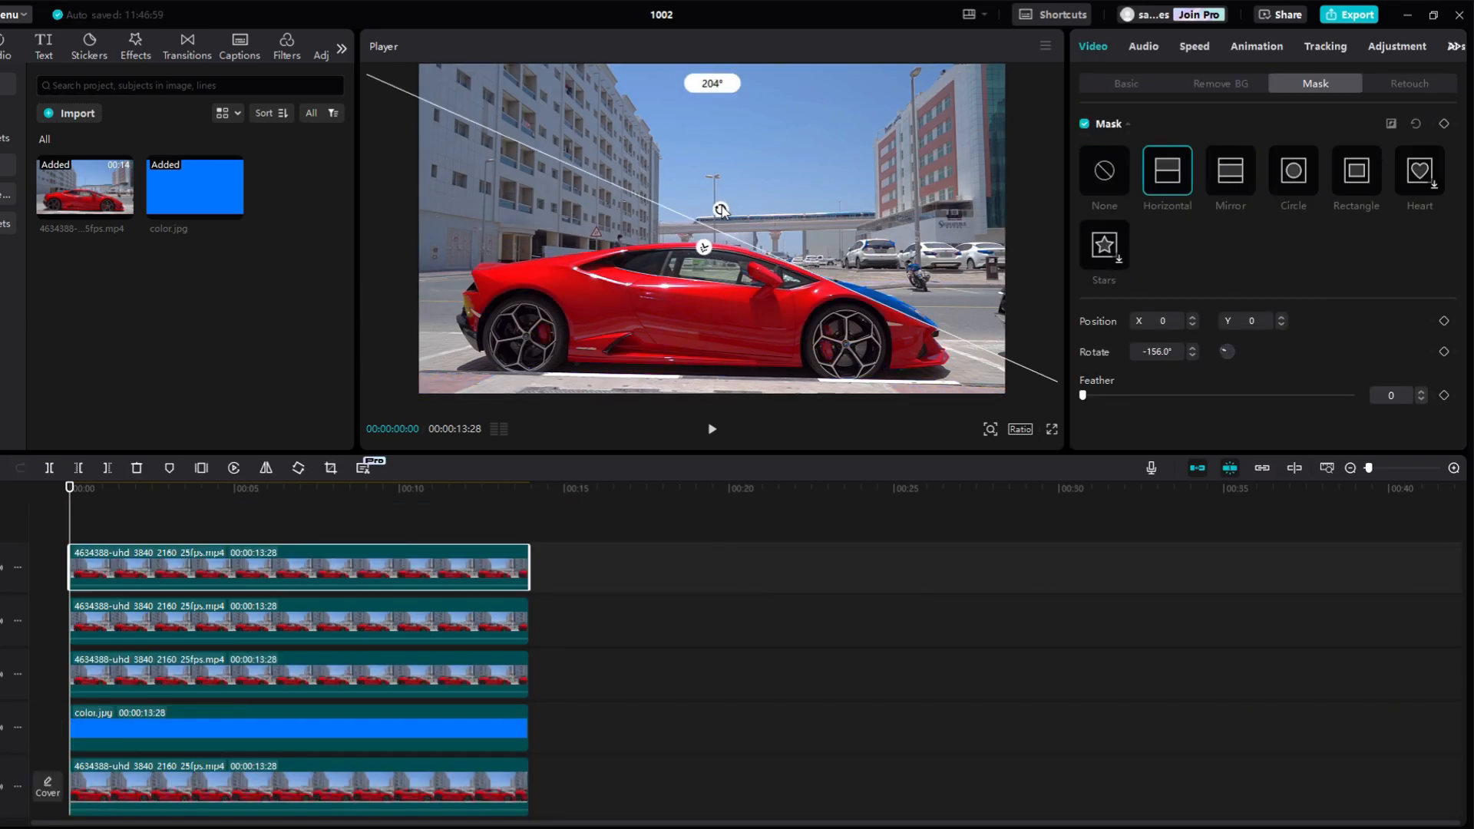
pyautogui.moveTo(719, 209); pyautogui.dragTo(711, 226)
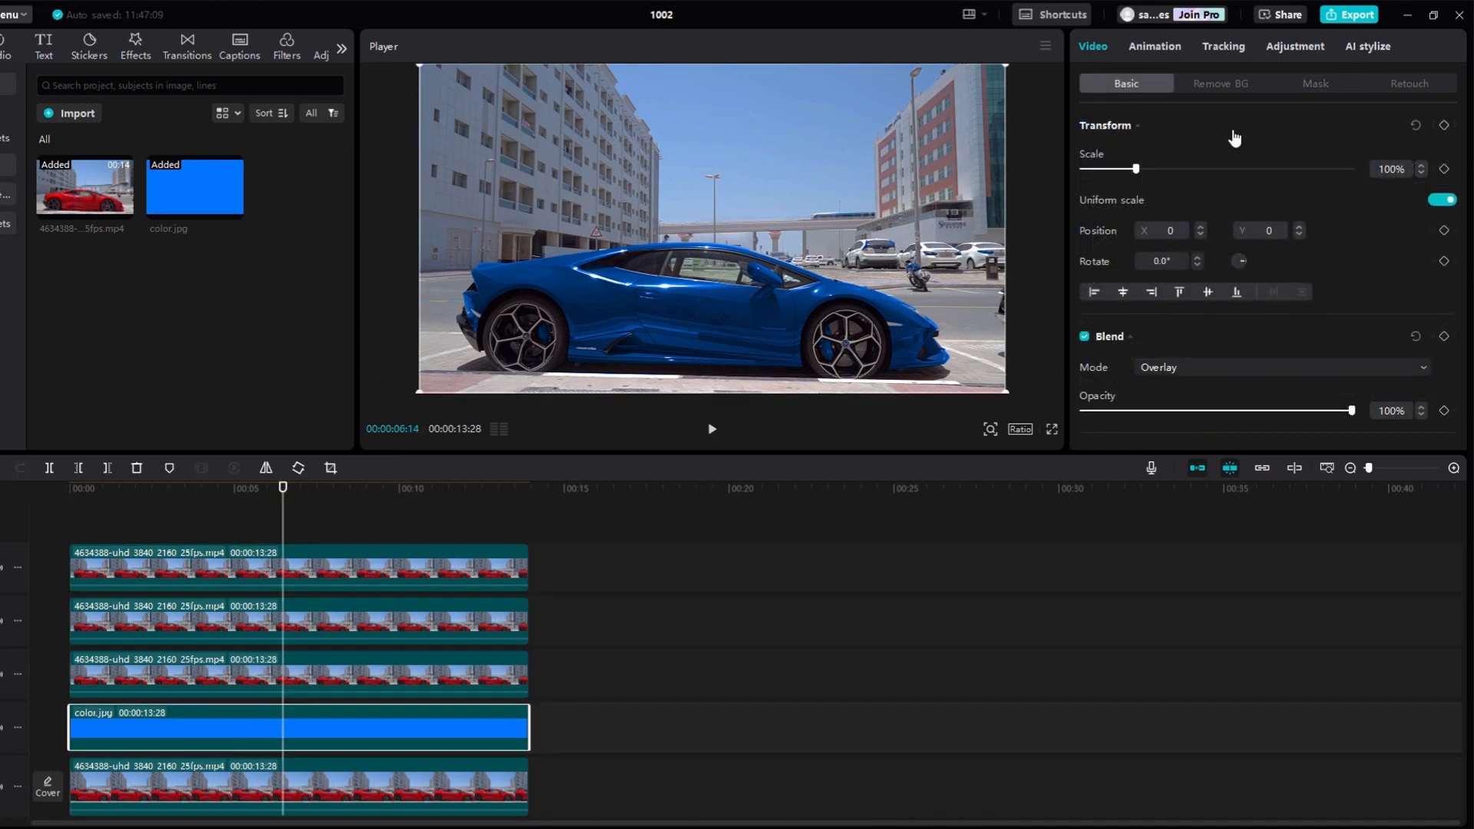
# Step: In HSL for the blue swatch, move Tint from -53 toward teal, settling around 42 for a deeper blue
pyautogui.click(1295, 44)
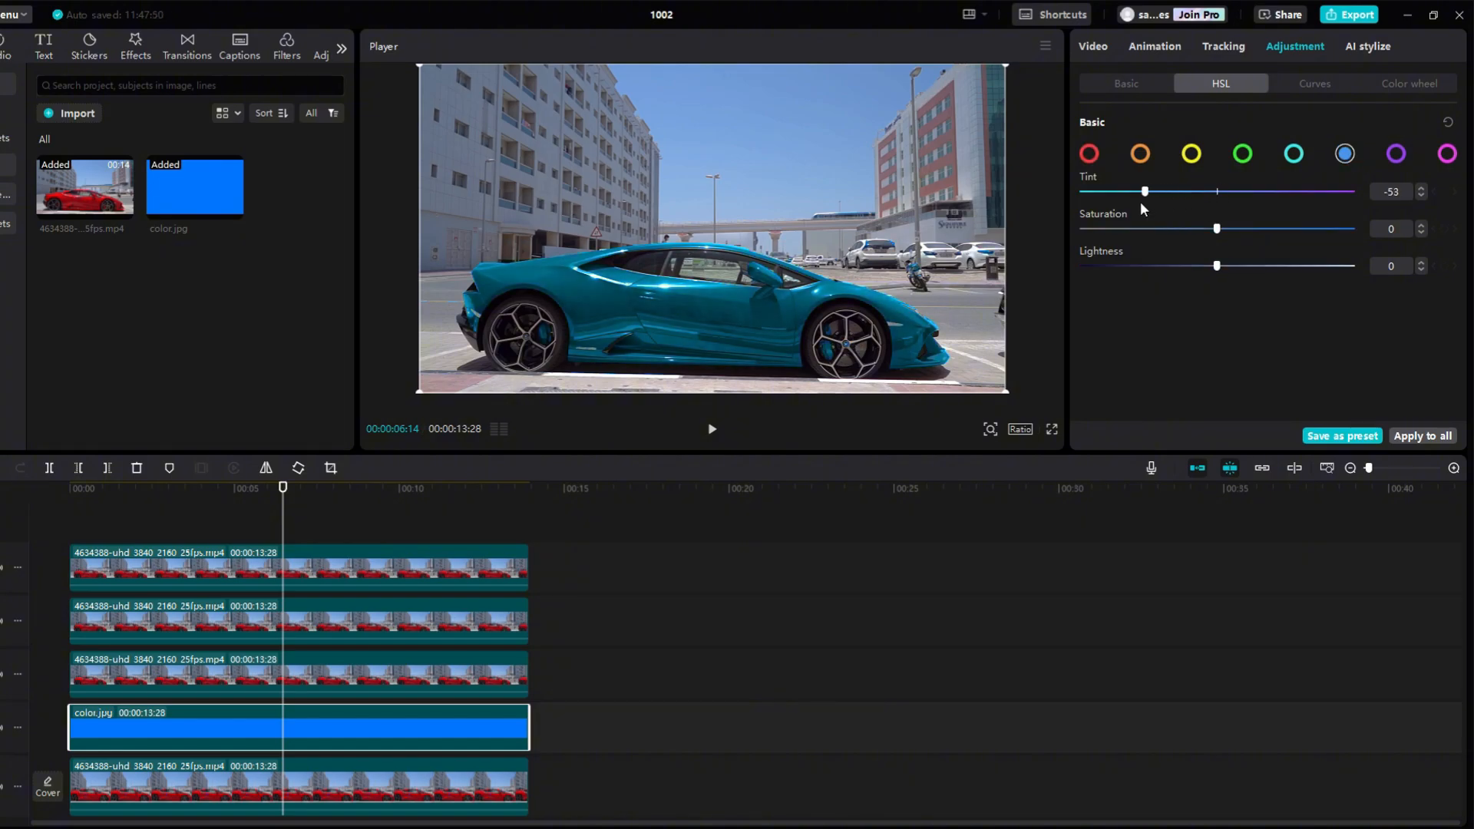
pyautogui.moveTo(1145, 192); pyautogui.dragTo(1274, 192)
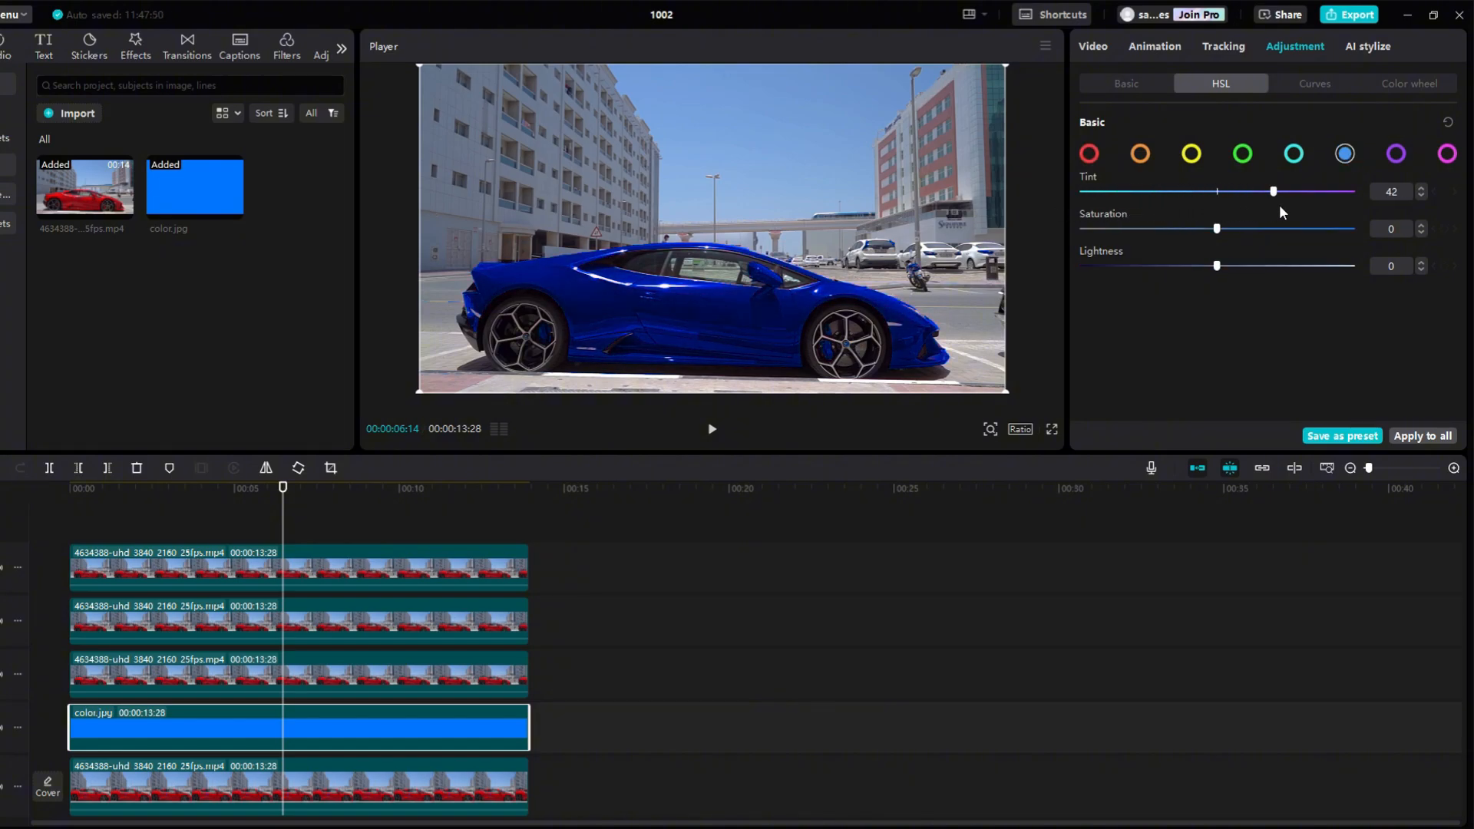
pyautogui.moveTo(1274, 192); pyautogui.dragTo(1216, 192)
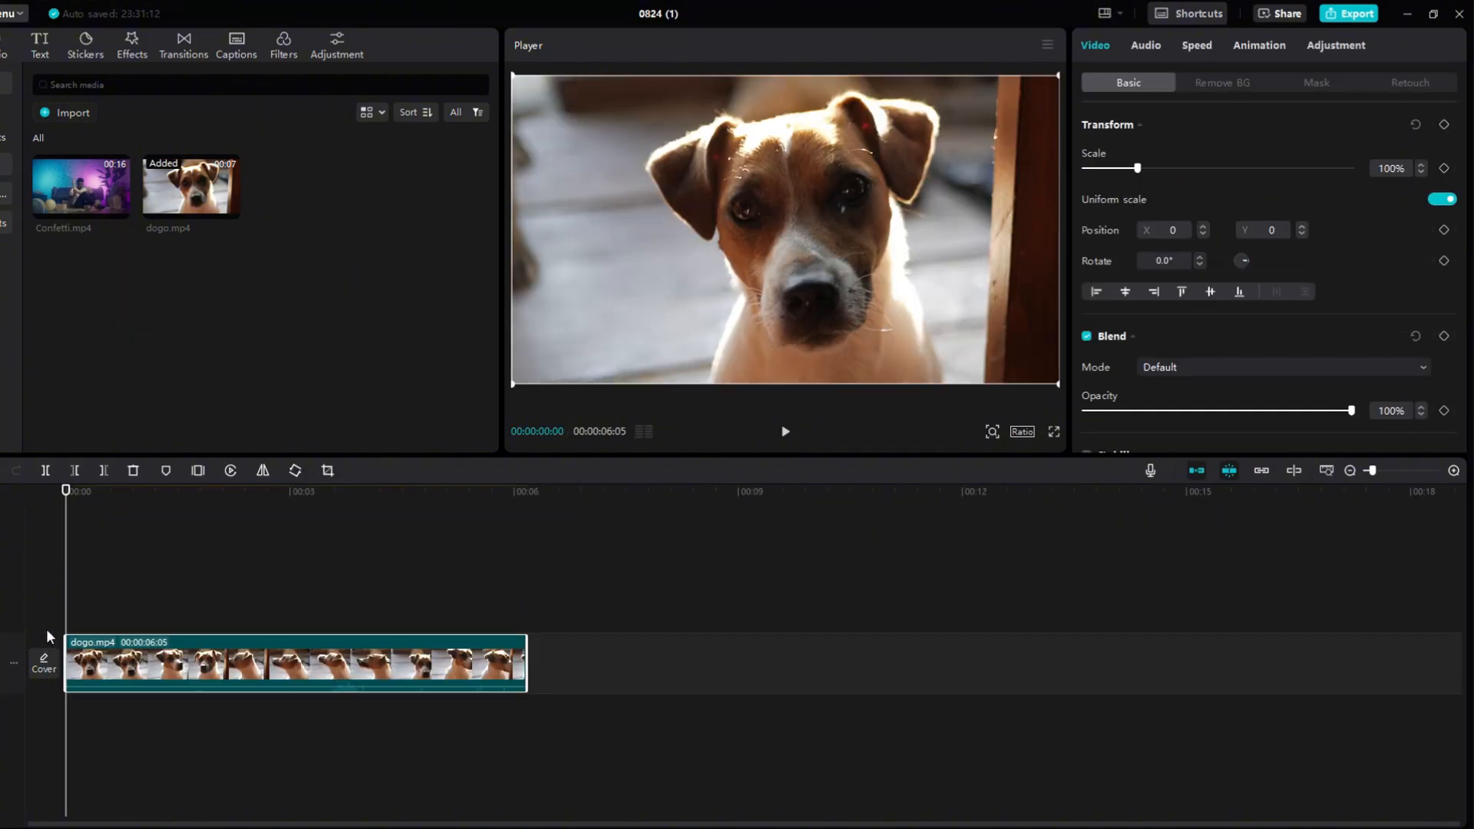
pyautogui.moveTo(1183, 358)
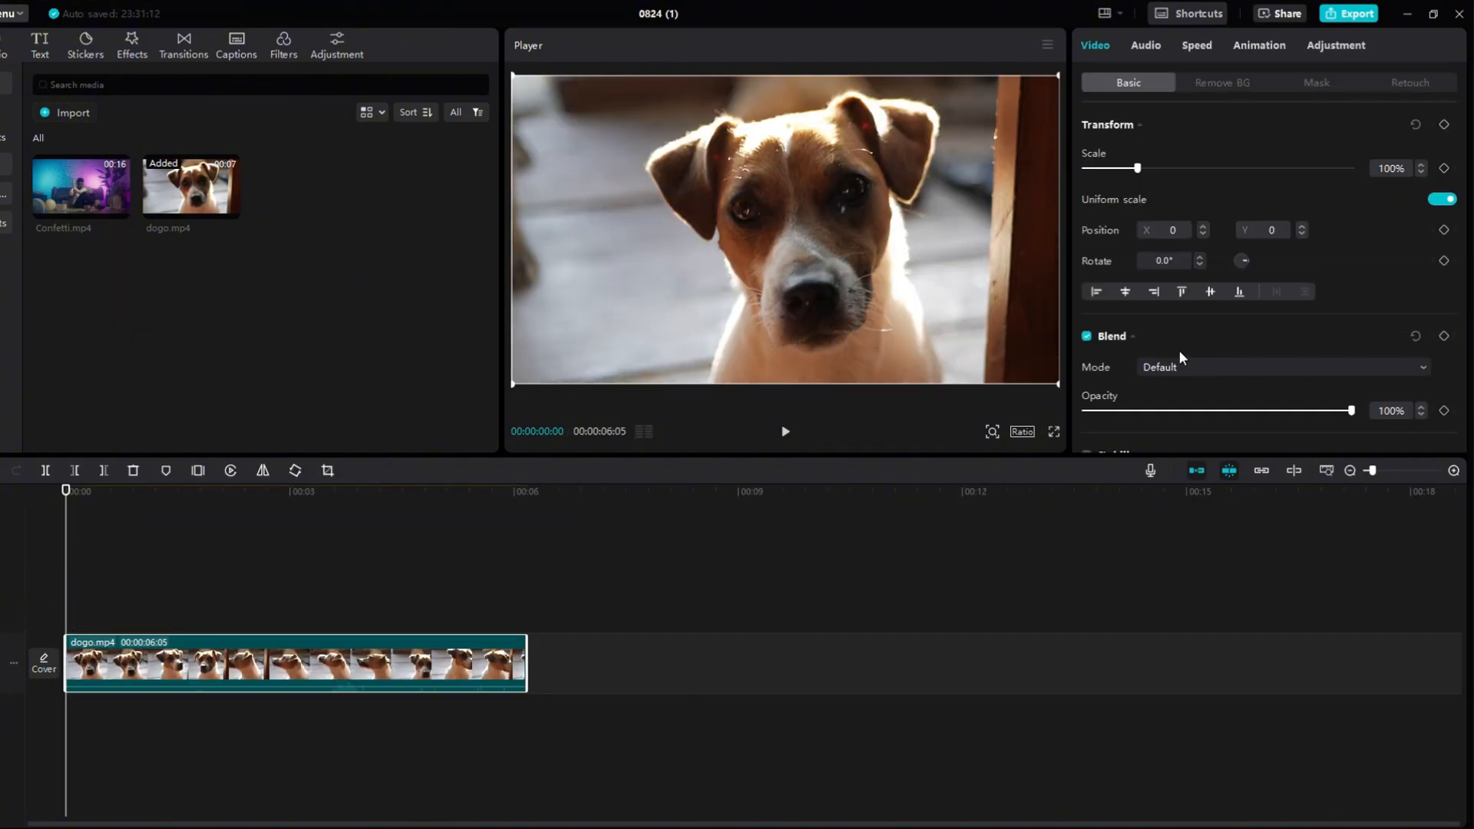
pyautogui.moveTo(1135, 337)
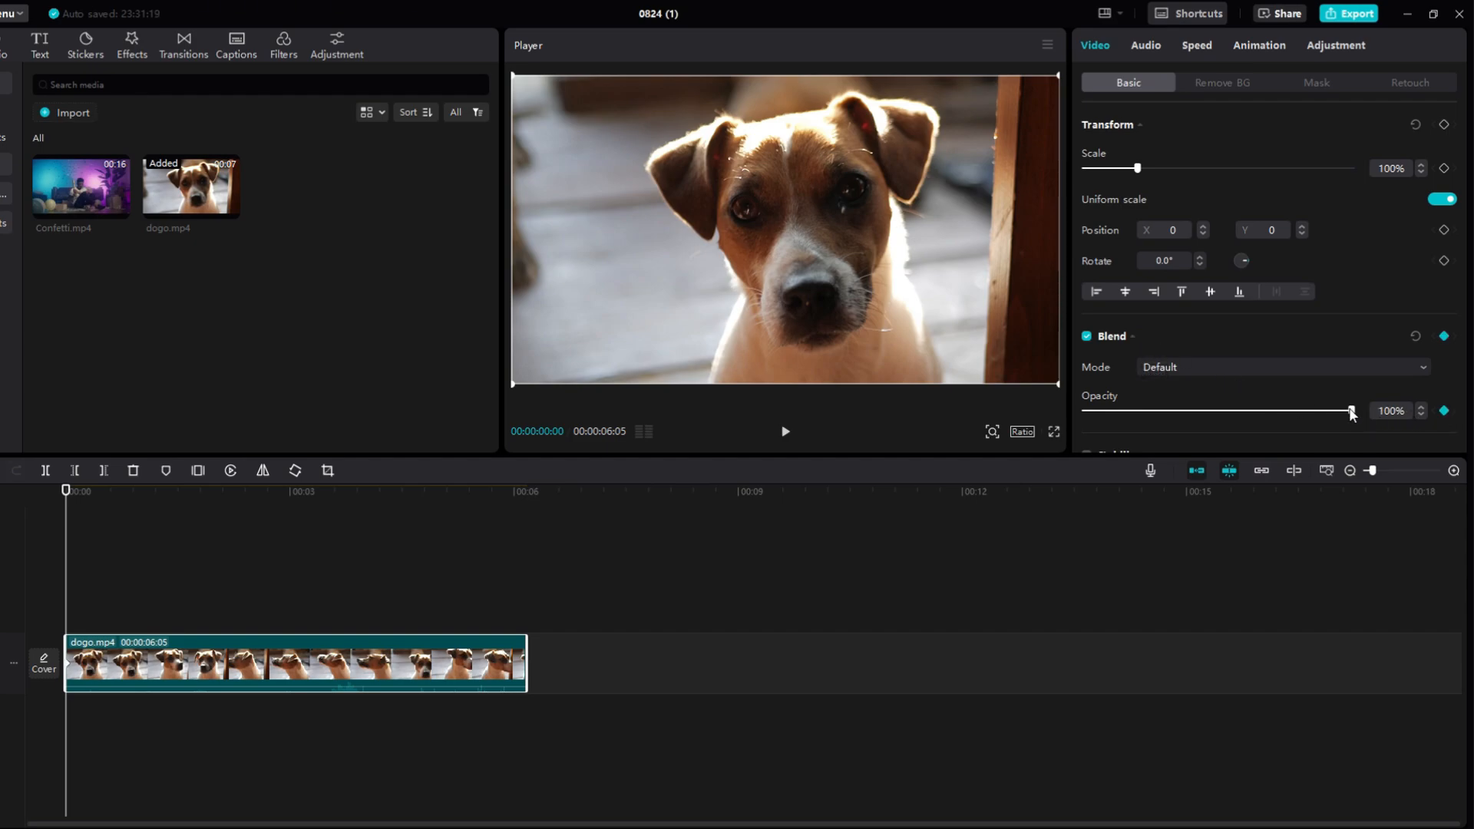
# Step: Keyframe the dog clip's Opacity: 0% at the start, back to 100%, then 0% near the end
pyautogui.moveTo(1351, 411); pyautogui.dragTo(1083, 411)
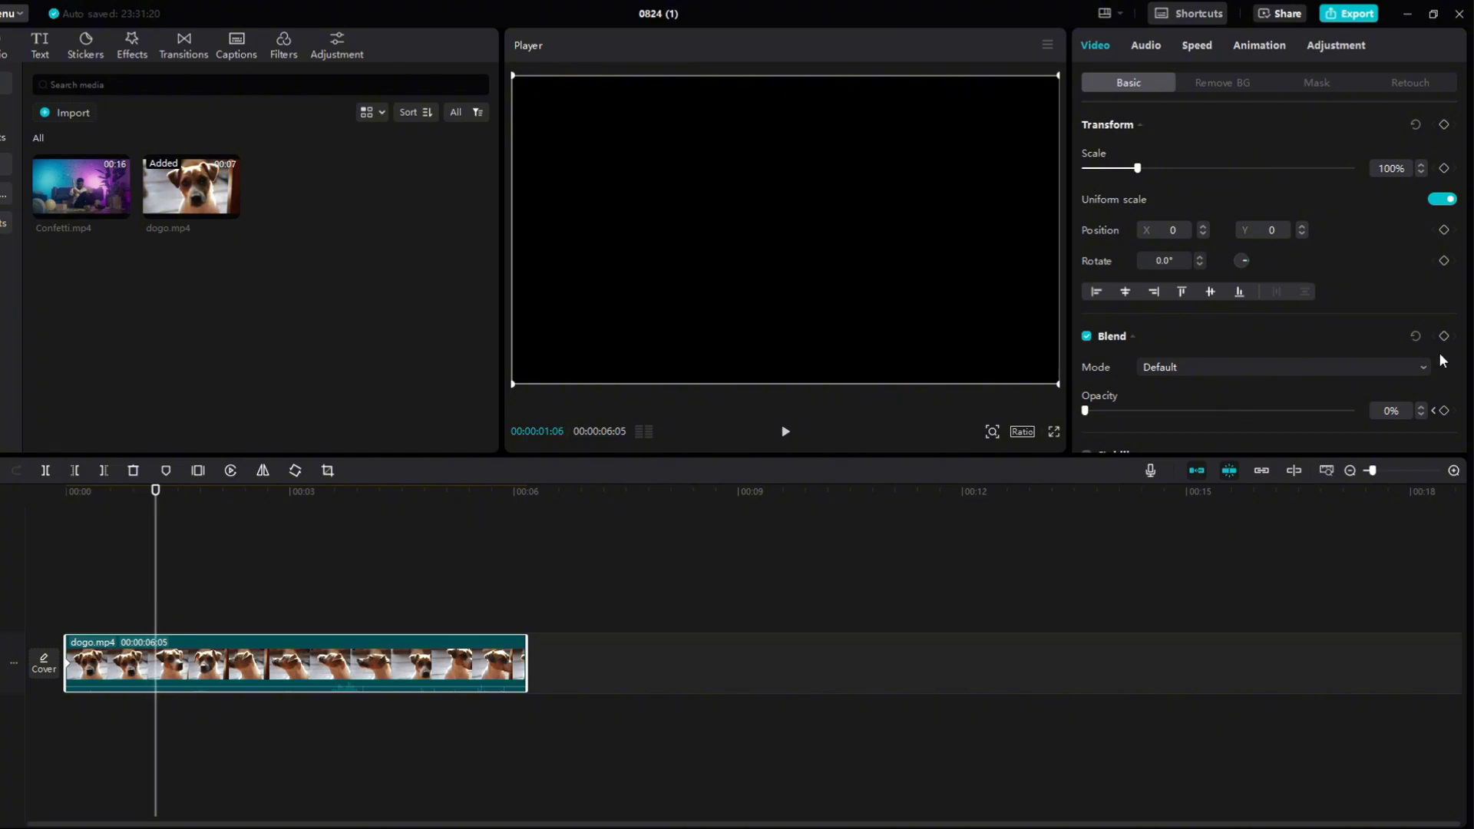
pyautogui.moveTo(1084, 412); pyautogui.dragTo(1351, 412)
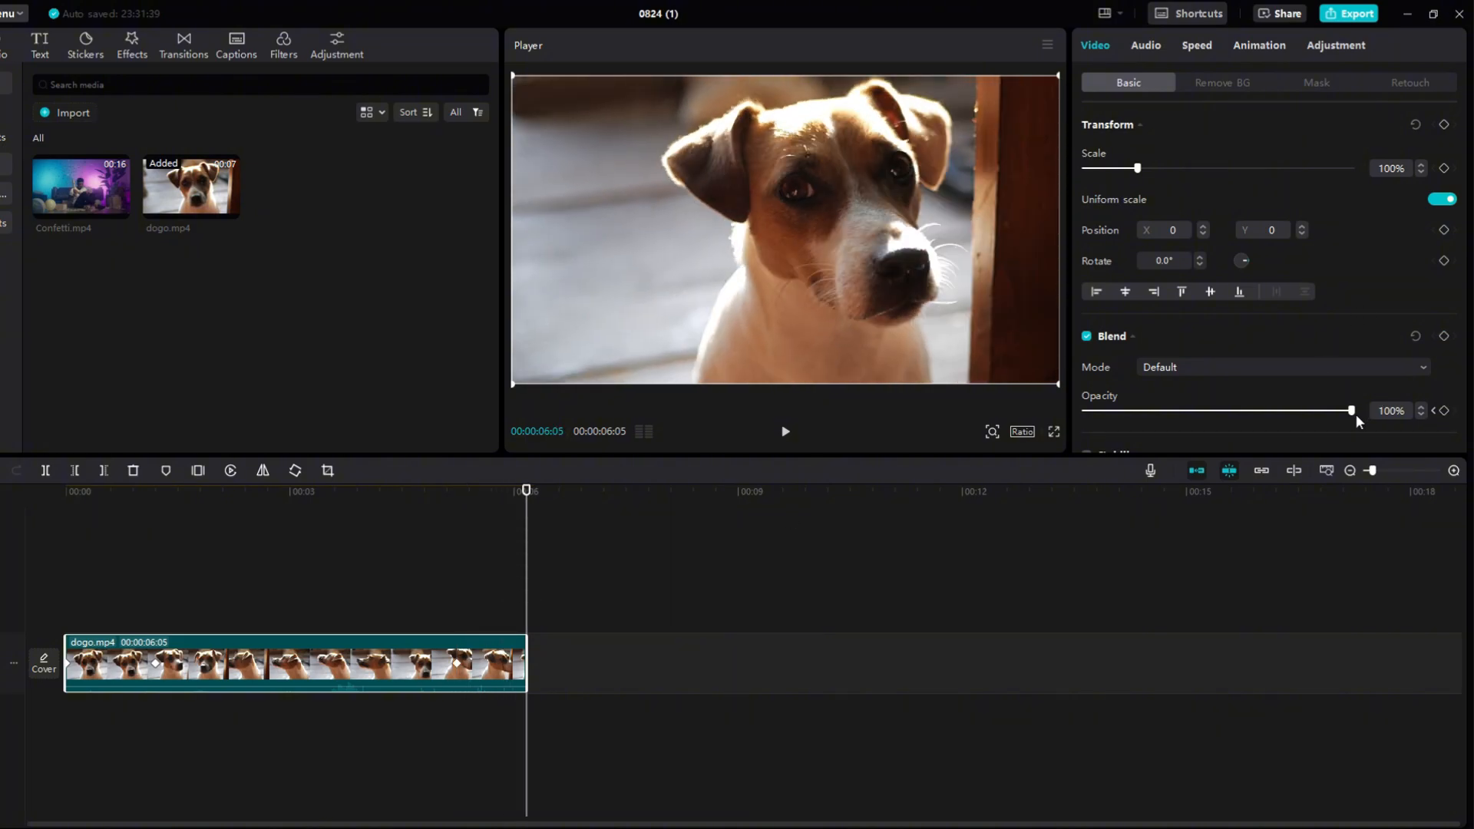
pyautogui.moveTo(1352, 412); pyautogui.dragTo(1083, 411)
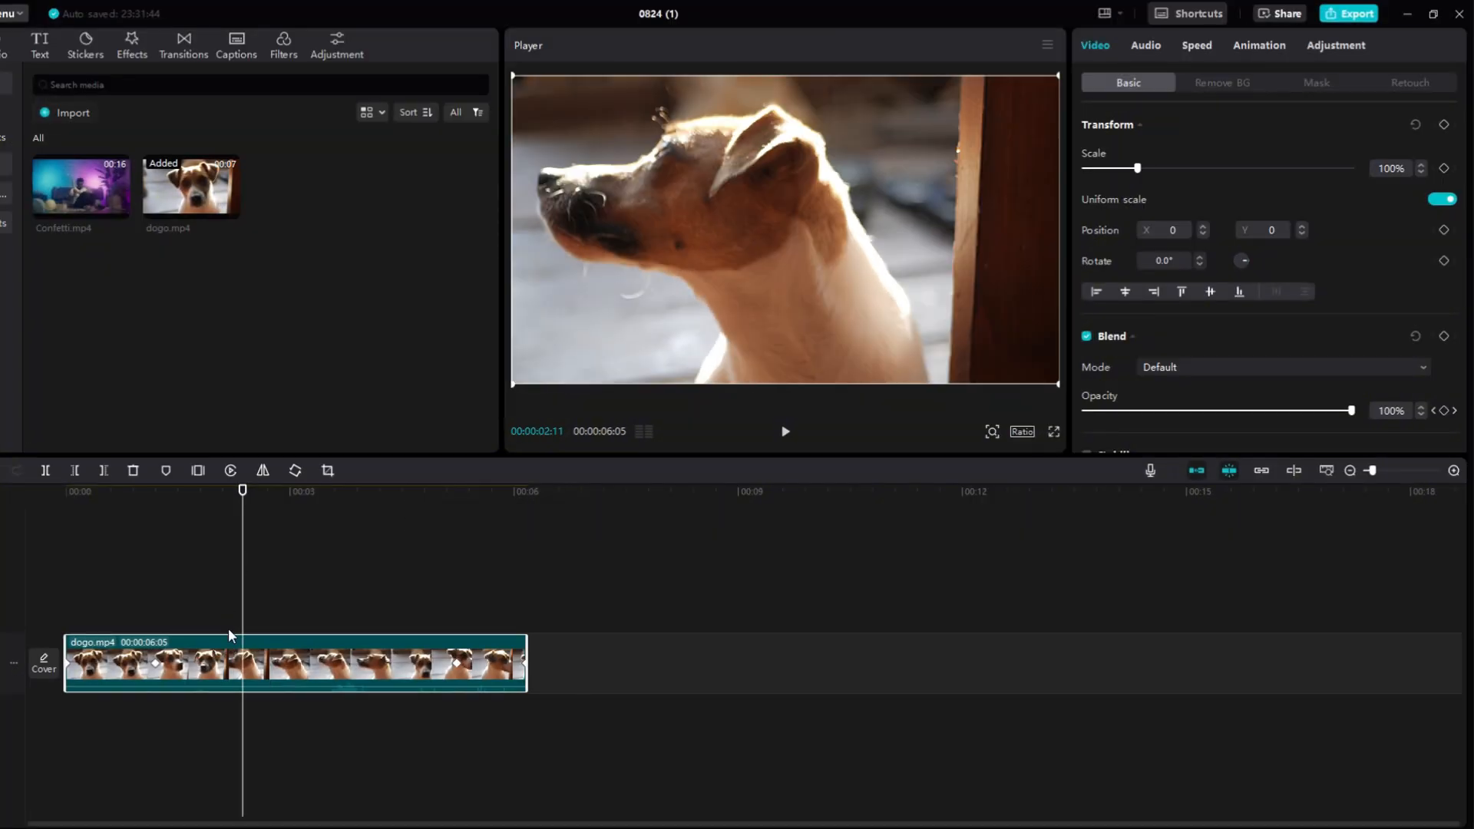
# Step: Add a Default text clip over the dog video and give it the yellow outlined preset style
pyautogui.click(40, 40)
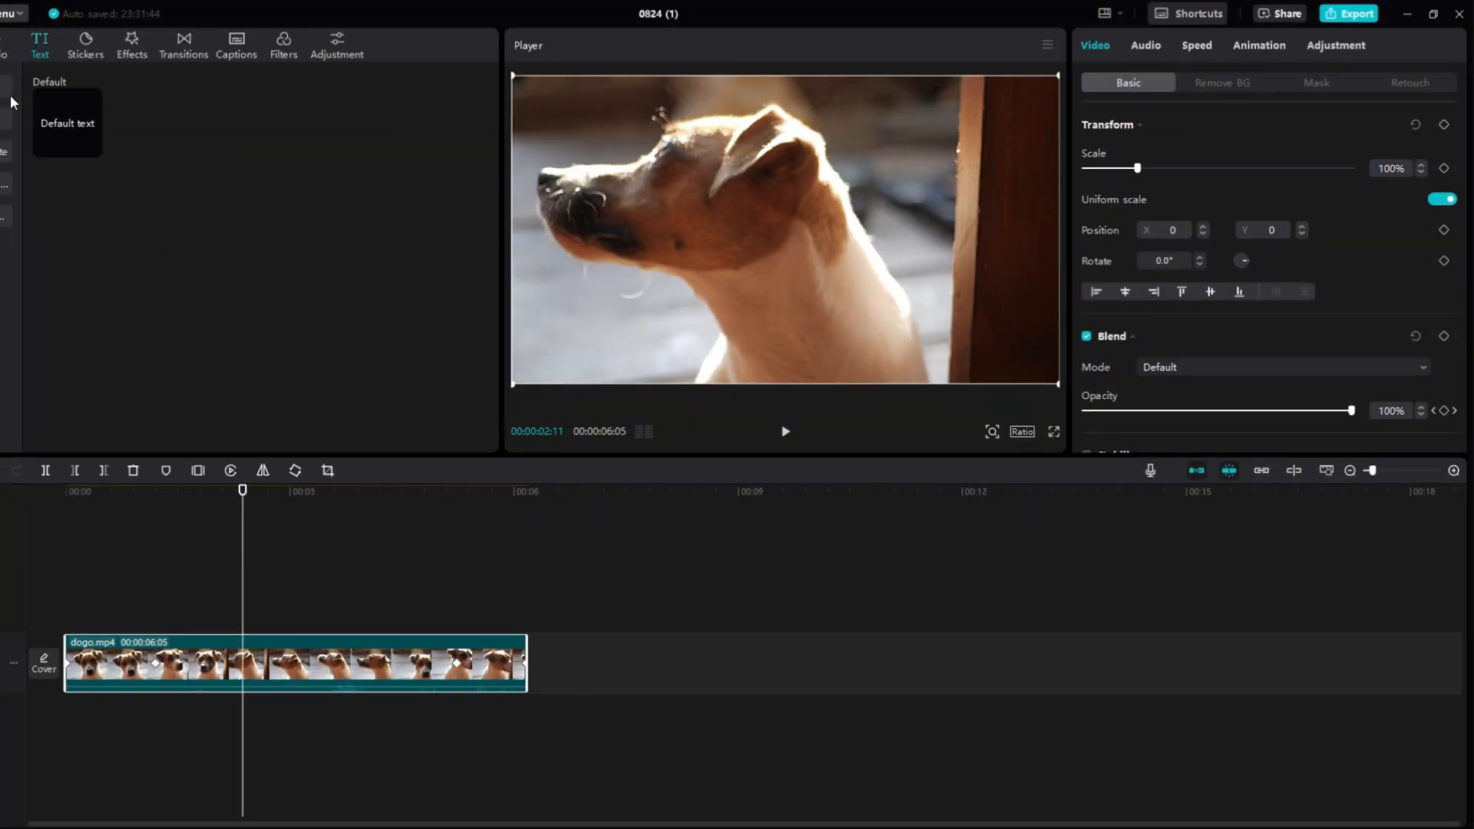
pyautogui.click(66, 123)
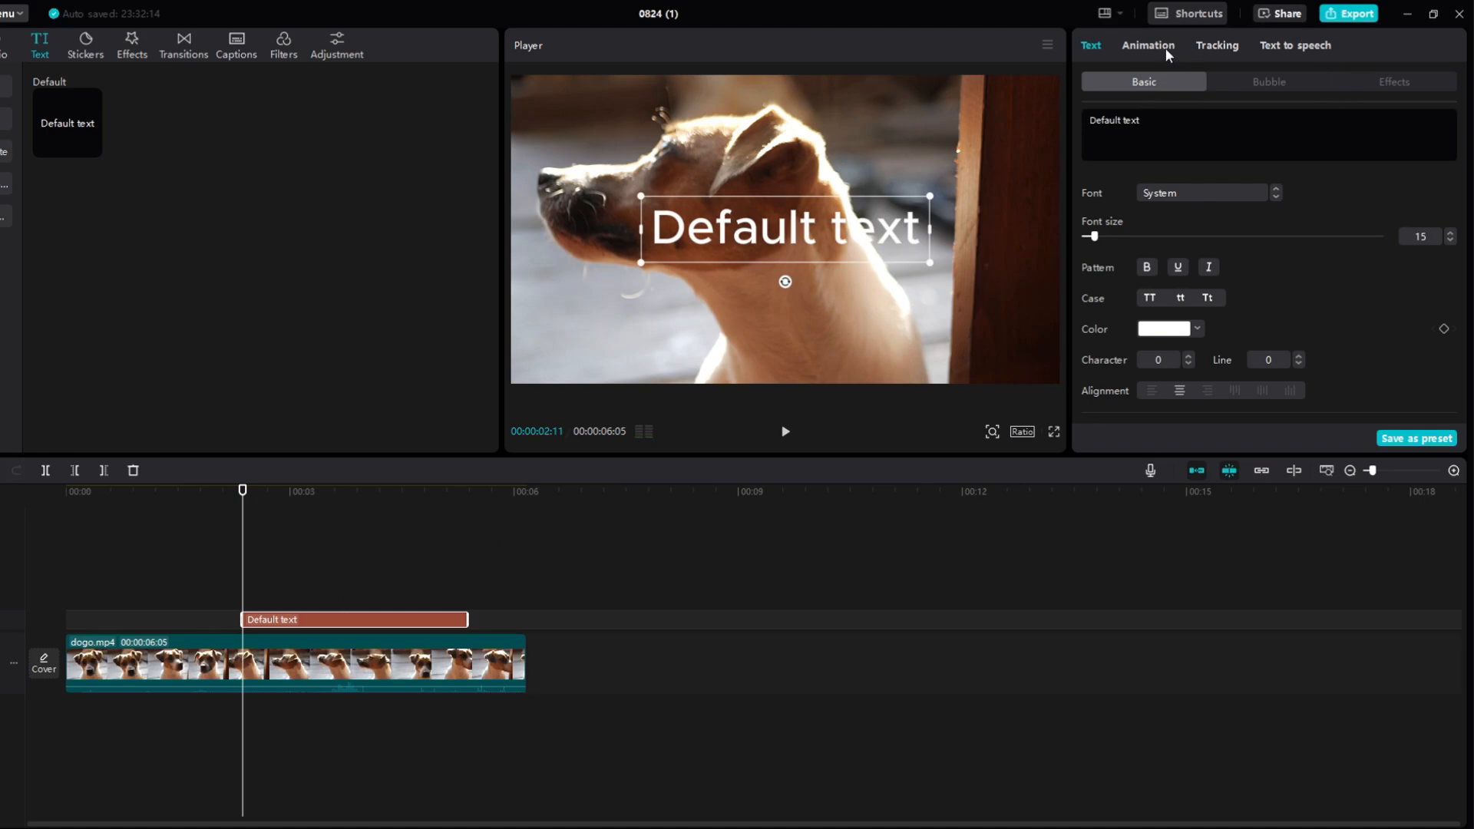
pyautogui.scroll(-3)
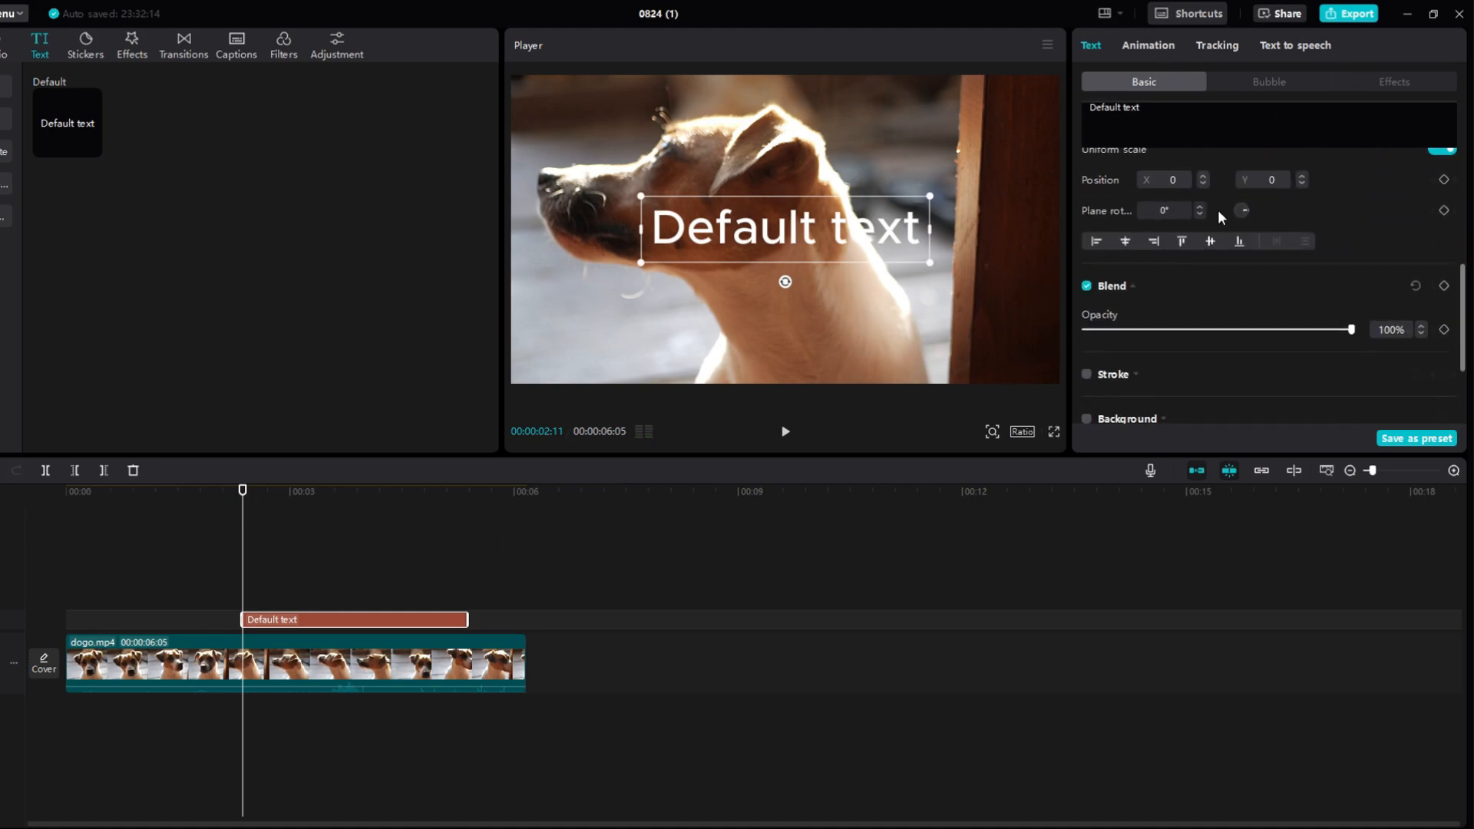
pyautogui.click(1227, 258)
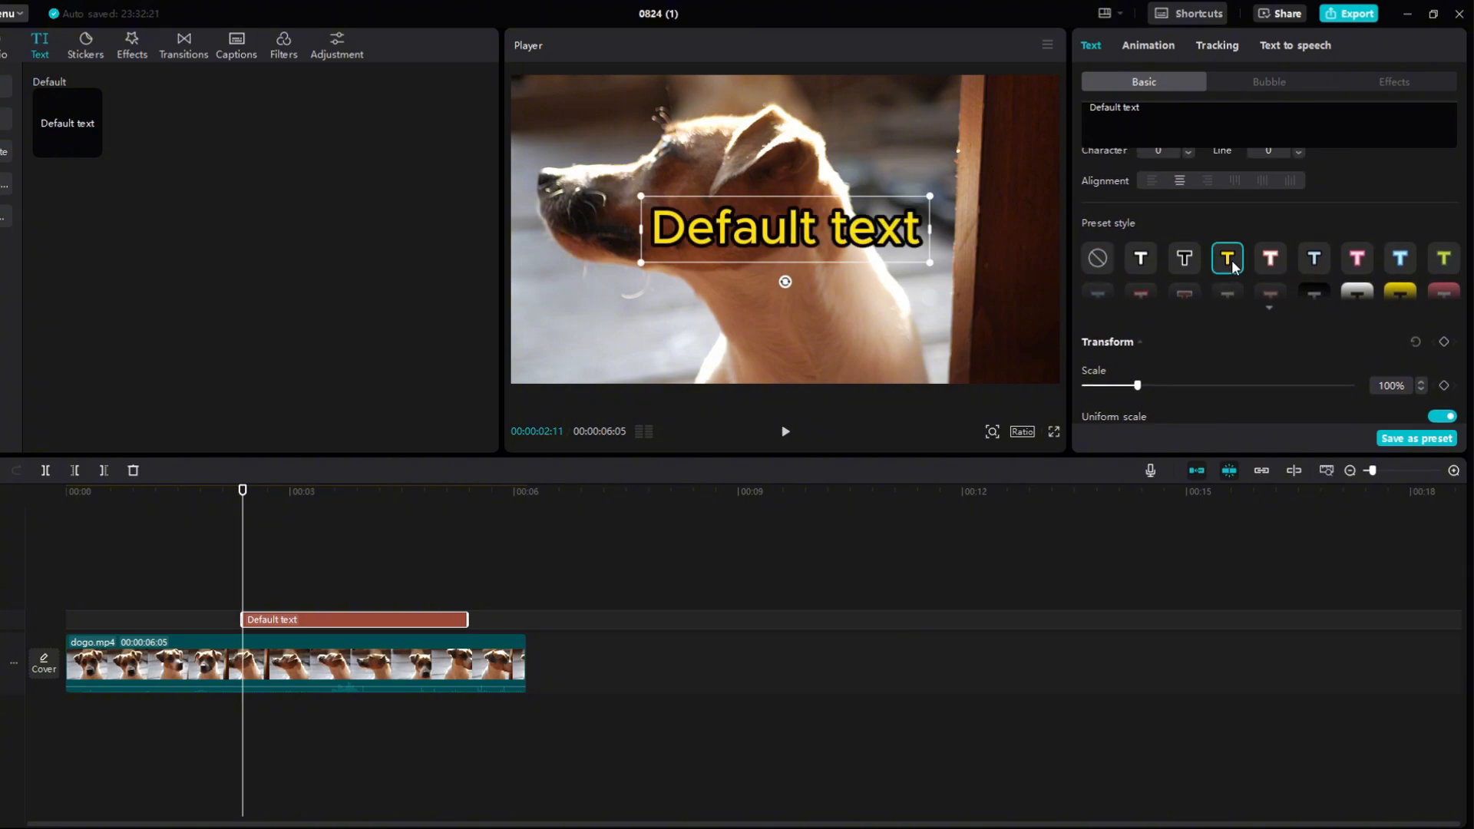
# Step: Keyframe the text's Opacity: 0% at start, 100% about three seconds in, 0% at the clip end
pyautogui.scroll(-3)
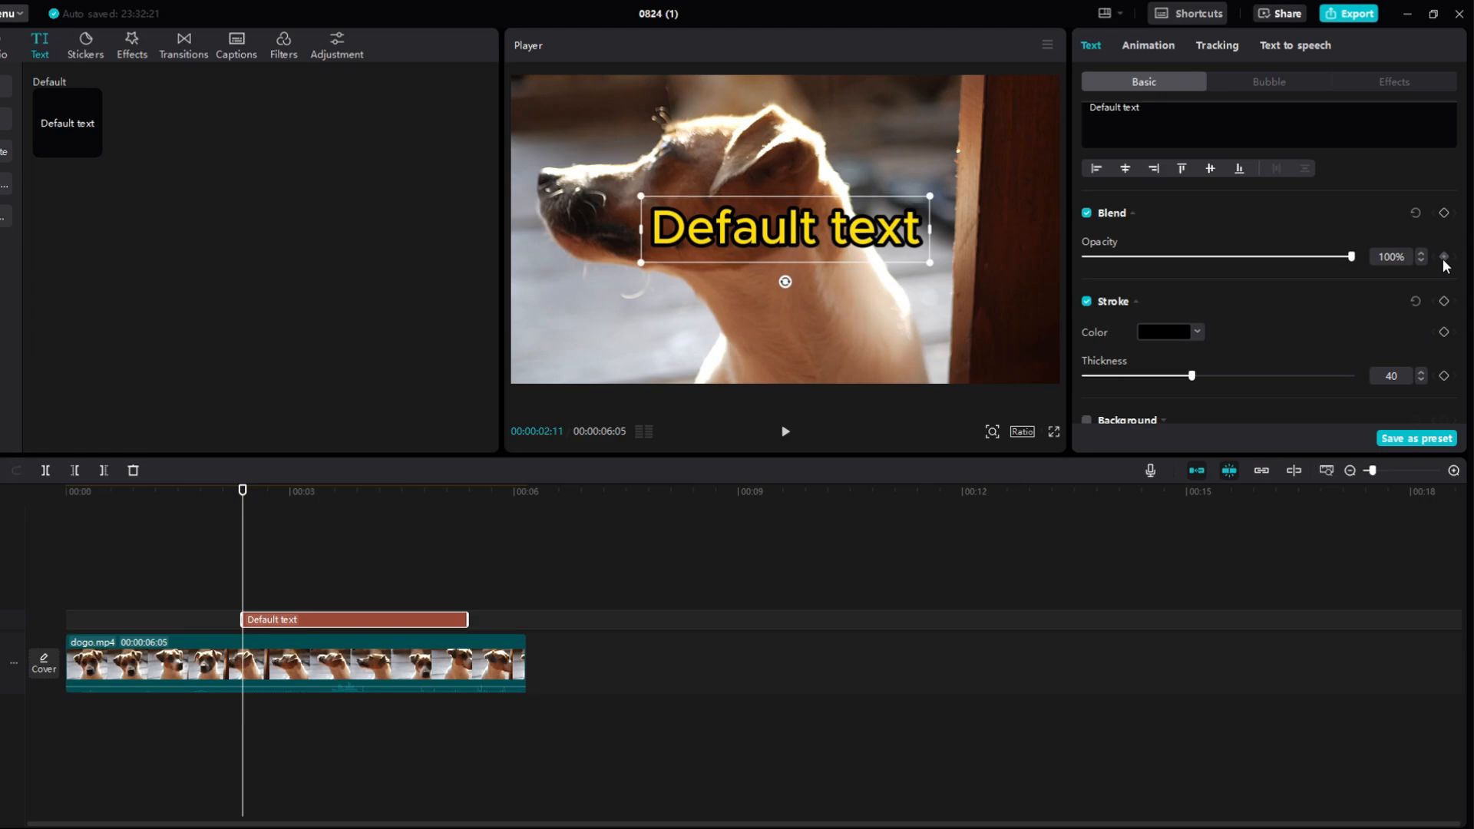
pyautogui.moveTo(1352, 256); pyautogui.dragTo(1082, 256)
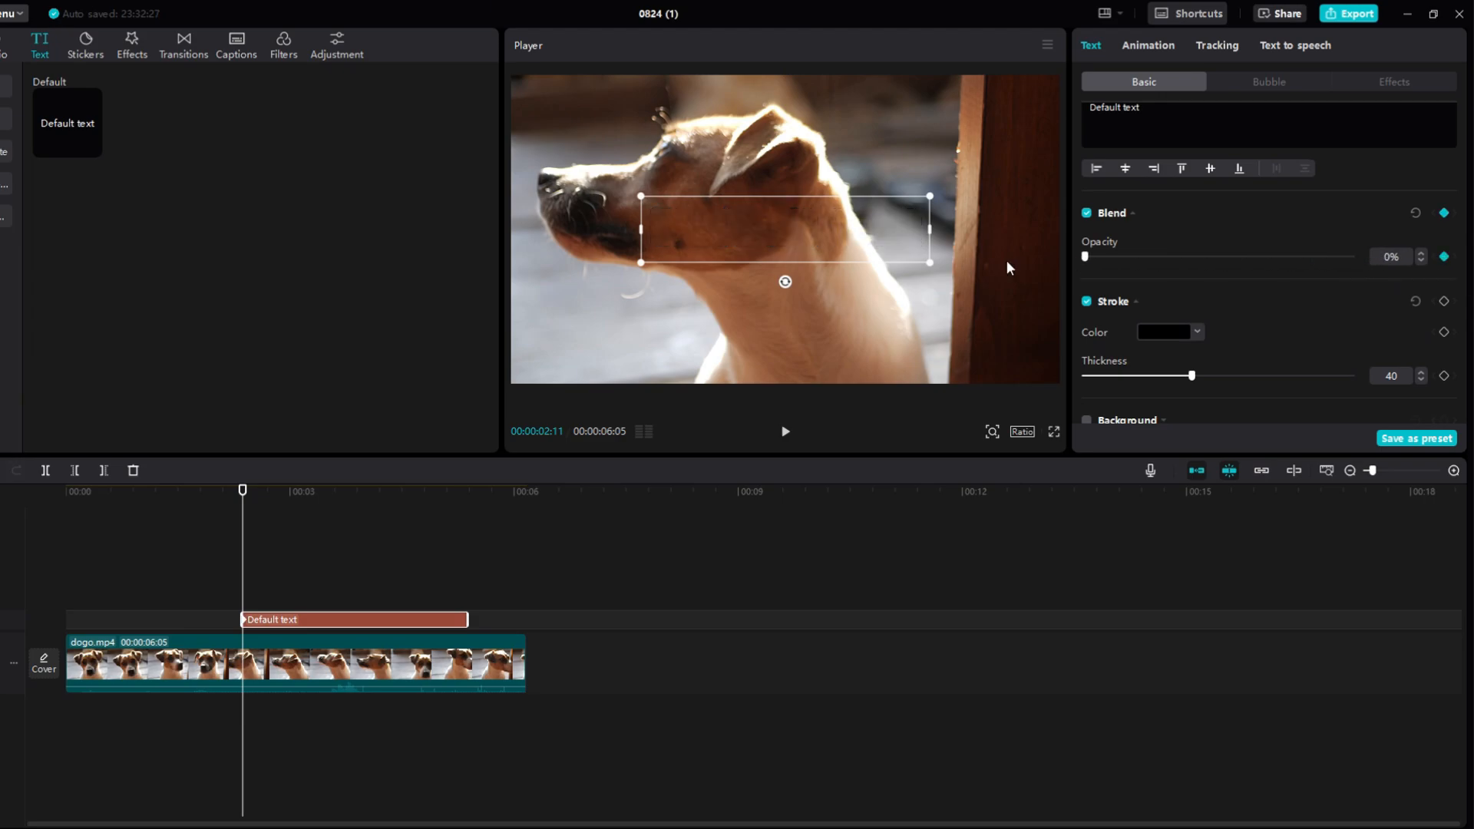
pyautogui.moveTo(784, 234); pyautogui.dragTo(762, 341)
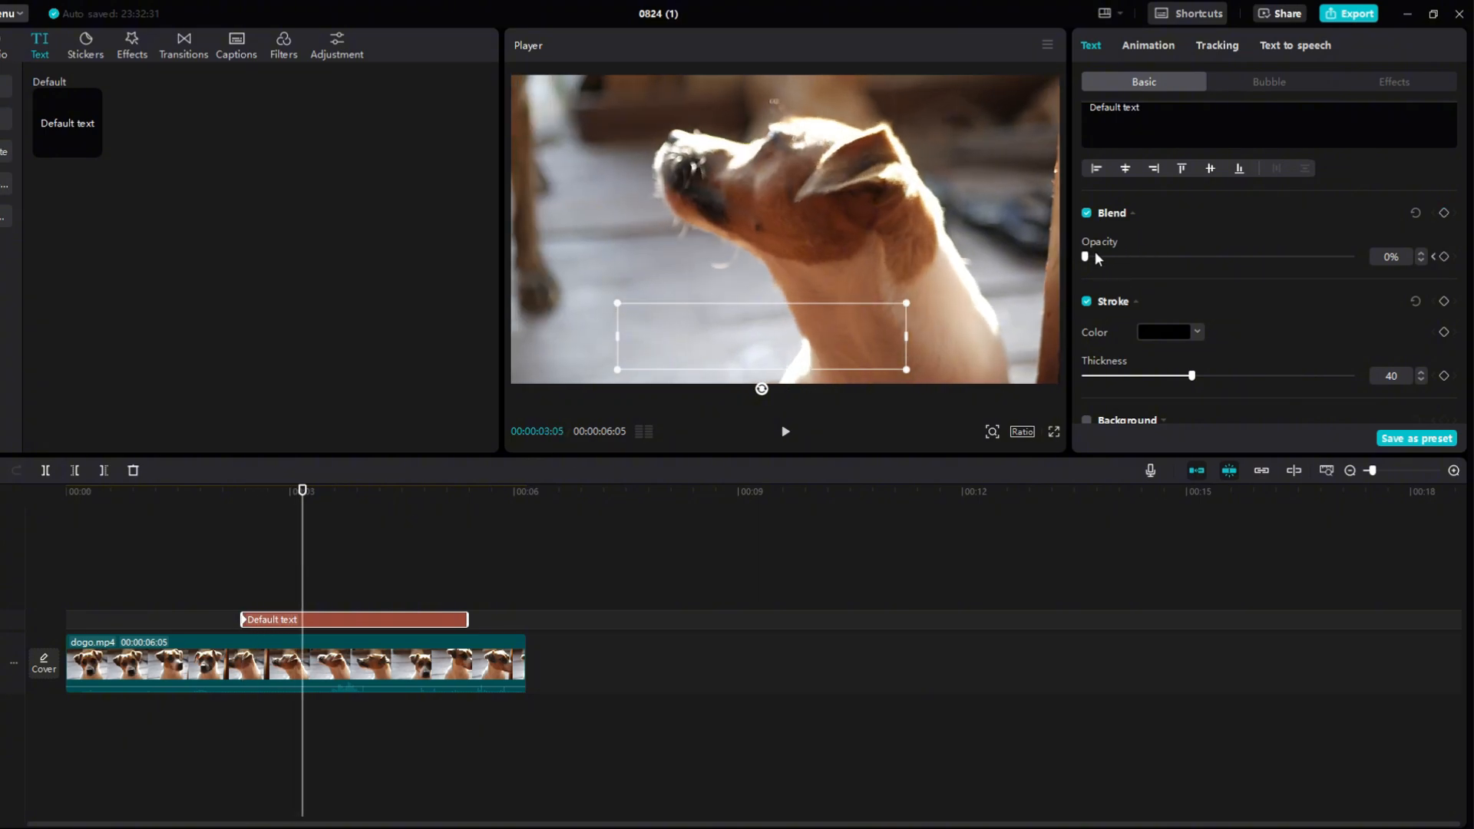
pyautogui.moveTo(1086, 256); pyautogui.dragTo(1351, 256)
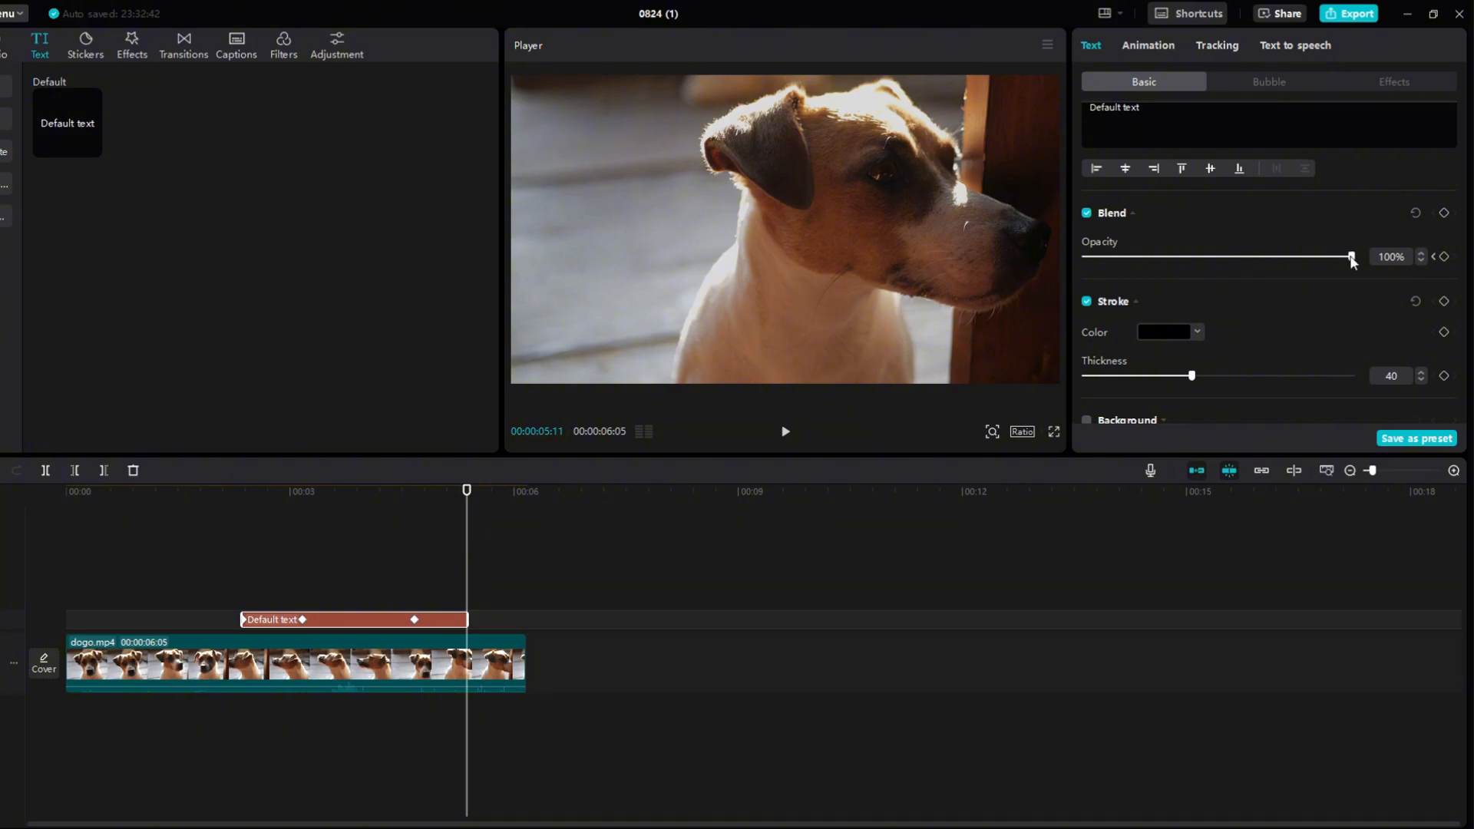
pyautogui.moveTo(1351, 257); pyautogui.dragTo(1085, 257)
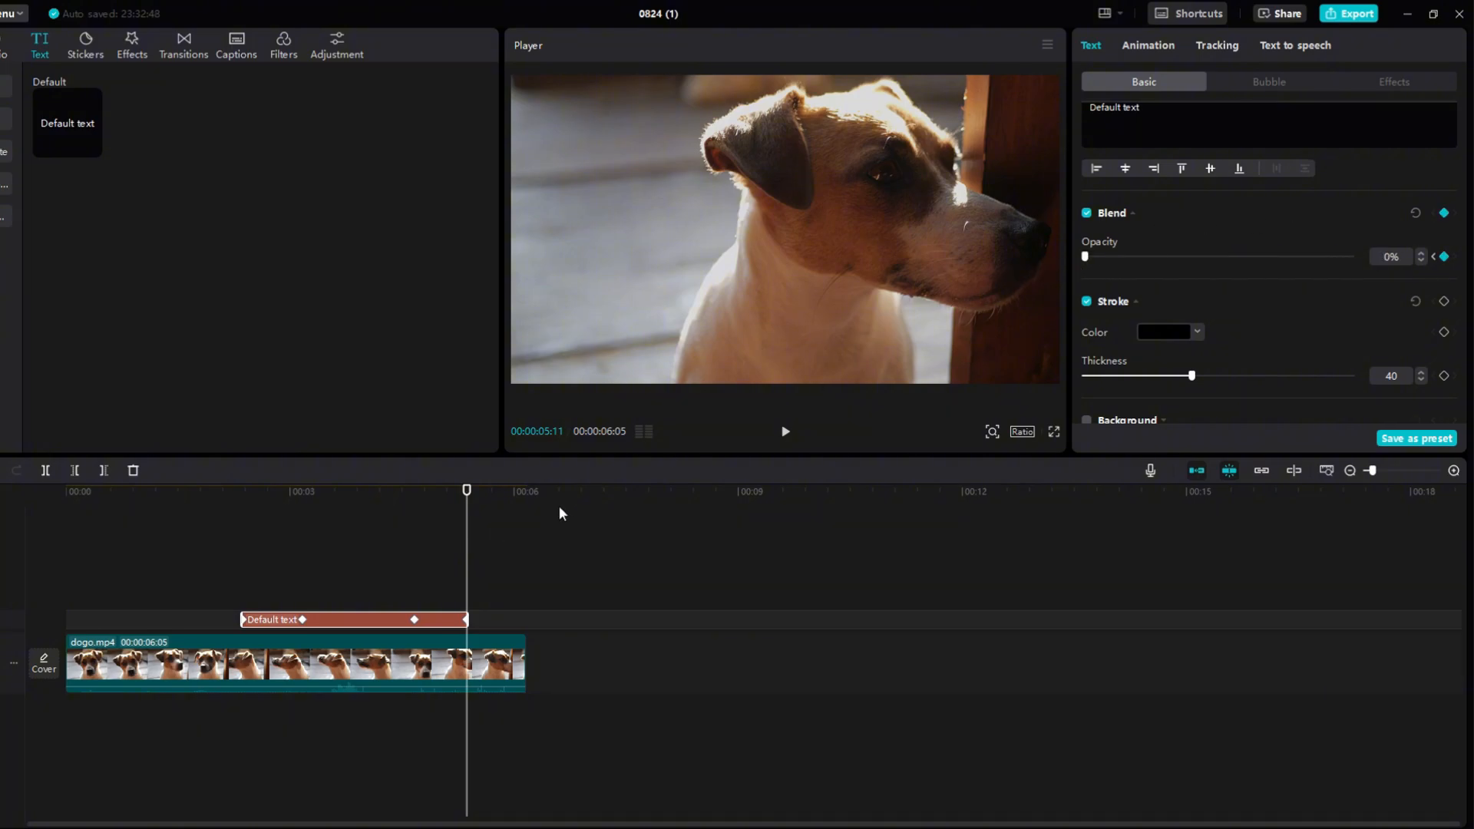